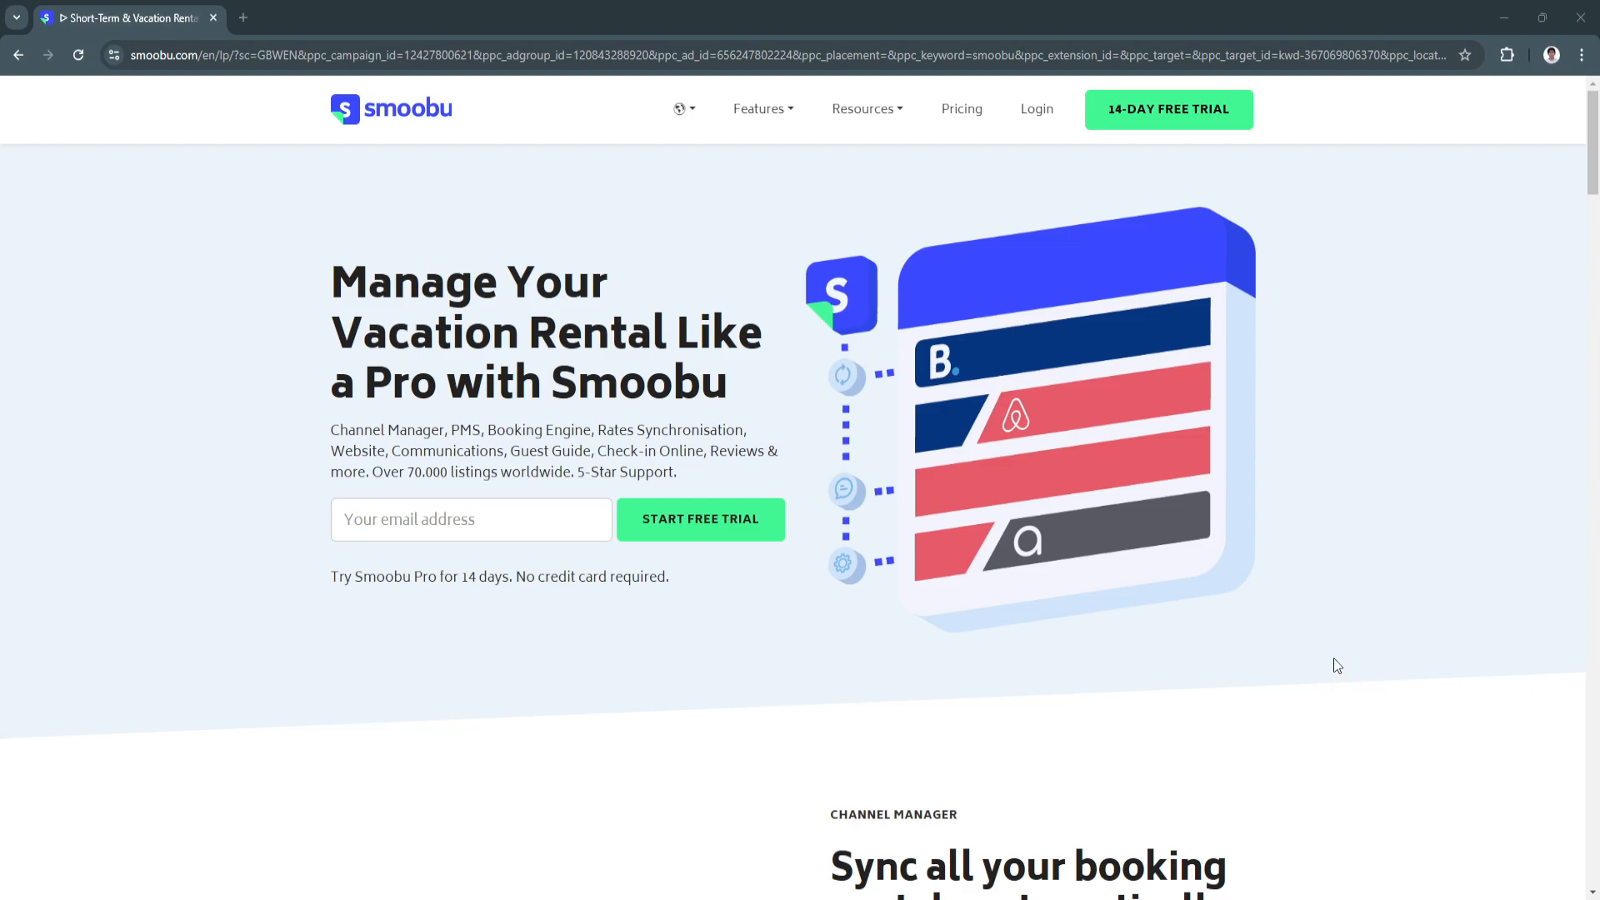
mouse_move(1315, 671)
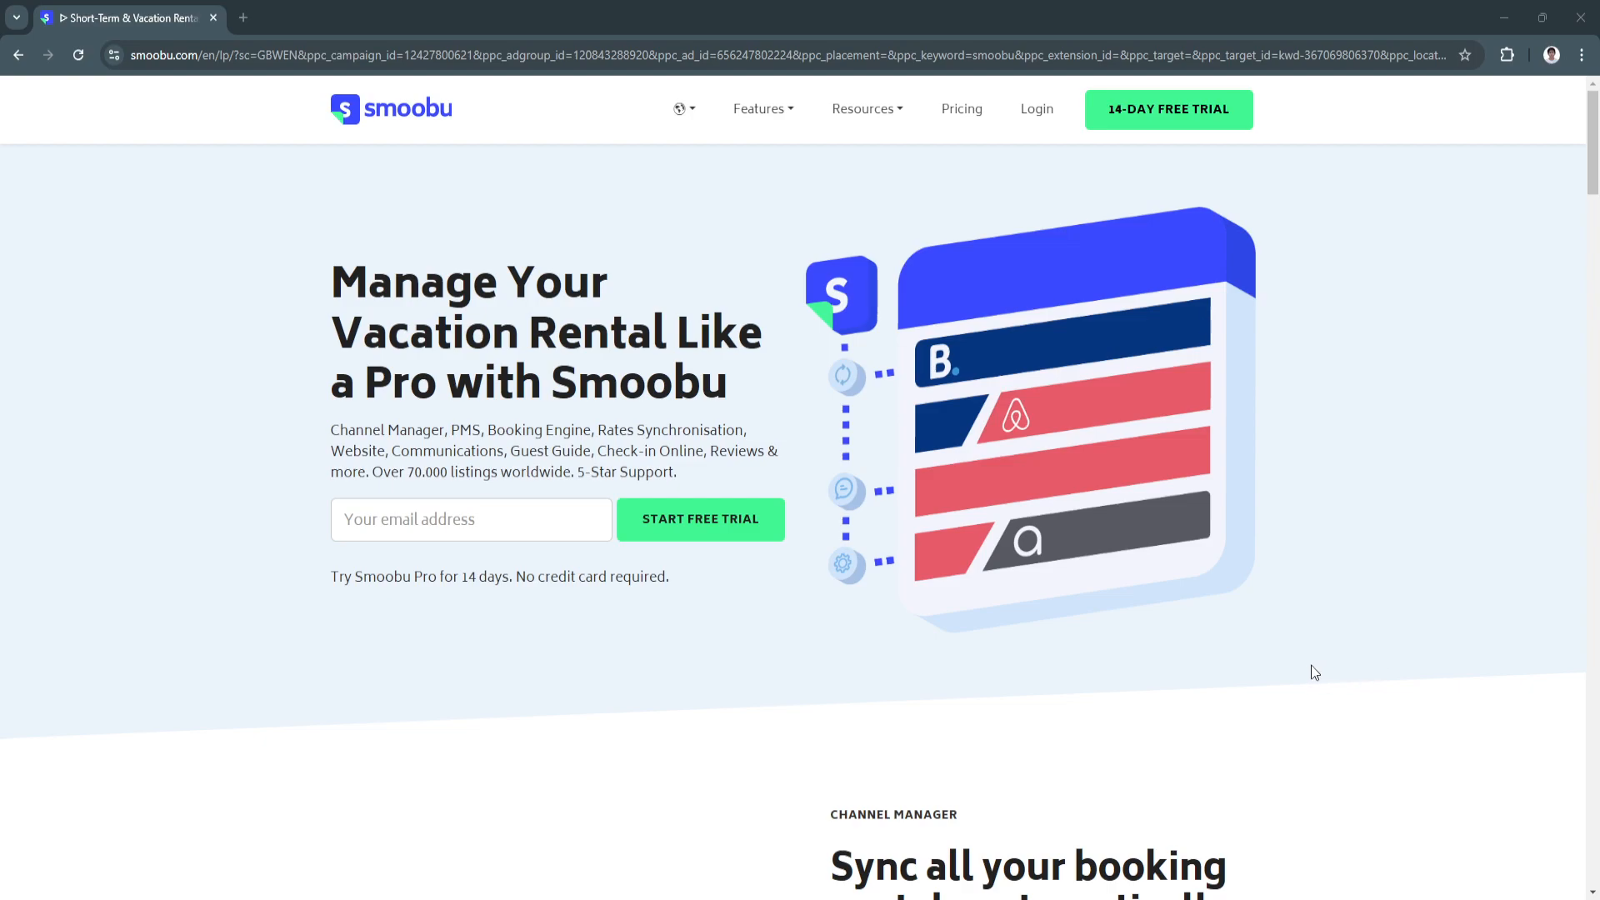
mouse_move(1305, 677)
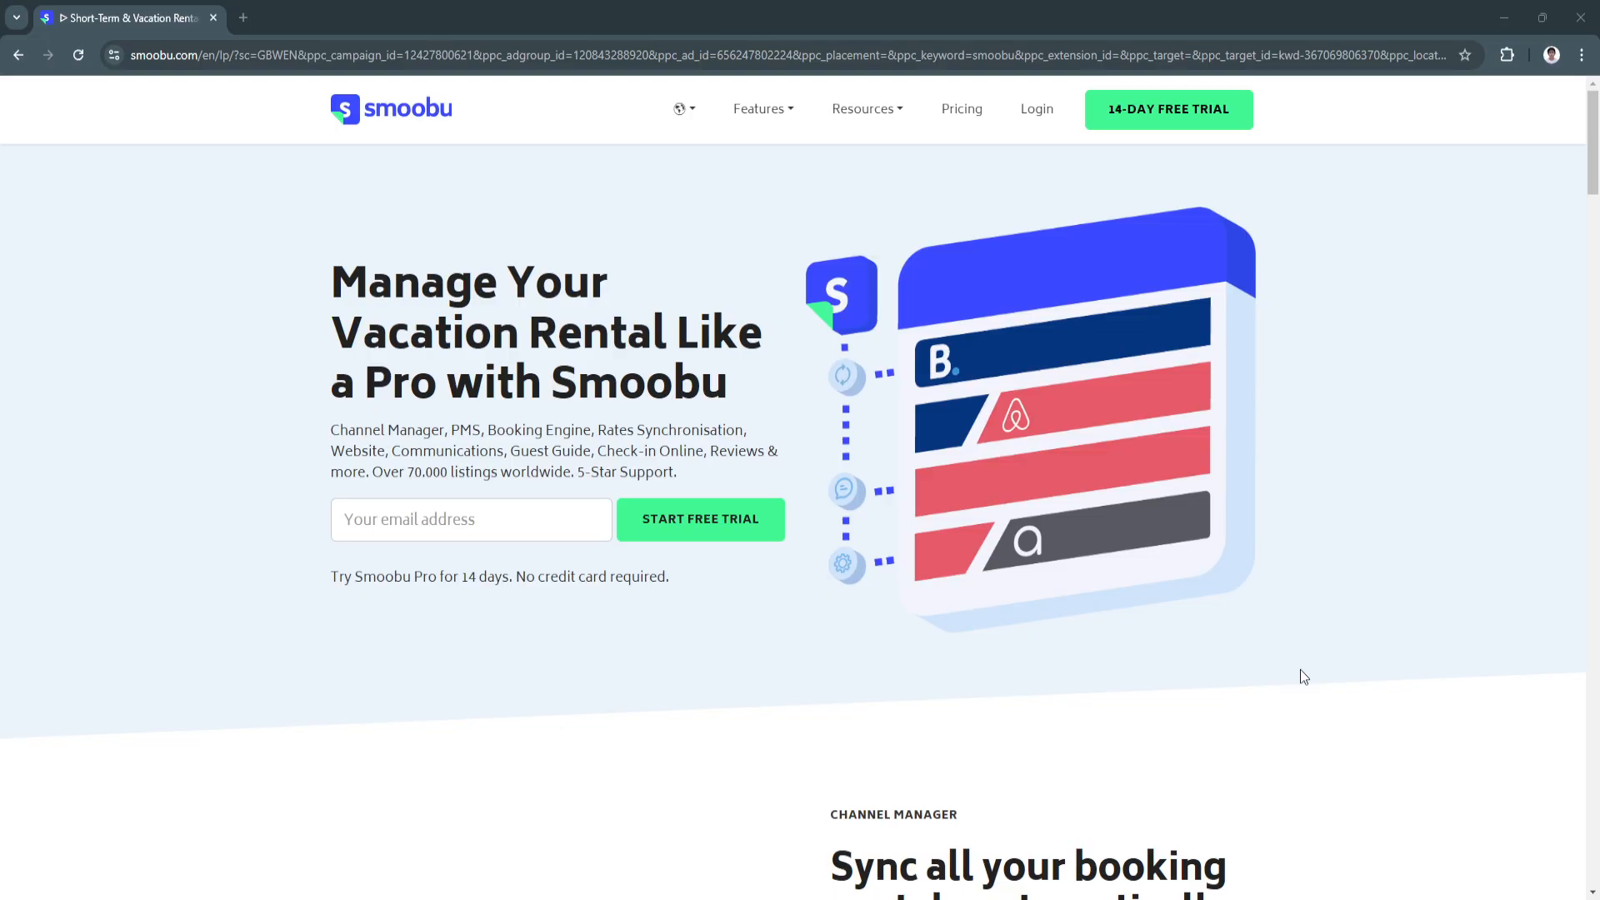
mouse_move(1308, 667)
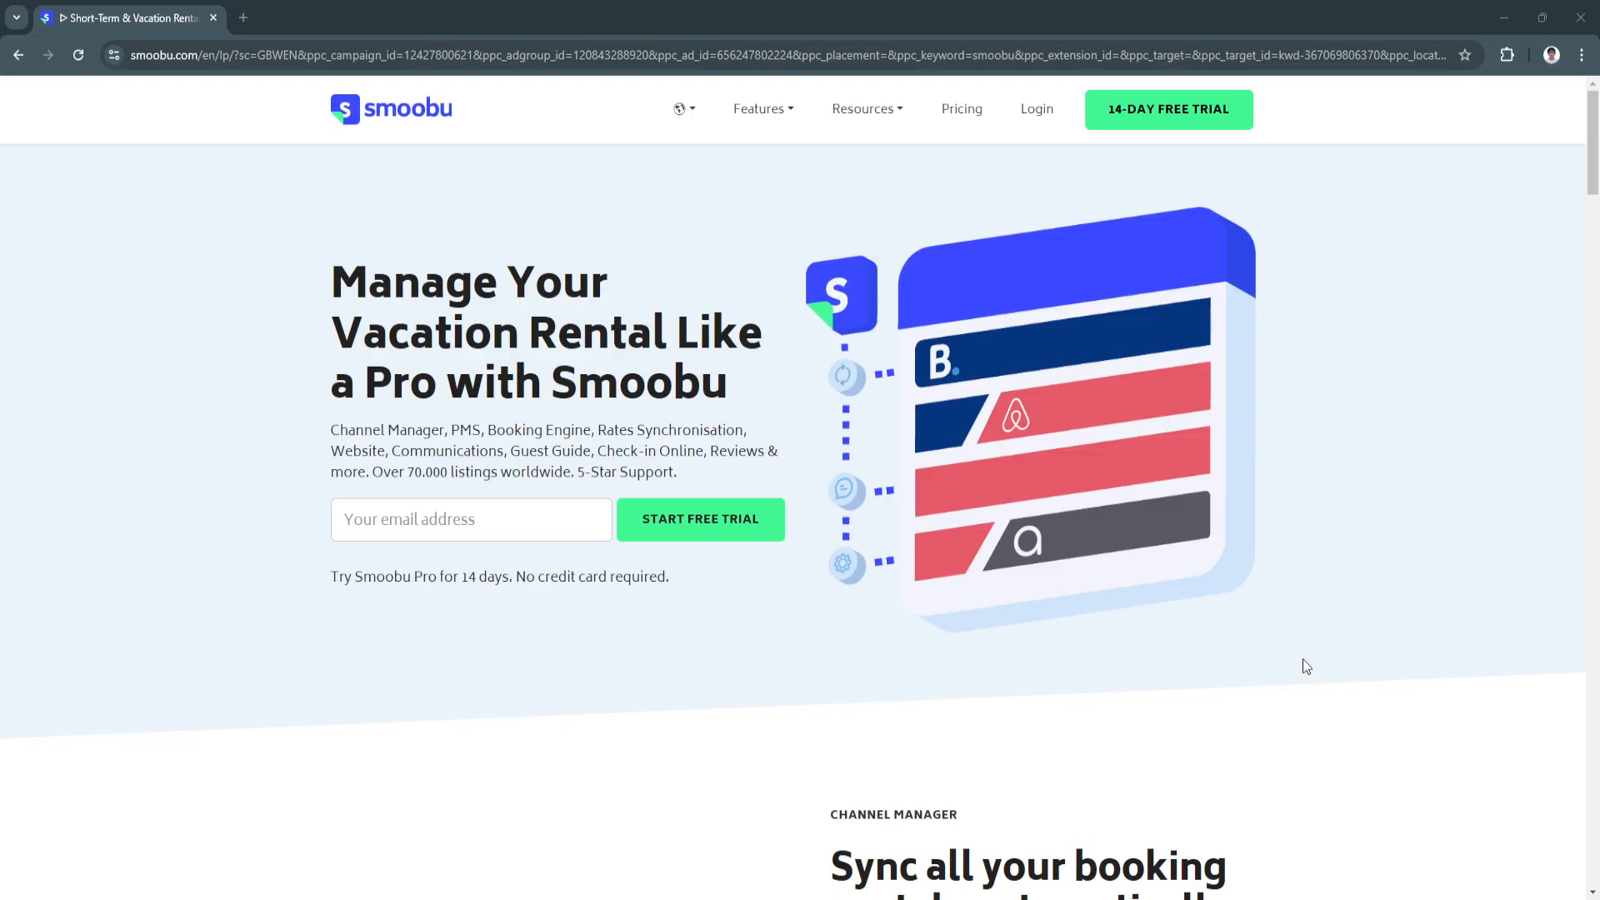
mouse_move(1319, 623)
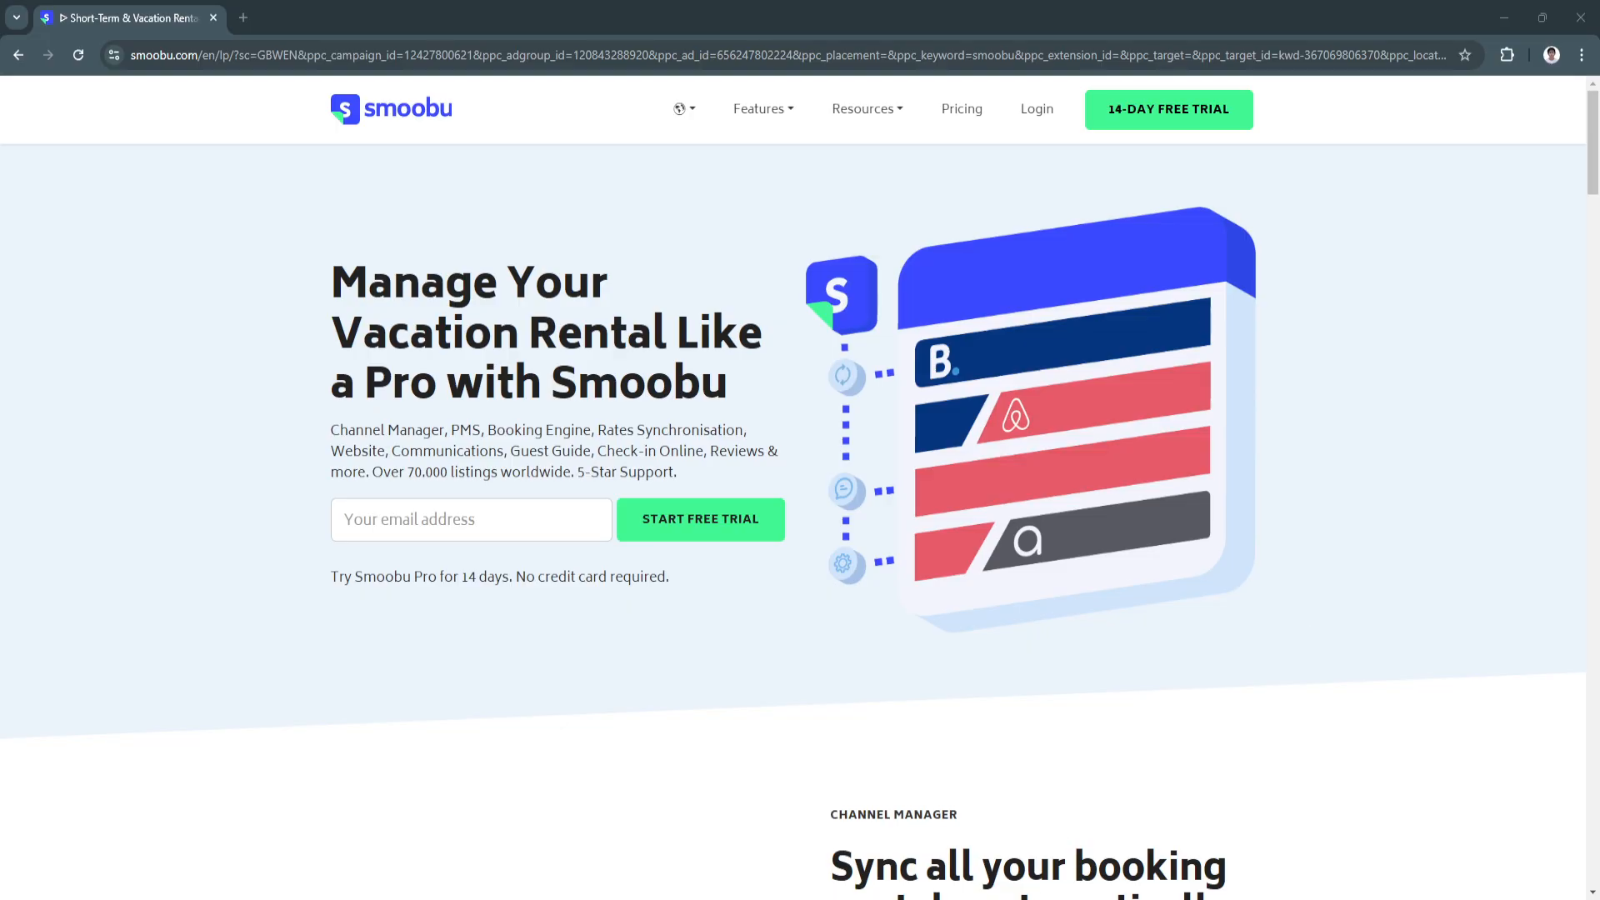
mouse_move(914, 880)
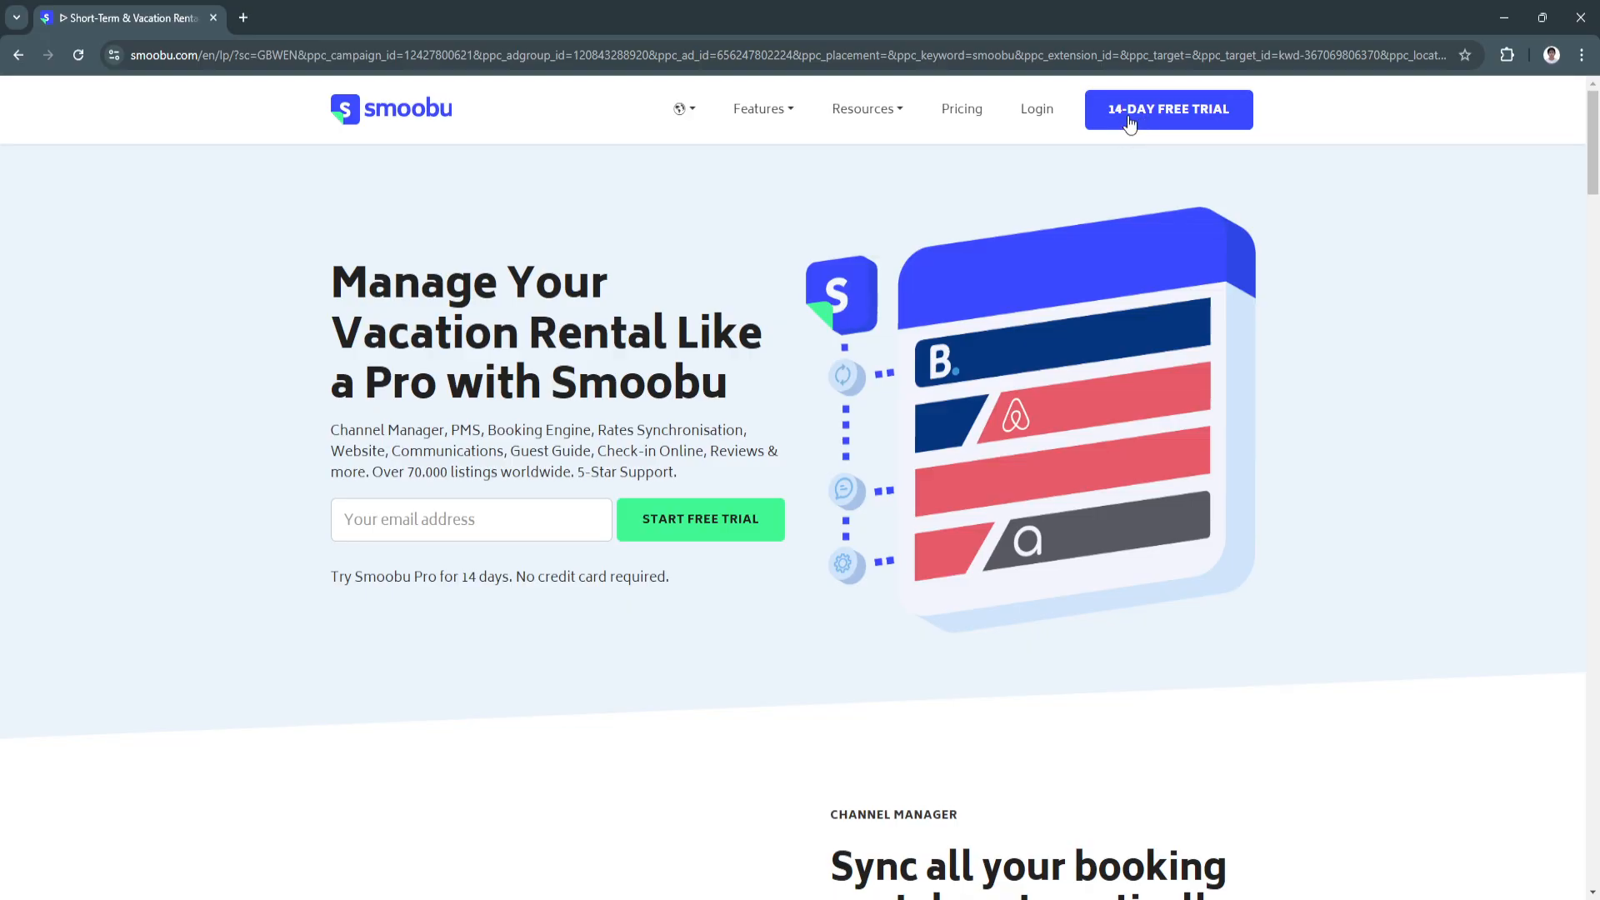
Start the 14-day free trial, signing up with the chosen Google account.
left_click(1167, 109)
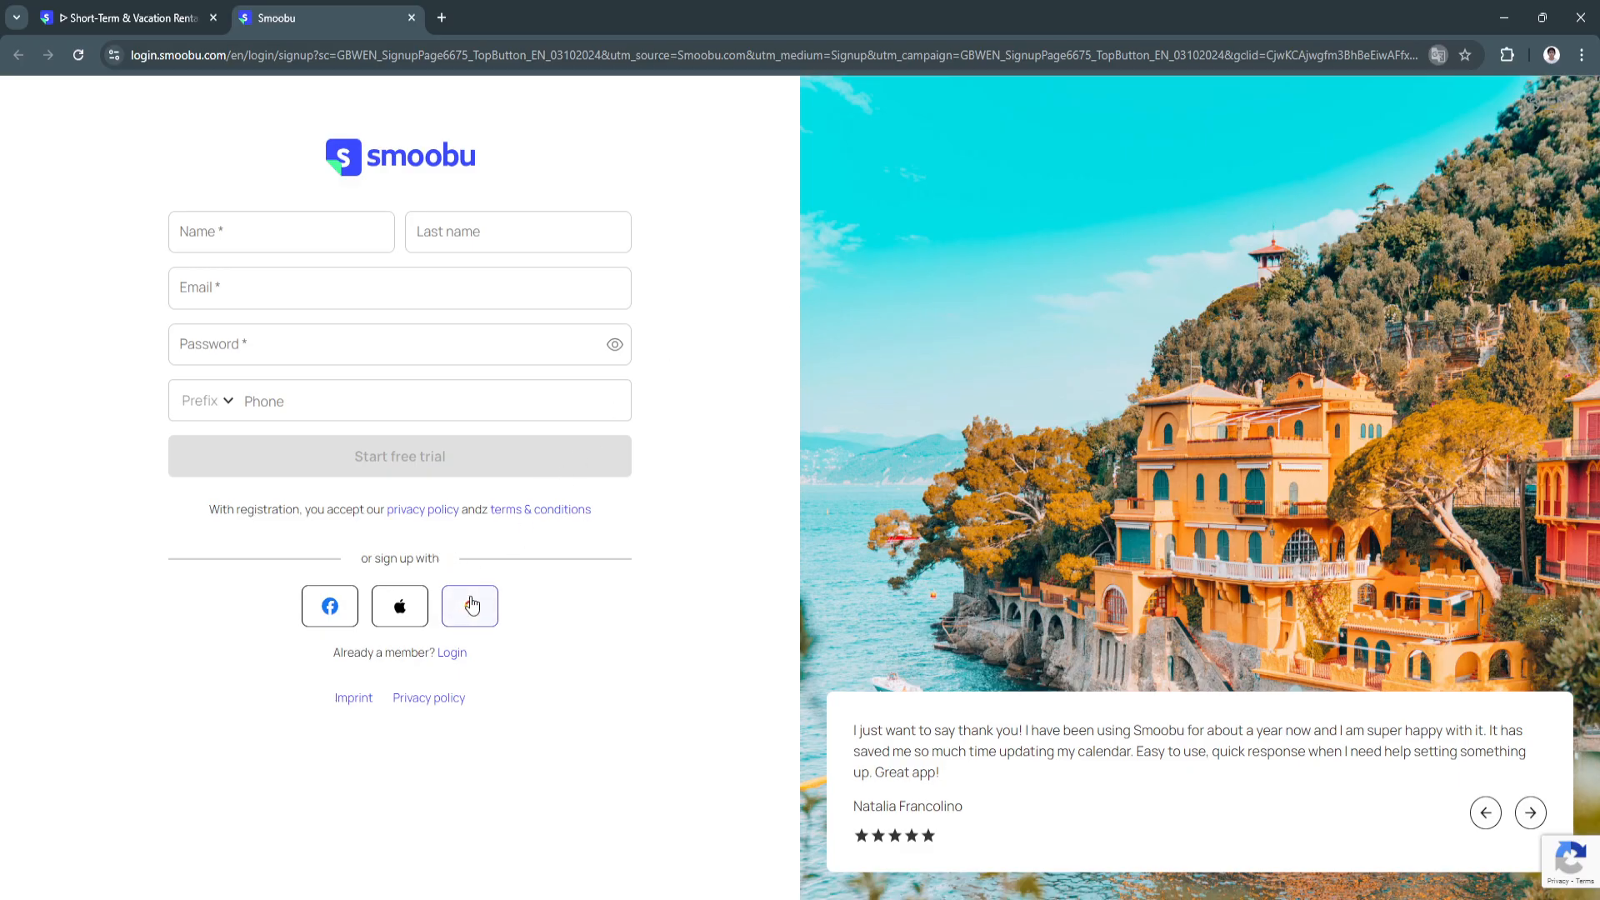
left_click(469, 605)
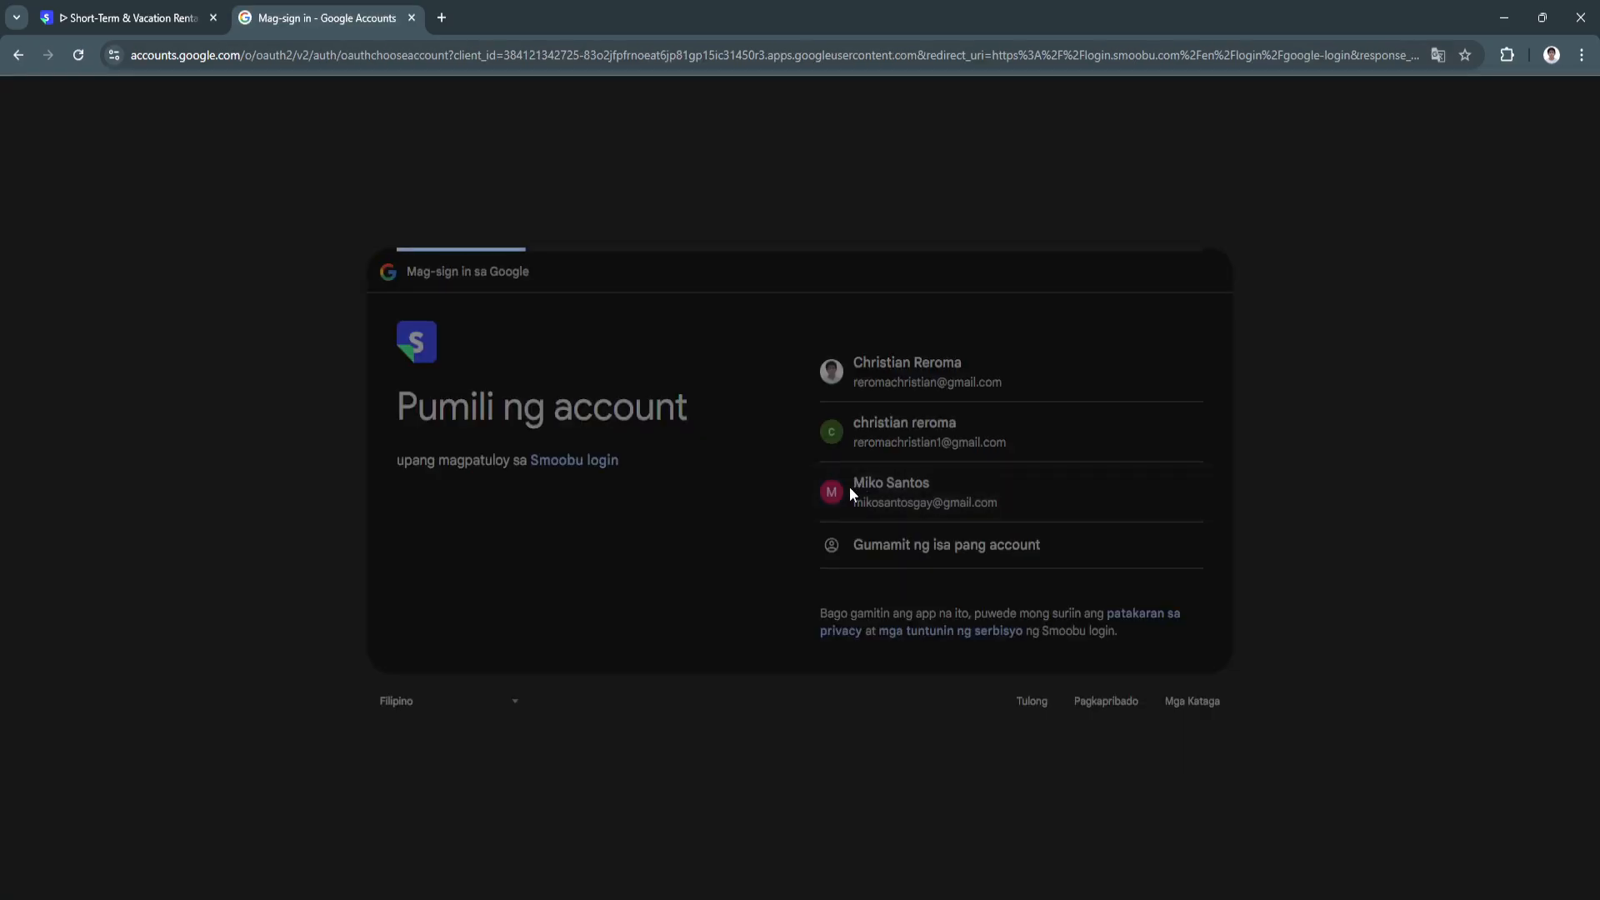
left_click(890, 492)
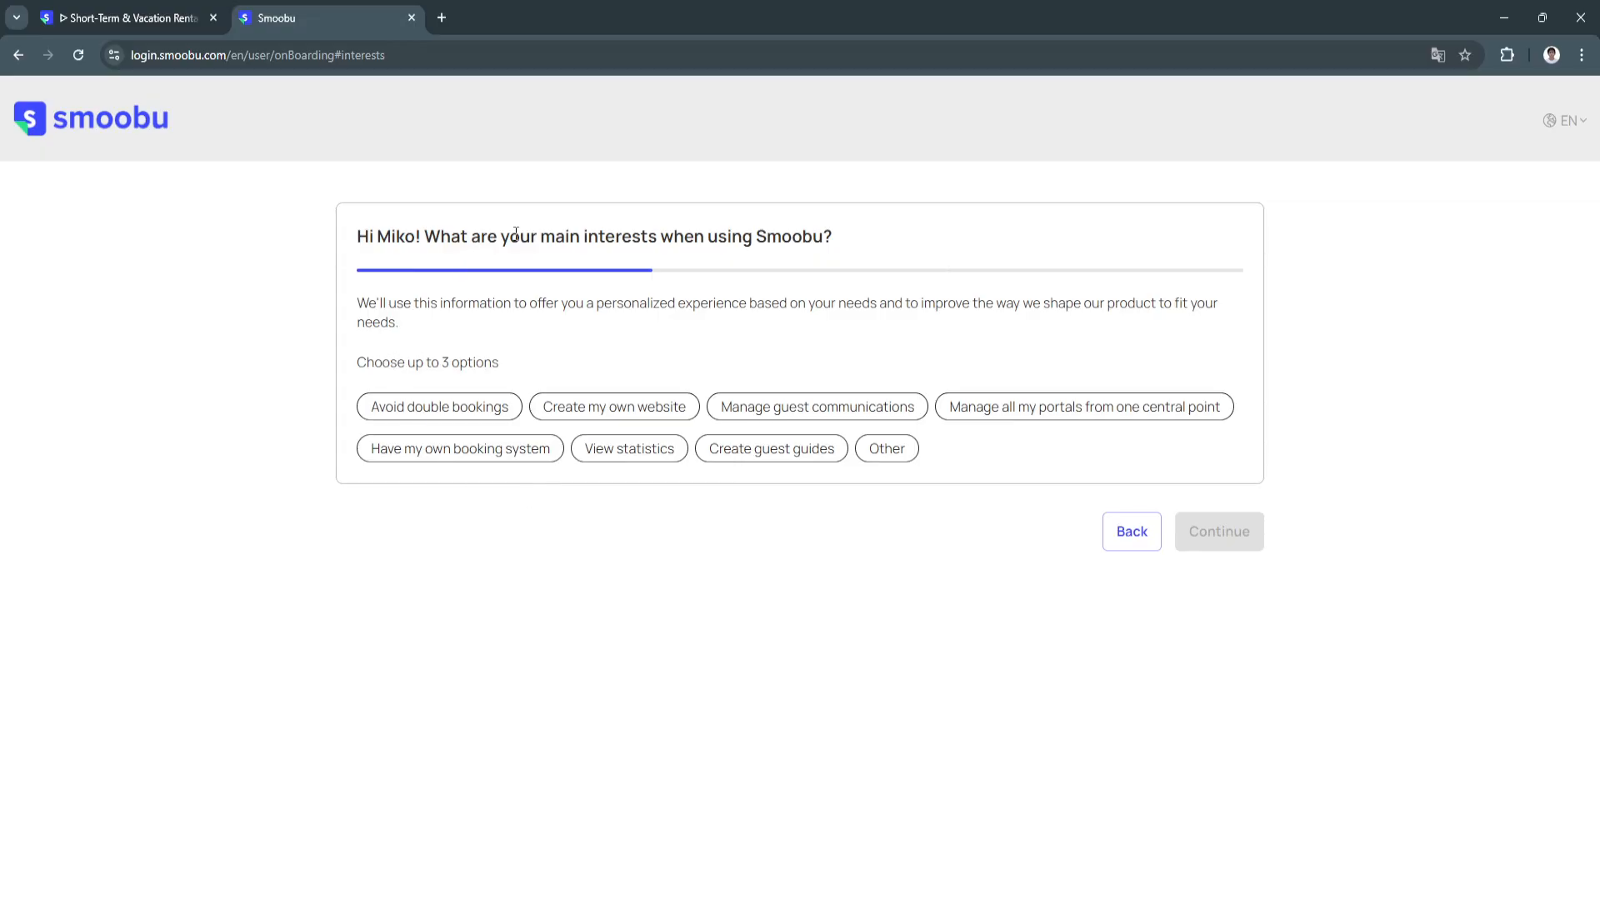
Choose avoiding double bookings, guest communications and own booking system, then continue.
left_click(439, 406)
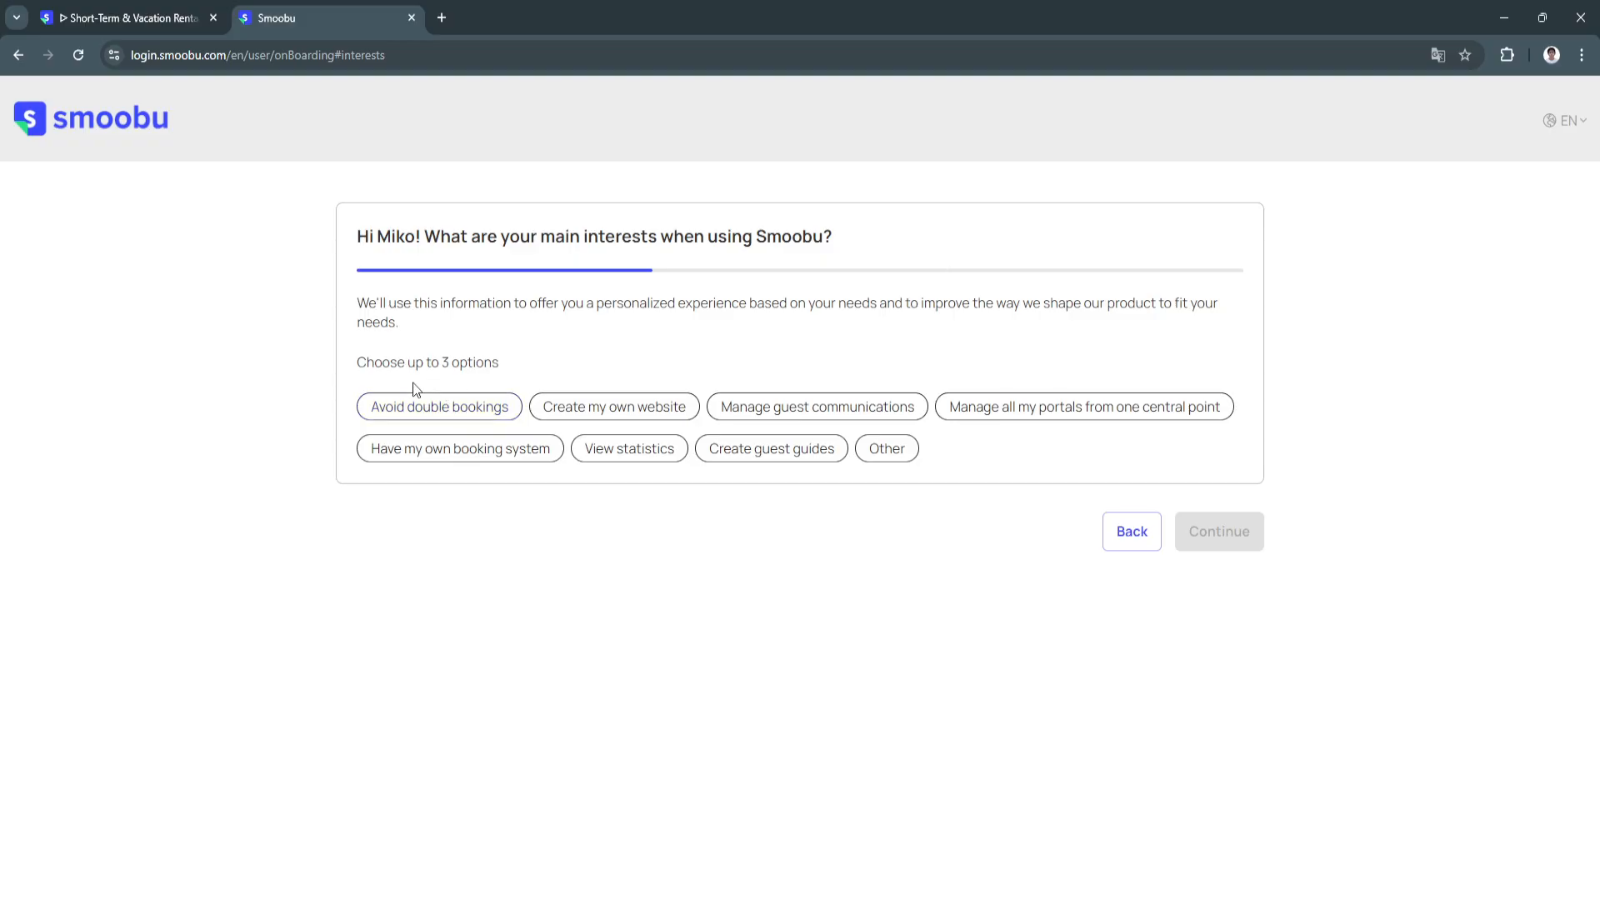
left_click(438, 406)
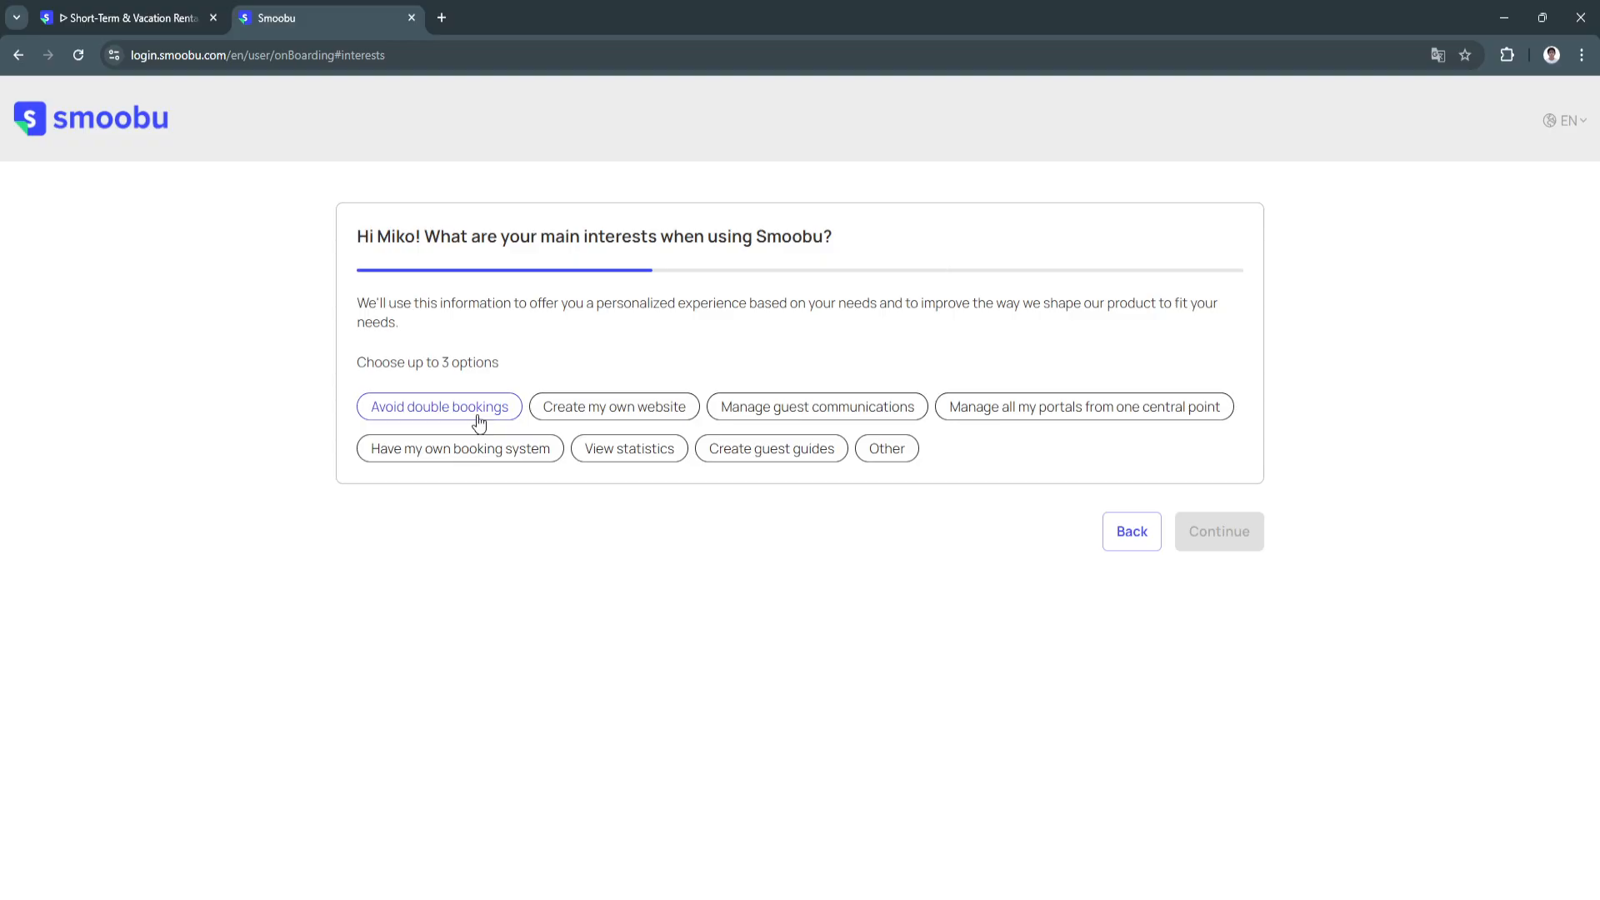
left_click(815, 406)
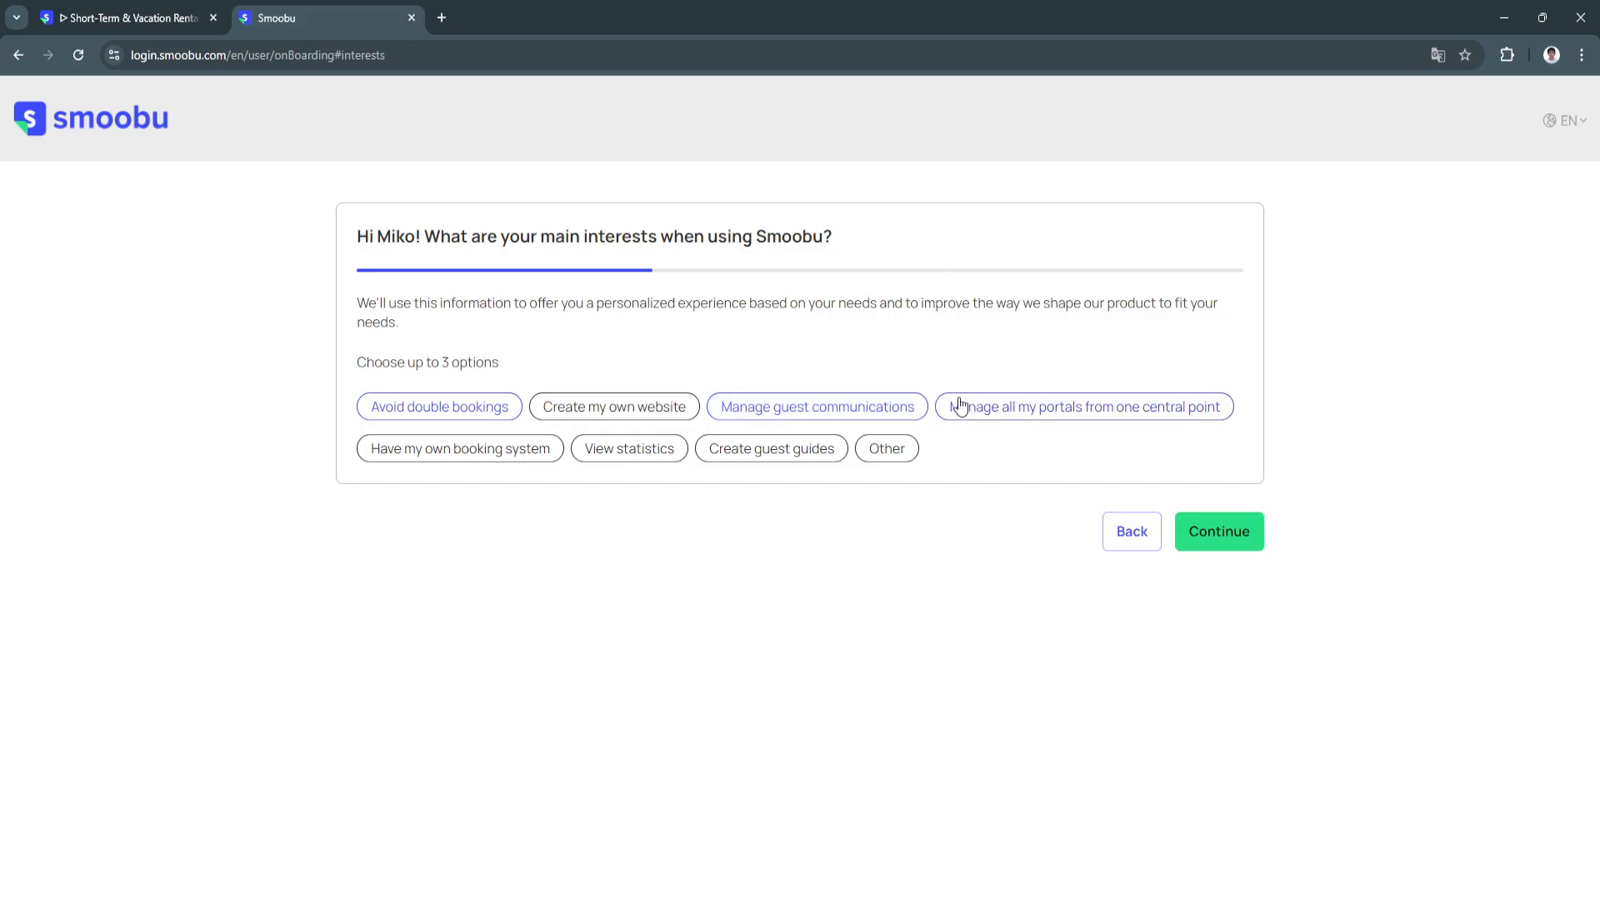
left_click(459, 449)
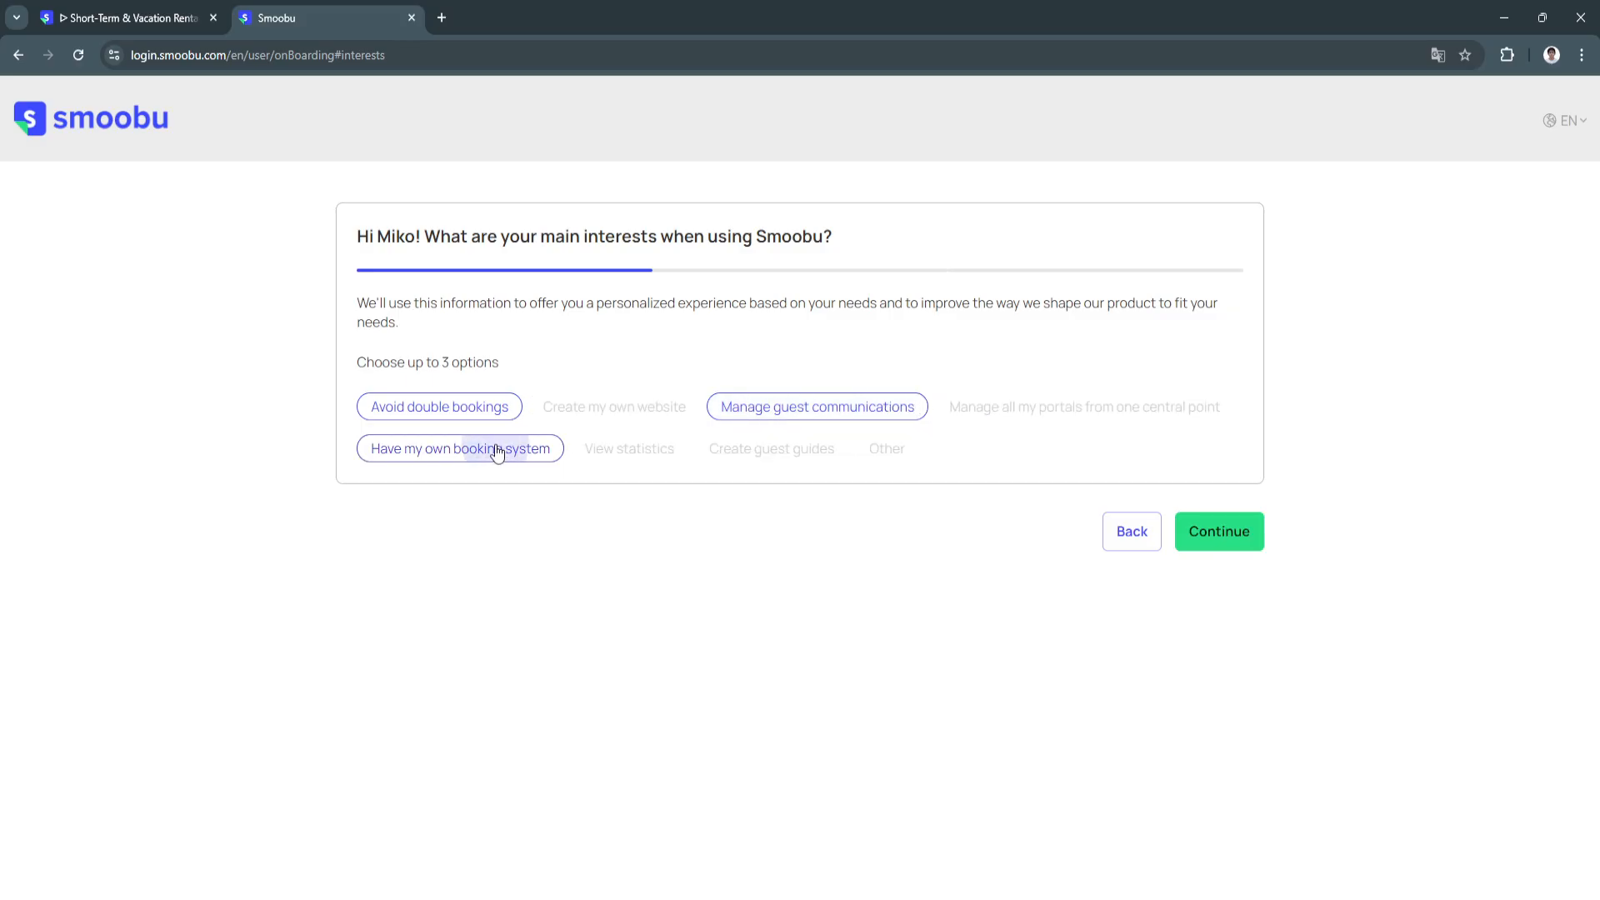
left_click(1217, 531)
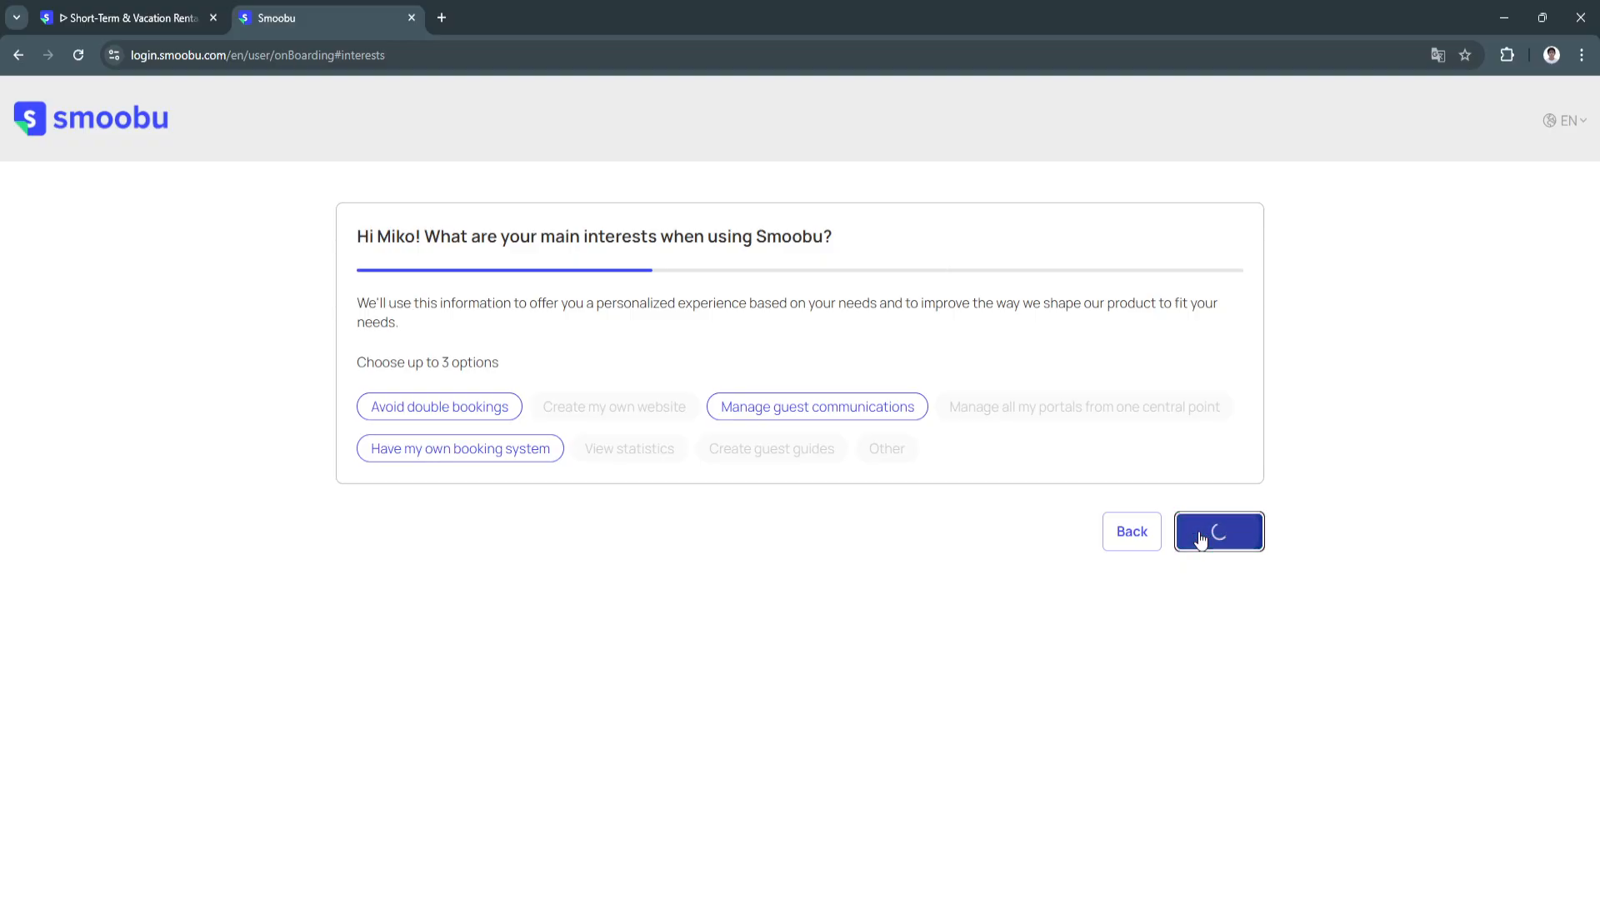
left_click(1219, 532)
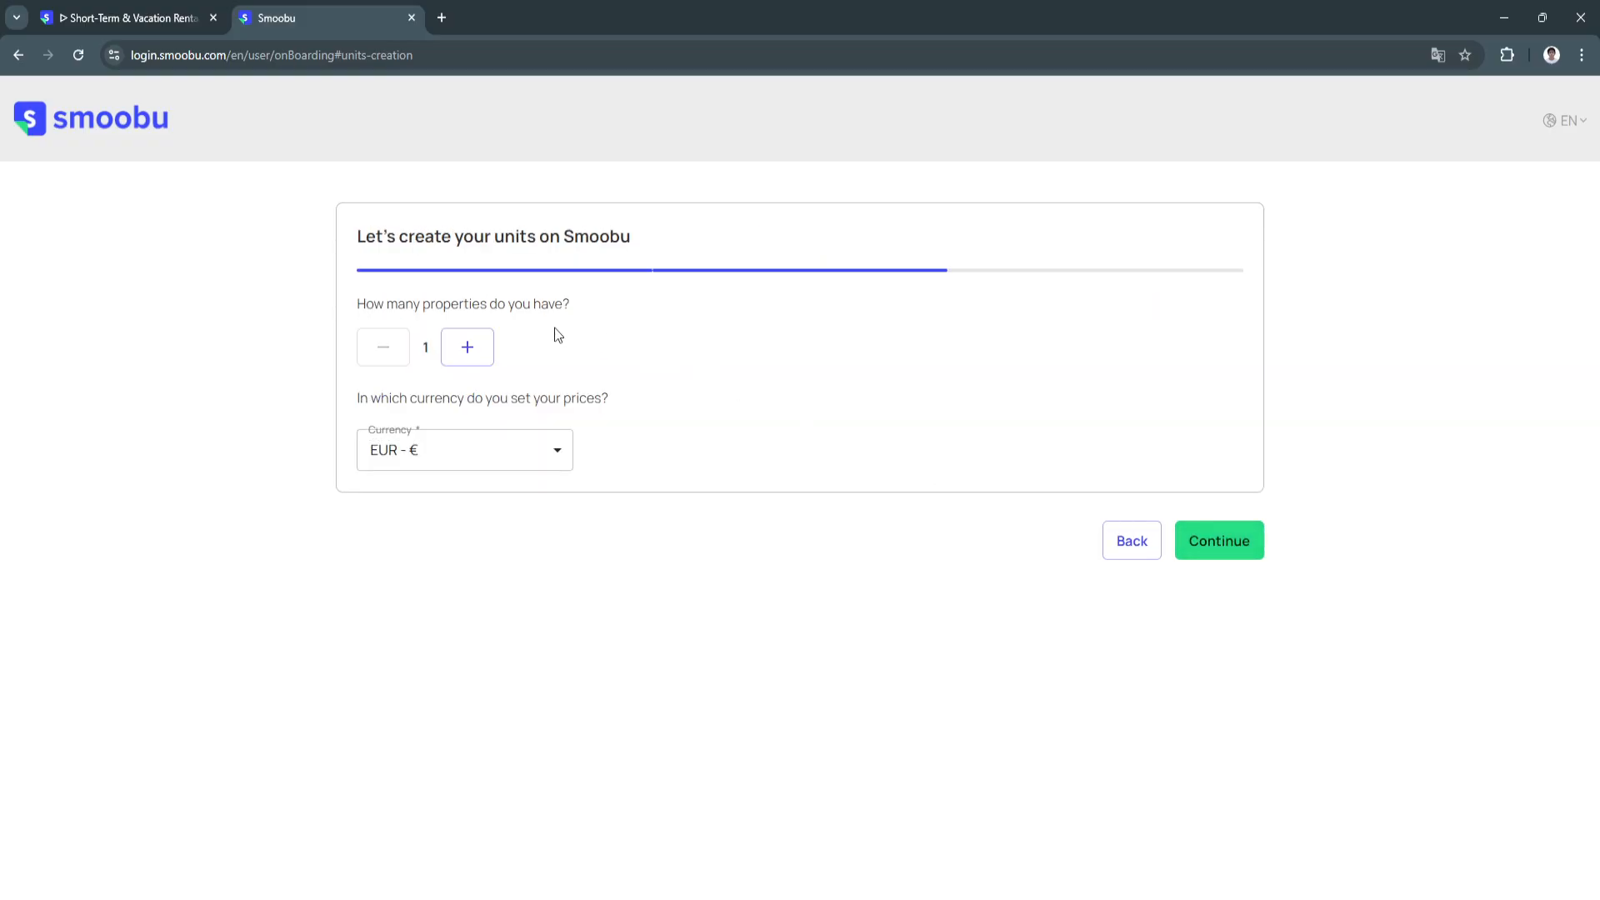
mouse_move(500, 324)
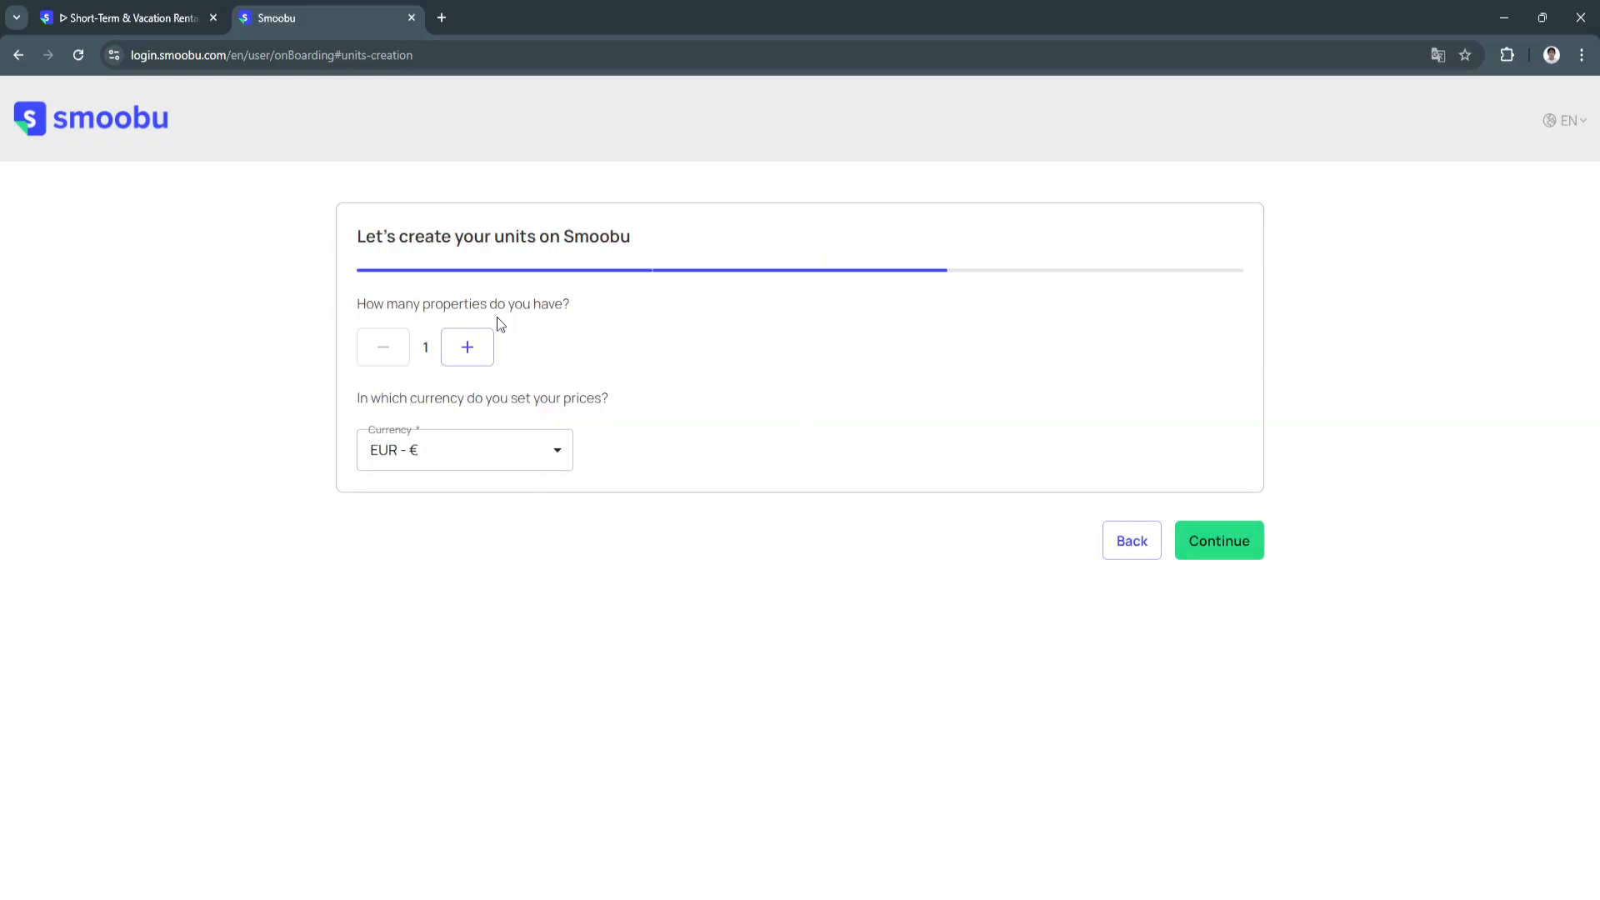
Set the property count to 3 with USD - $ currency and continue.
left_click(468, 347)
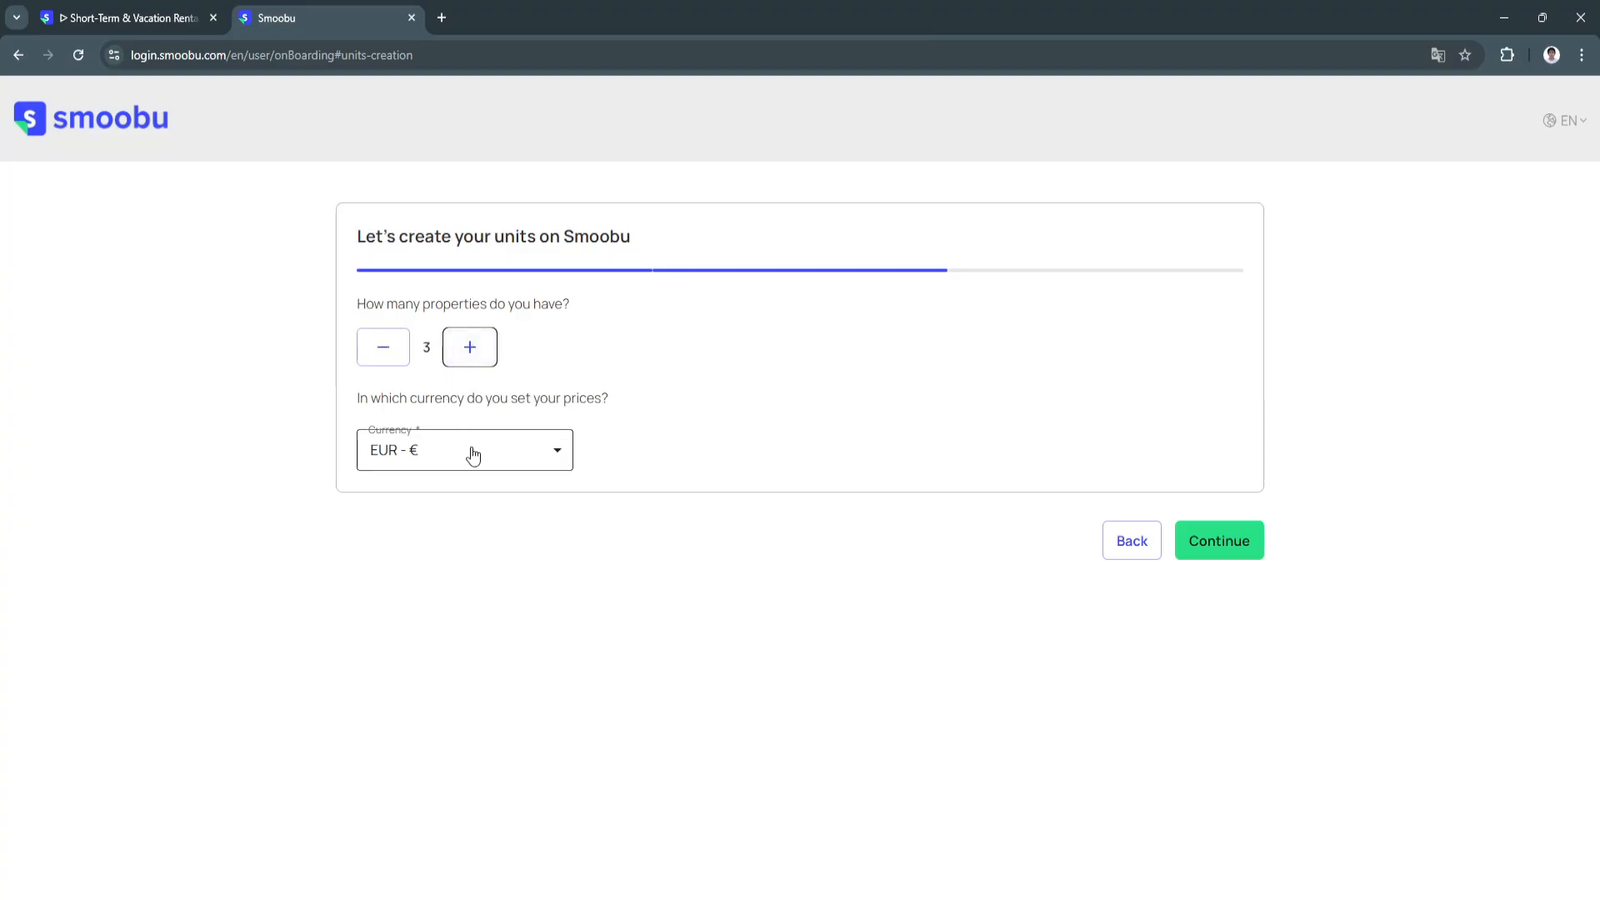
left_click(464, 450)
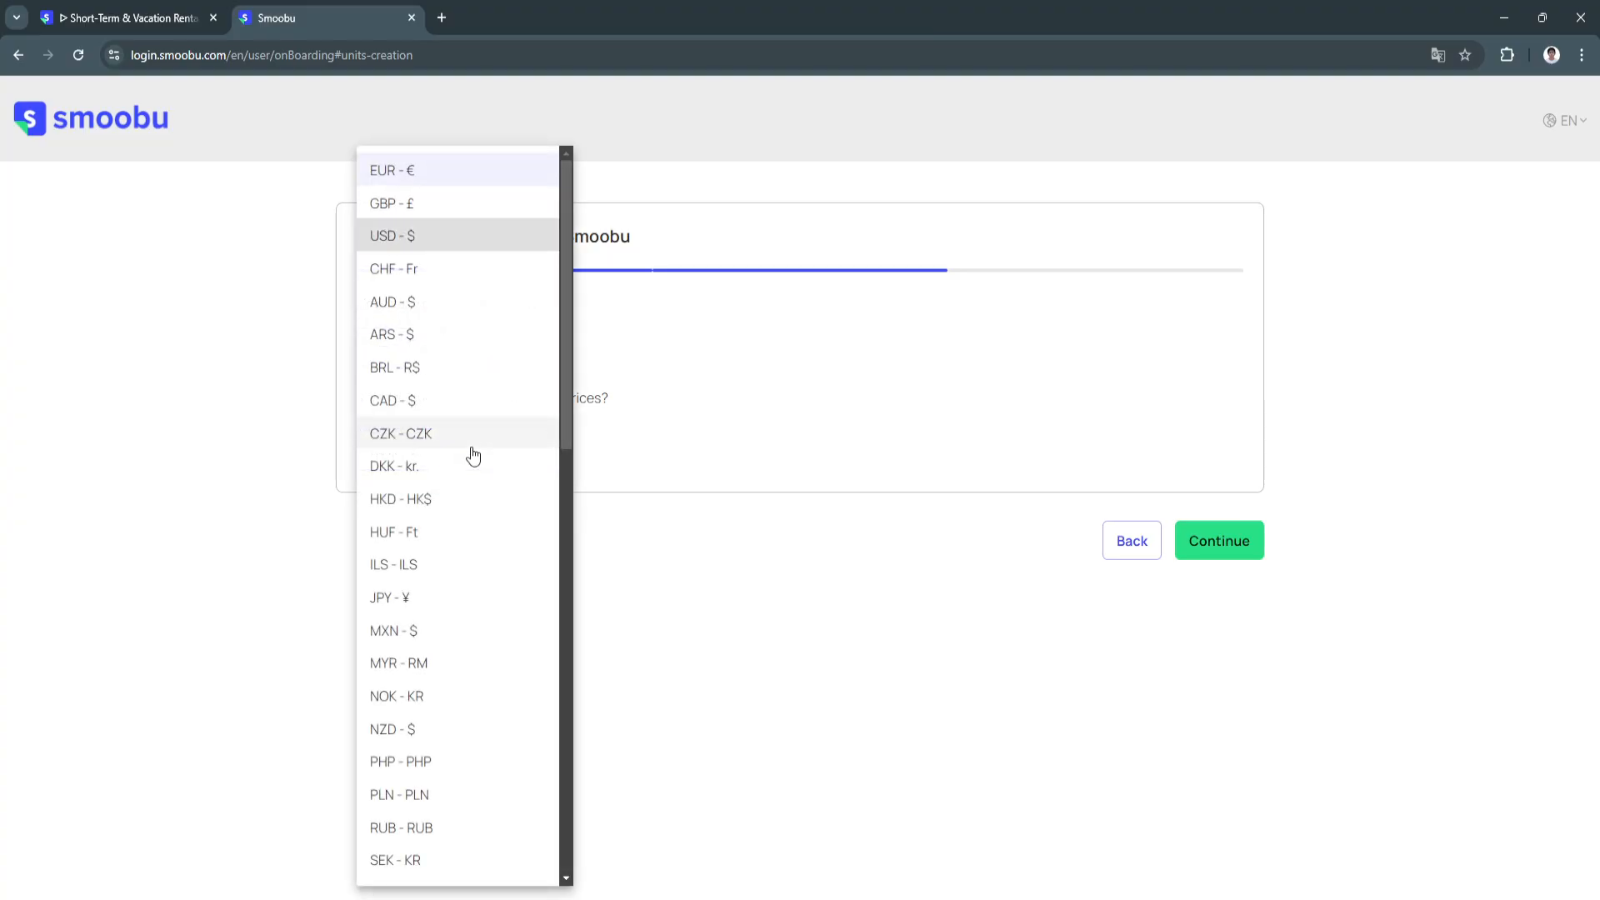
left_click(1218, 540)
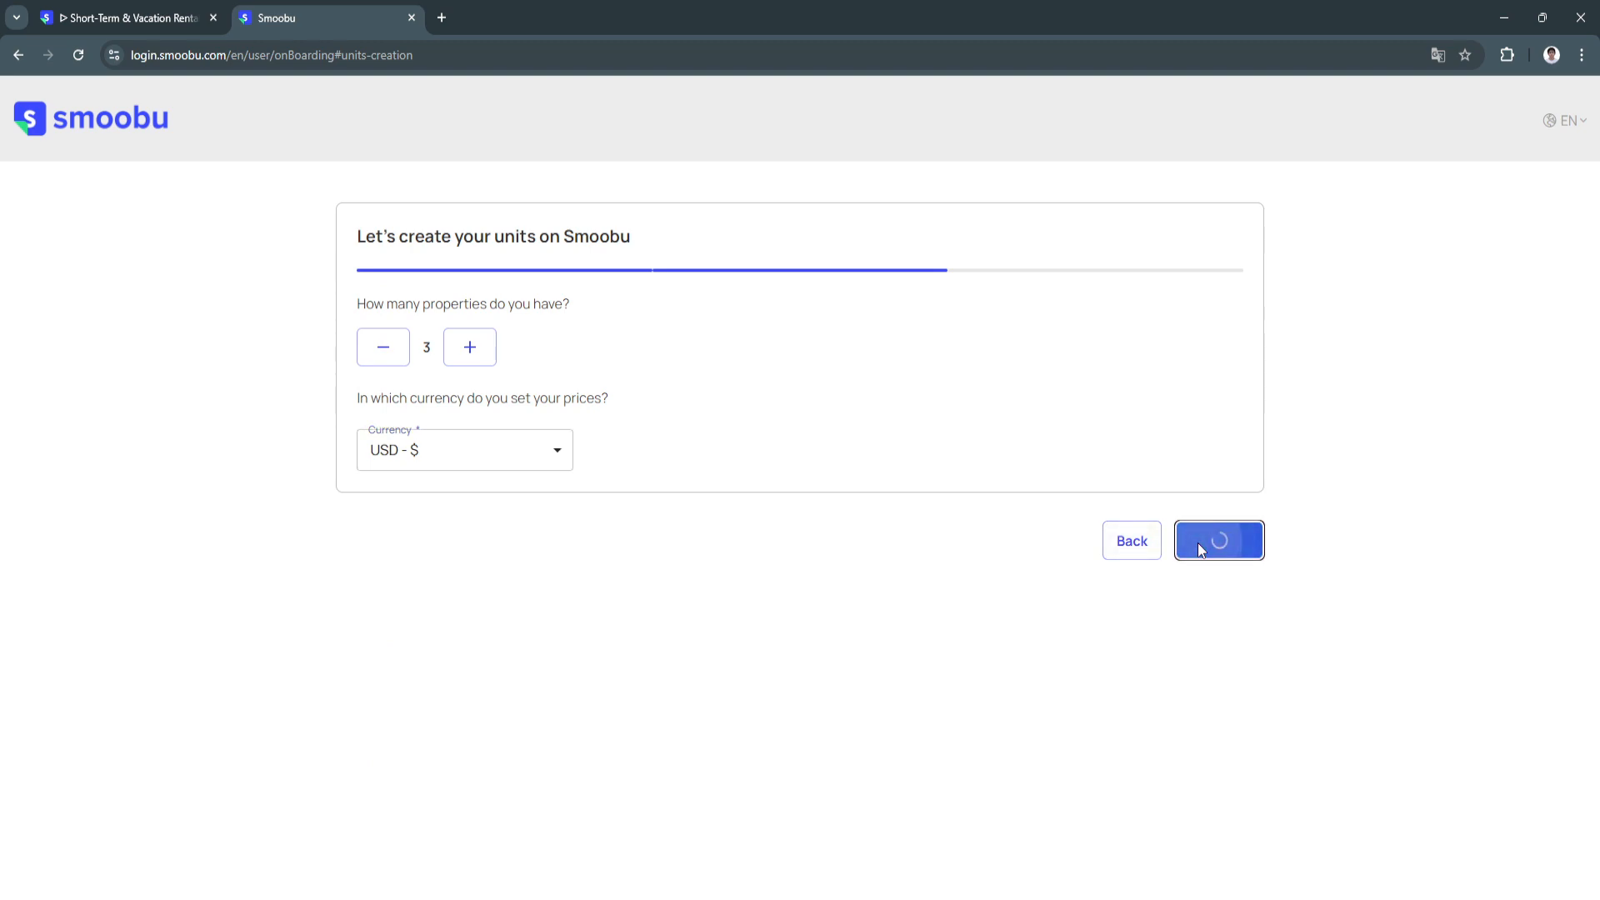
left_click(1217, 540)
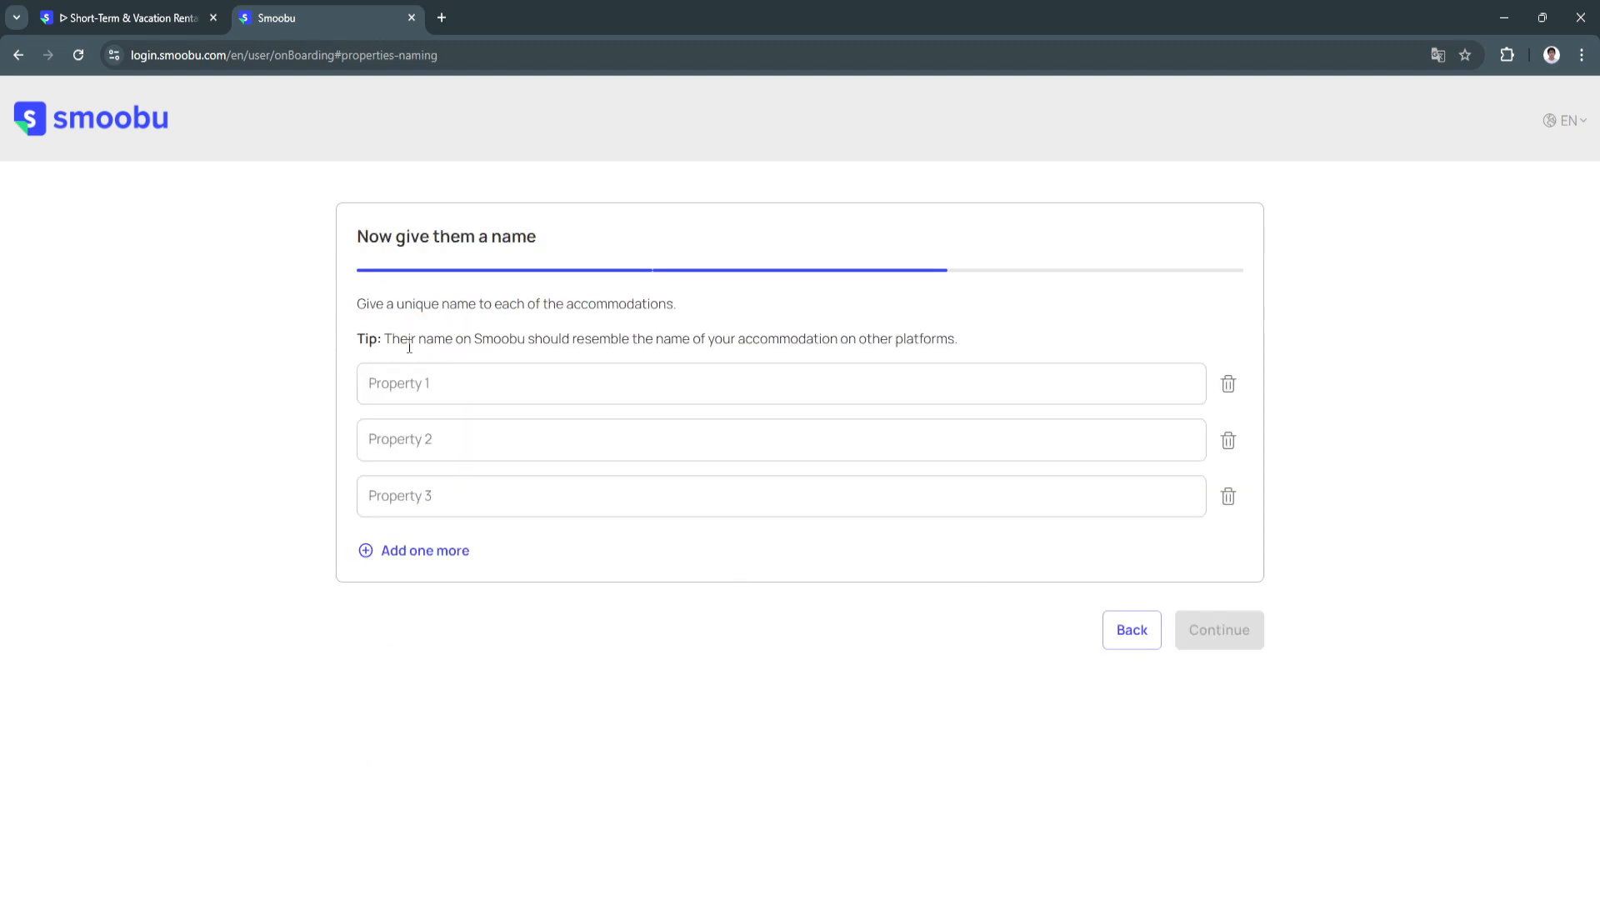
mouse_move(453, 323)
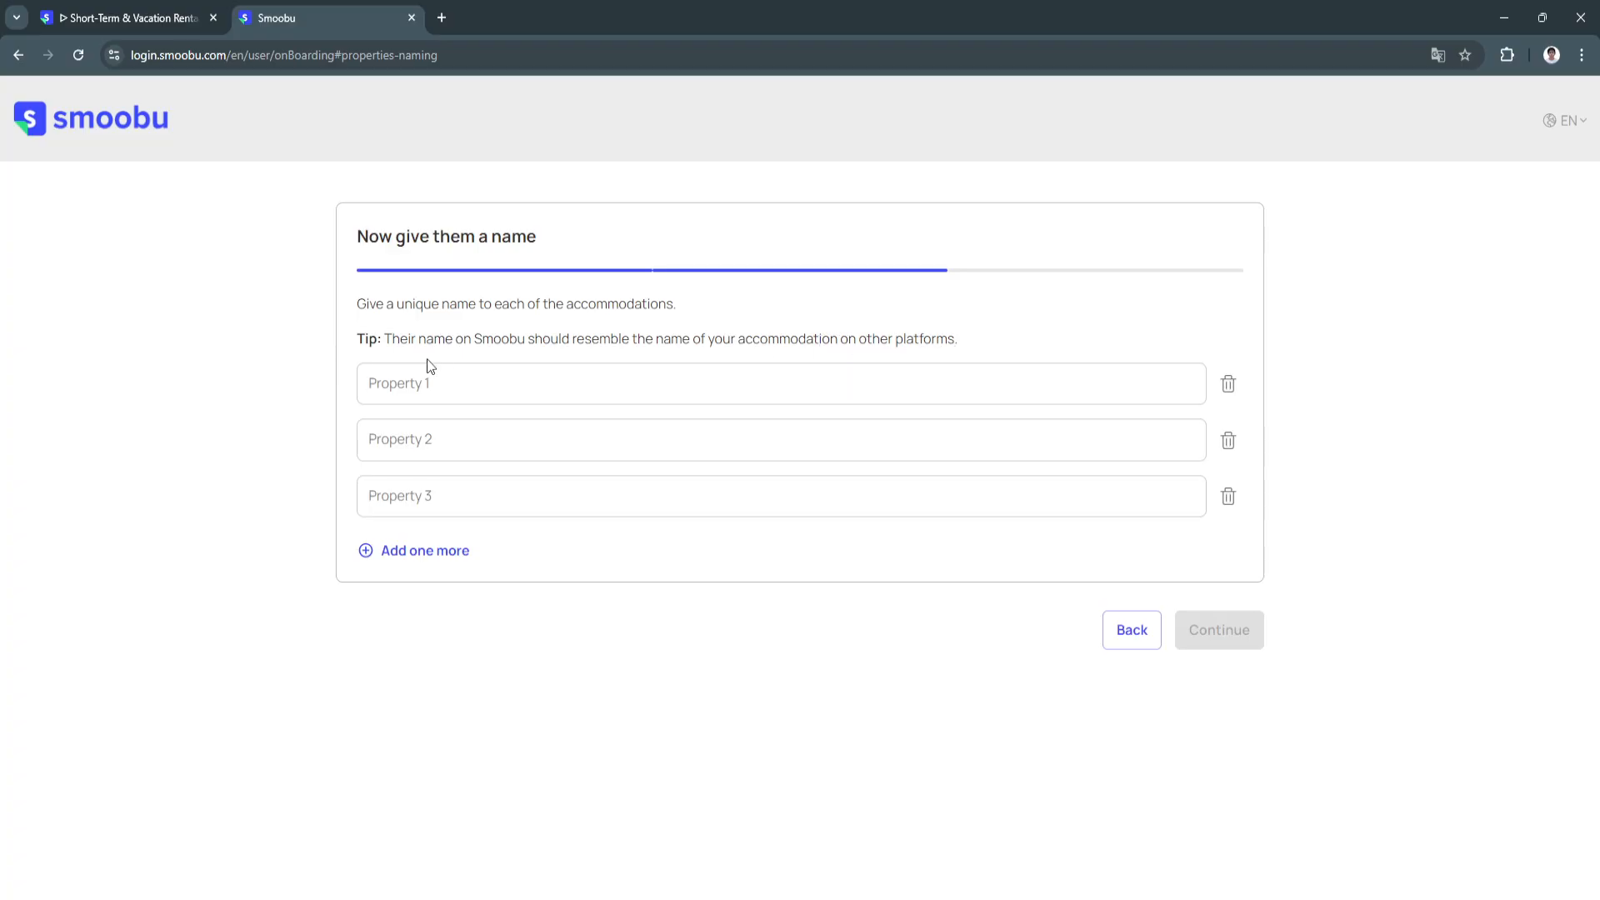
Enter property names TEST 1, TEST 2 and TEST 3 and create the units.
left_click(781, 382)
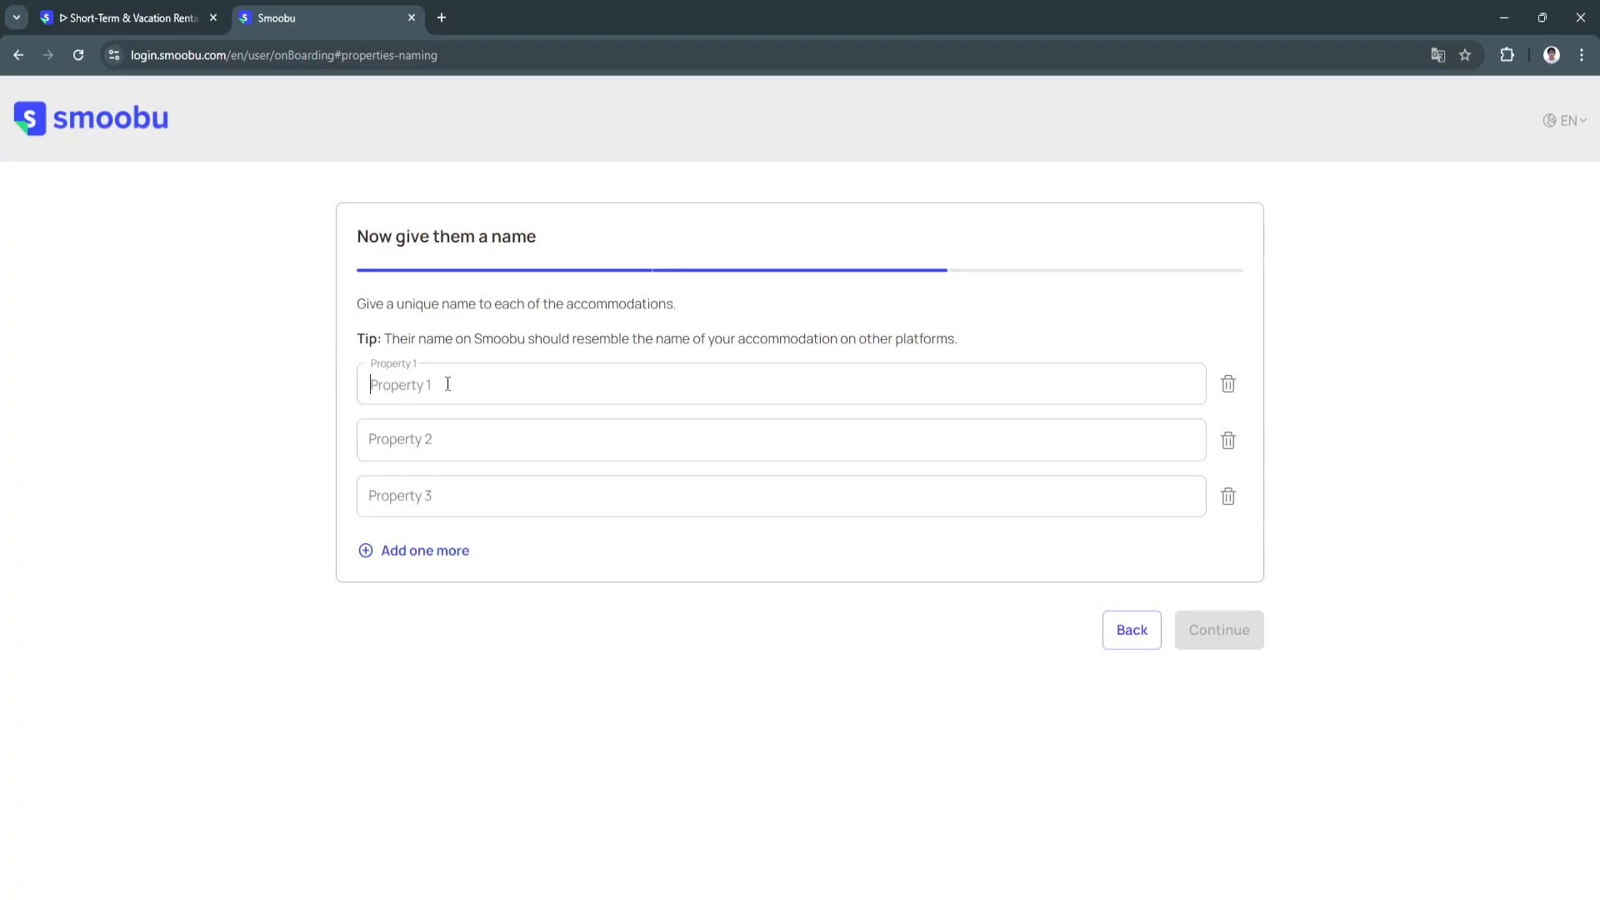
type("TEST 1")
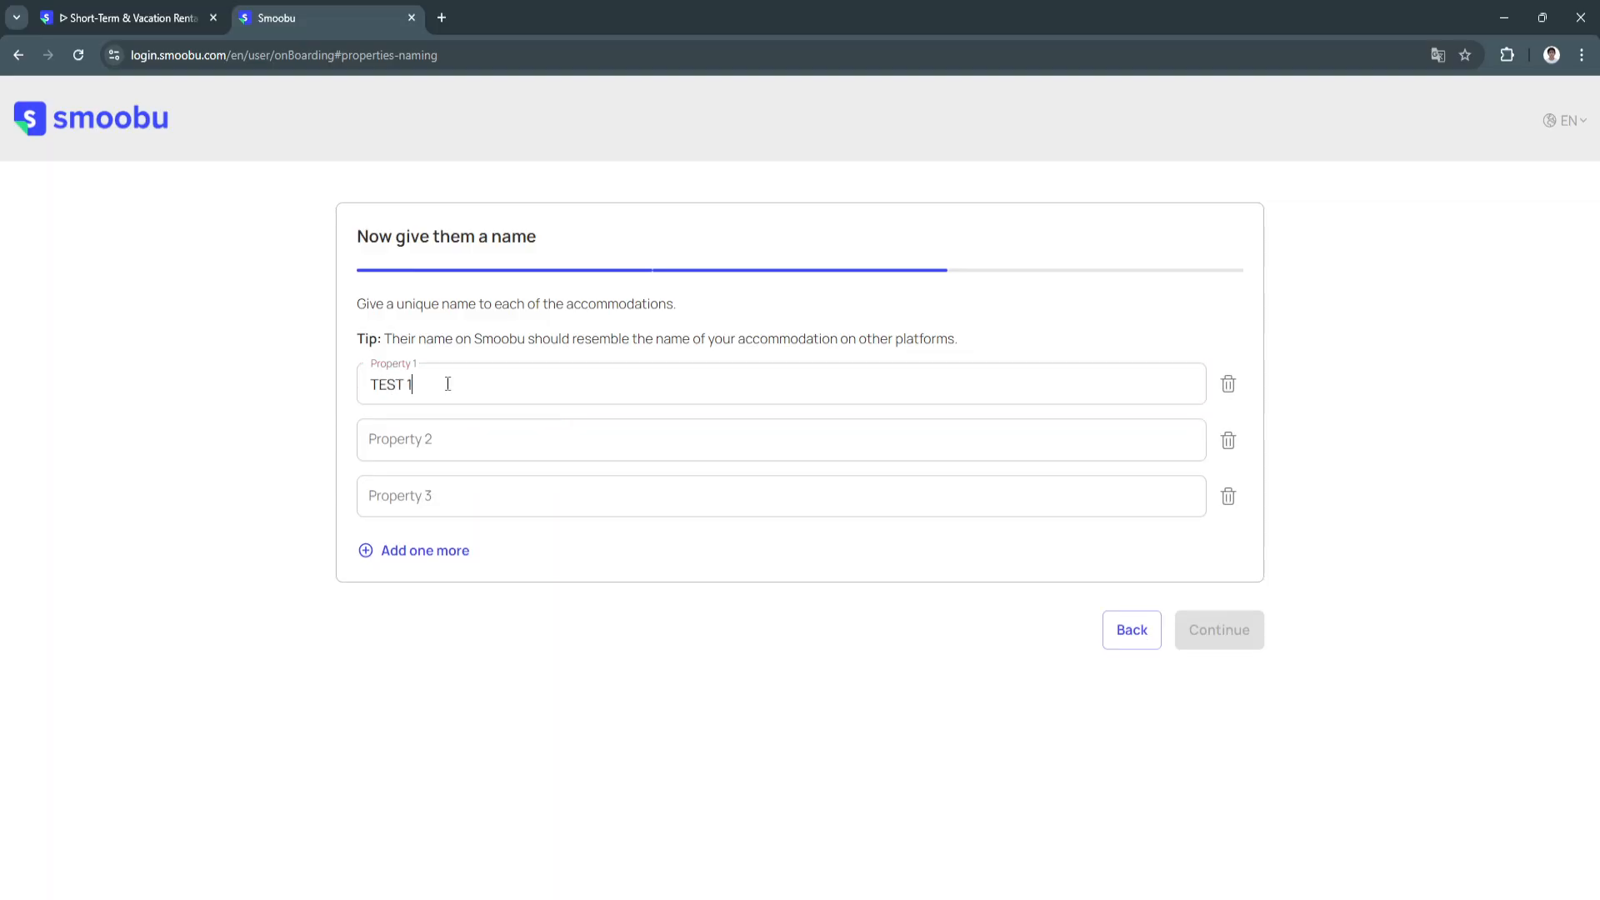
type("TEST 2")
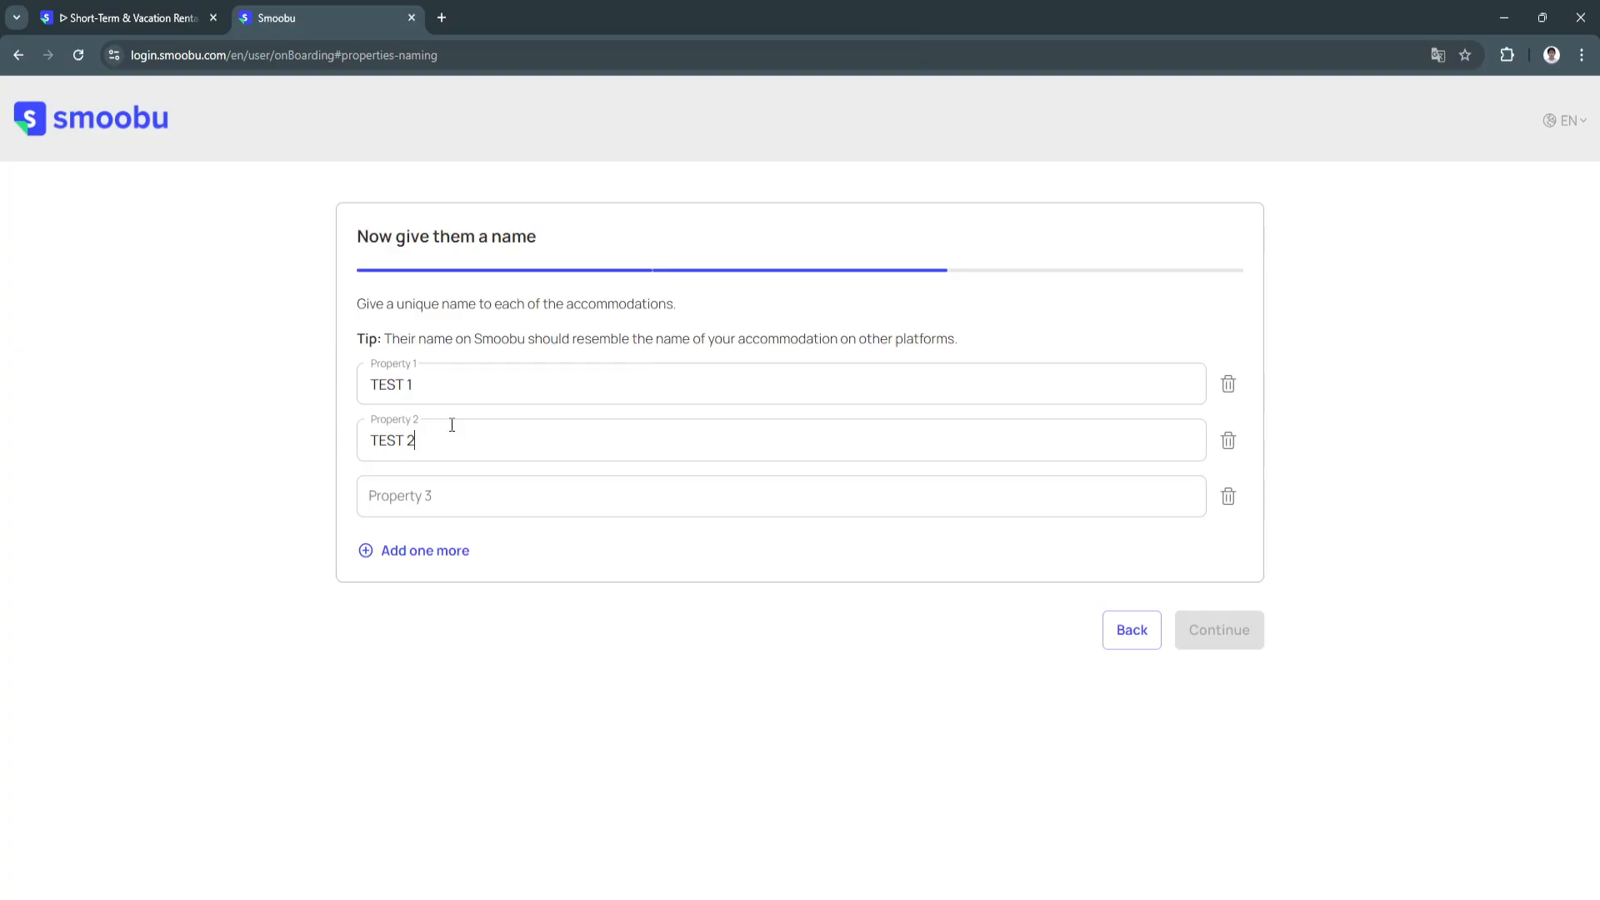
type("TEST 3")
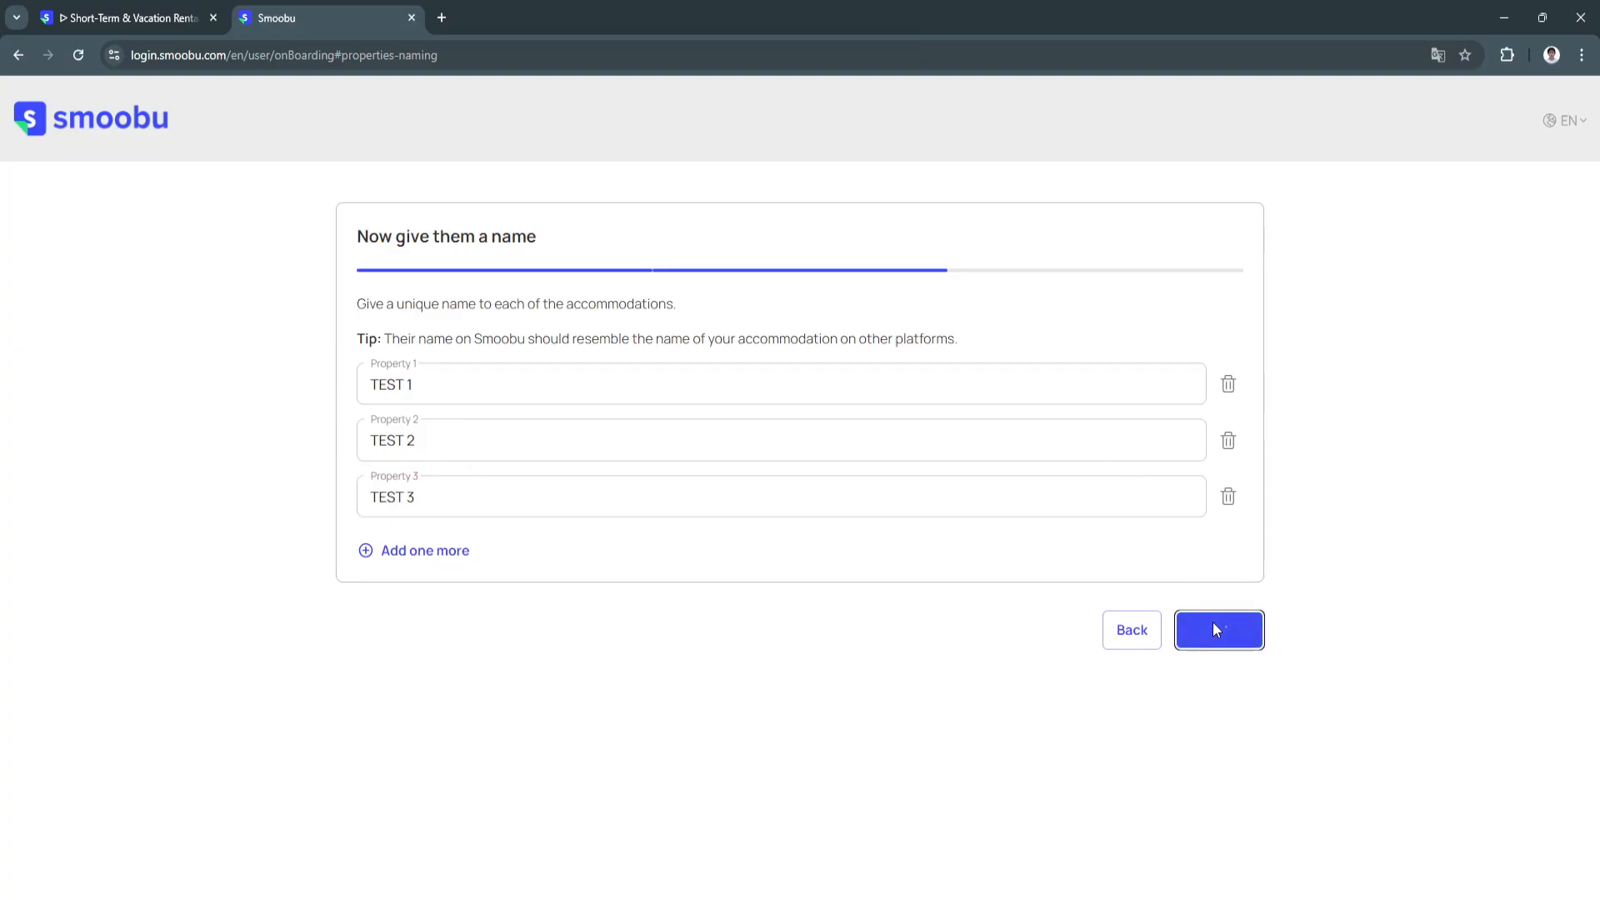
left_click(1219, 630)
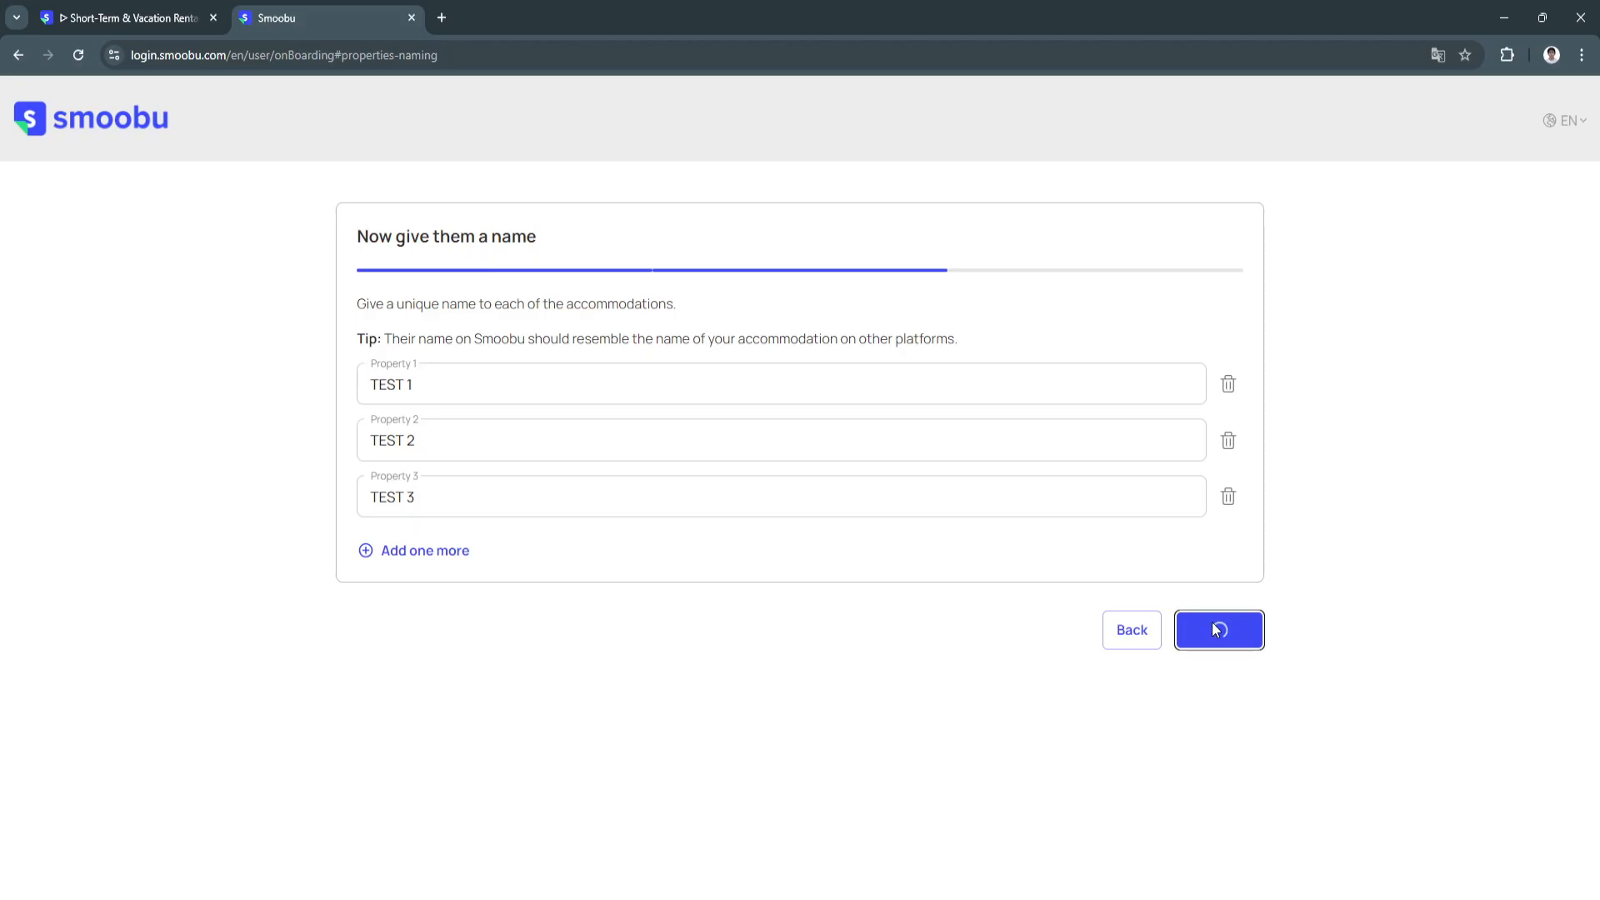
left_click(1219, 630)
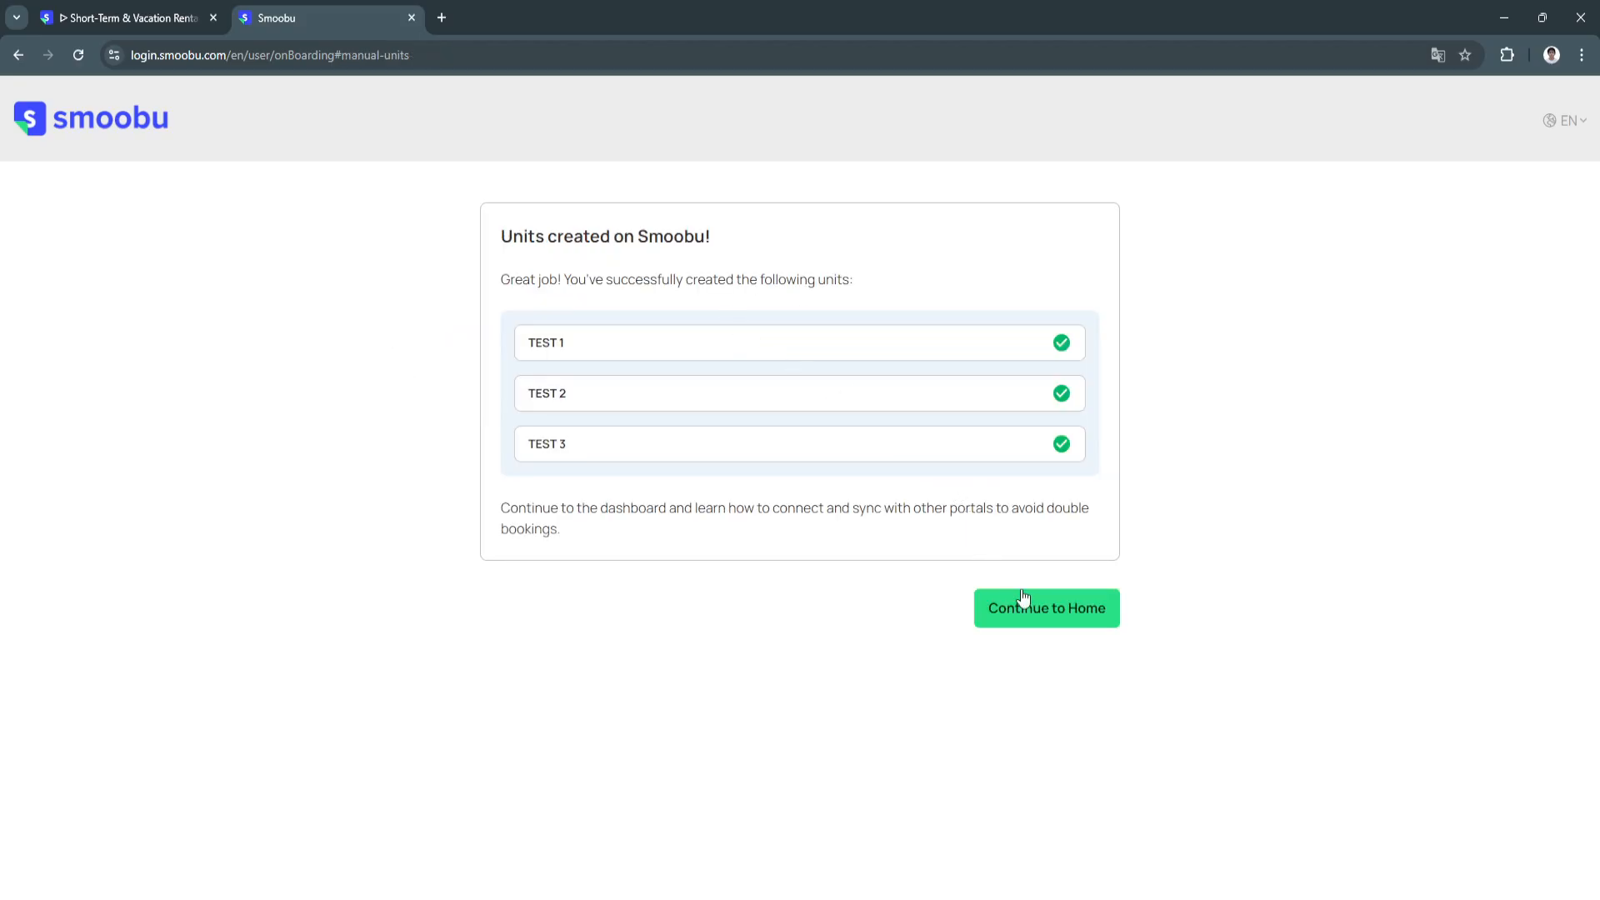
Continue from the Units created page to the Home dashboard.
left_click(1046, 608)
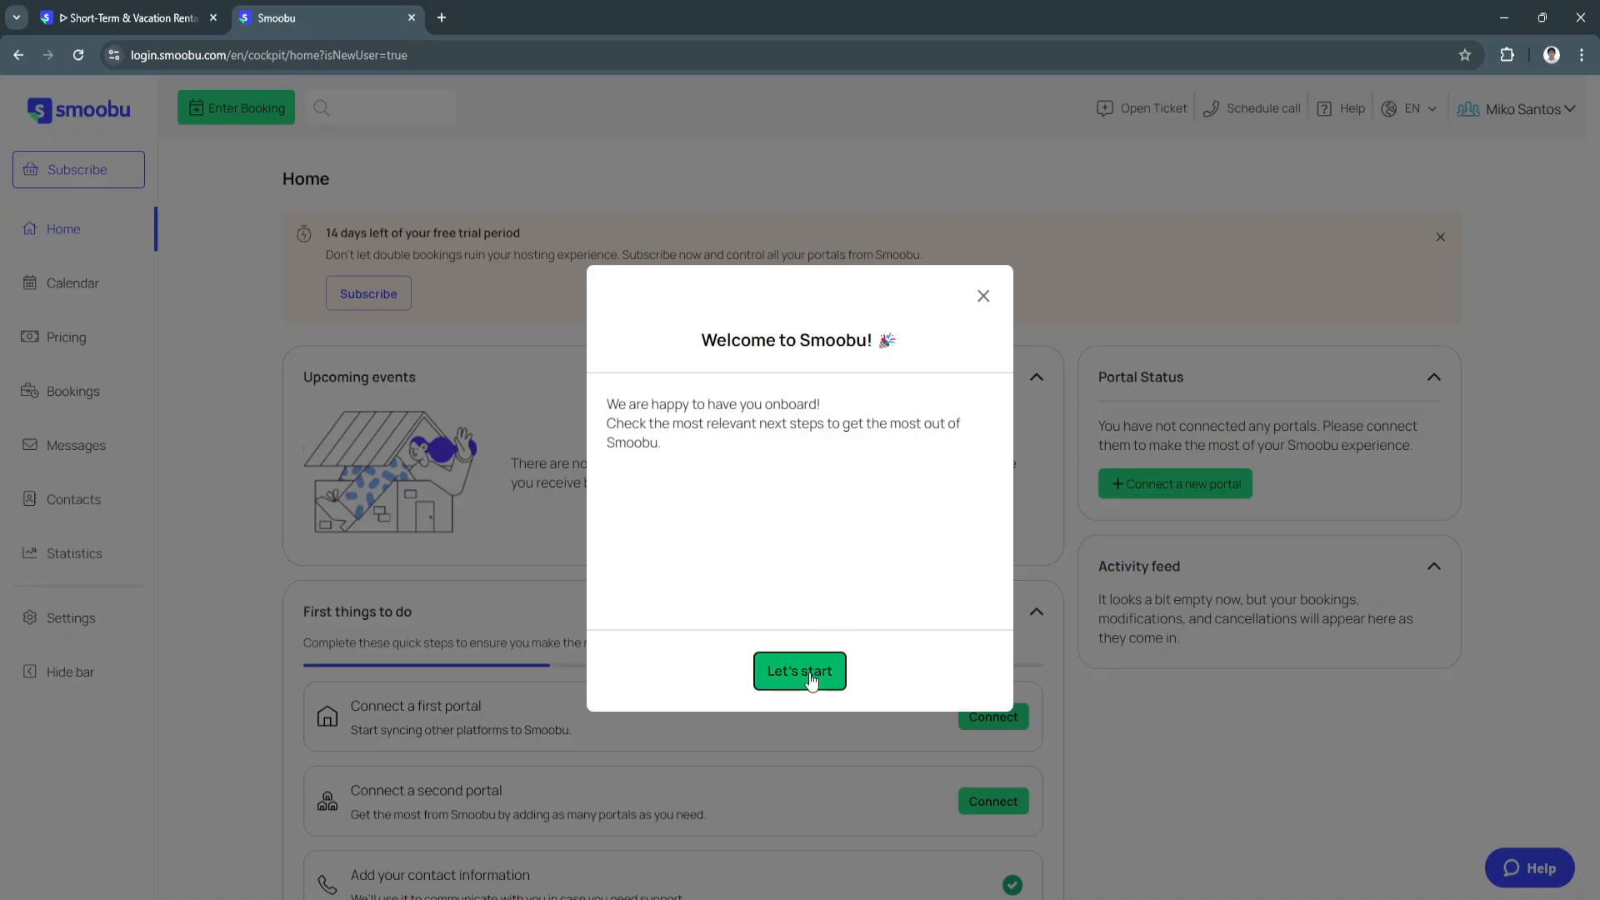
Dismiss the welcome message and trial notice, then choose Connect a first portal.
left_click(800, 672)
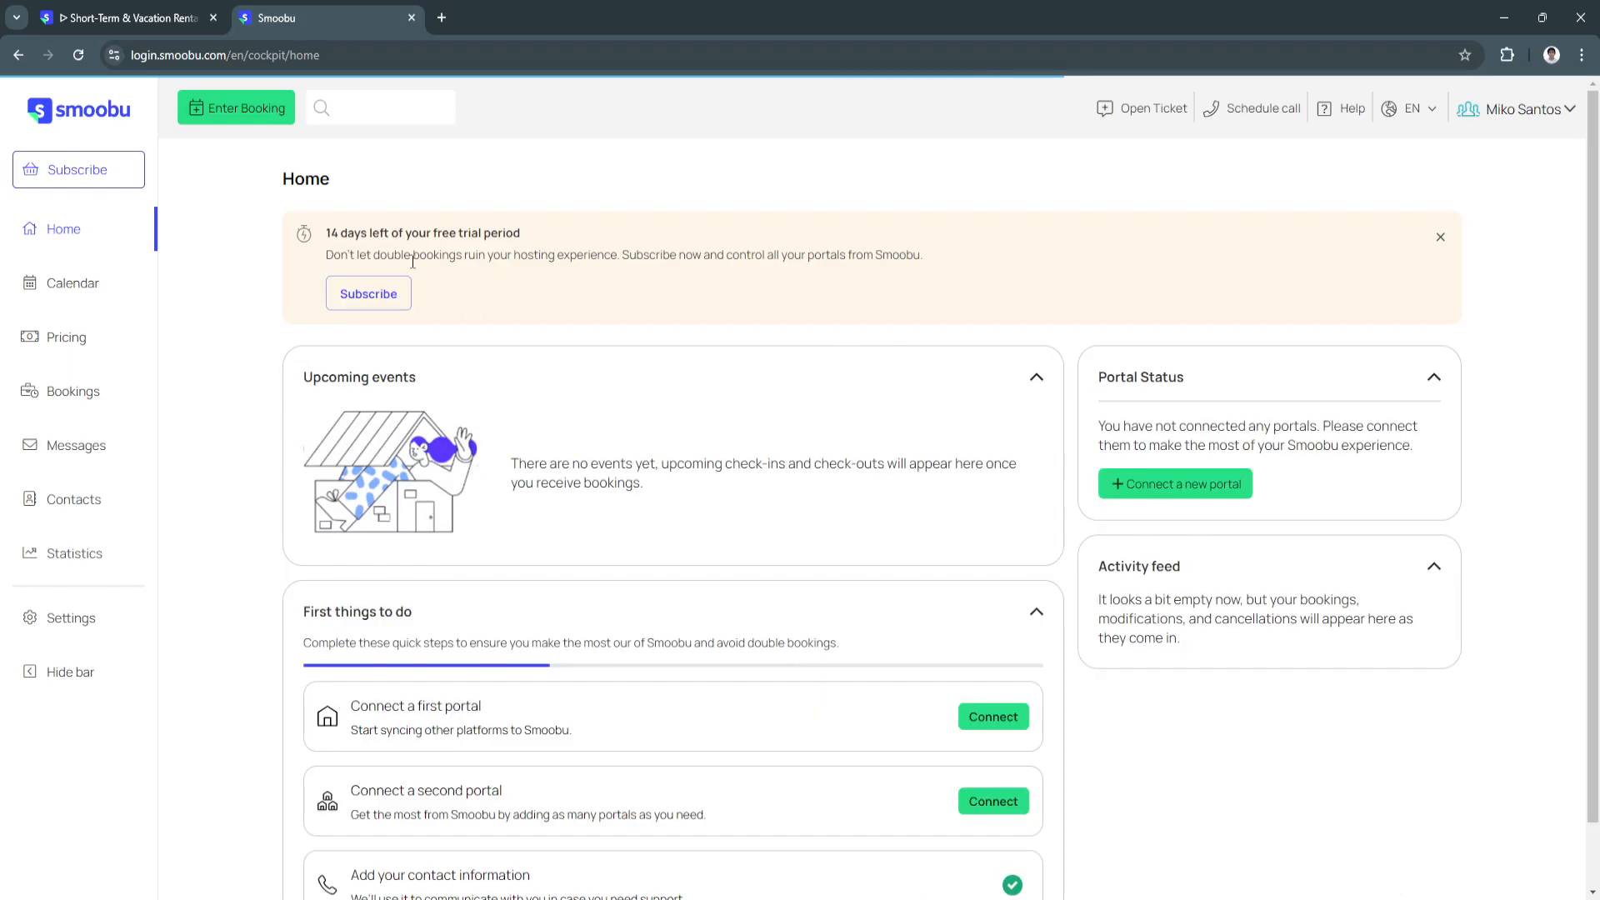
left_click(1441, 237)
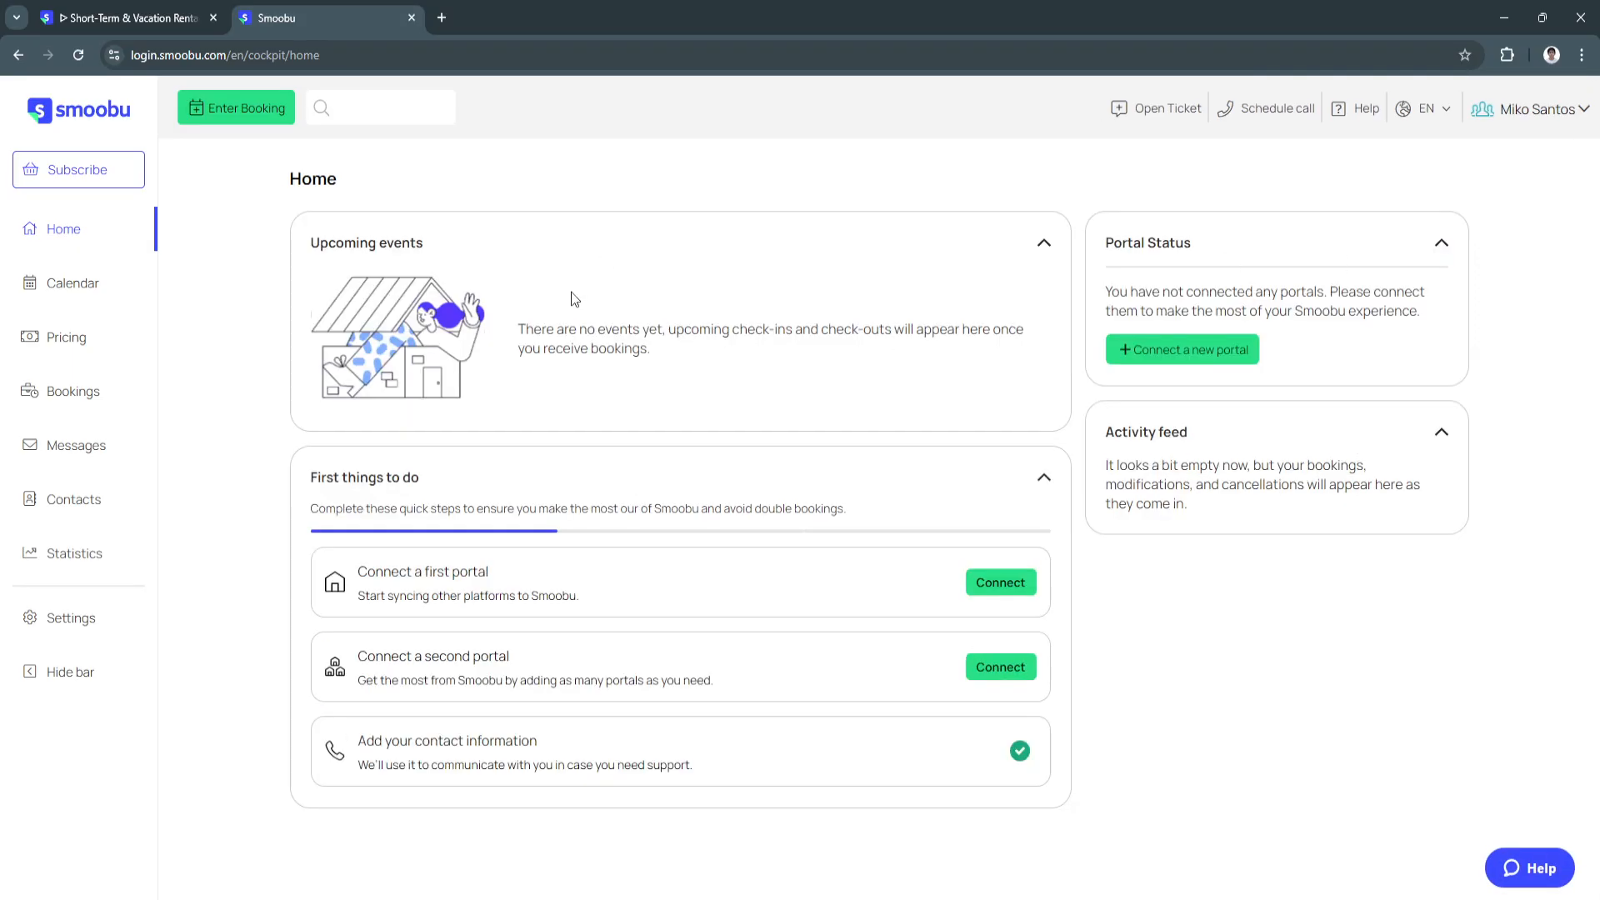
mouse_move(369, 432)
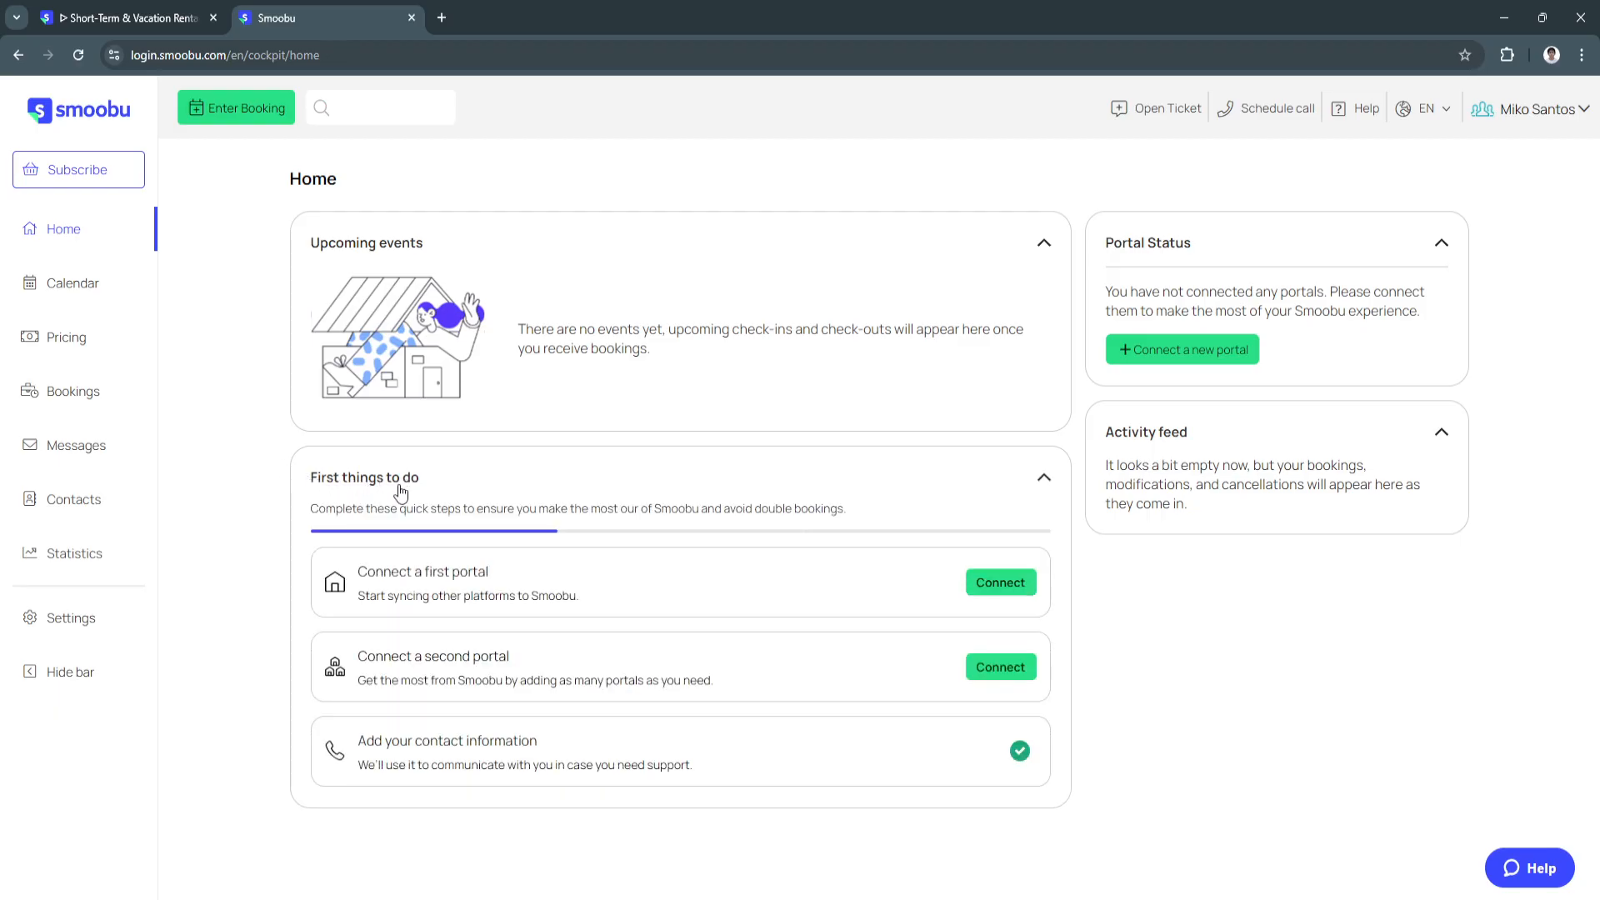
mouse_move(658, 655)
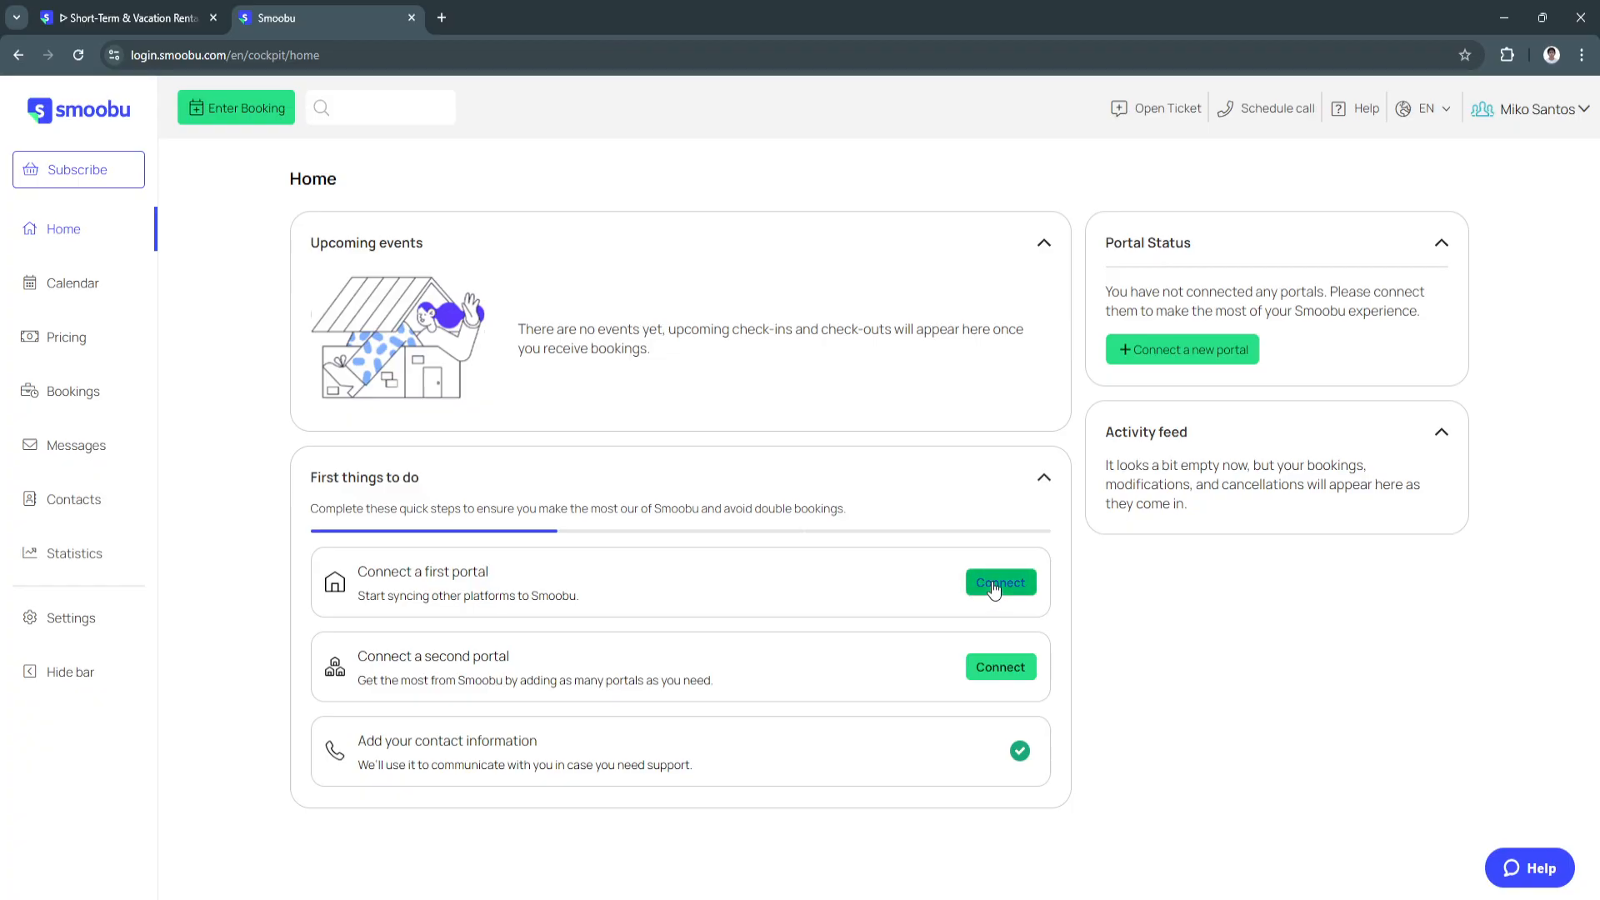
left_click(999, 583)
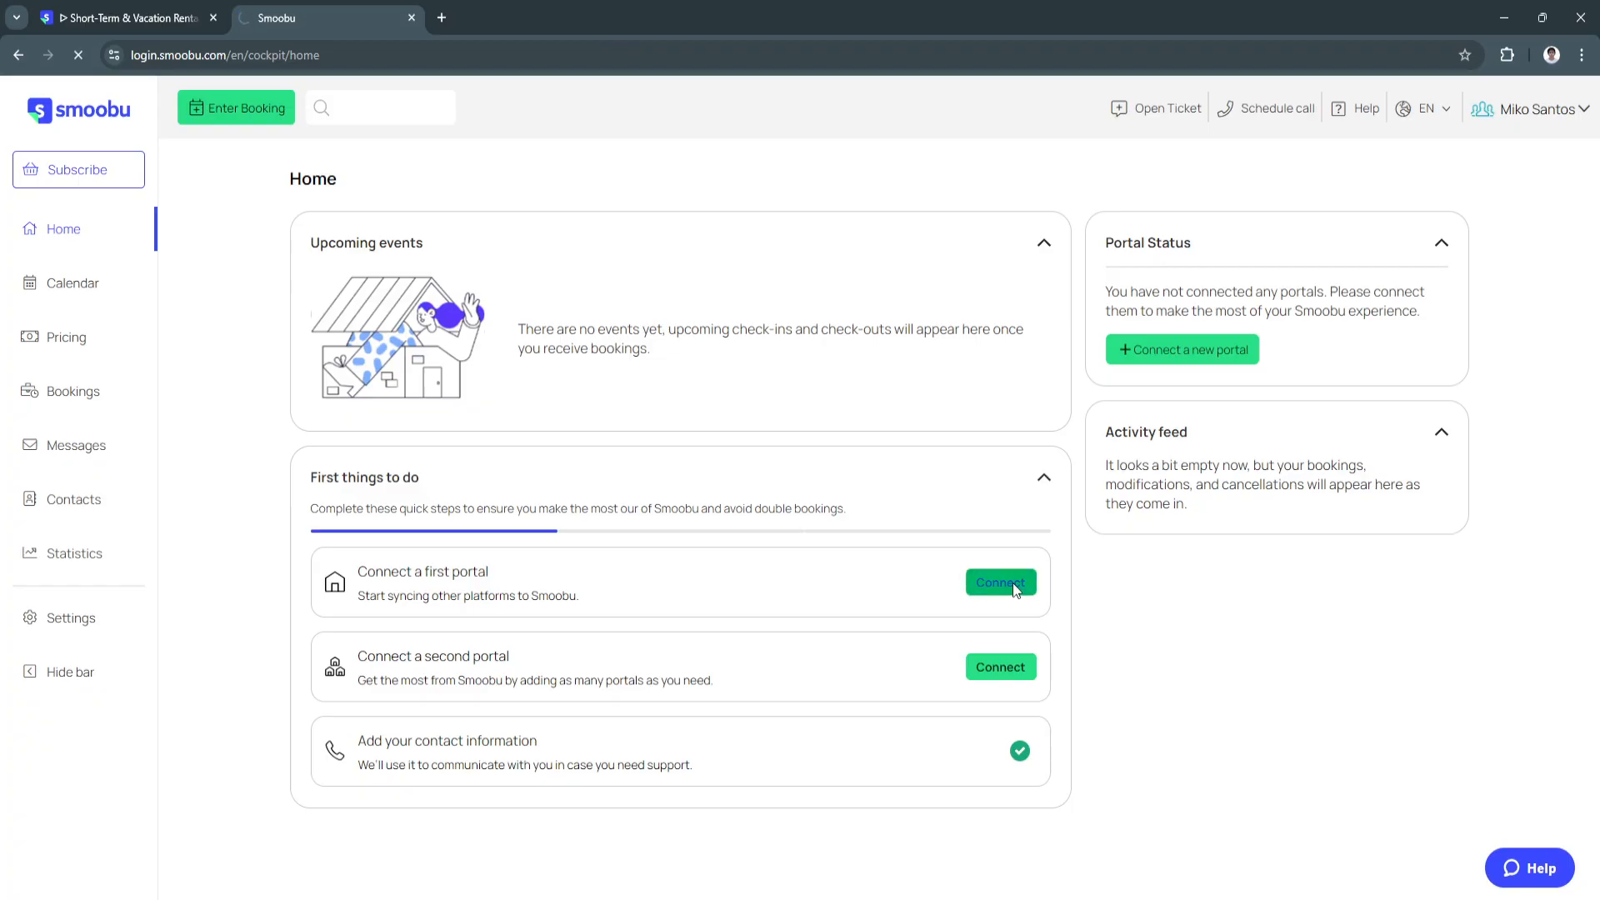
Select Airbnb from the portal list and add it as a booking portal.
left_click(1000, 582)
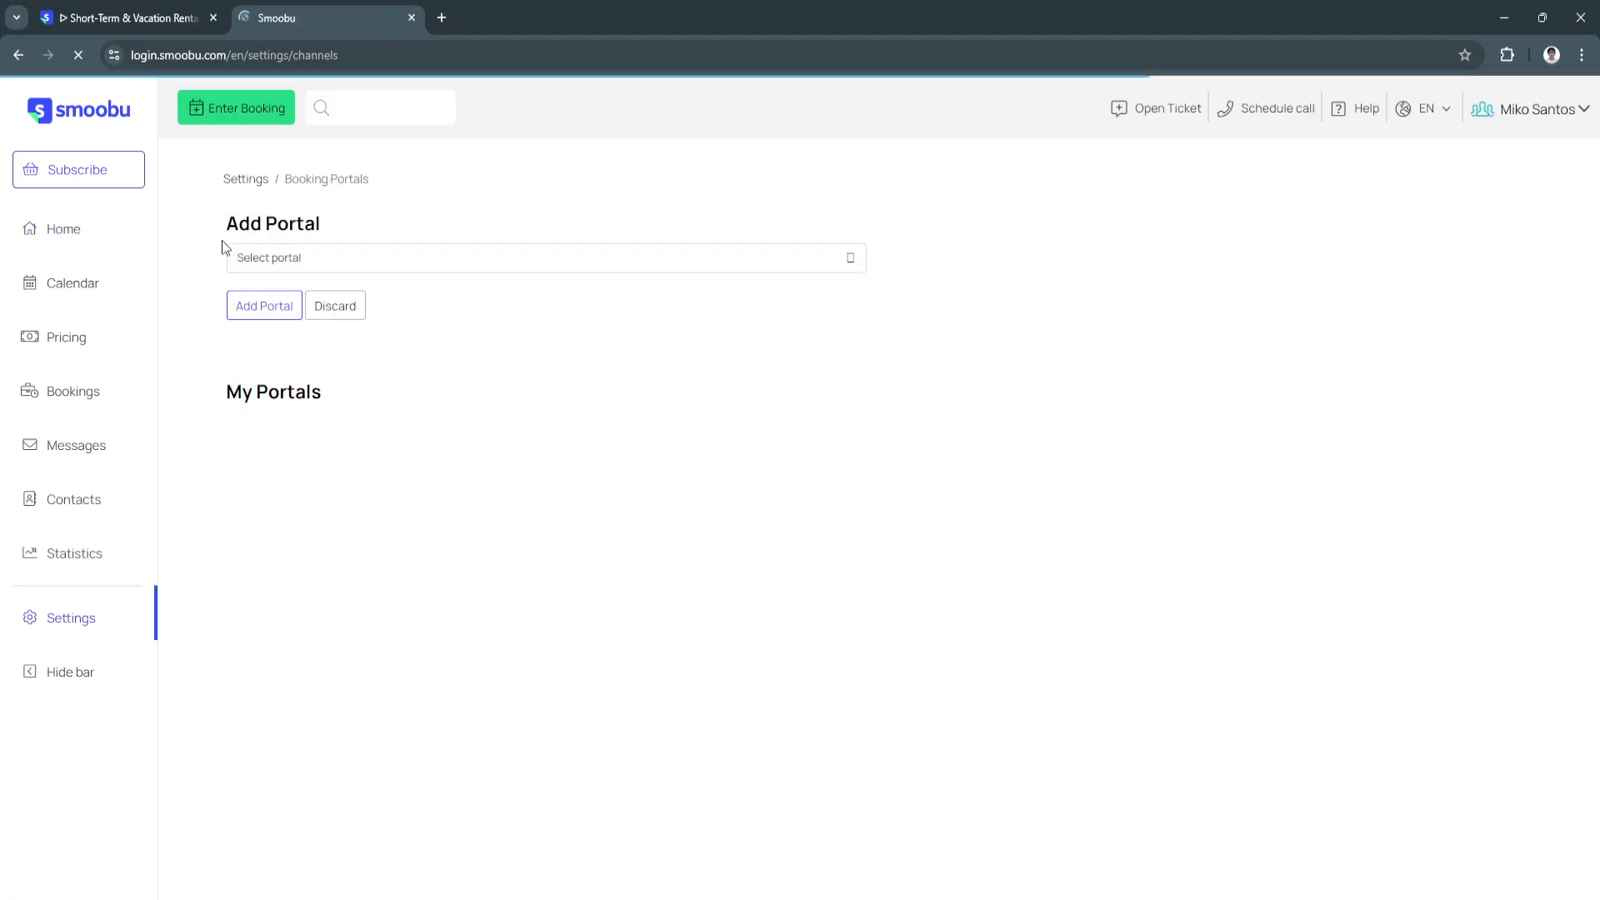
left_click(546, 257)
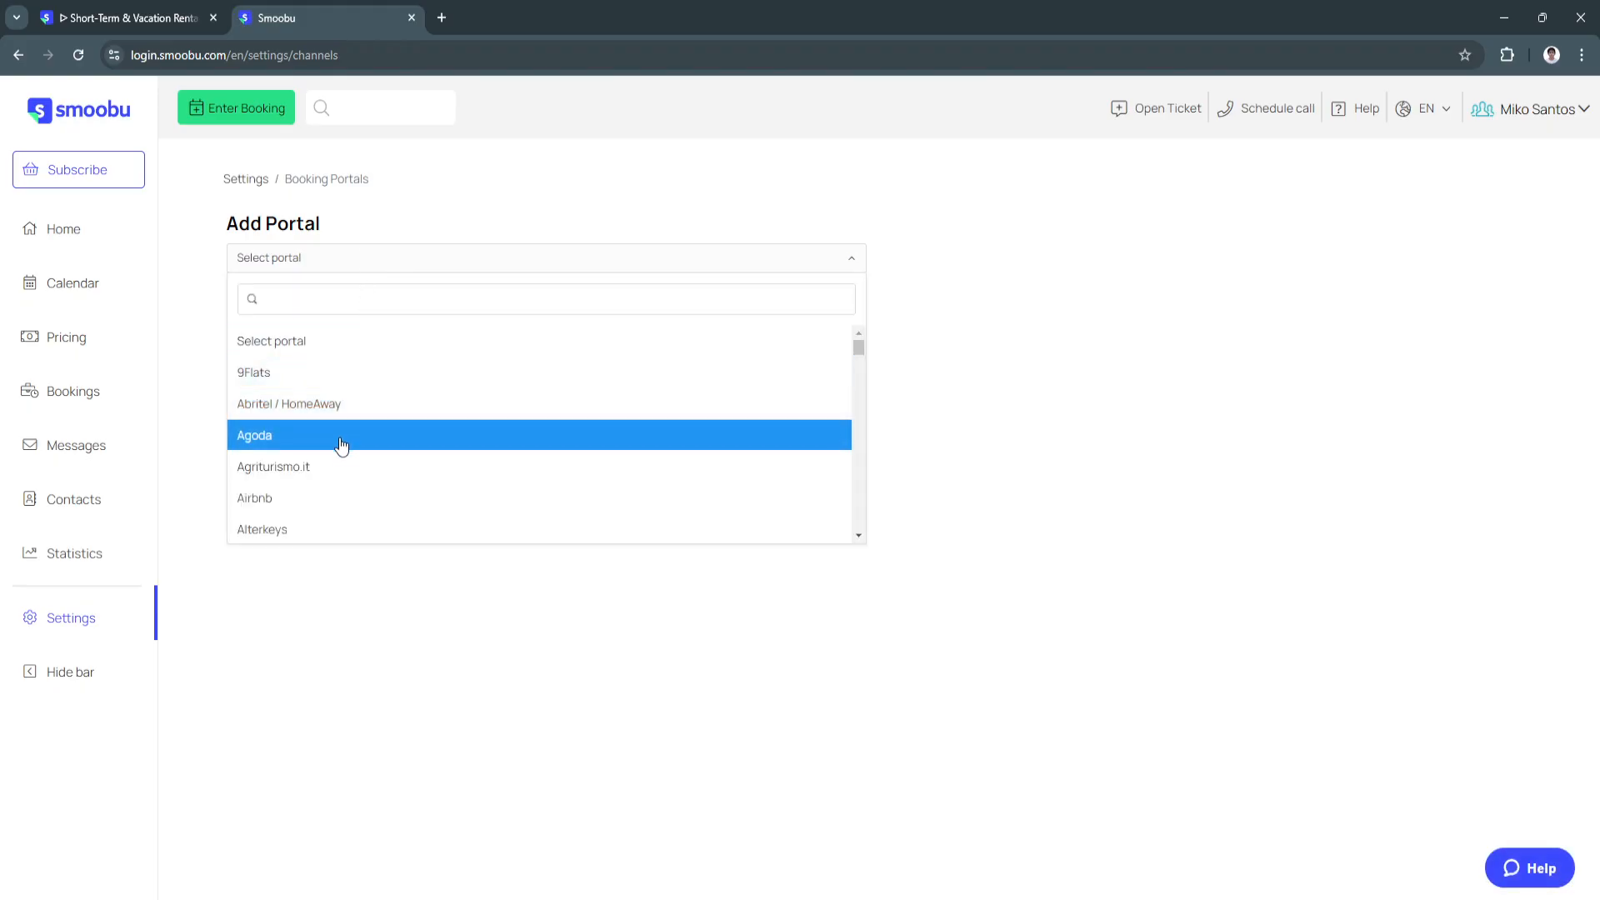
scroll("down", 3)
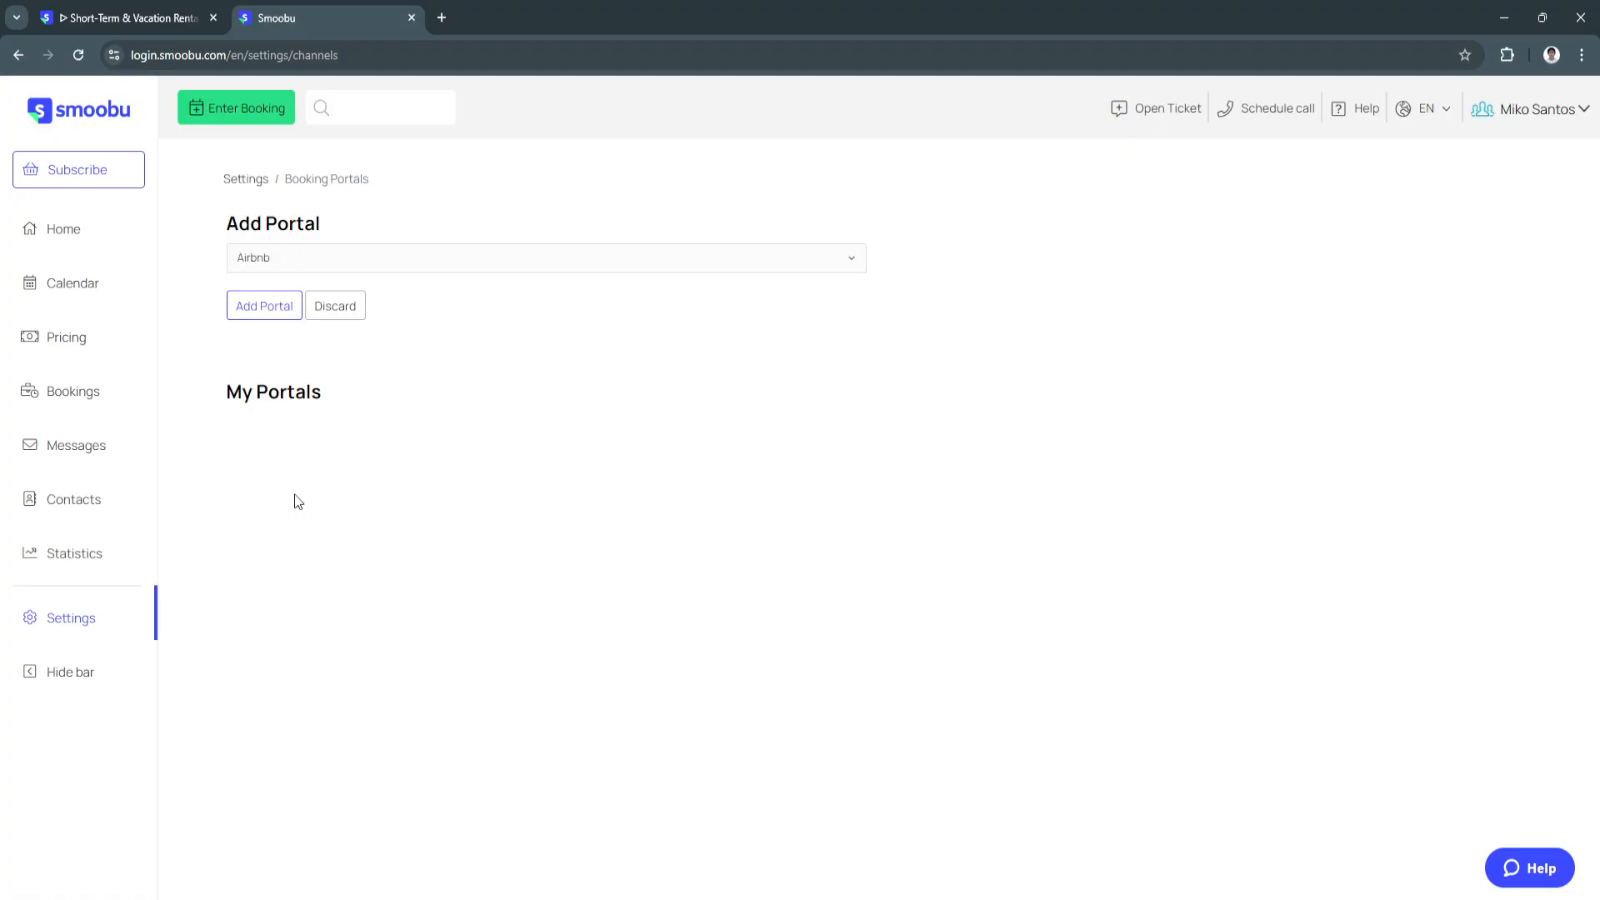
left_click(263, 305)
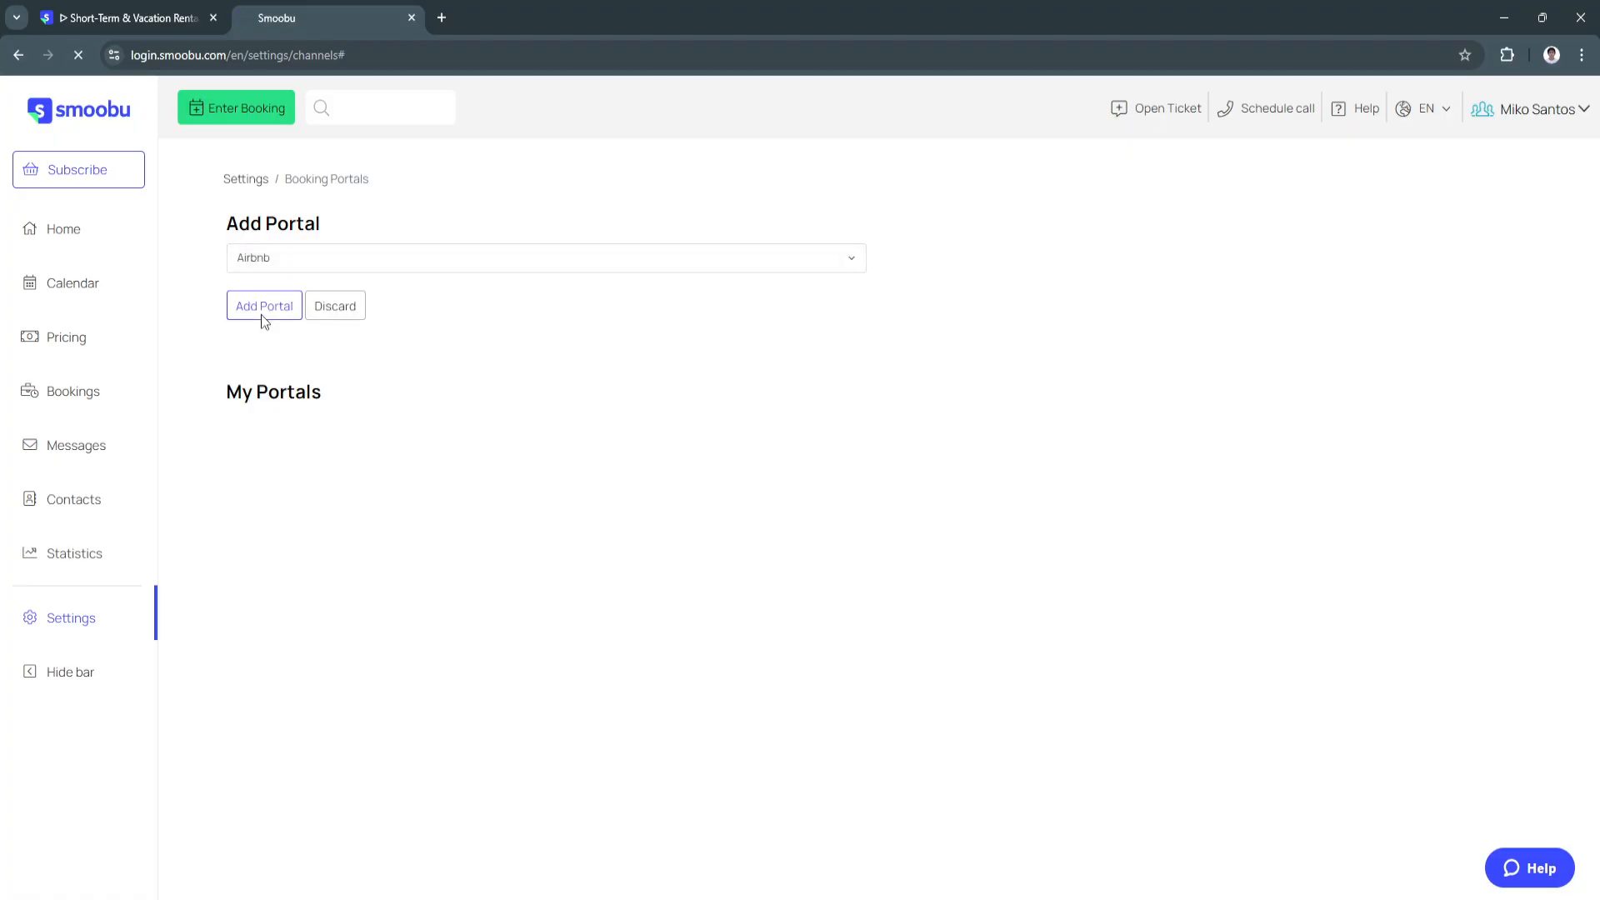
left_click(264, 305)
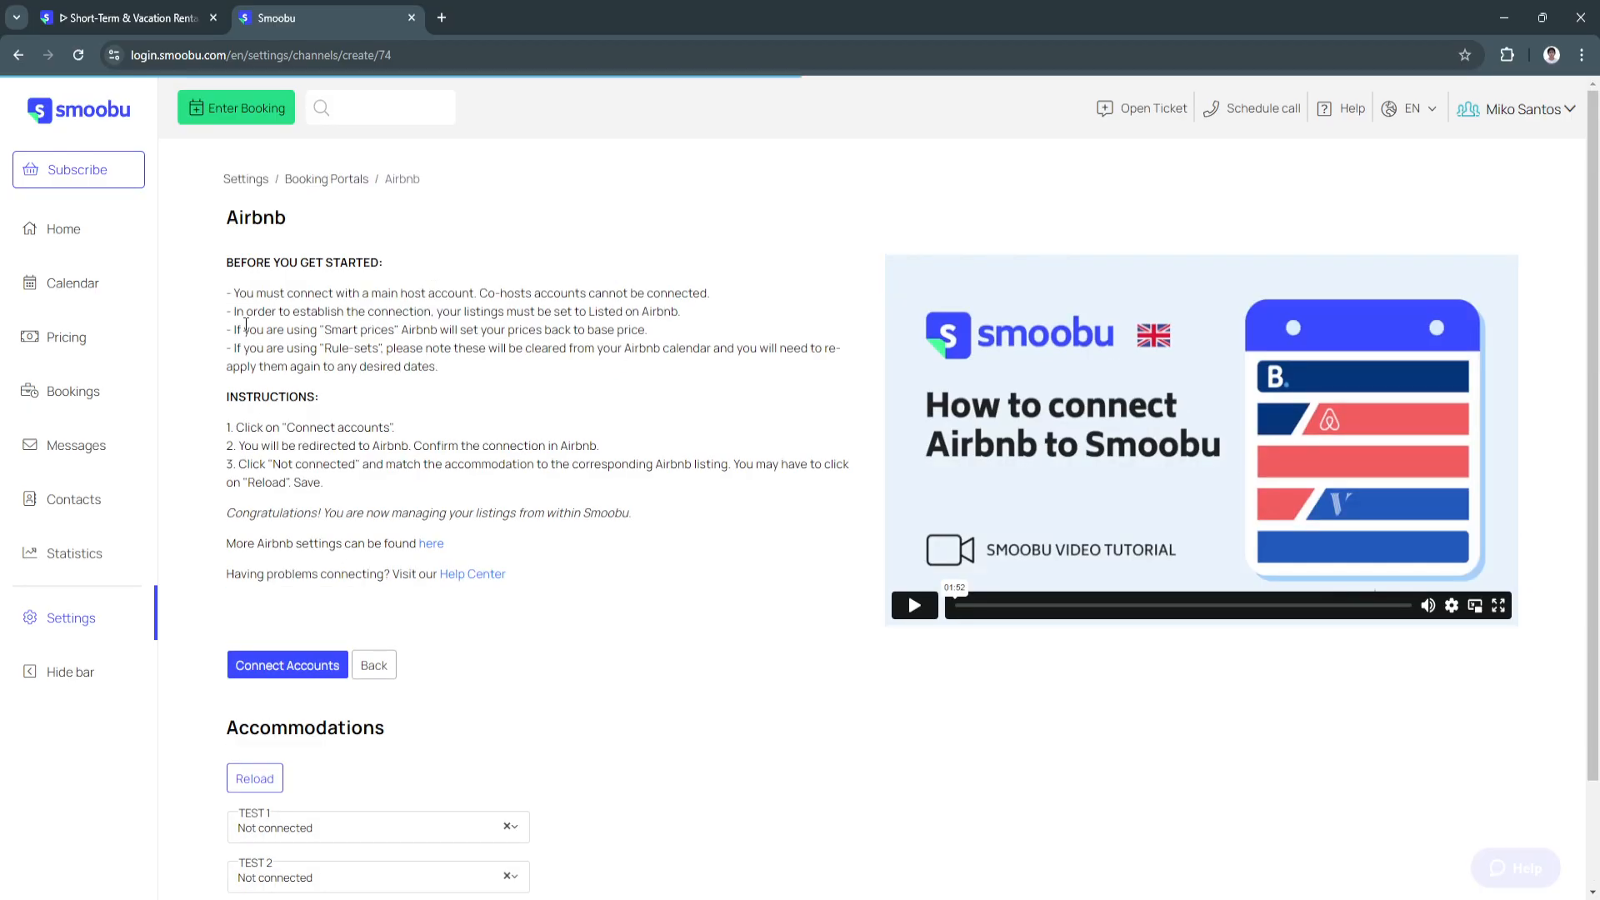
Review the Airbnb setup instructions and unconnected listings, then return to Home.
left_click_drag(232, 292, 404, 475)
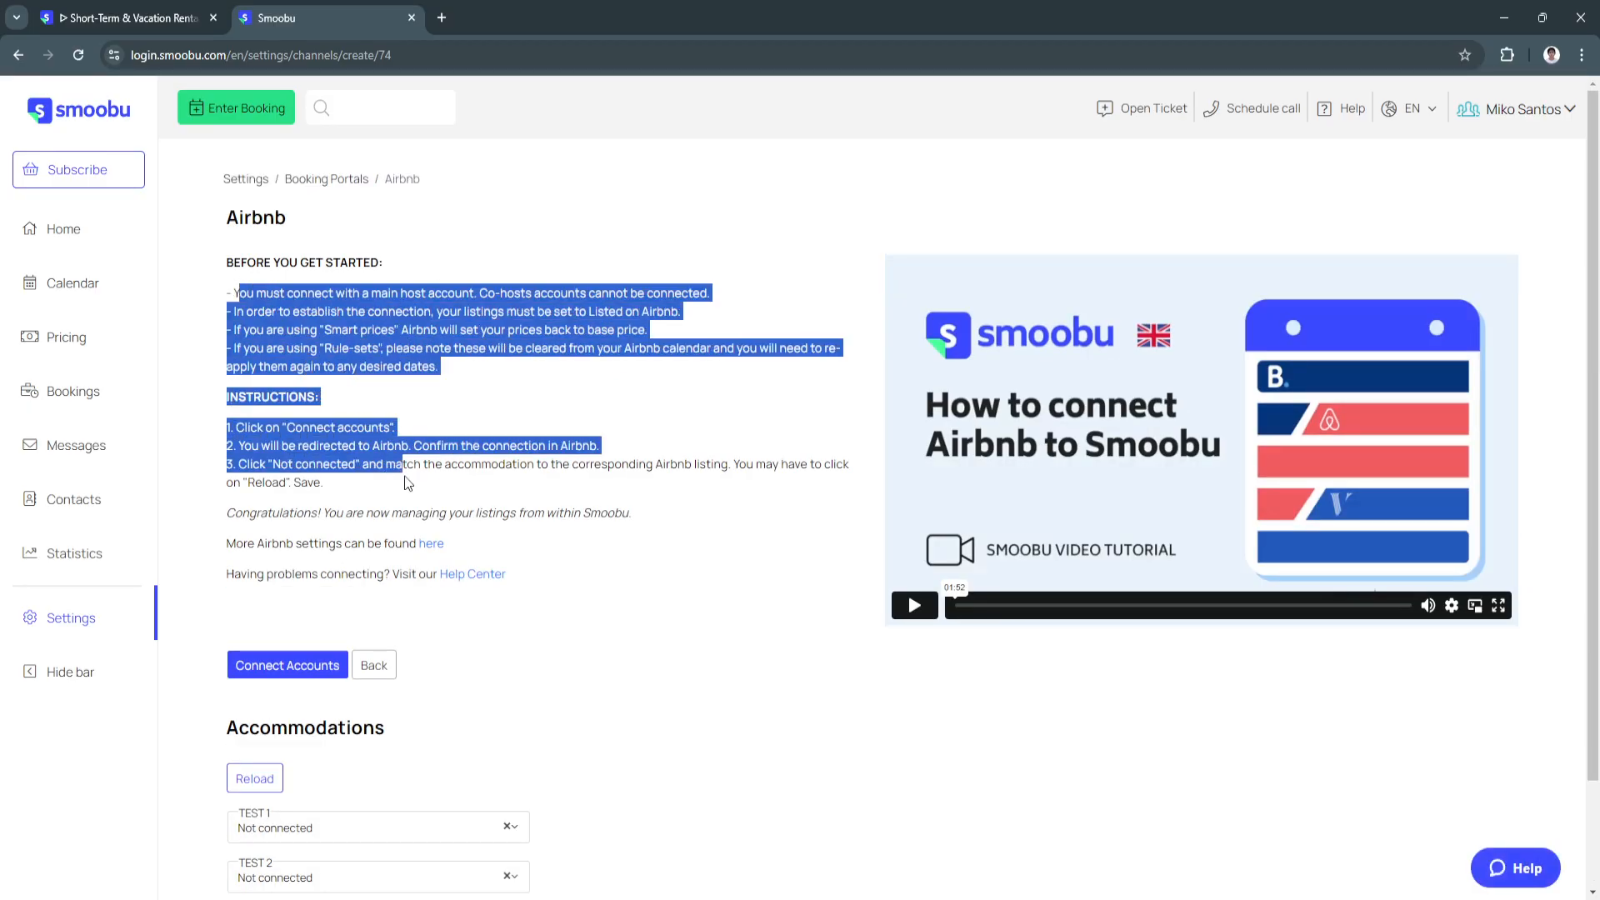
scroll("down", 3)
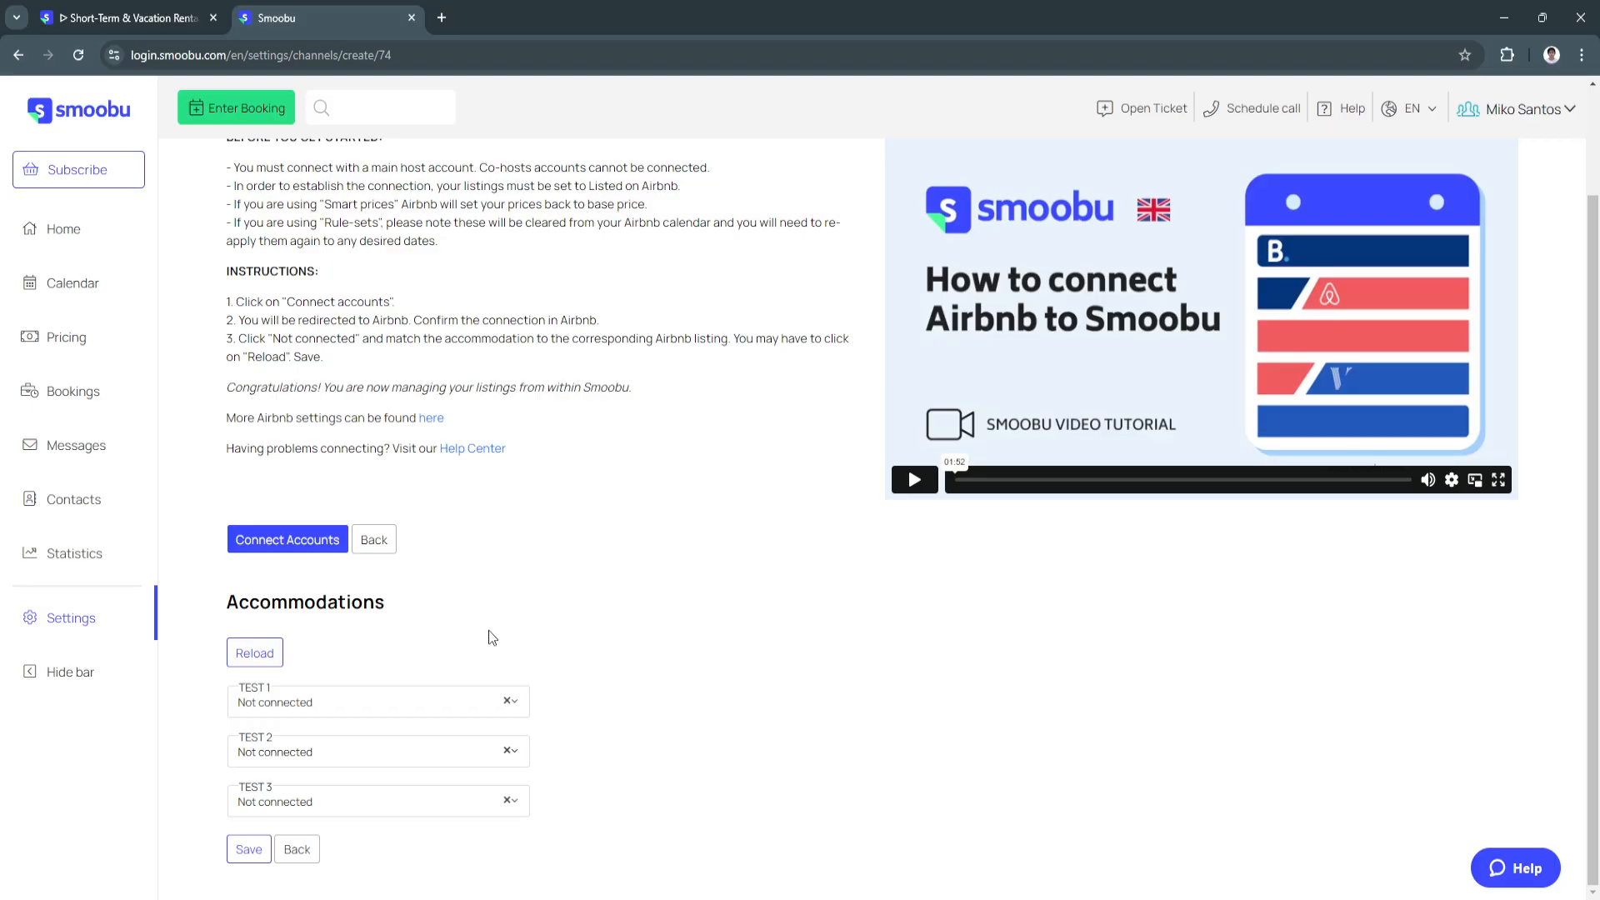
mouse_move(231, 287)
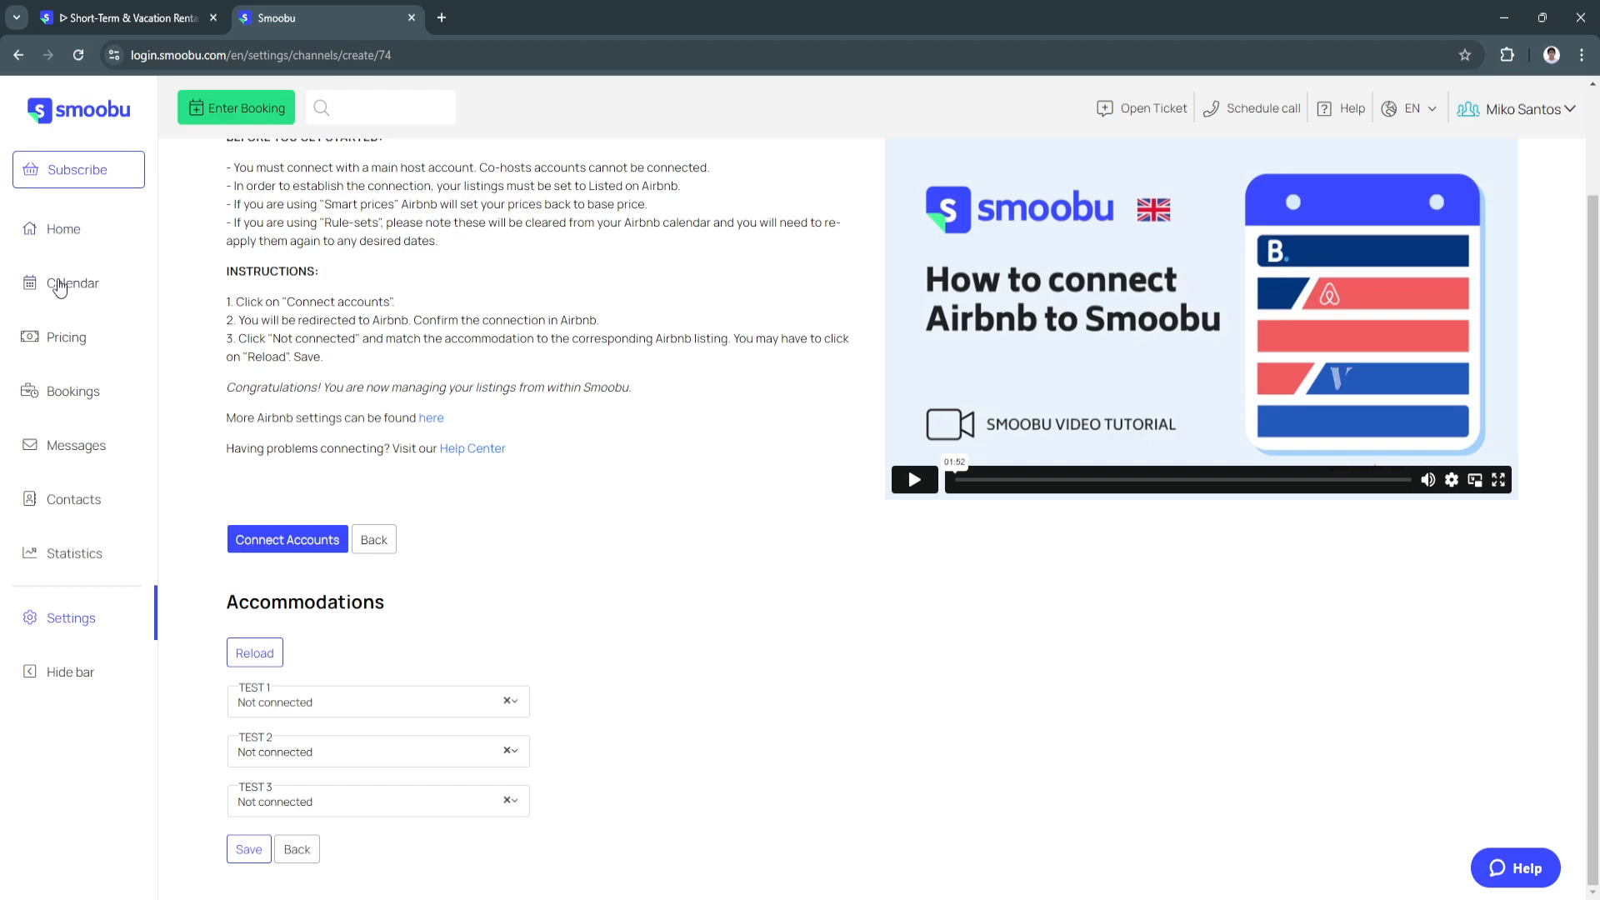
left_click(62, 229)
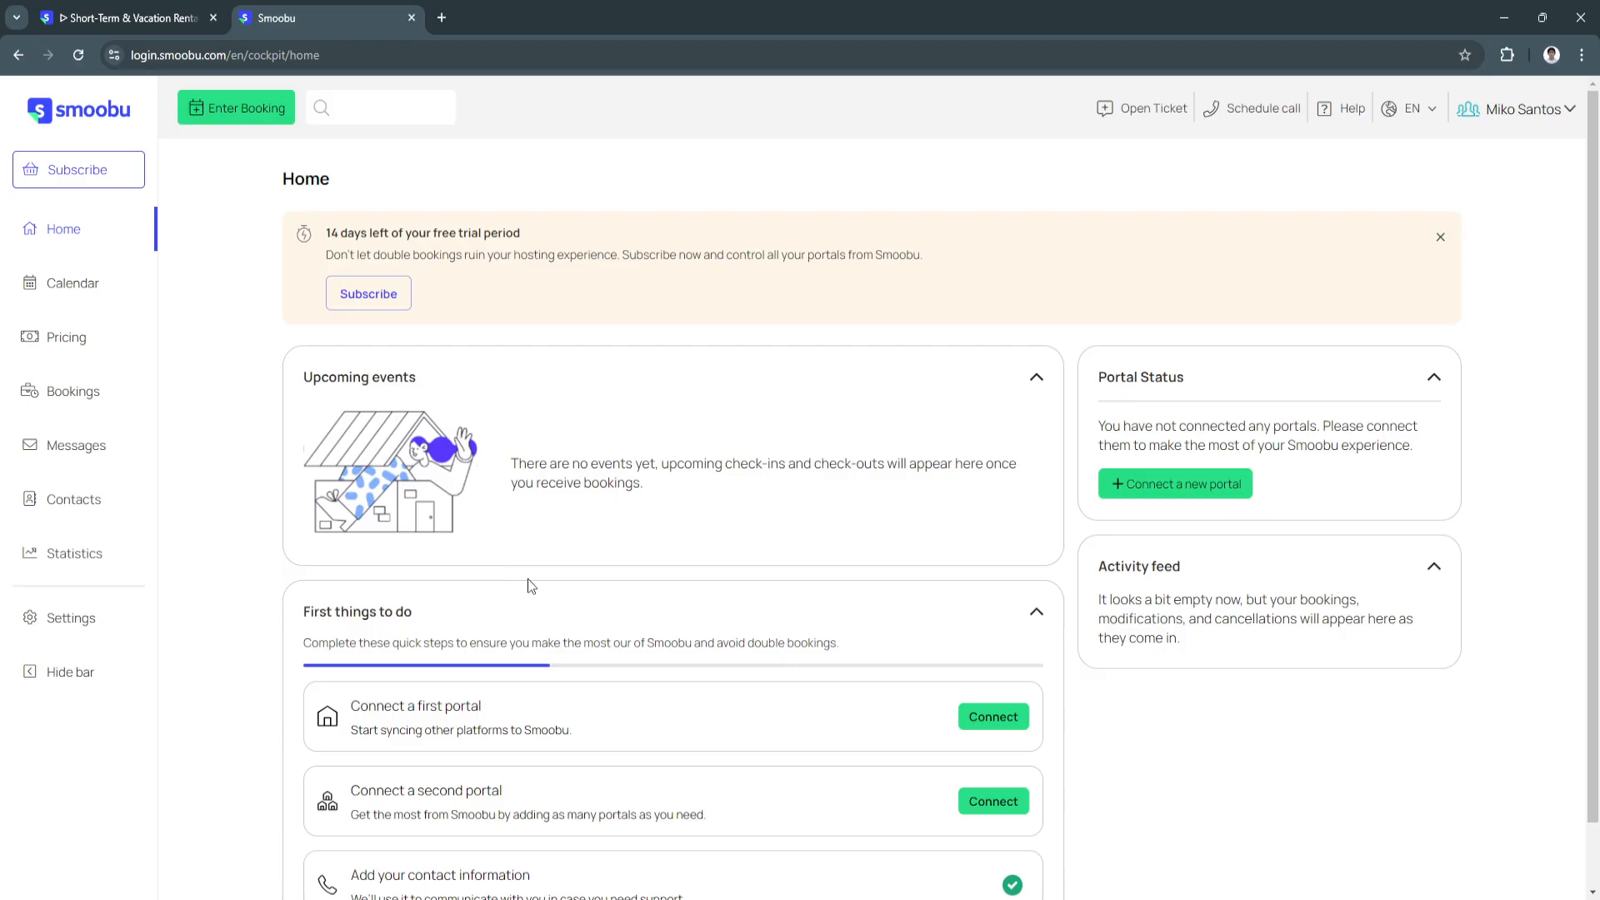
Scroll through the Home dashboard cards and go to the Calendar section.
scroll("down", 3)
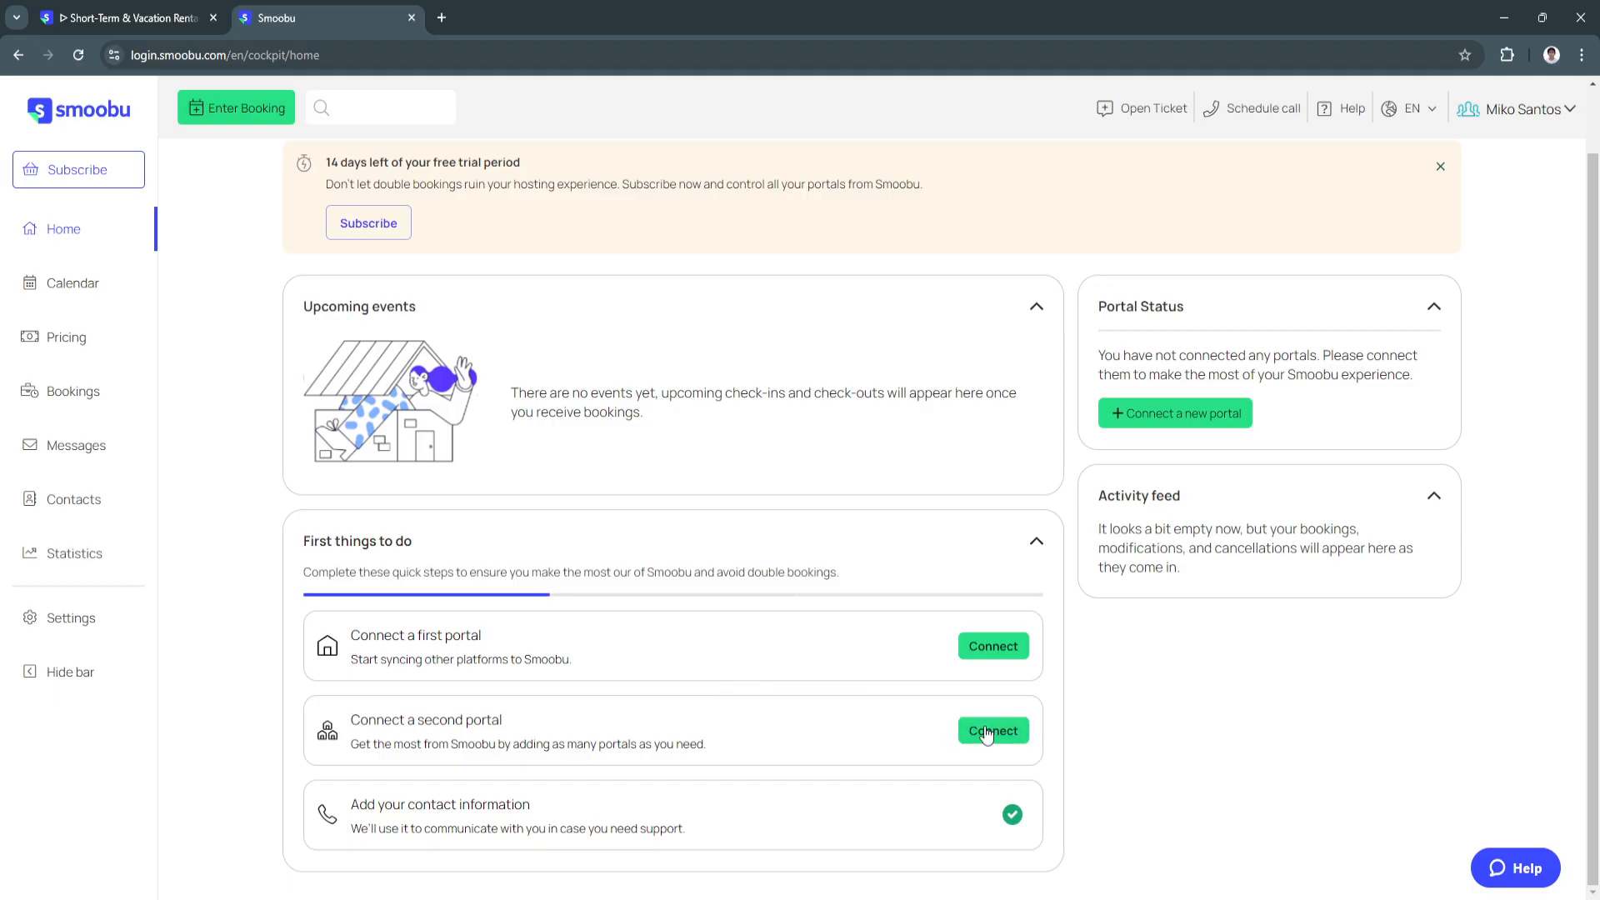
mouse_move(1232, 487)
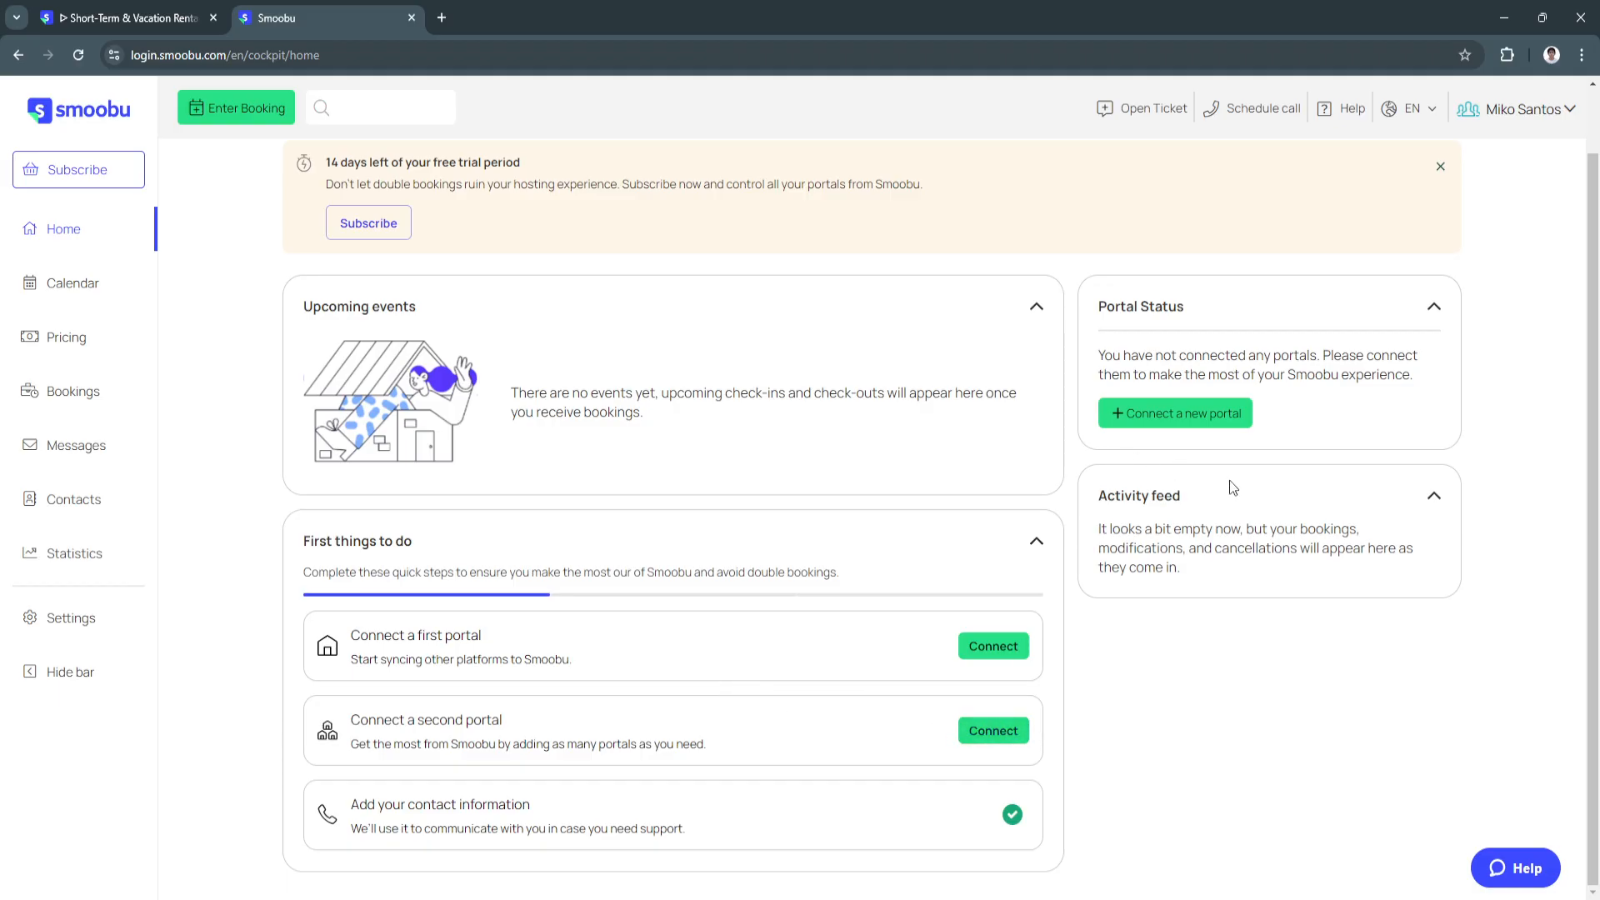
mouse_move(882, 638)
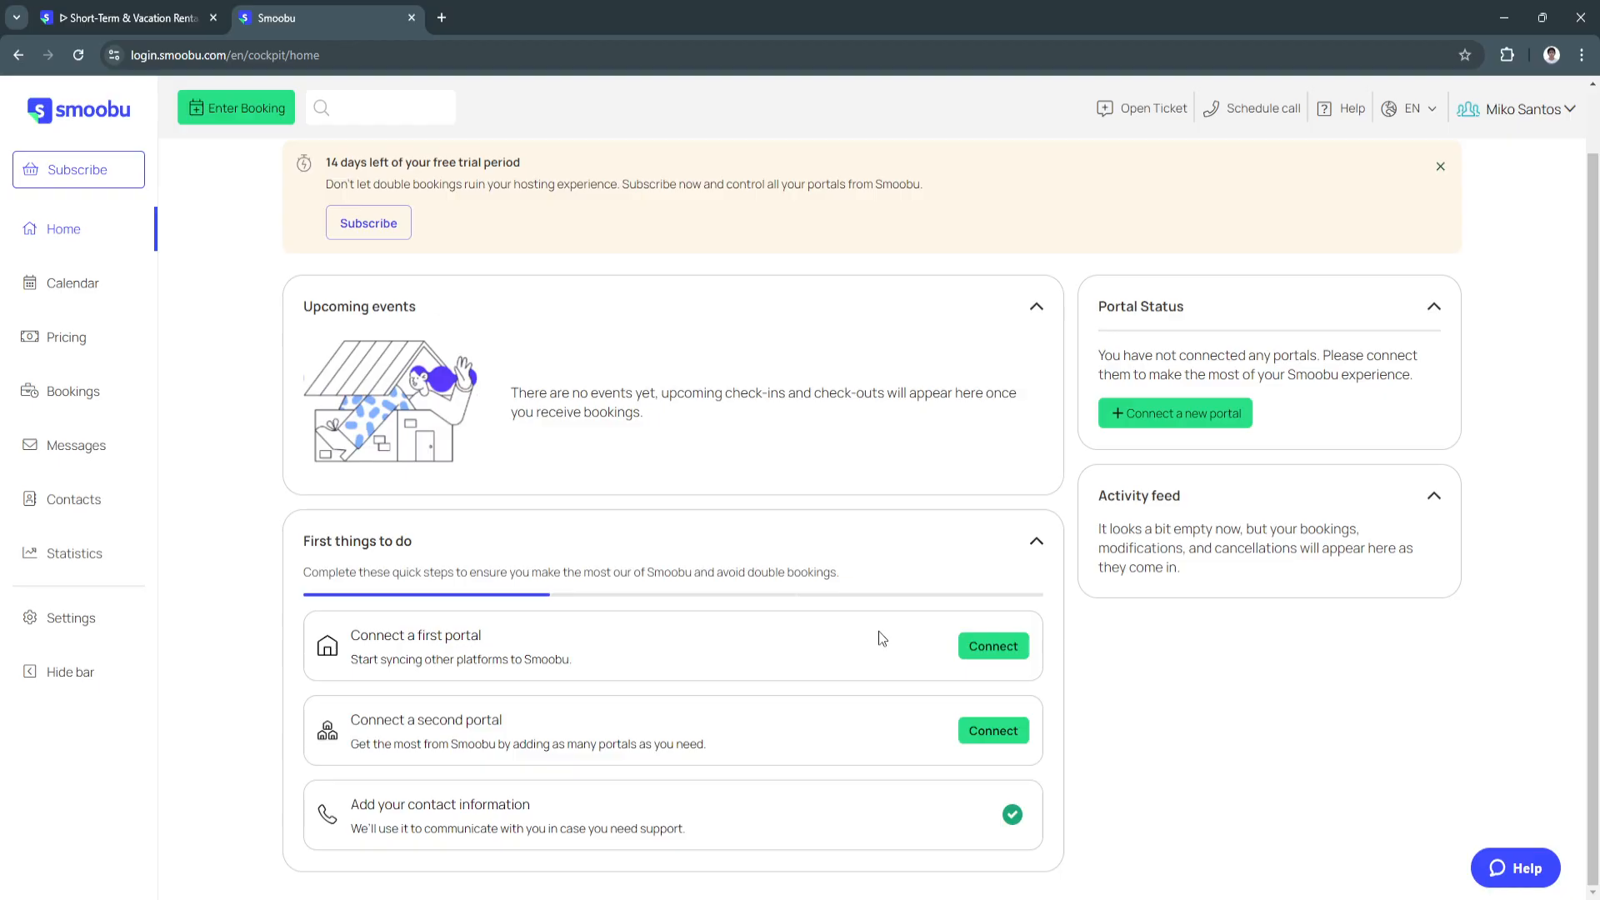
mouse_move(632, 165)
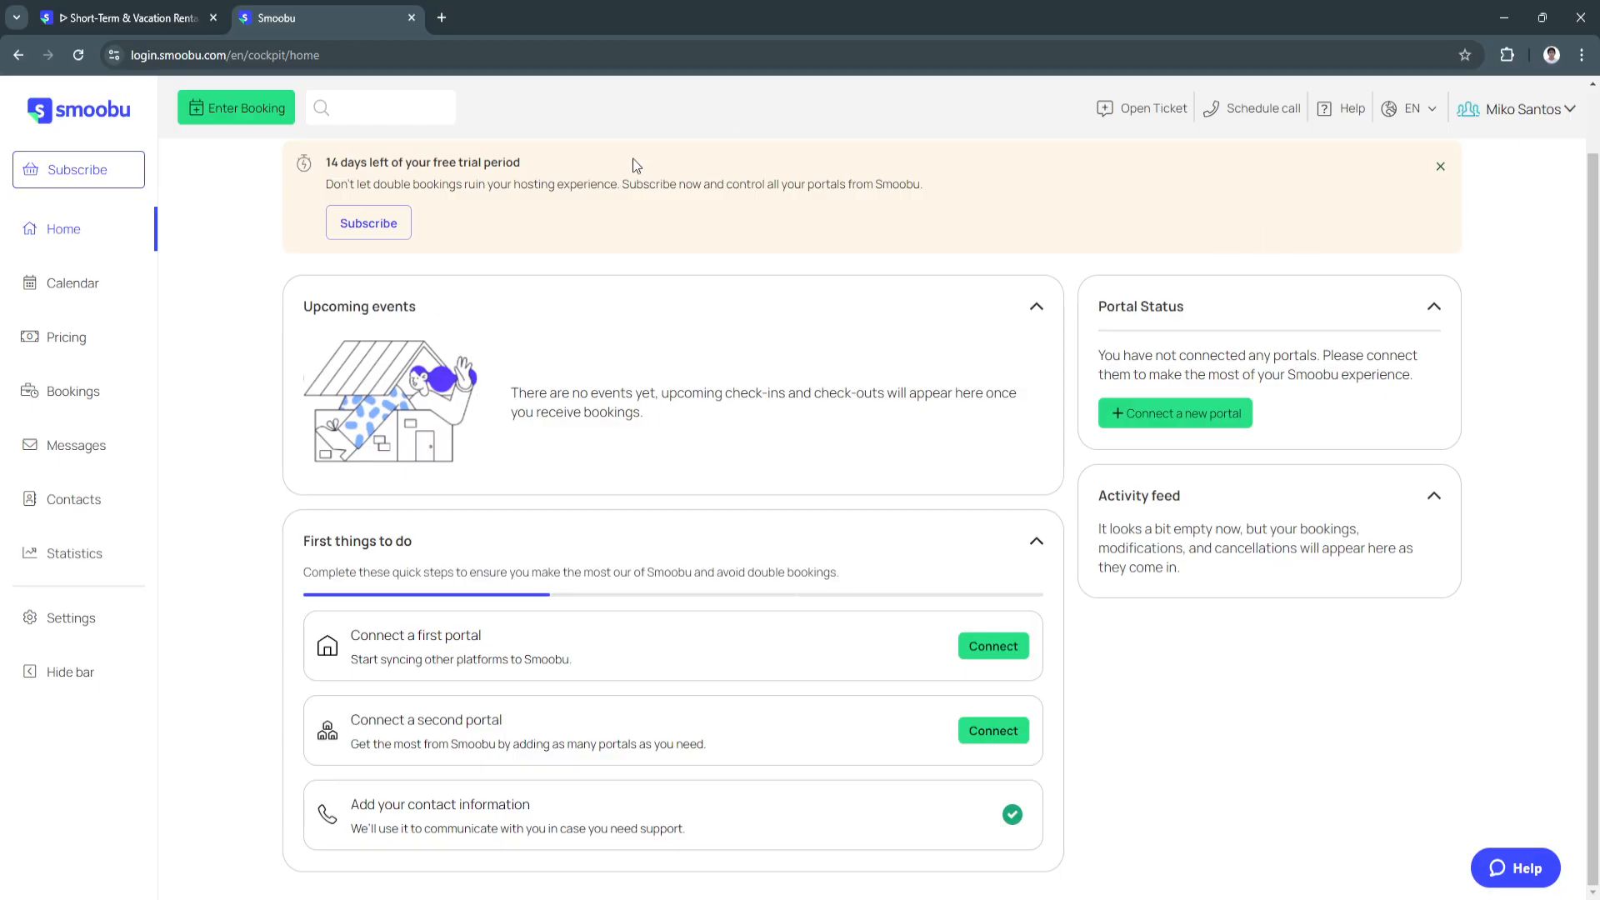
mouse_move(73, 282)
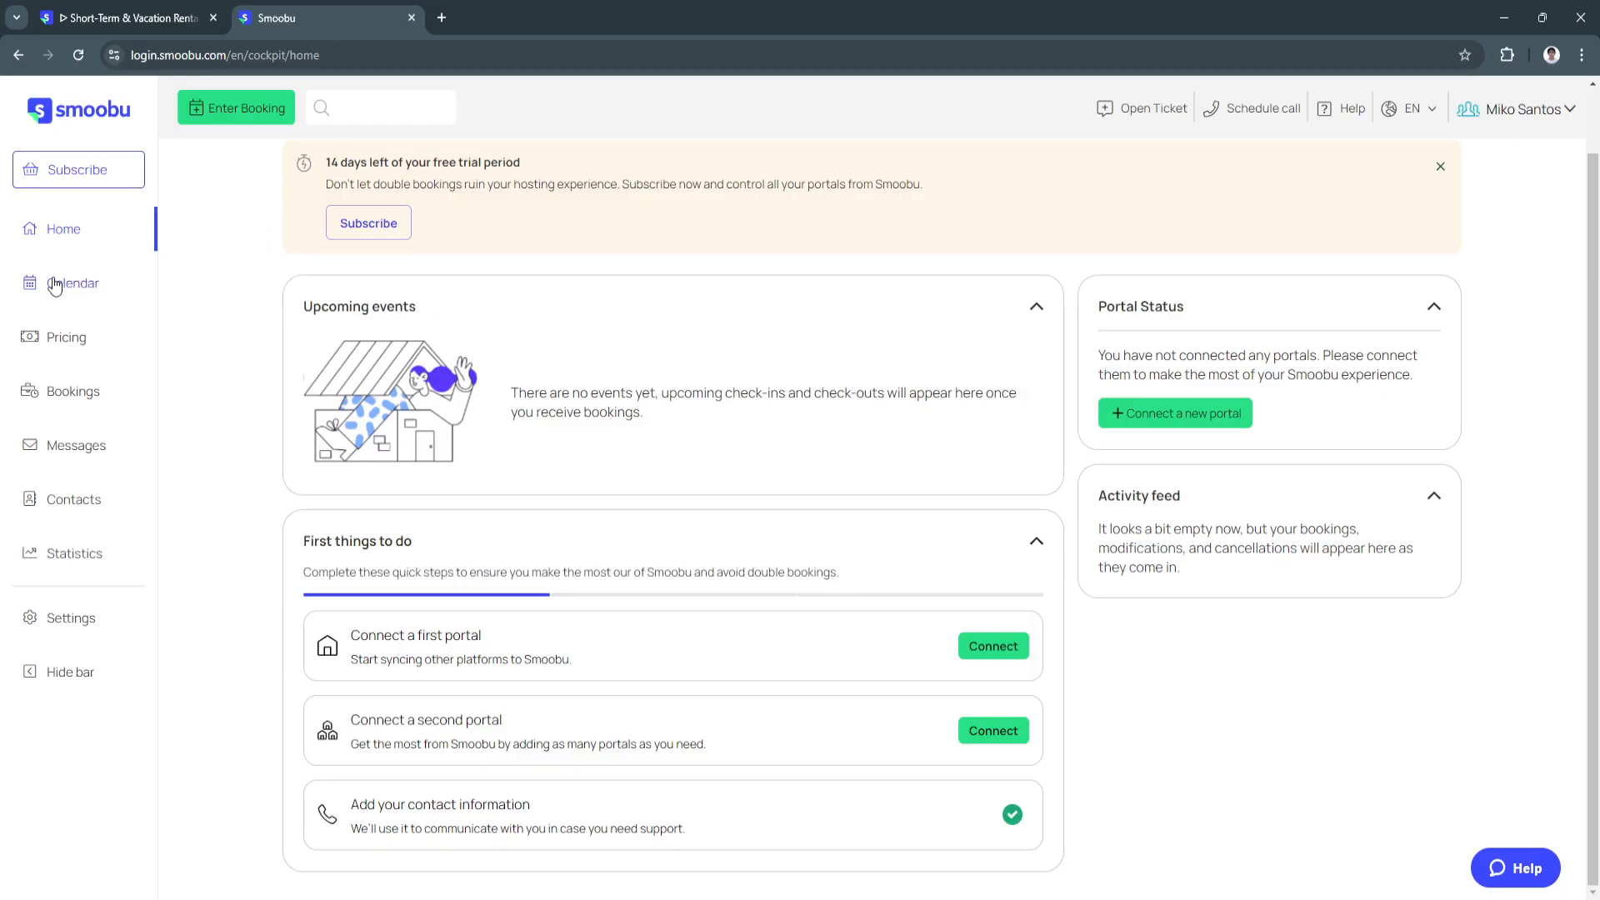
left_click(71, 282)
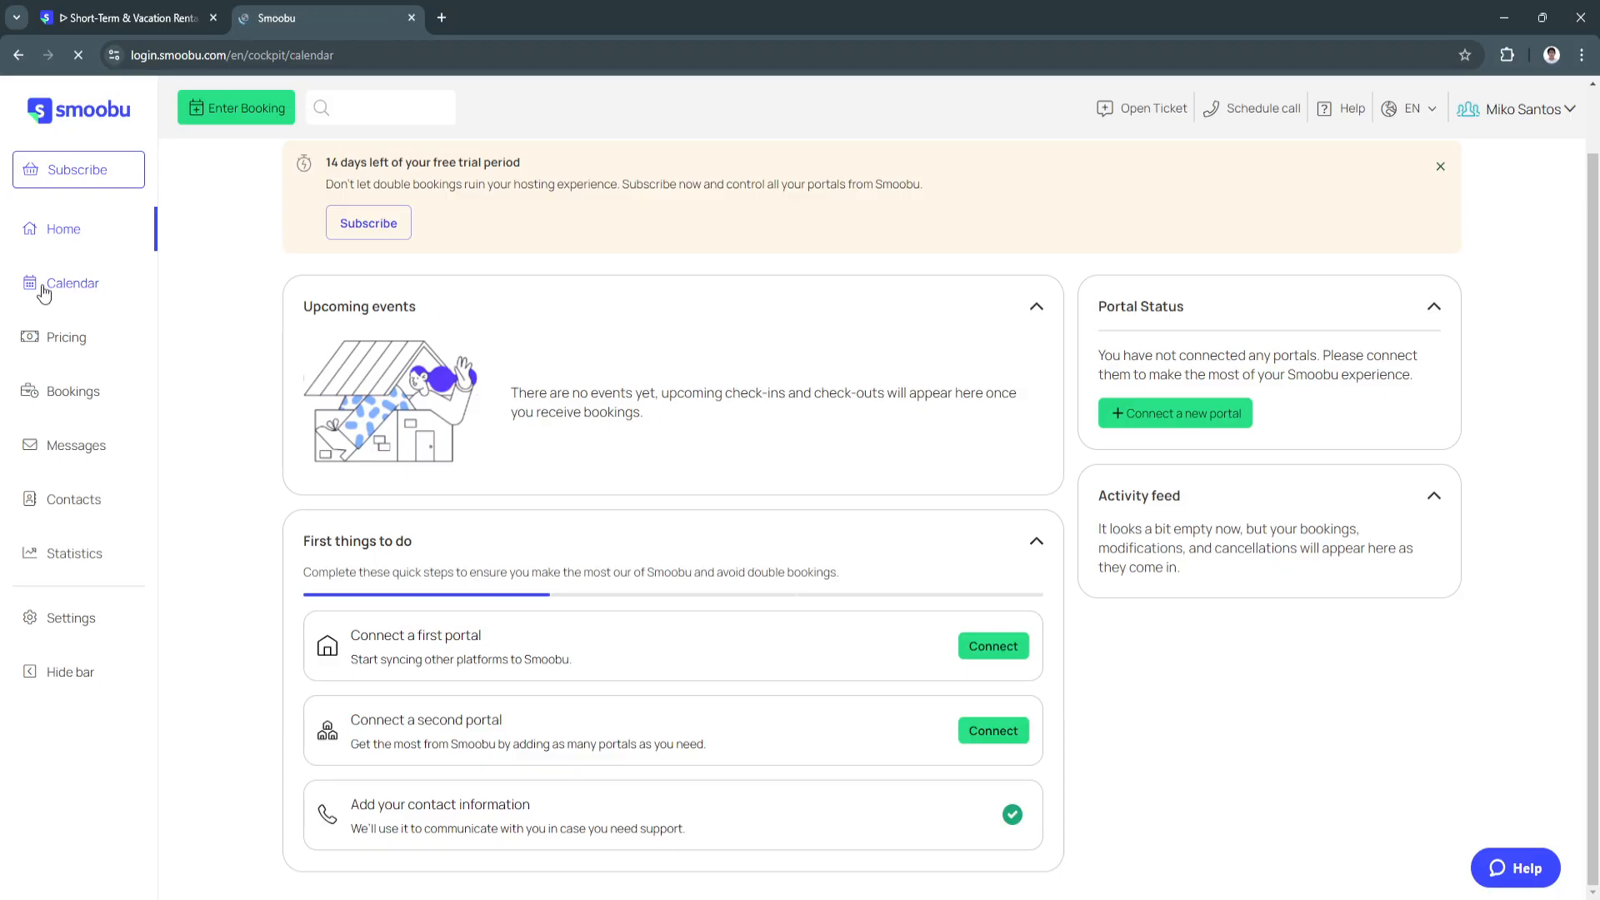
Add a booking for TEST 1 on Saturday 5 October from the calendar cell.
left_click(72, 283)
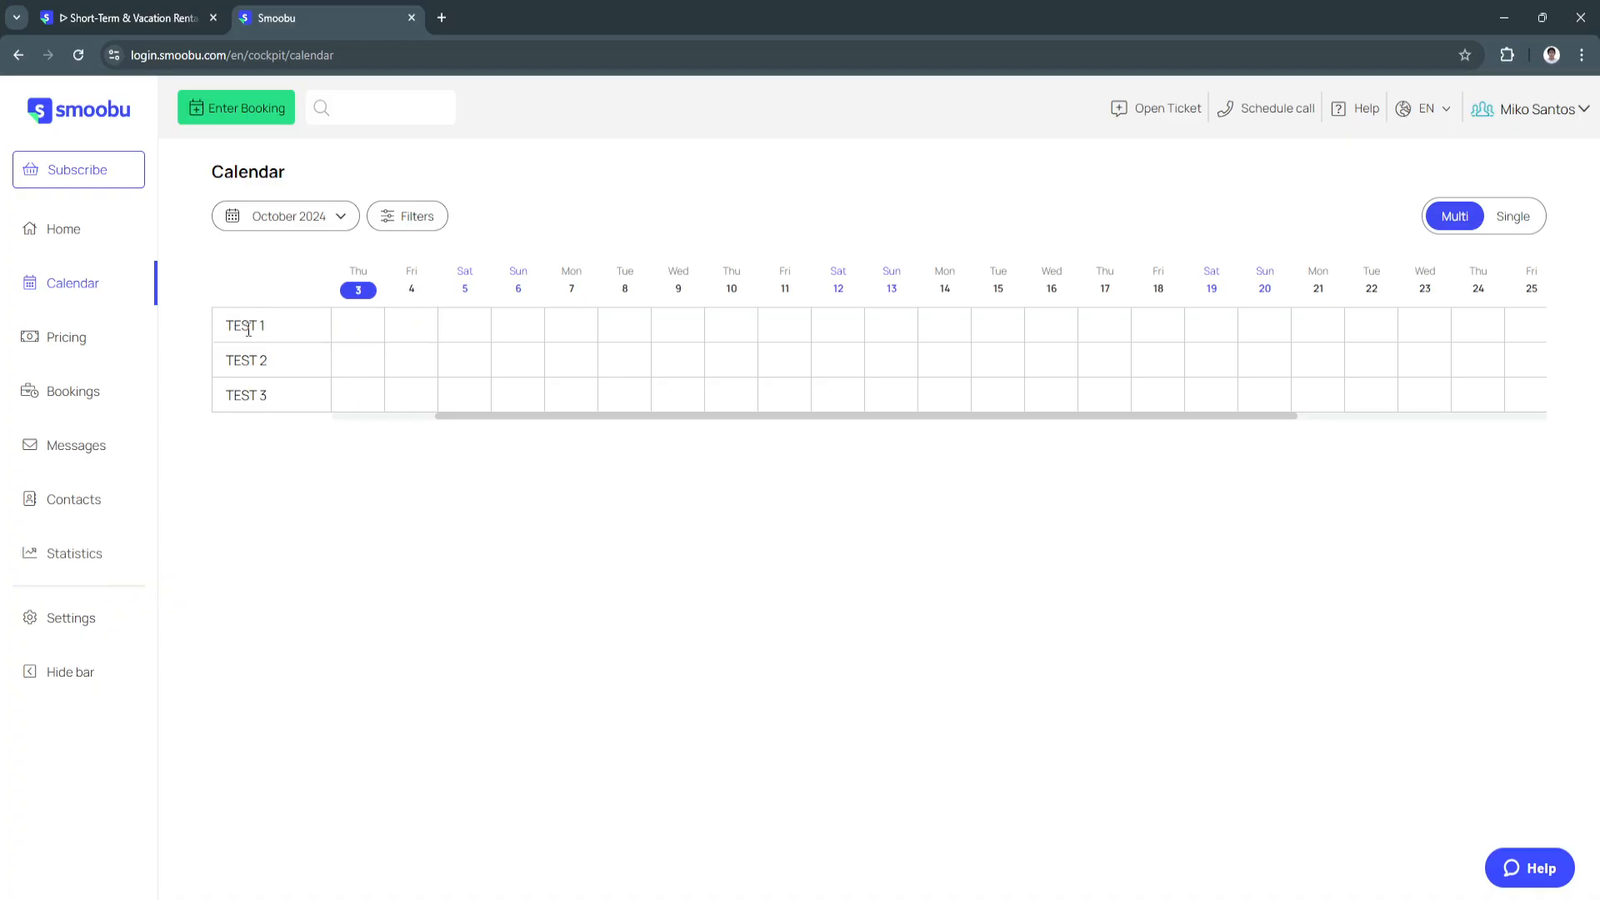
mouse_move(246, 326)
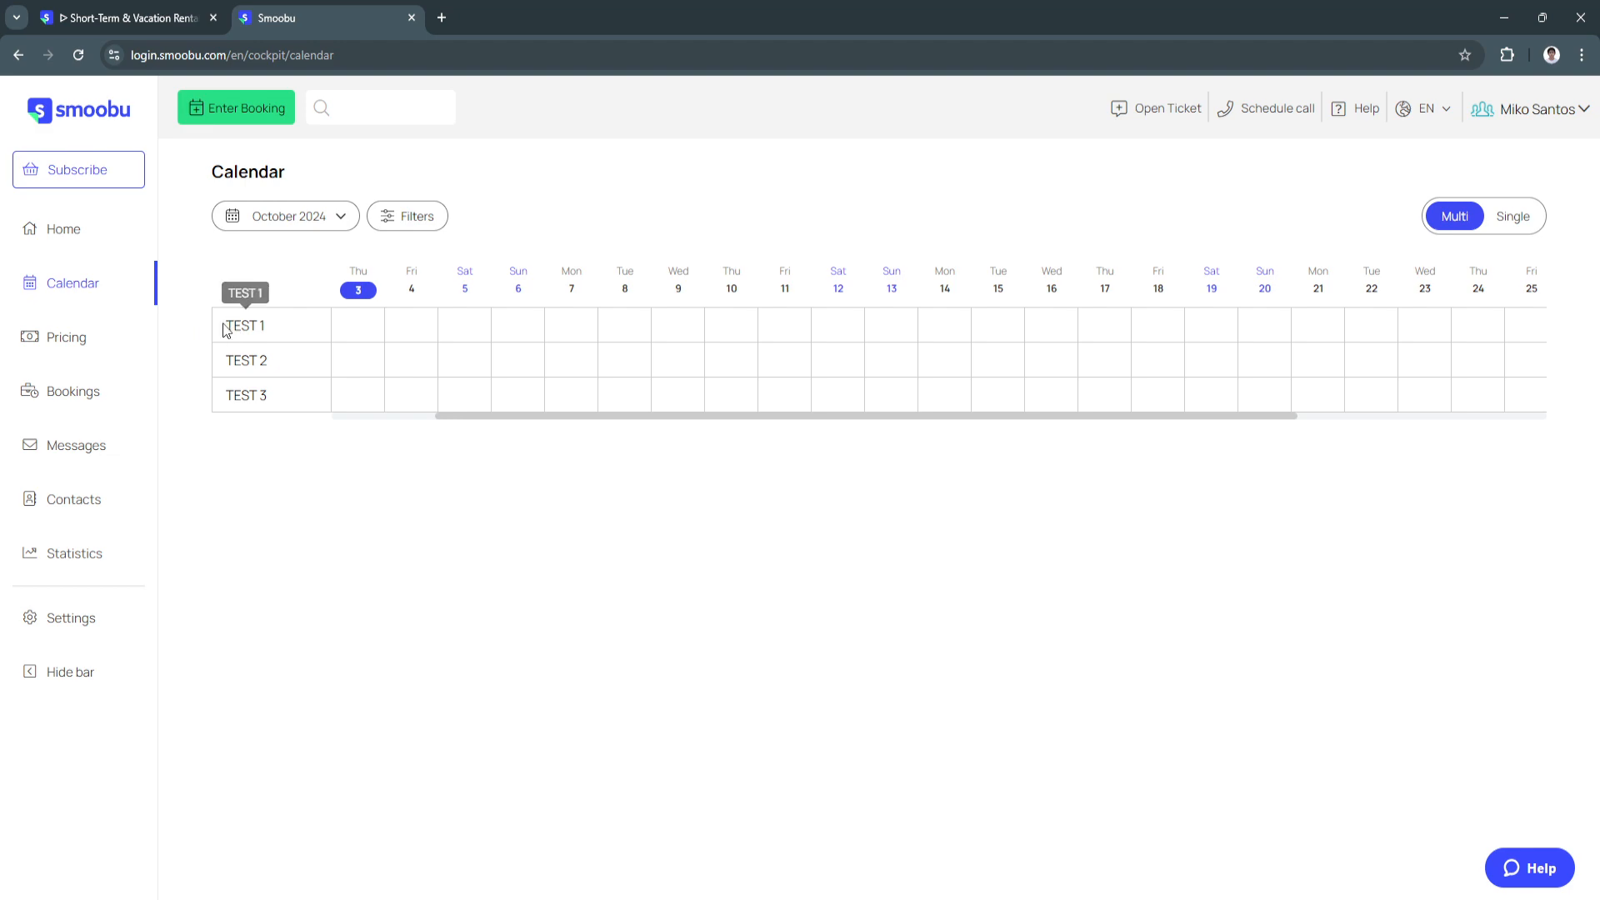
mouse_move(345, 235)
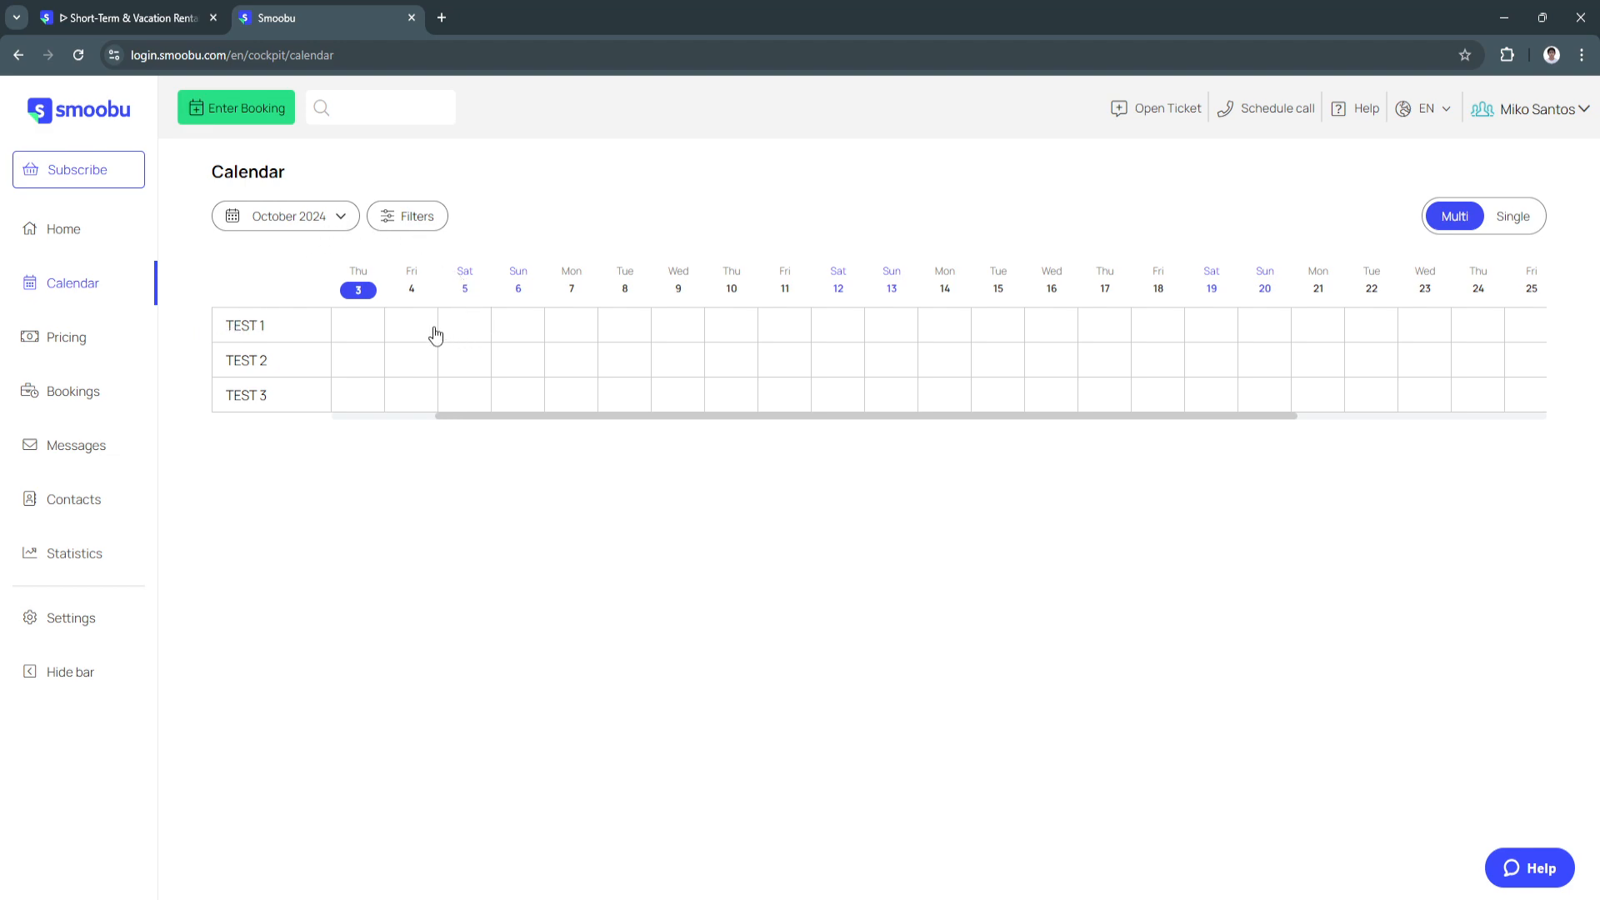
left_click(464, 324)
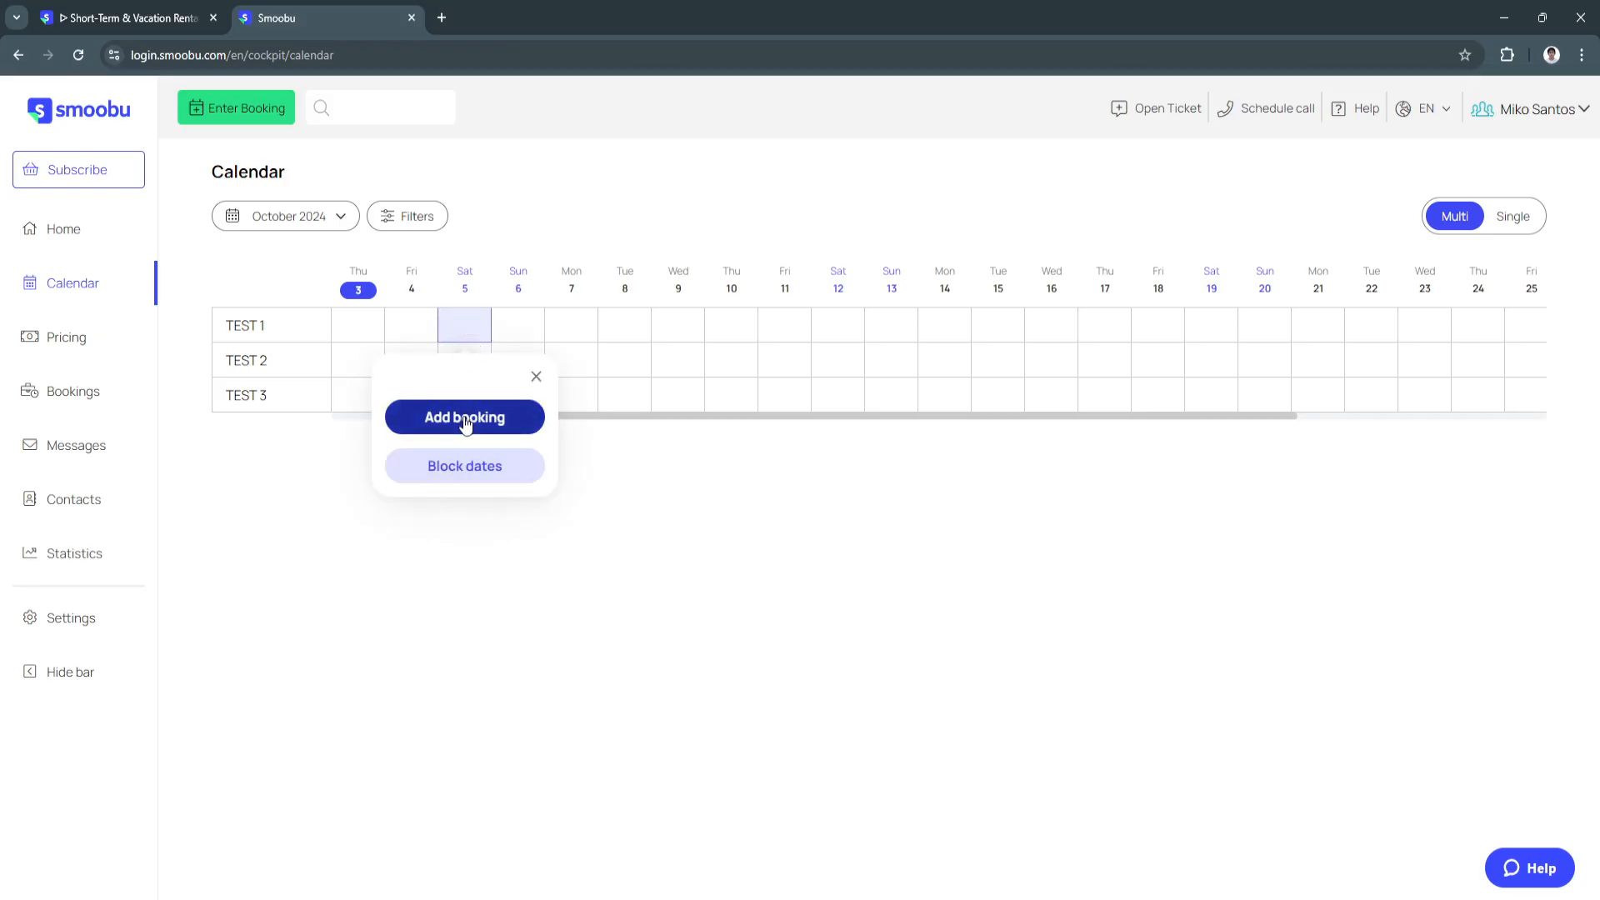
left_click(465, 417)
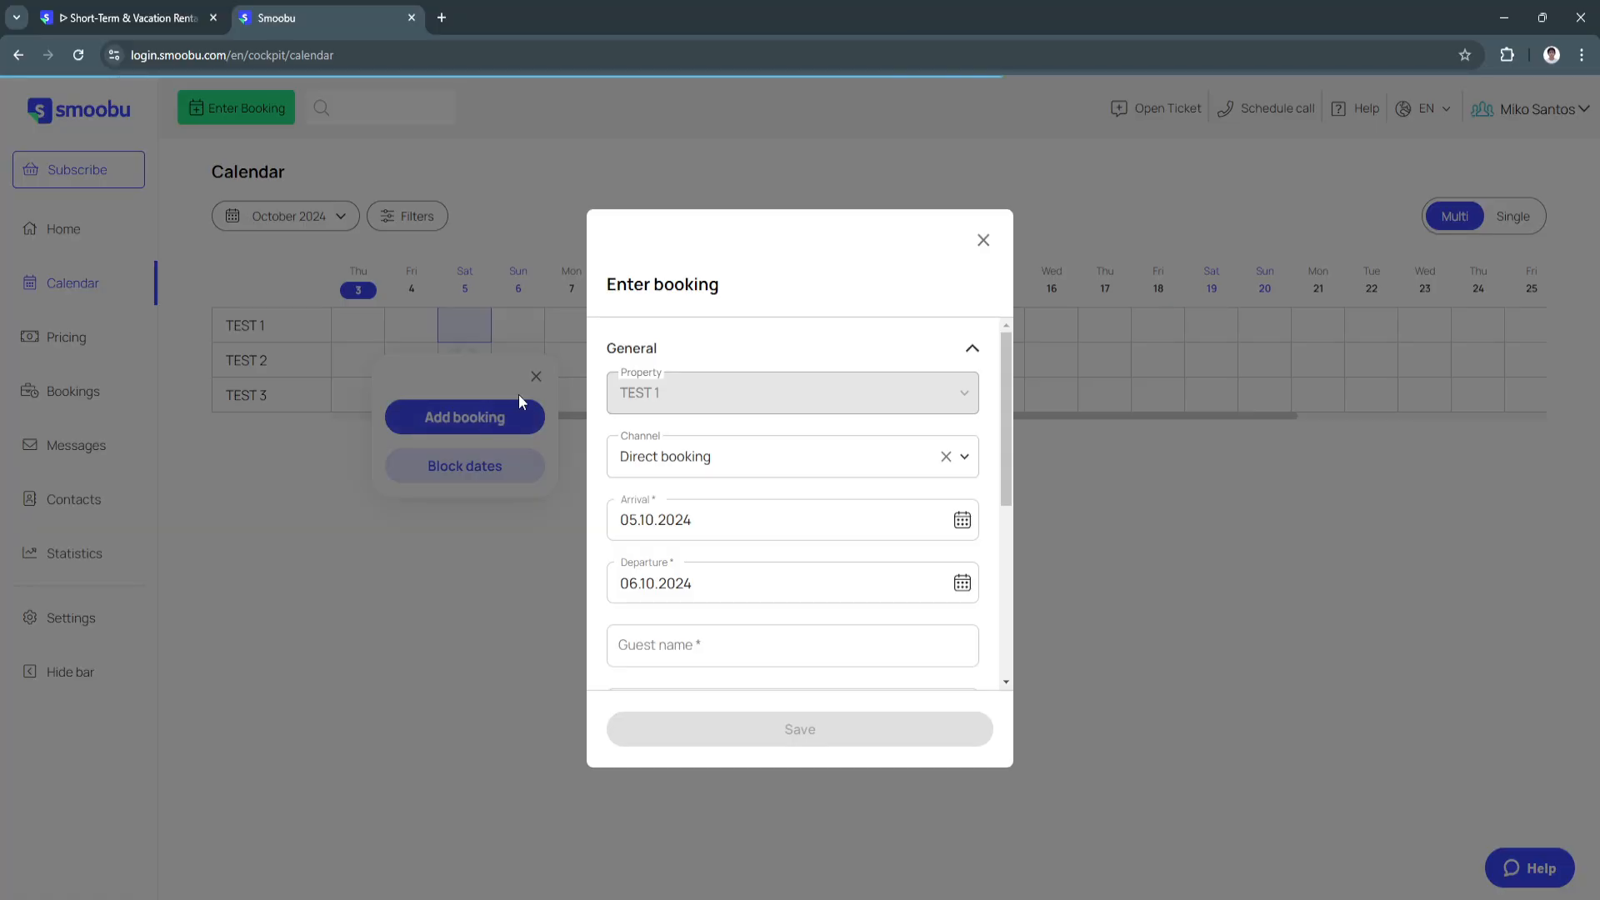
mouse_move(674, 422)
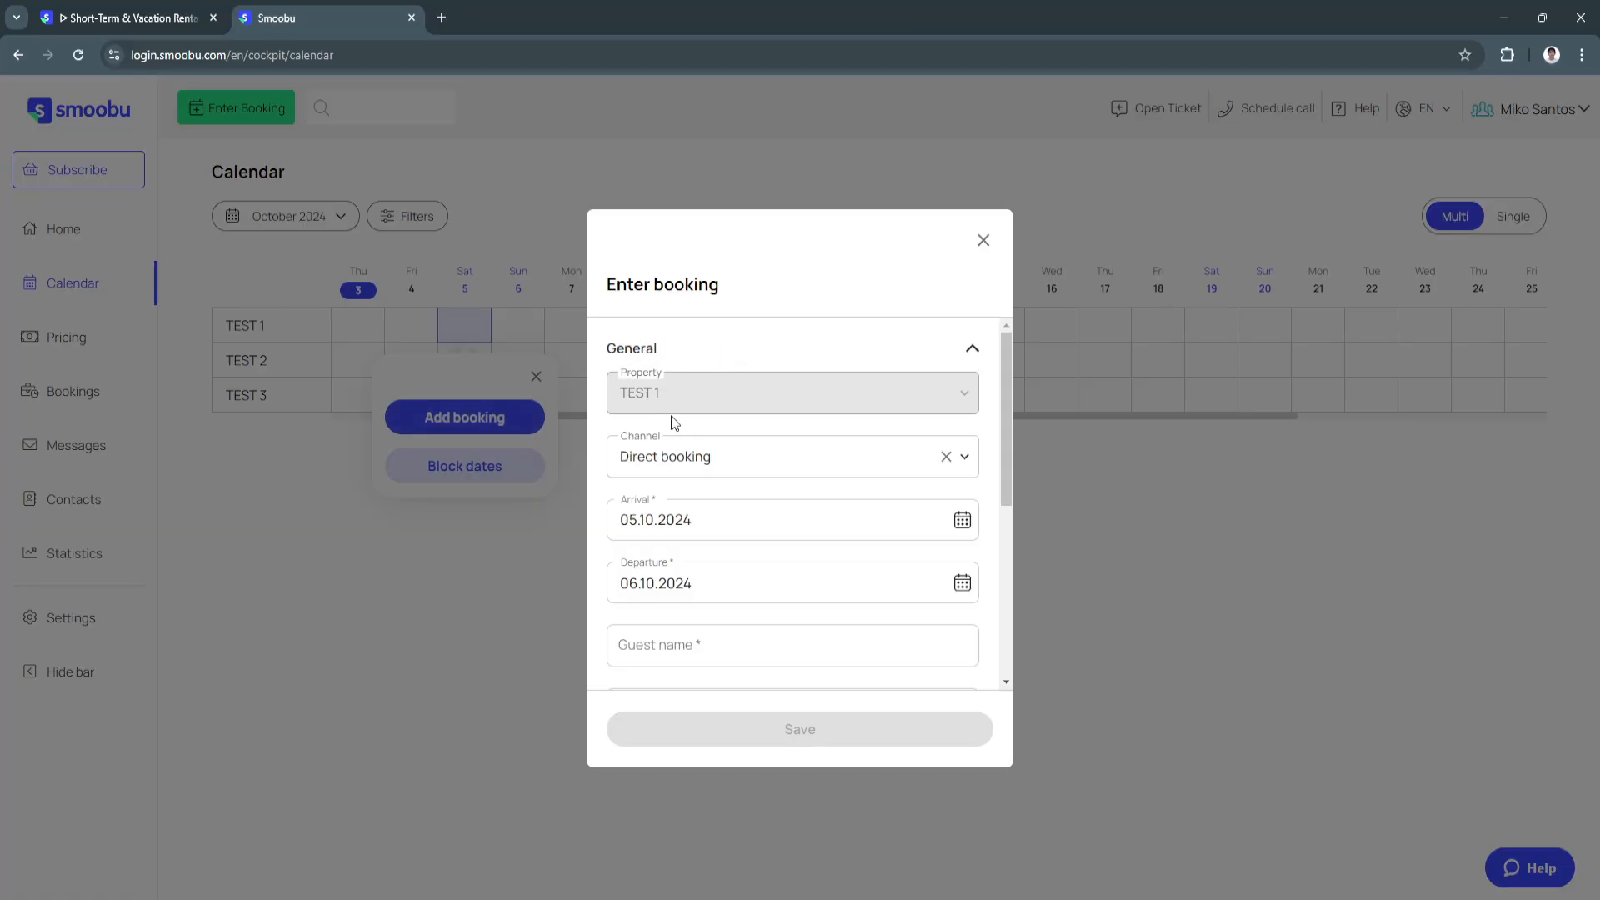
Review the Enter booking form, expanding its price details section.
scroll("down", 3)
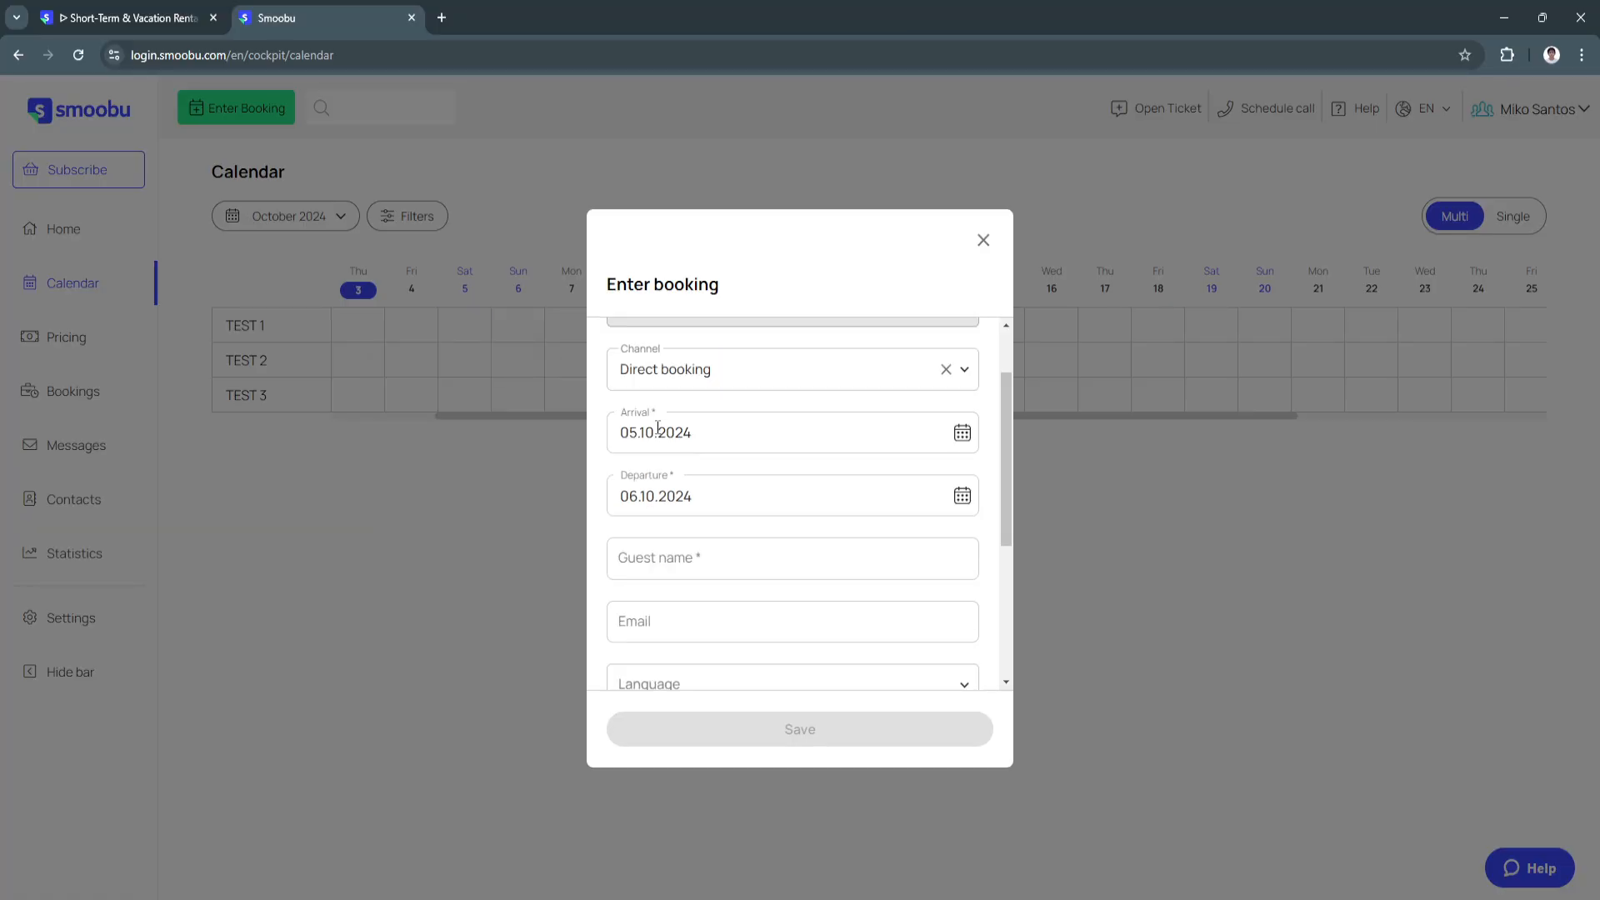
scroll("down", 3)
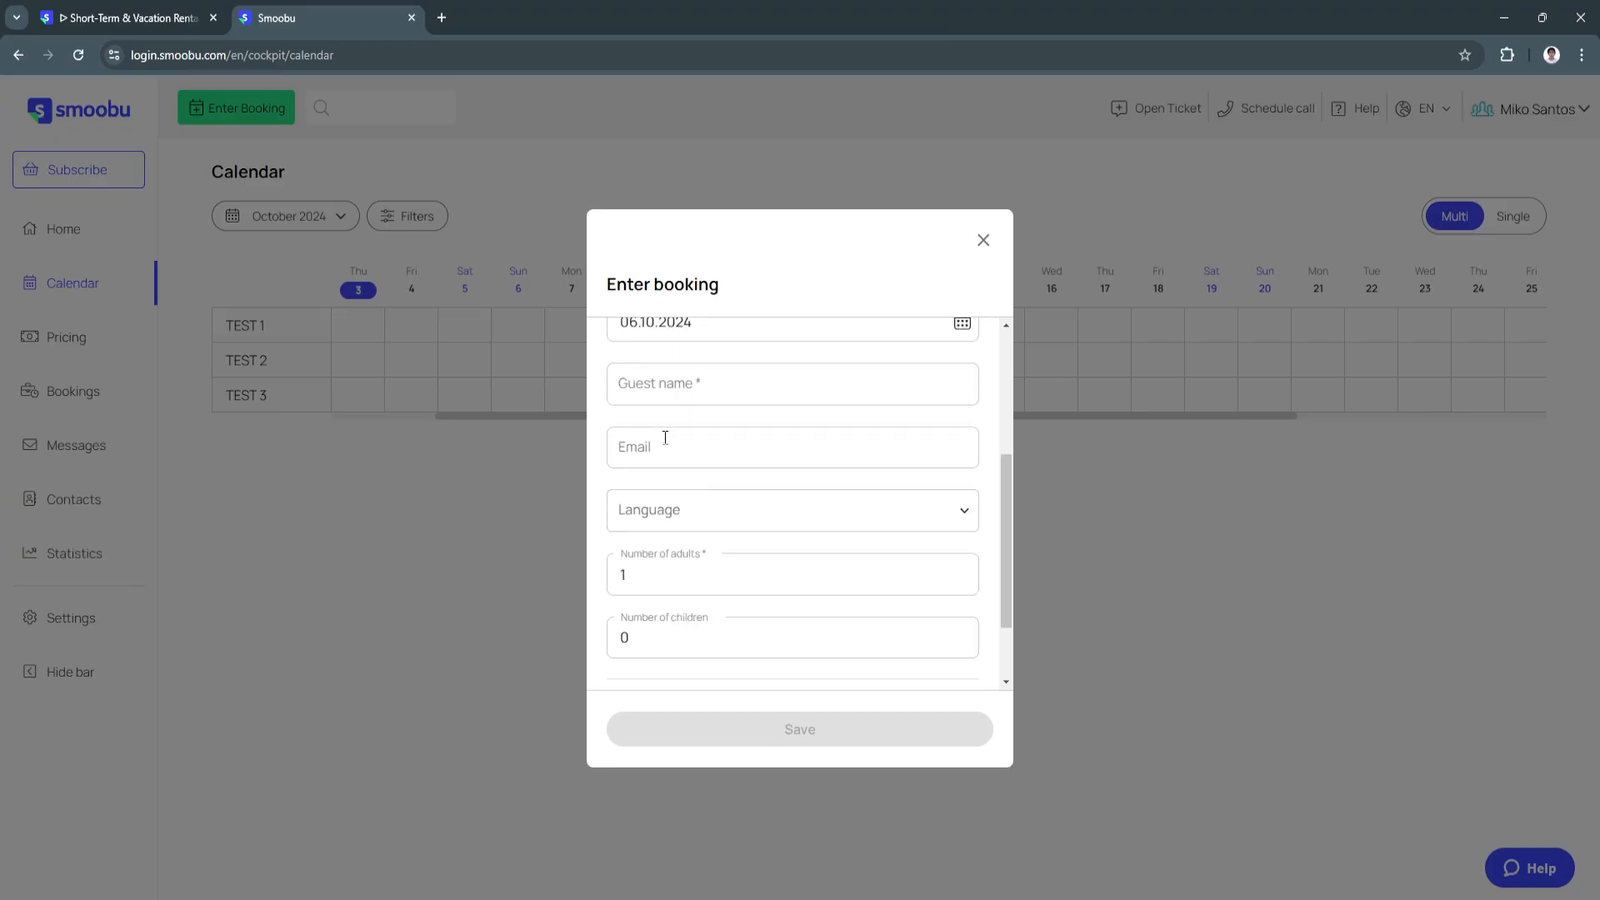
scroll("down", 3)
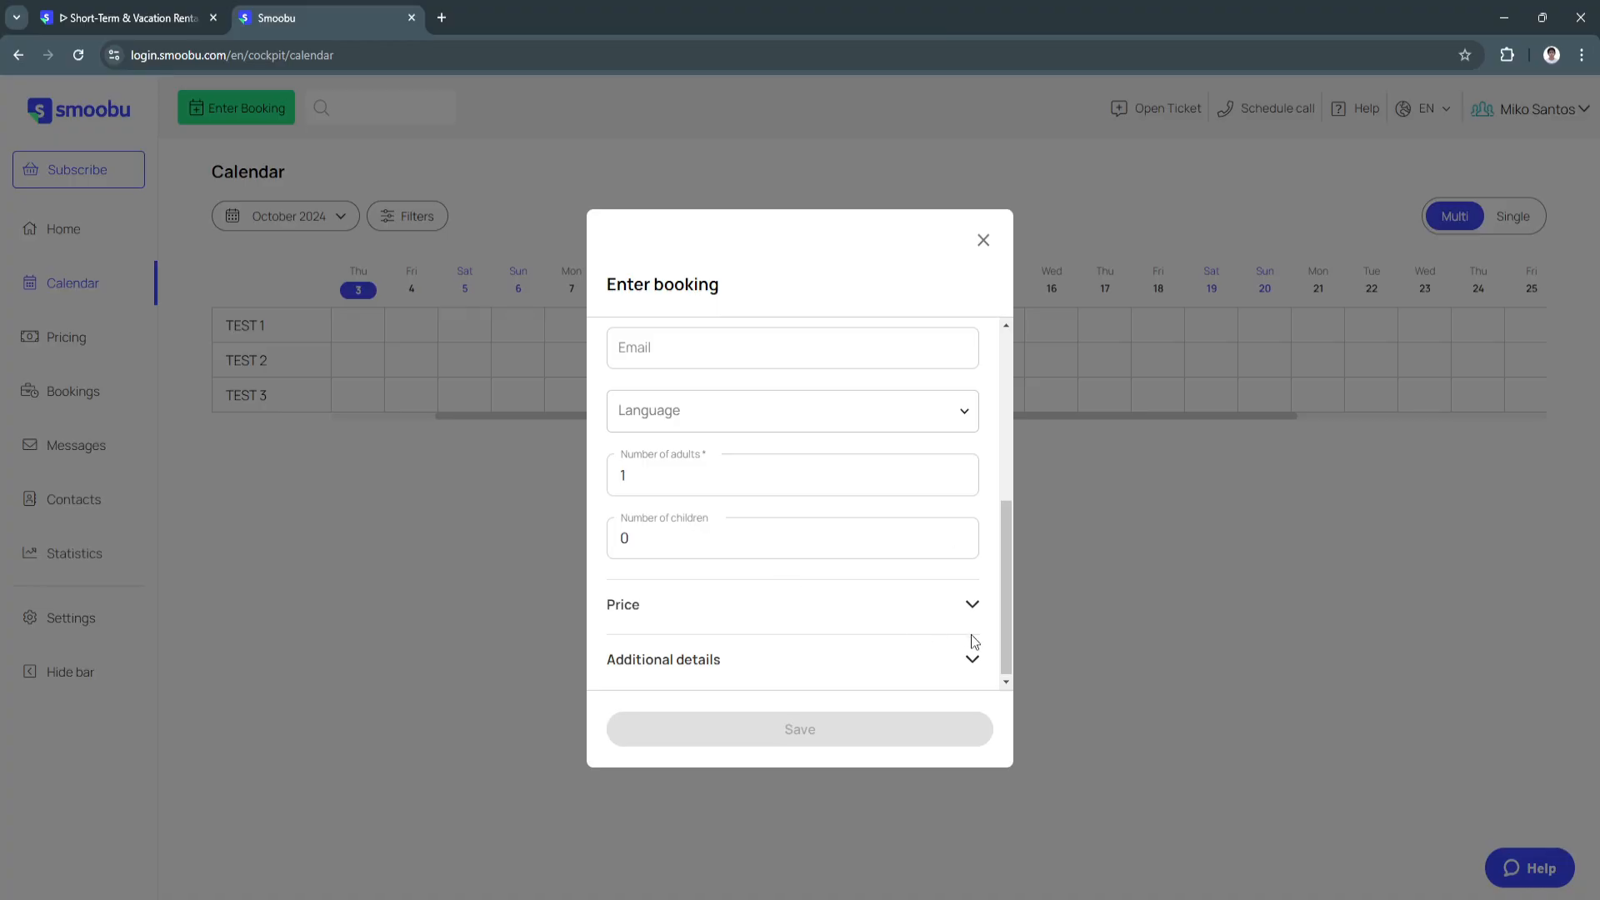
left_click(796, 603)
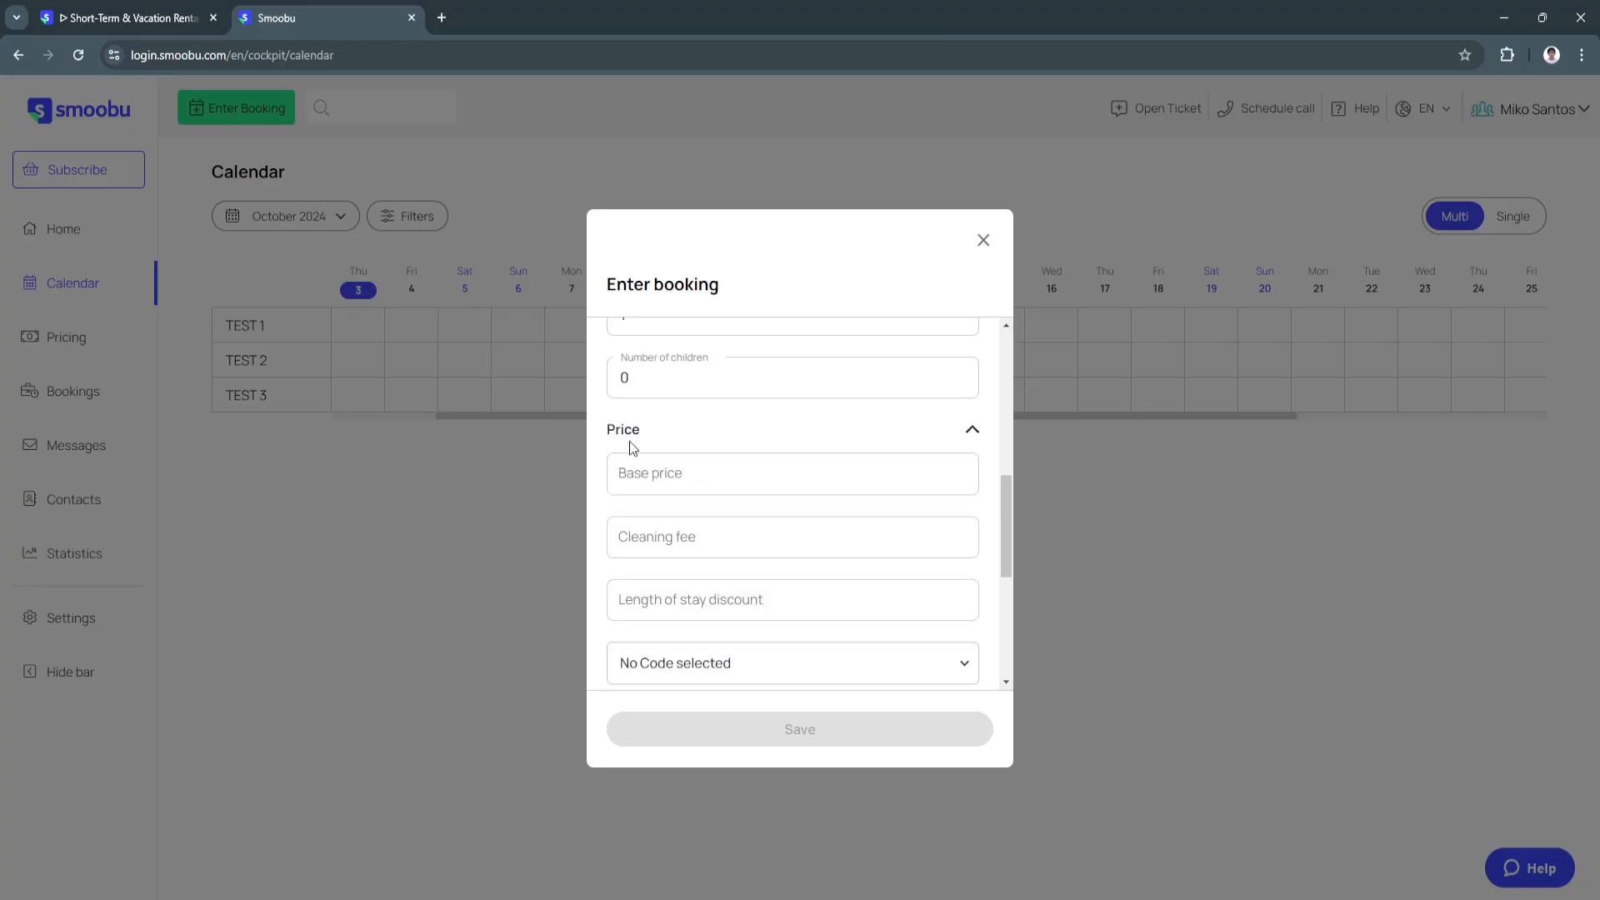
scroll("down", 3)
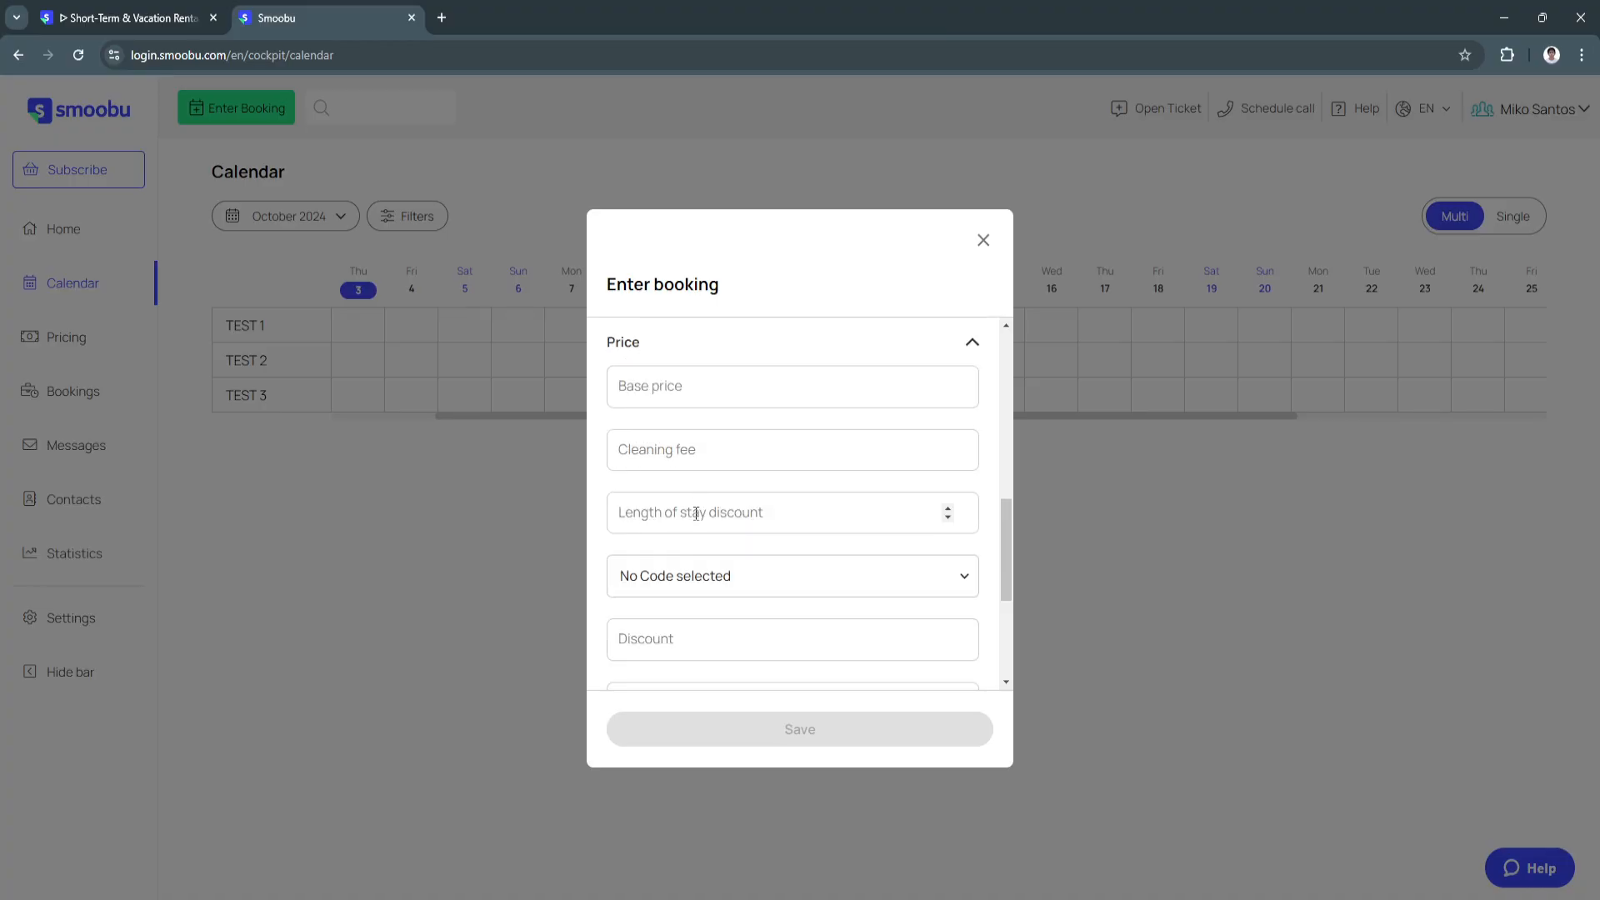
scroll("down", 3)
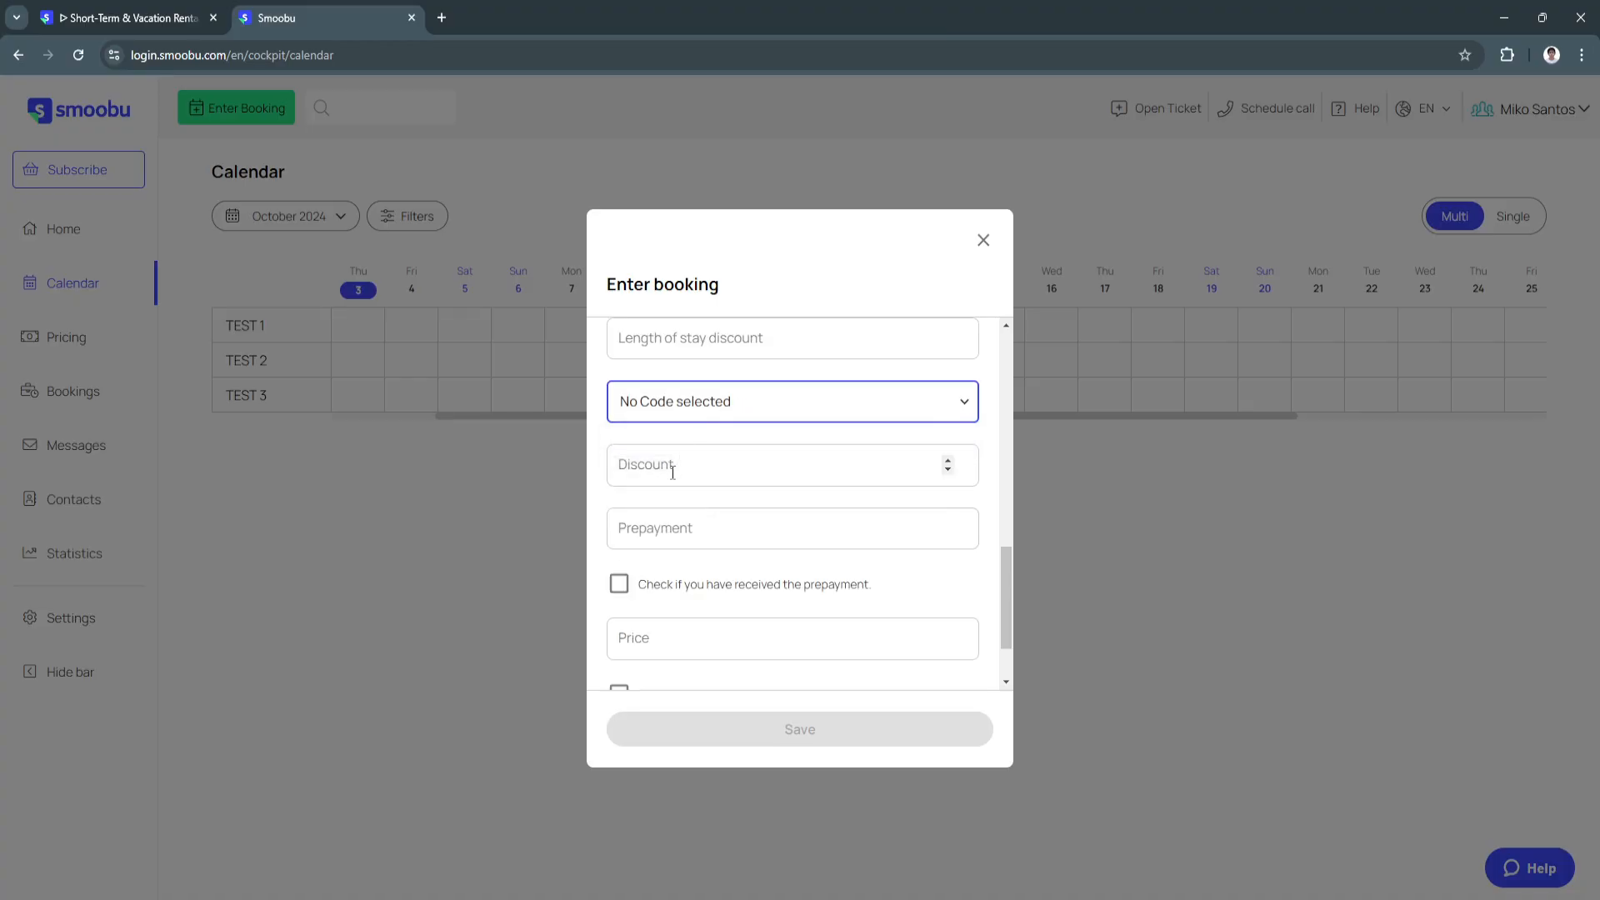
scroll("down", 3)
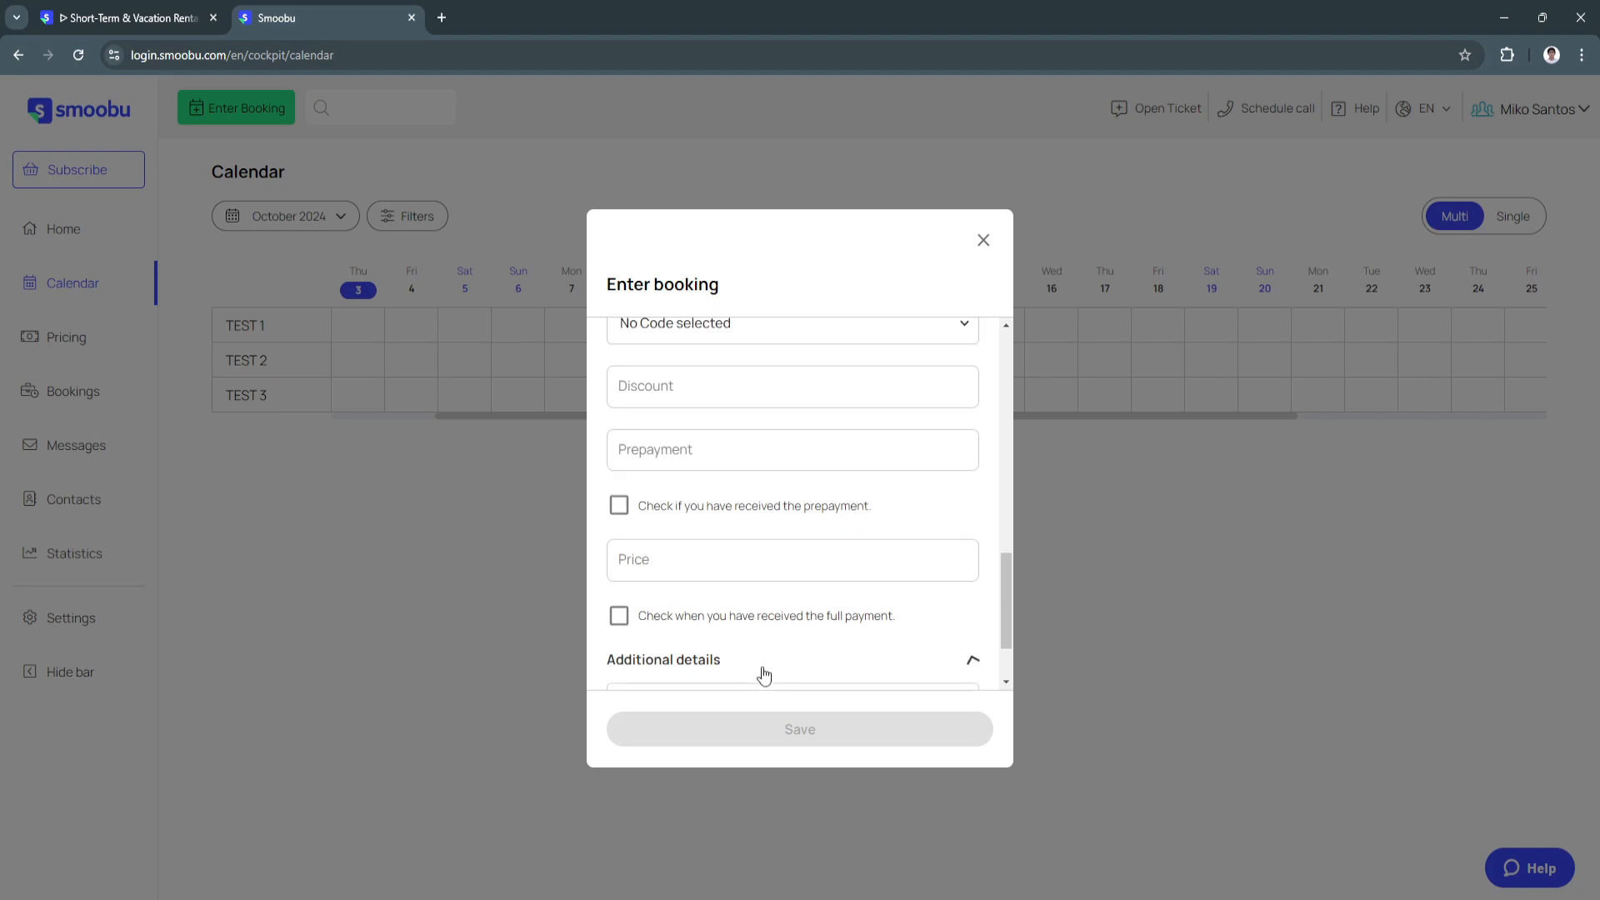
scroll("down", 3)
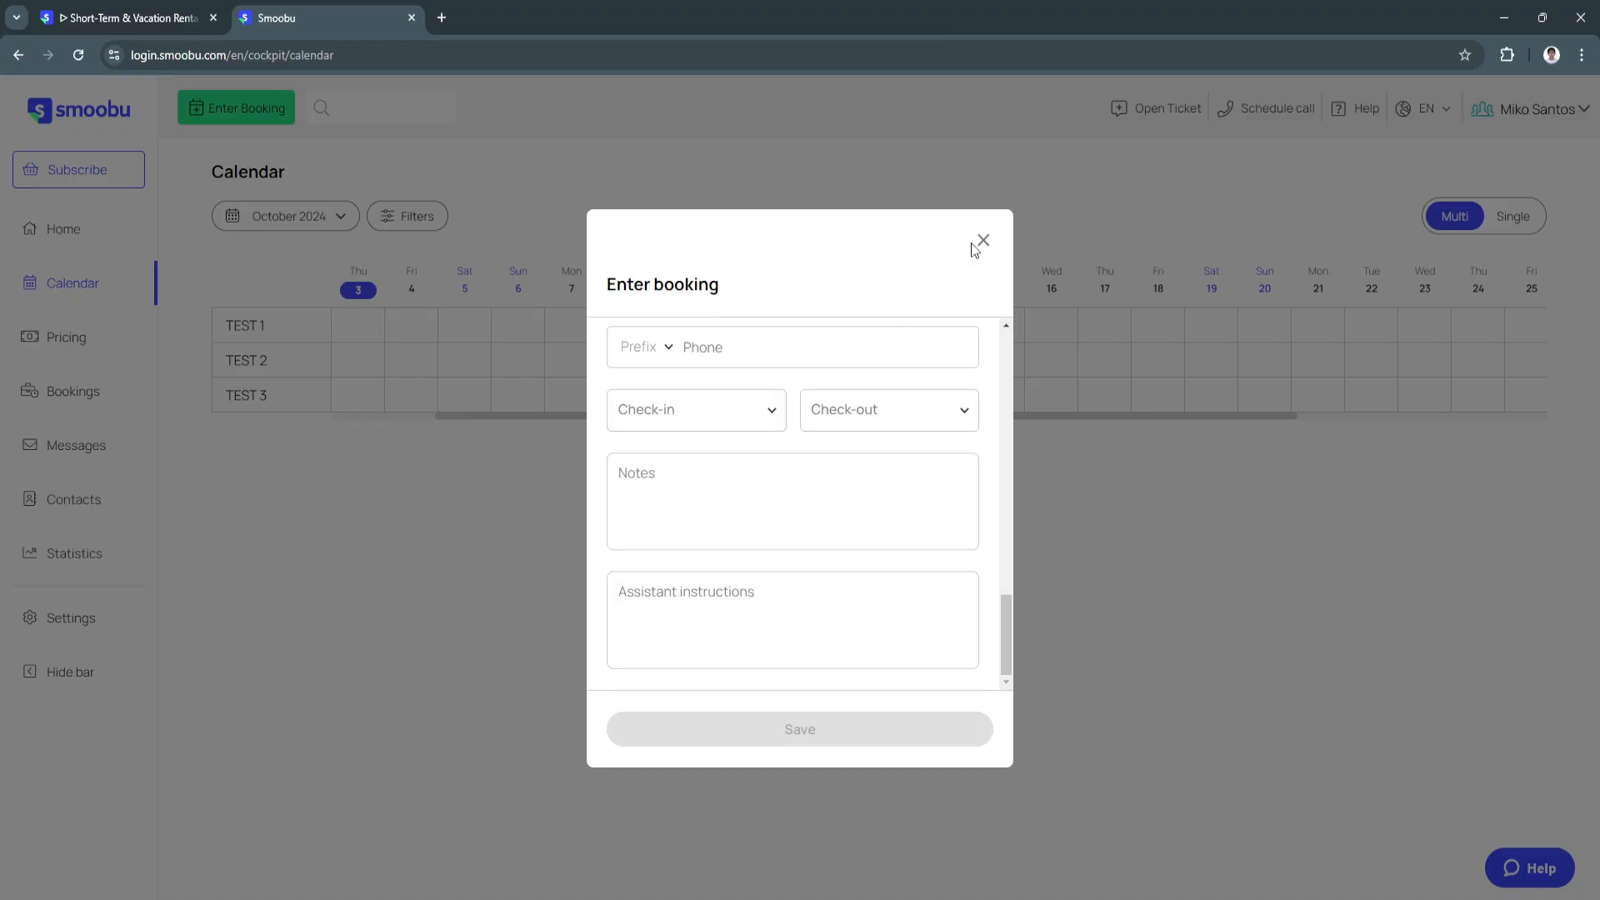
Close the booking form without saving.
left_click(982, 241)
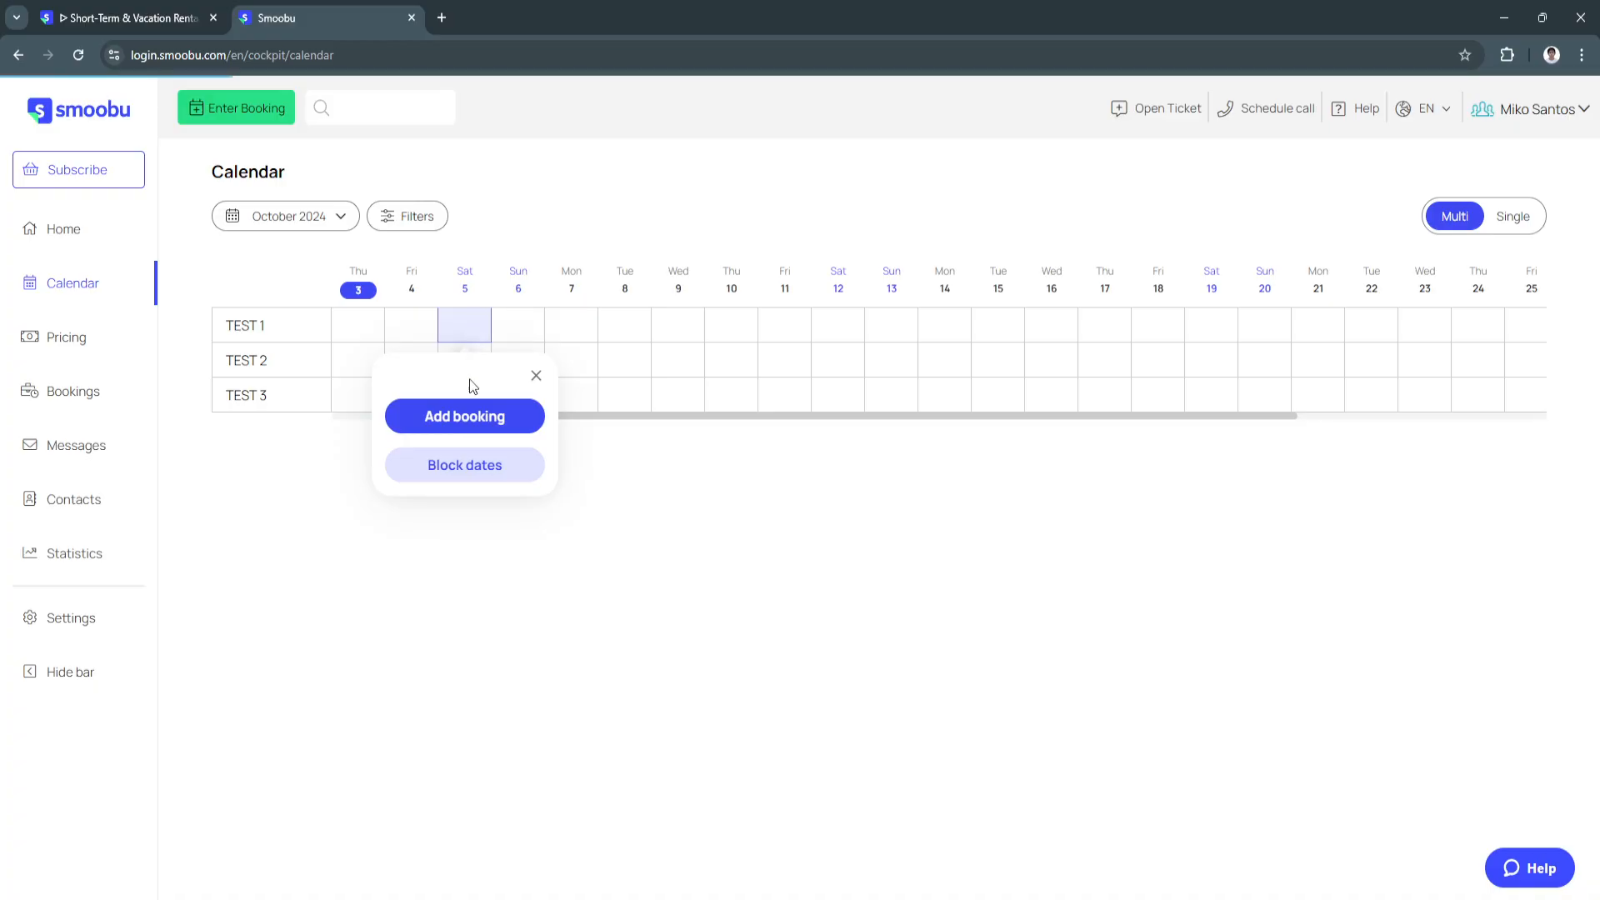
mouse_move(464, 465)
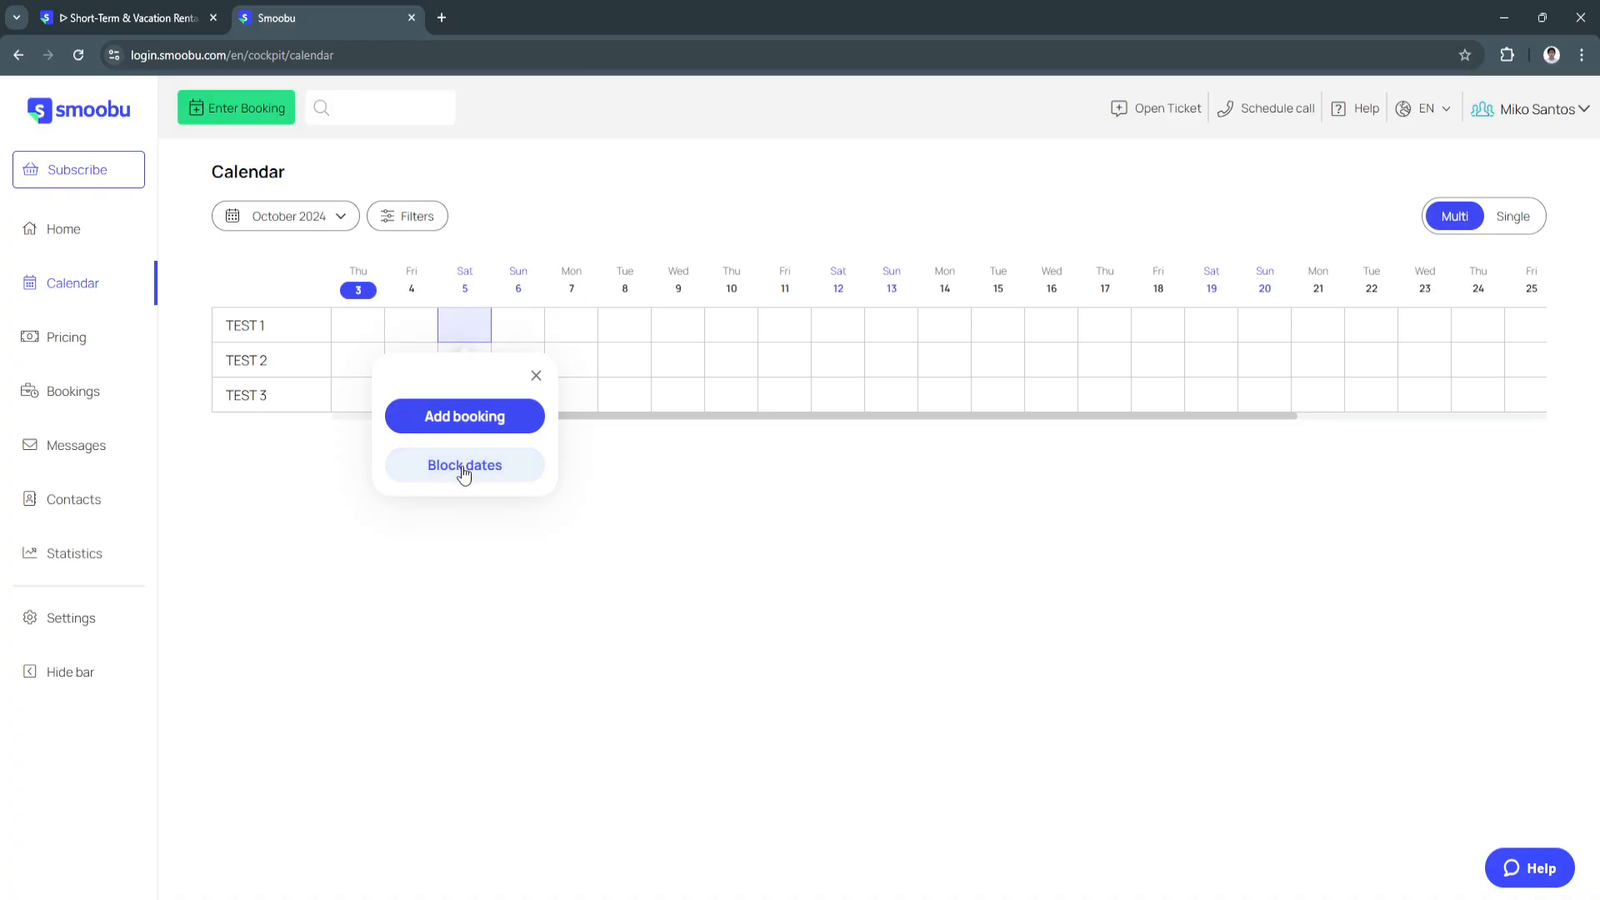
Dismiss the Add booking / Block dates options and go to the Pricing calendar for all units.
left_click(536, 376)
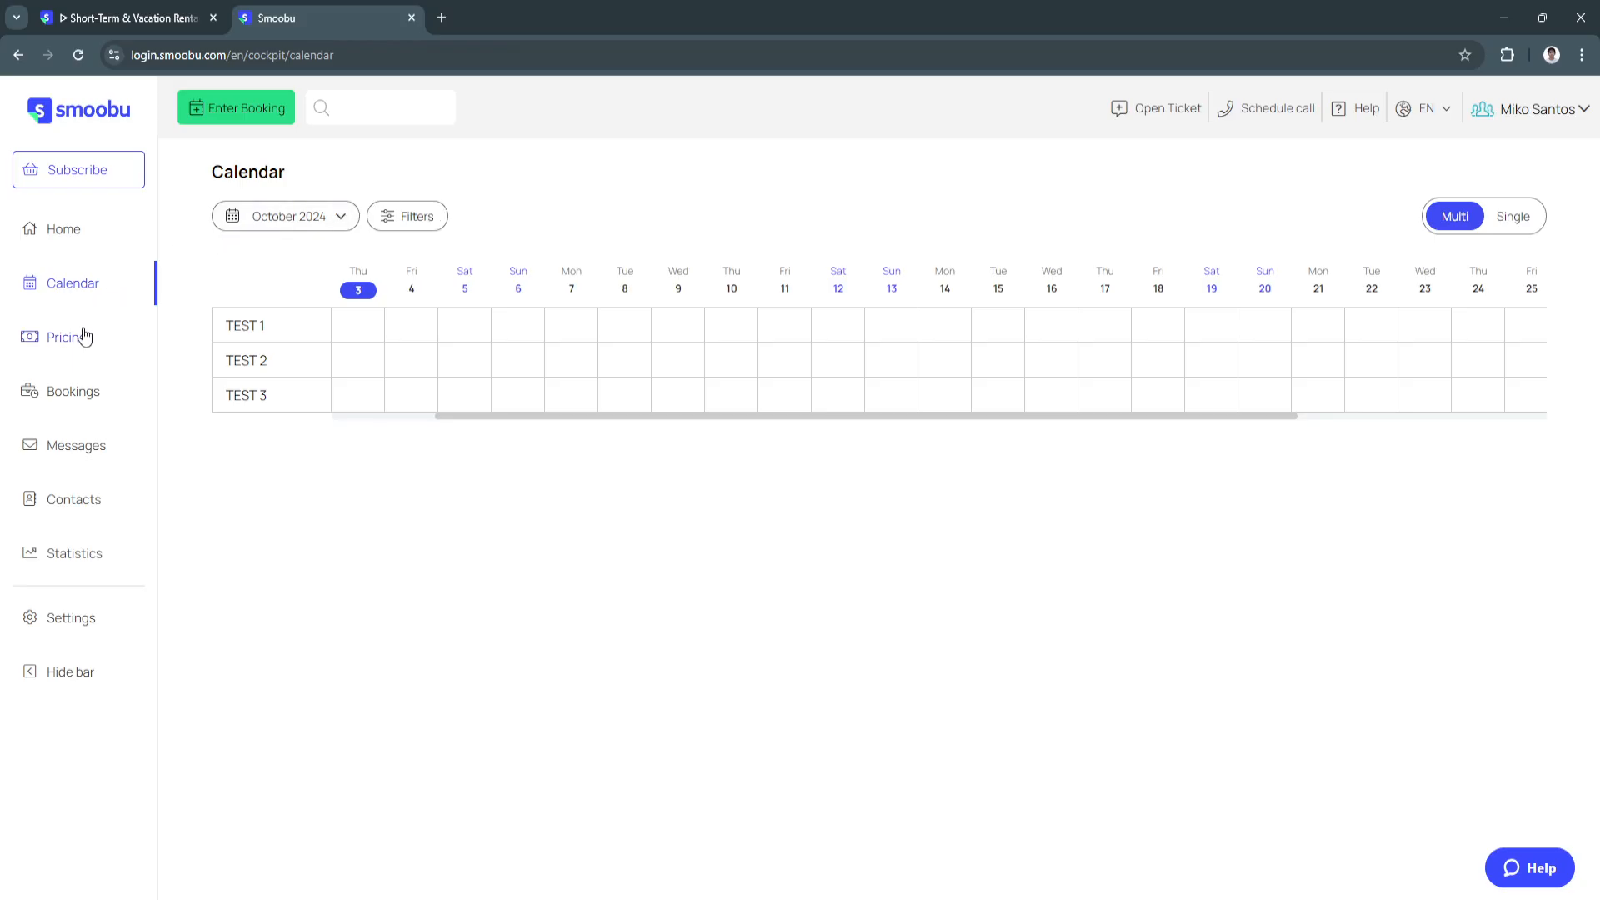
left_click(67, 336)
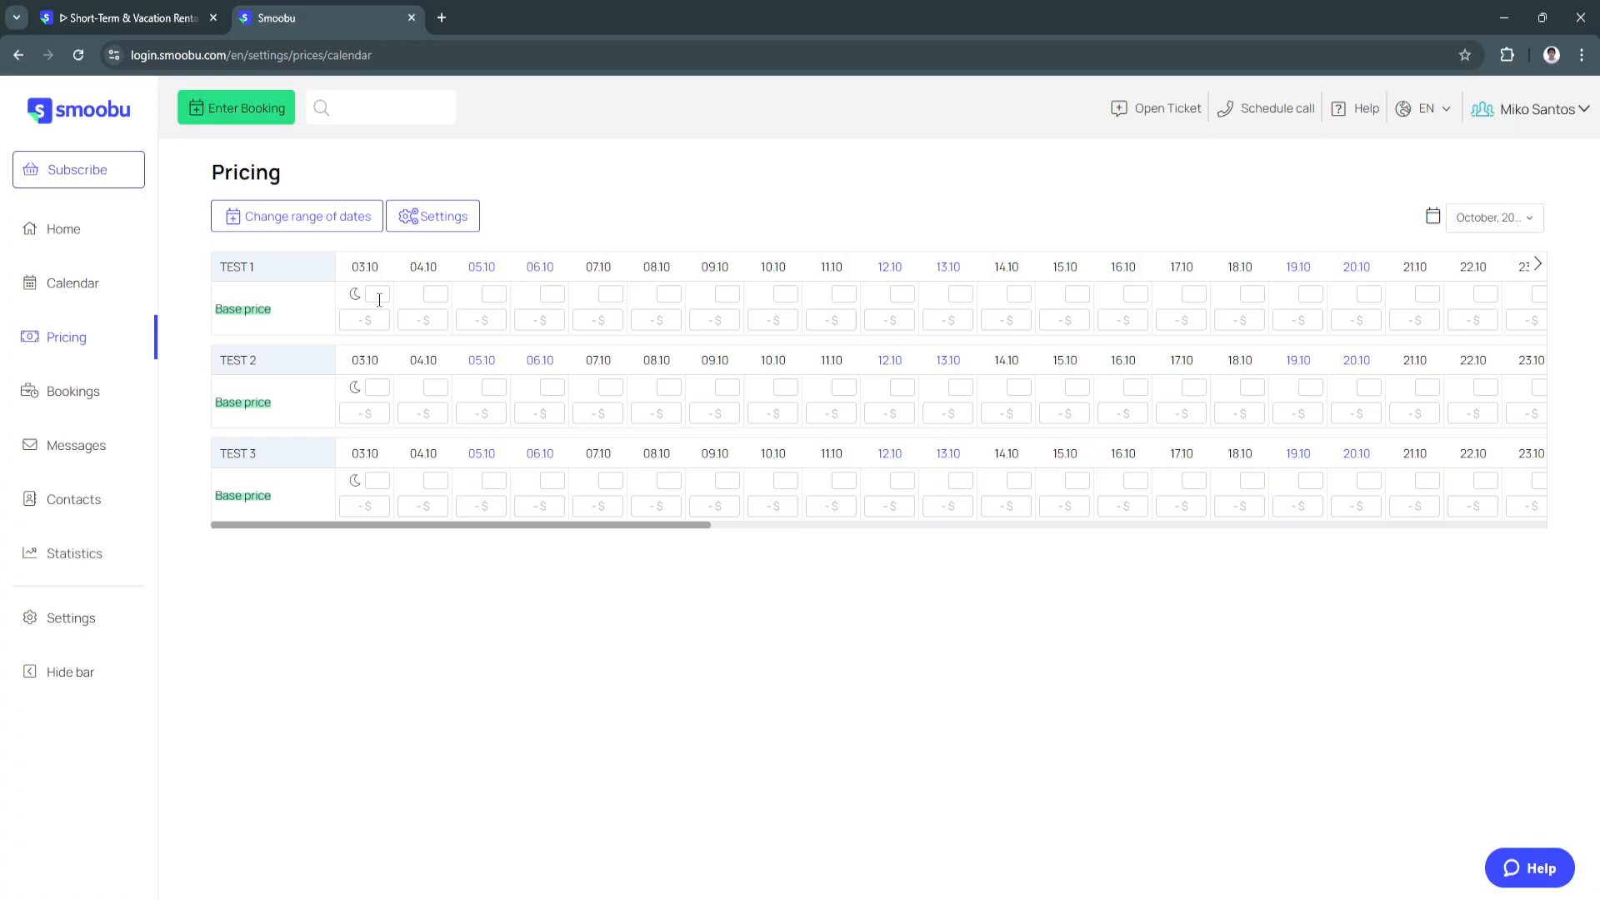
mouse_move(639, 291)
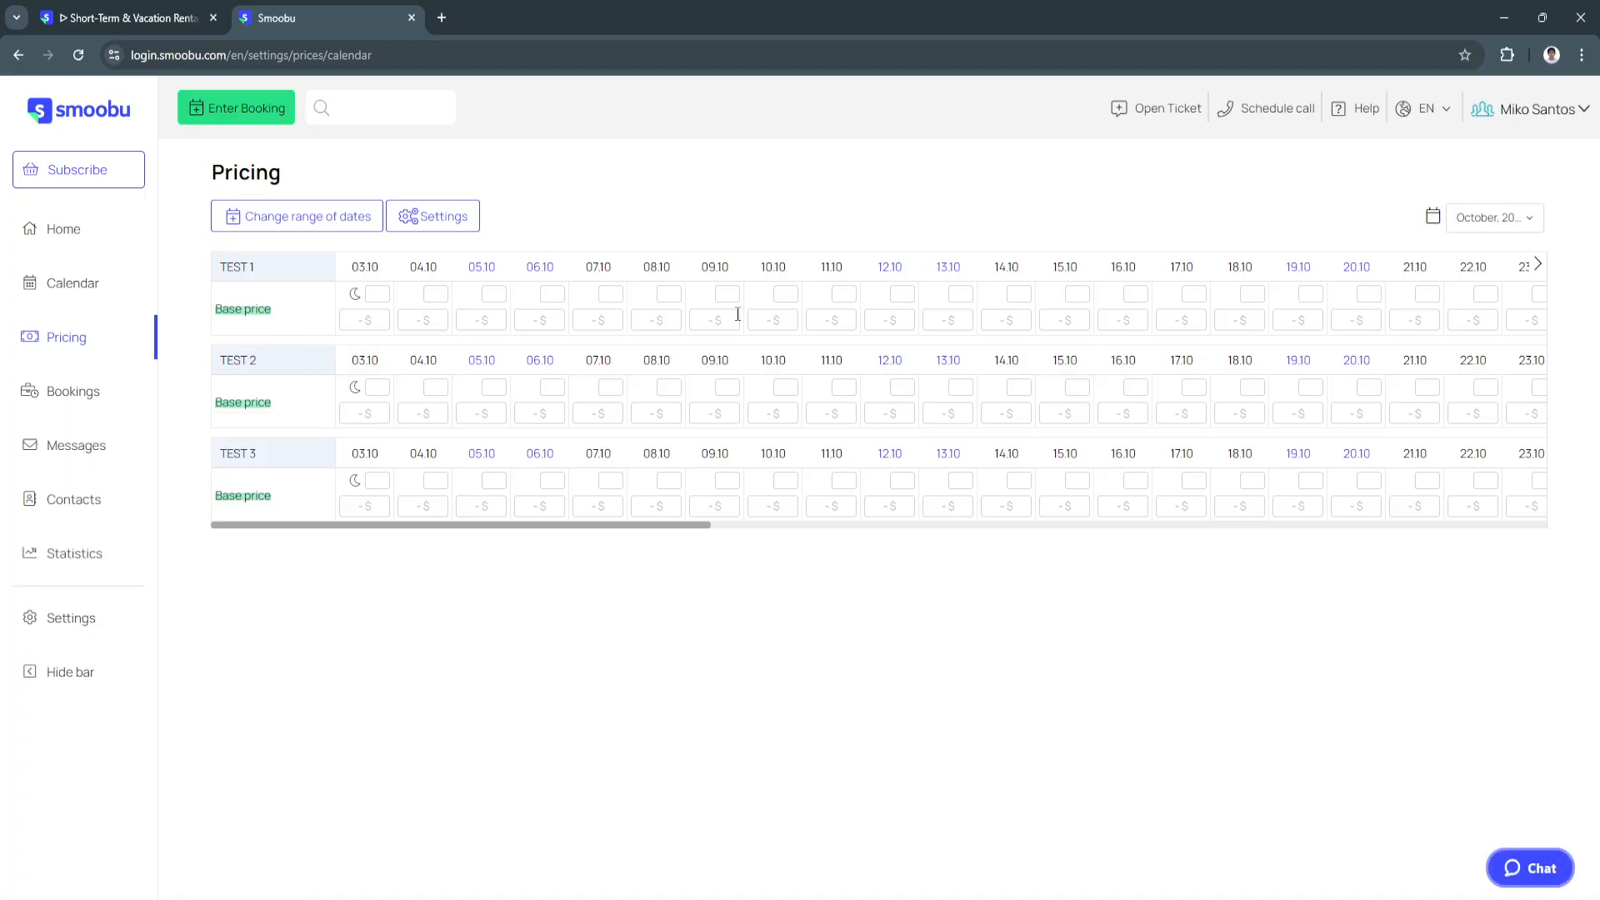
mouse_move(640, 303)
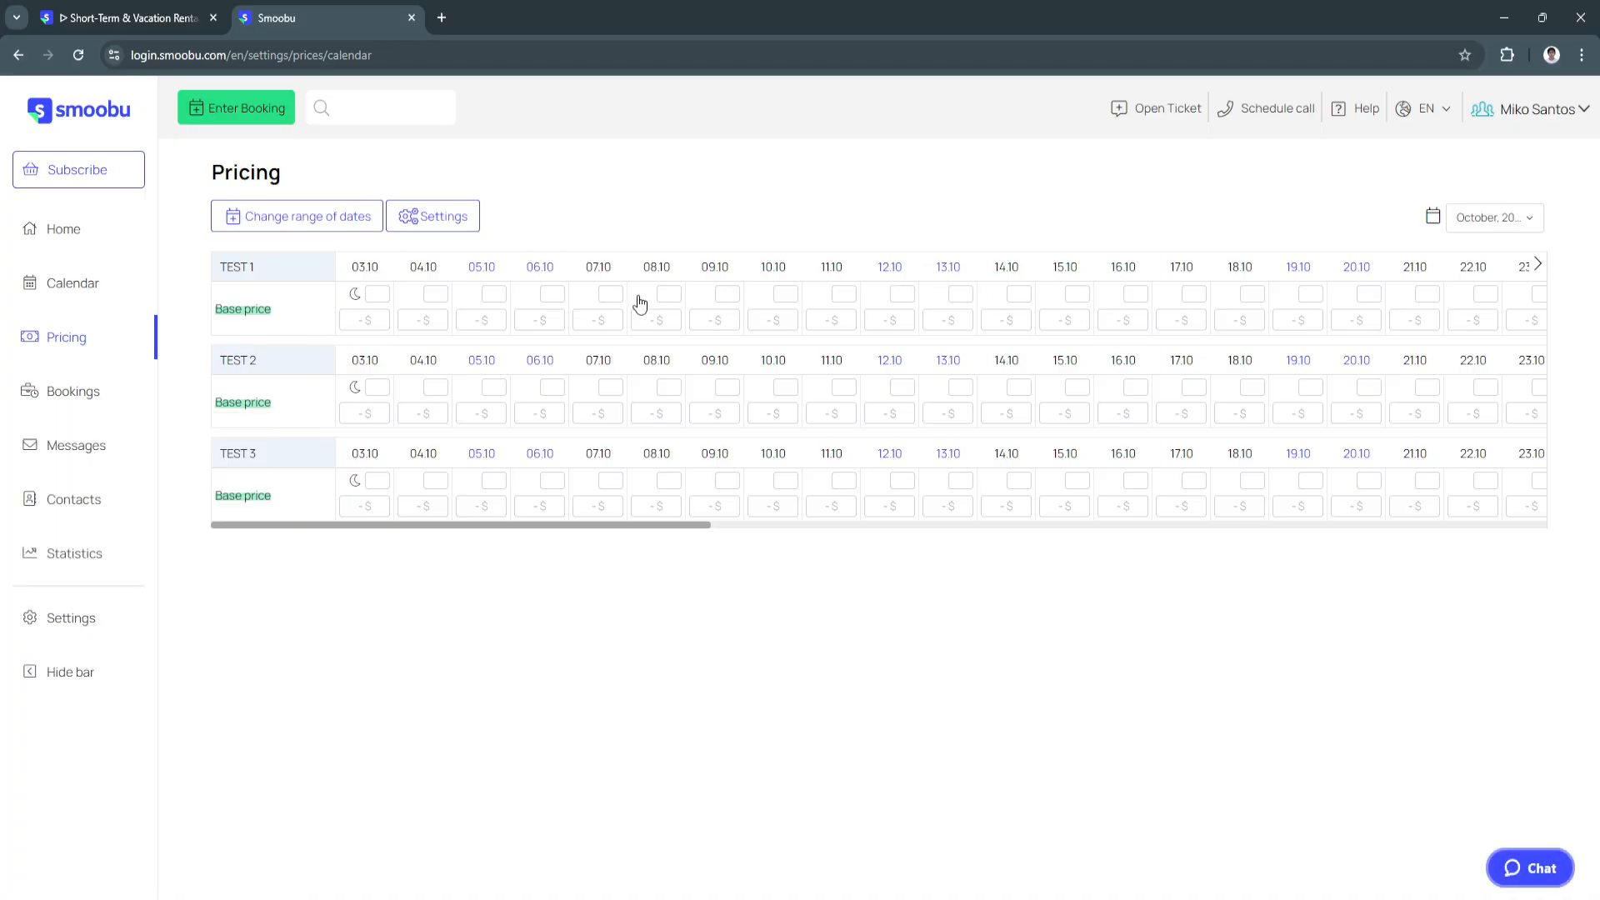
mouse_move(719, 280)
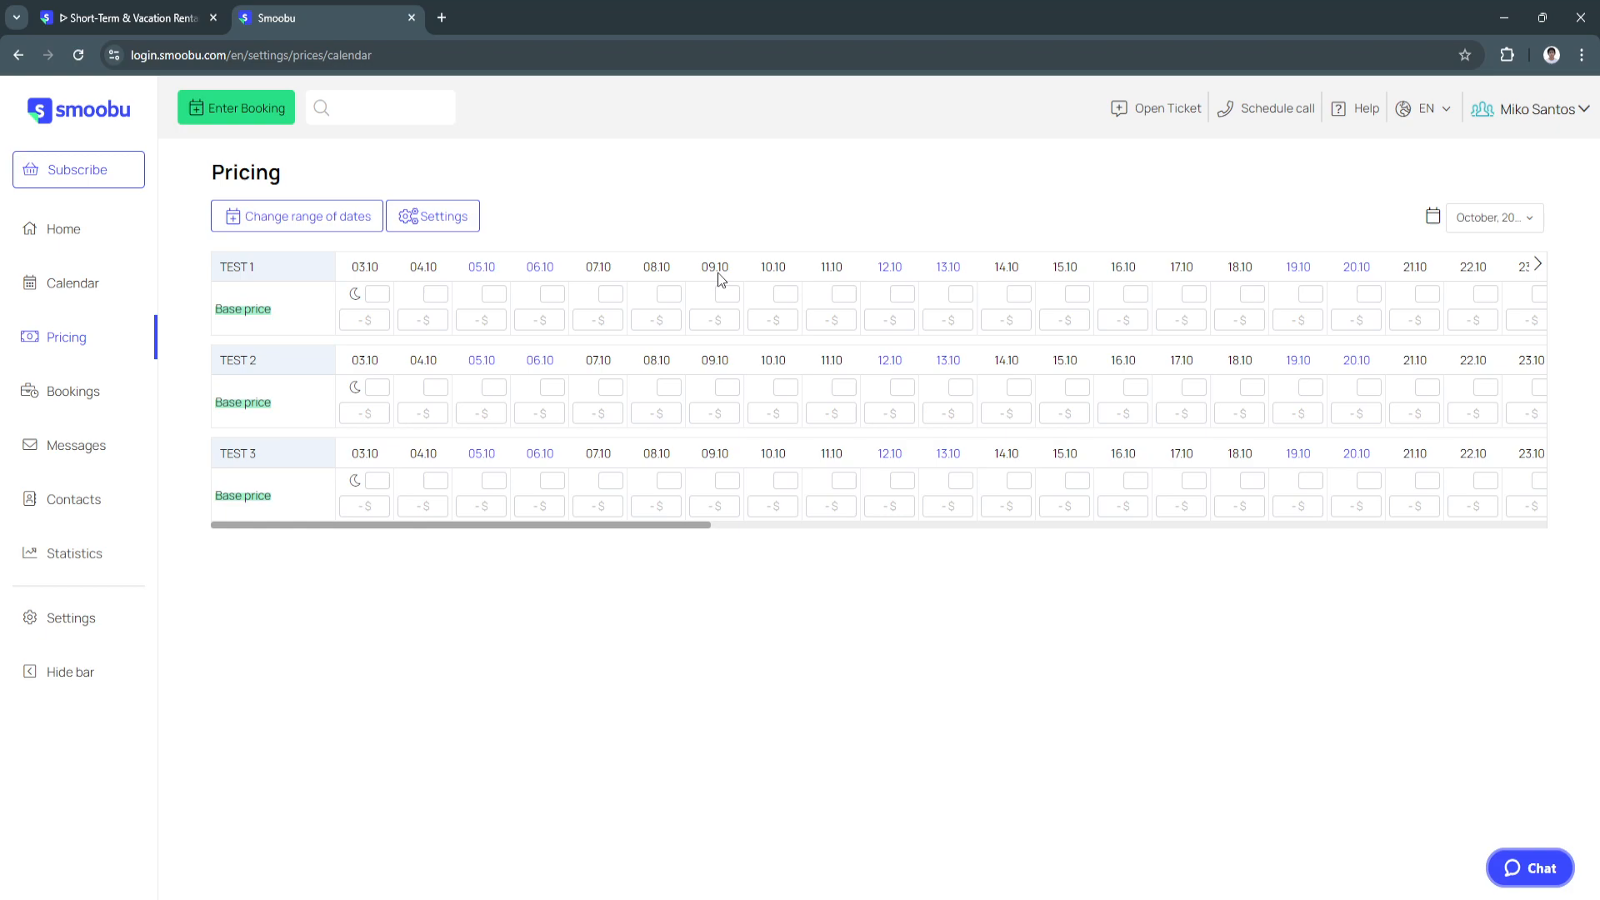
Give TEST 1 a price of 5 $ and a 50-night minimum stay on 9 October 2024, then synchronize.
left_click(713, 320)
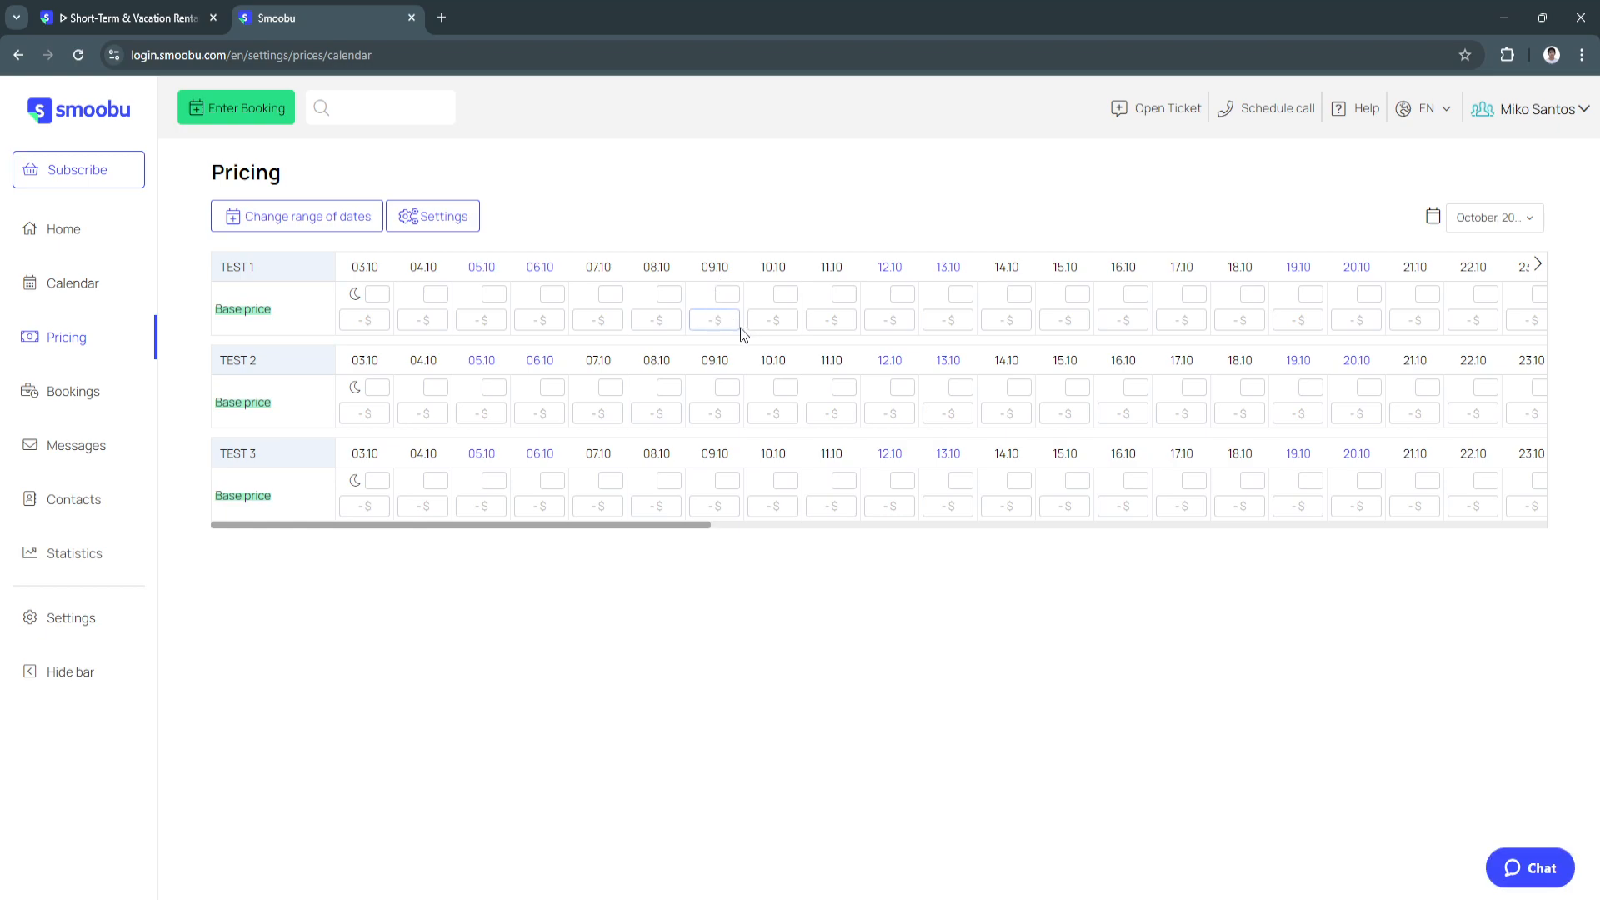
left_click(713, 292)
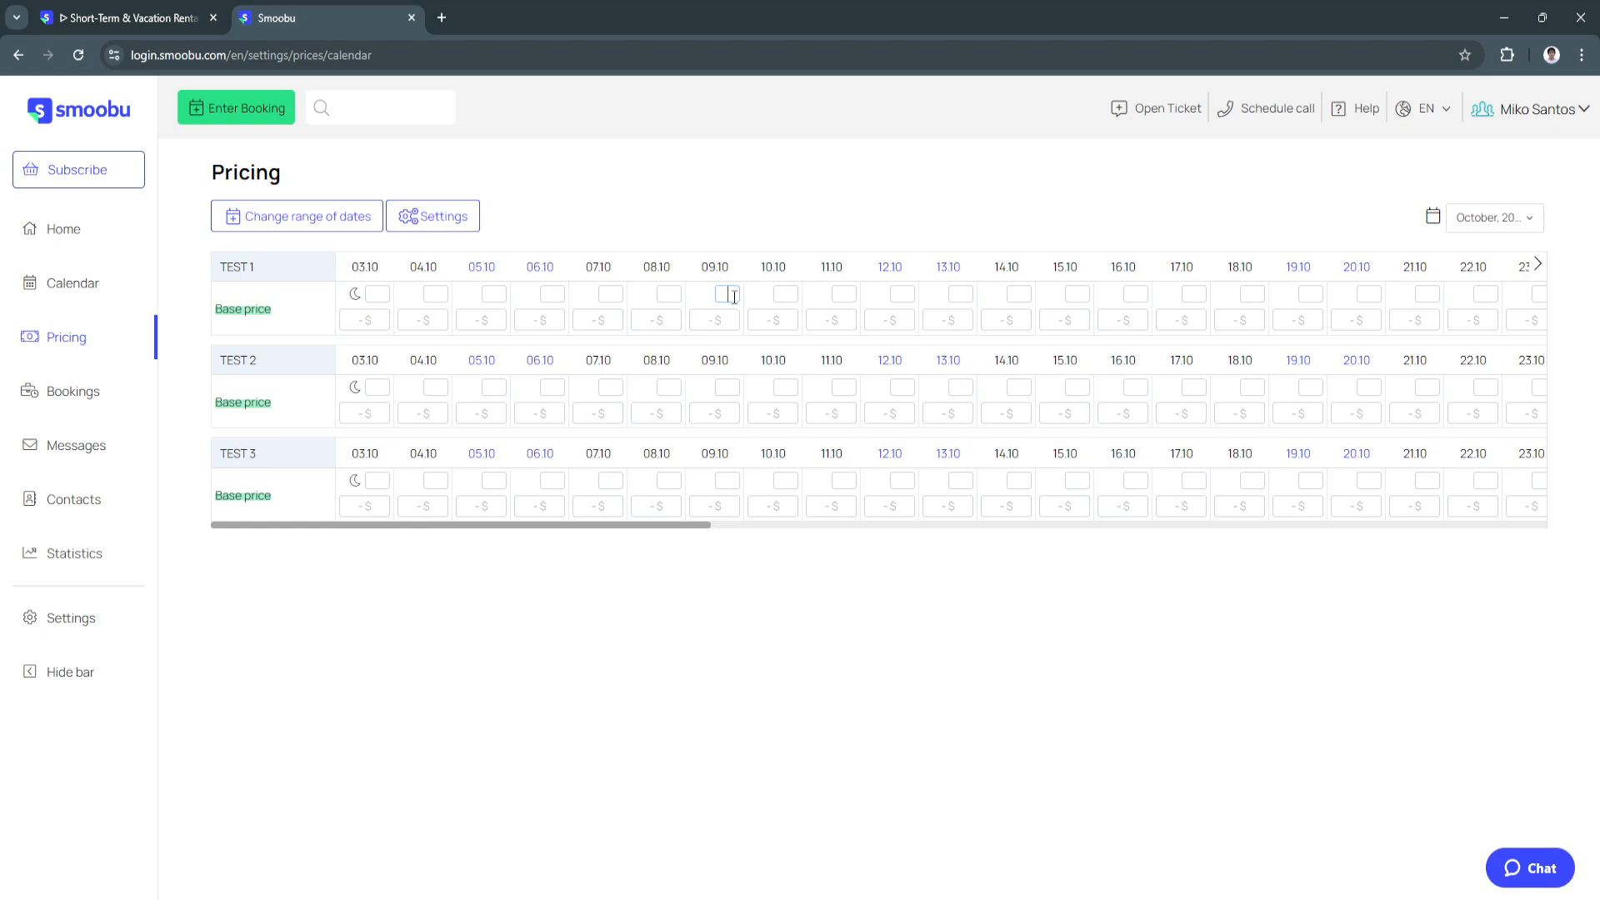
type("50")
left_click(714, 319)
type("5")
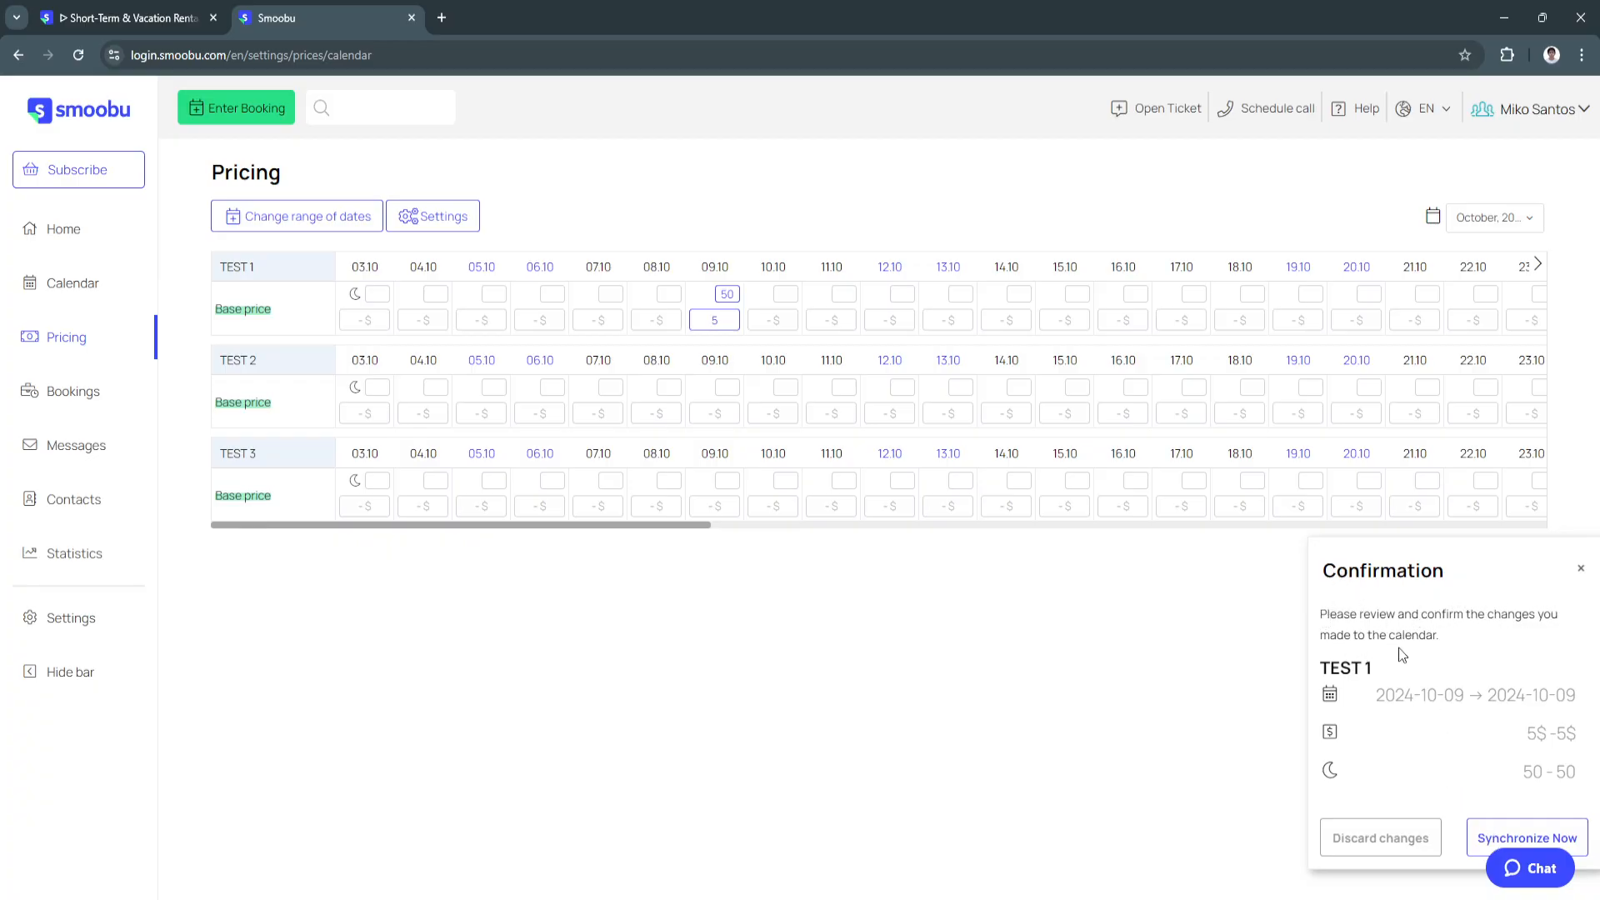
mouse_move(1509, 833)
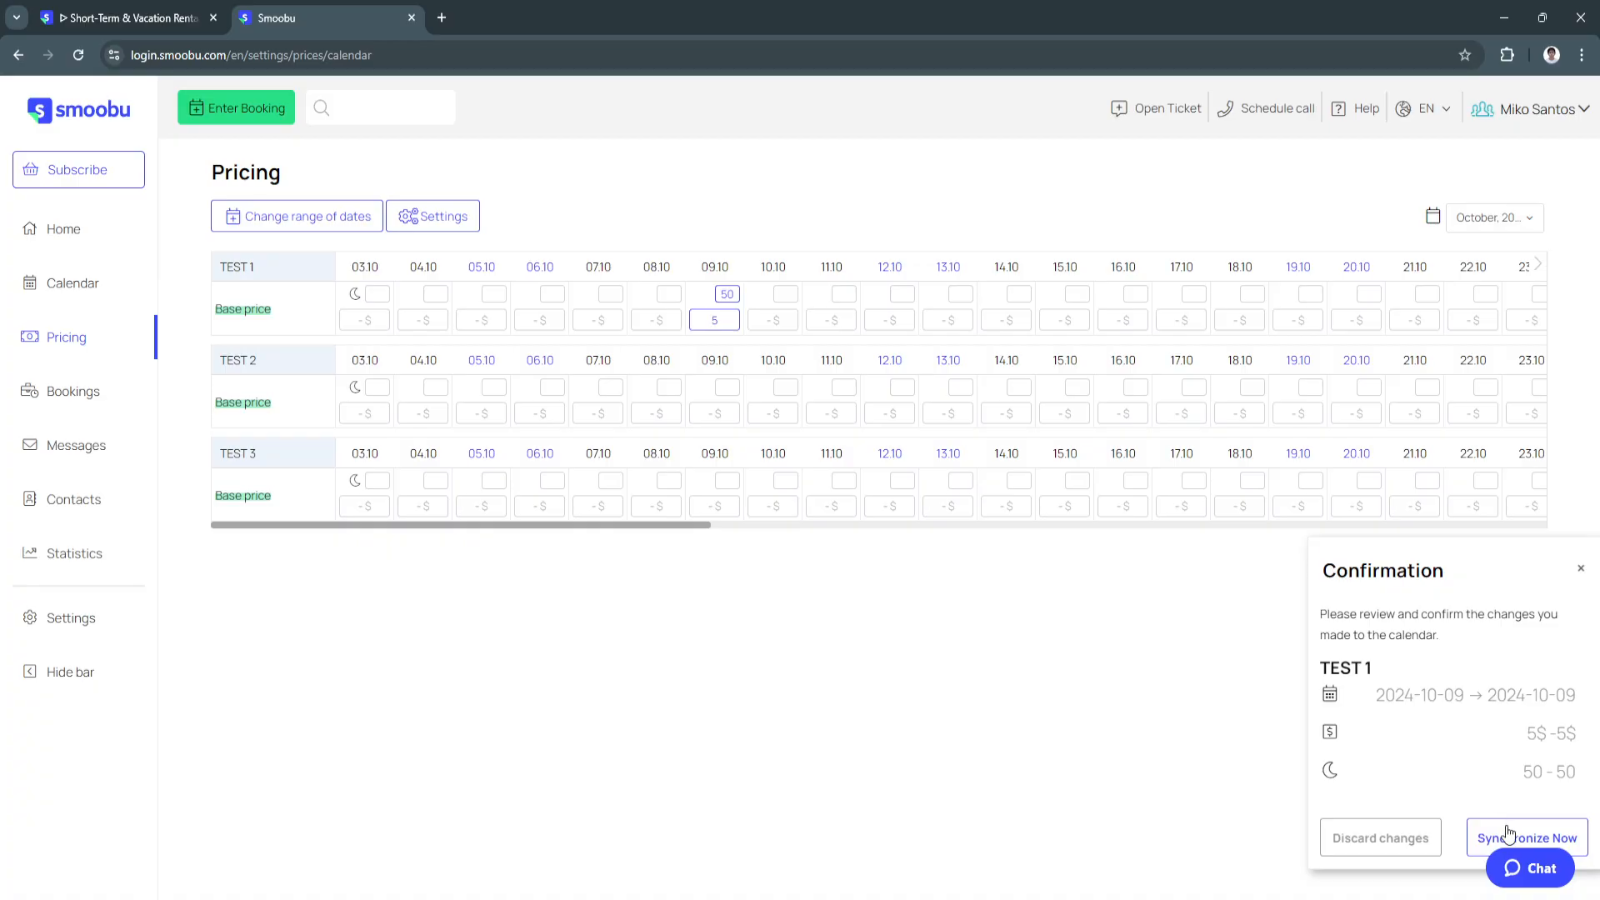
left_click(1528, 837)
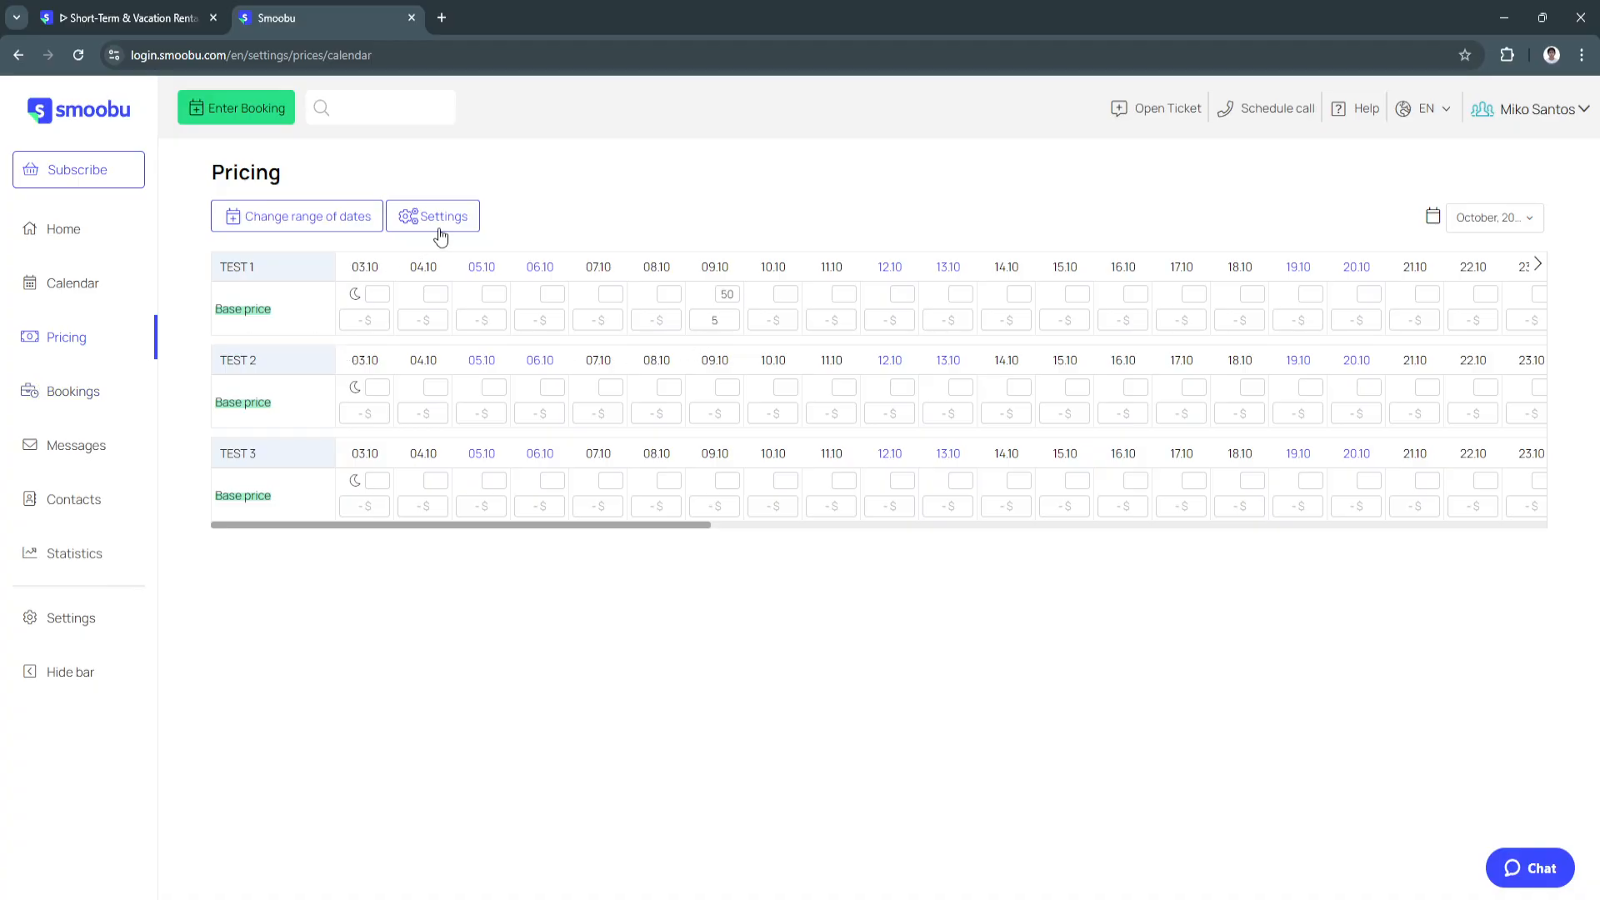
Glance at the date-range price editor and pricing Settings dropdown, then go to Bookings, which lists none.
left_click(297, 215)
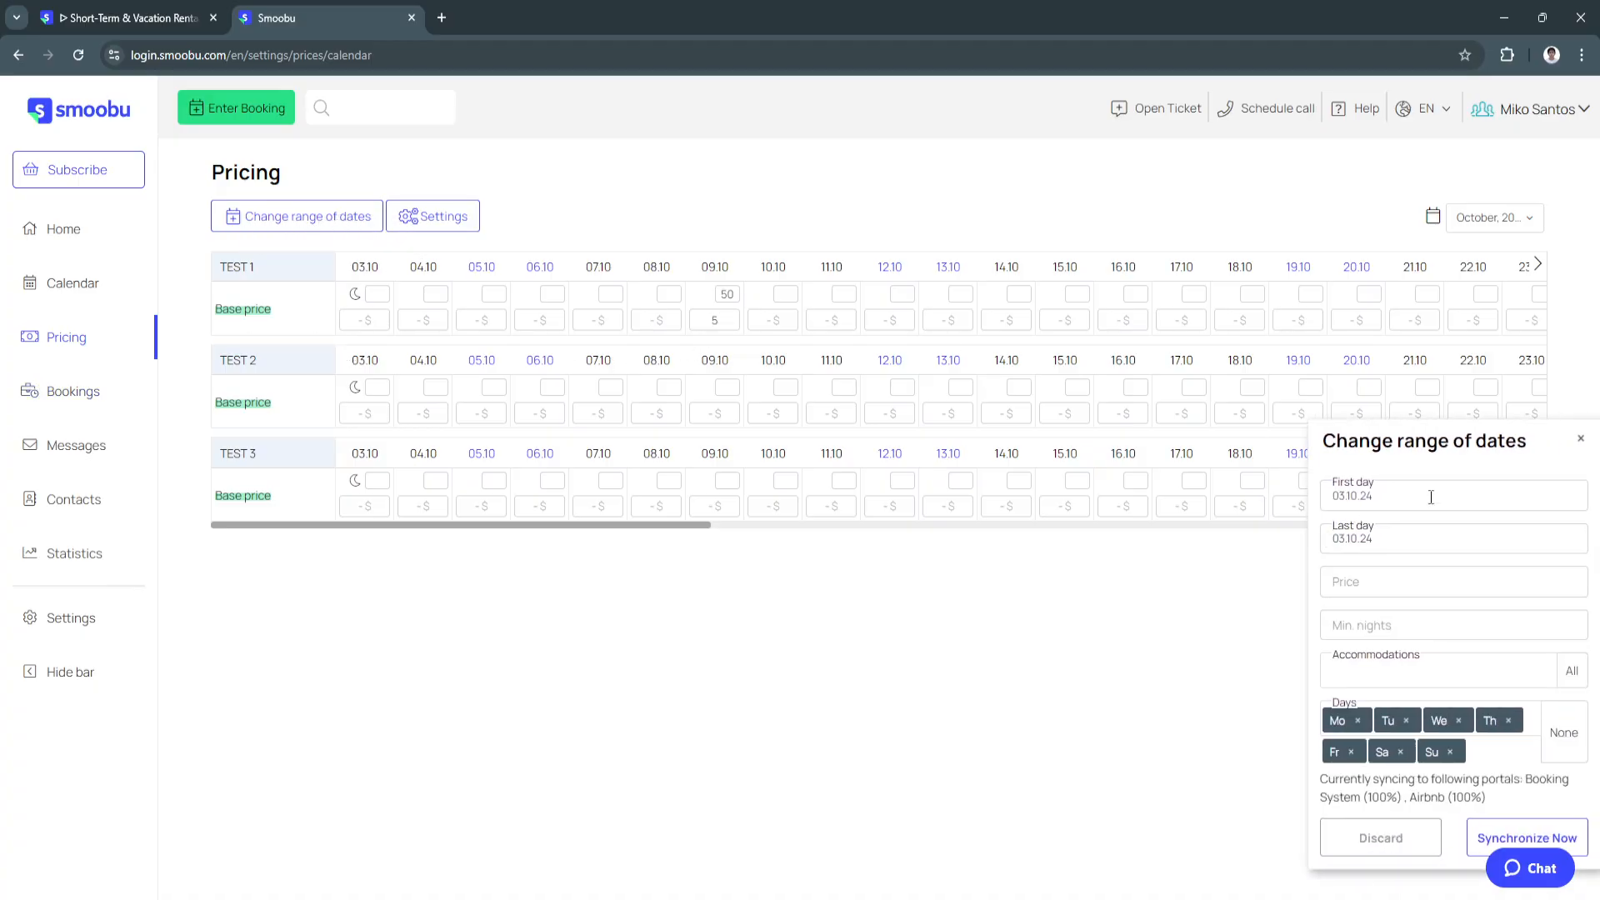
left_click(432, 215)
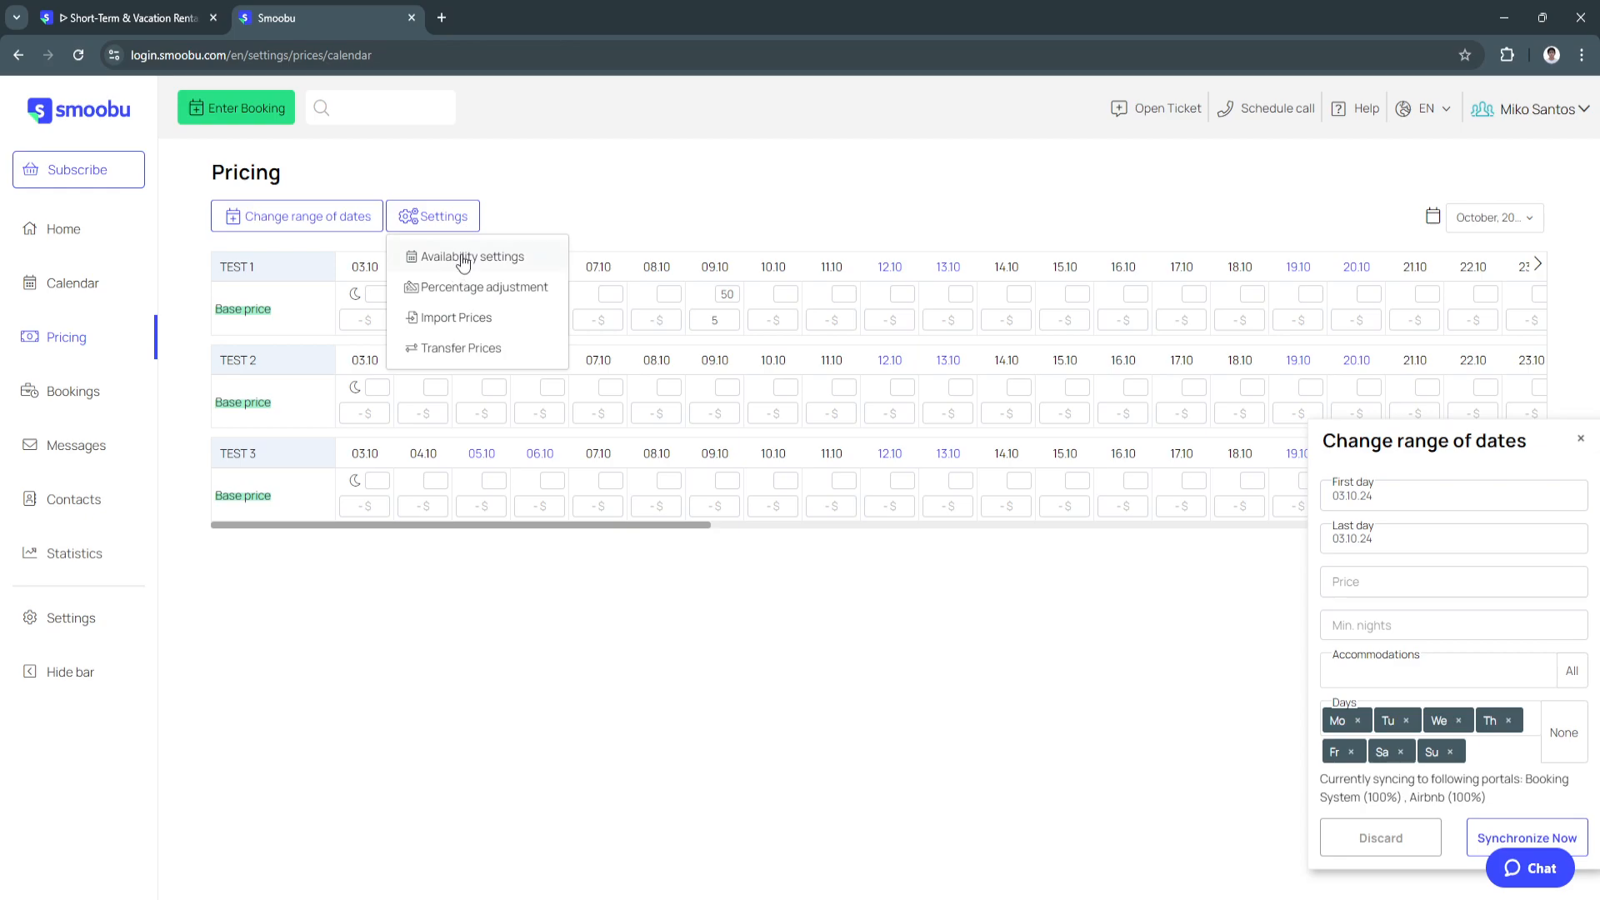
mouse_move(480, 263)
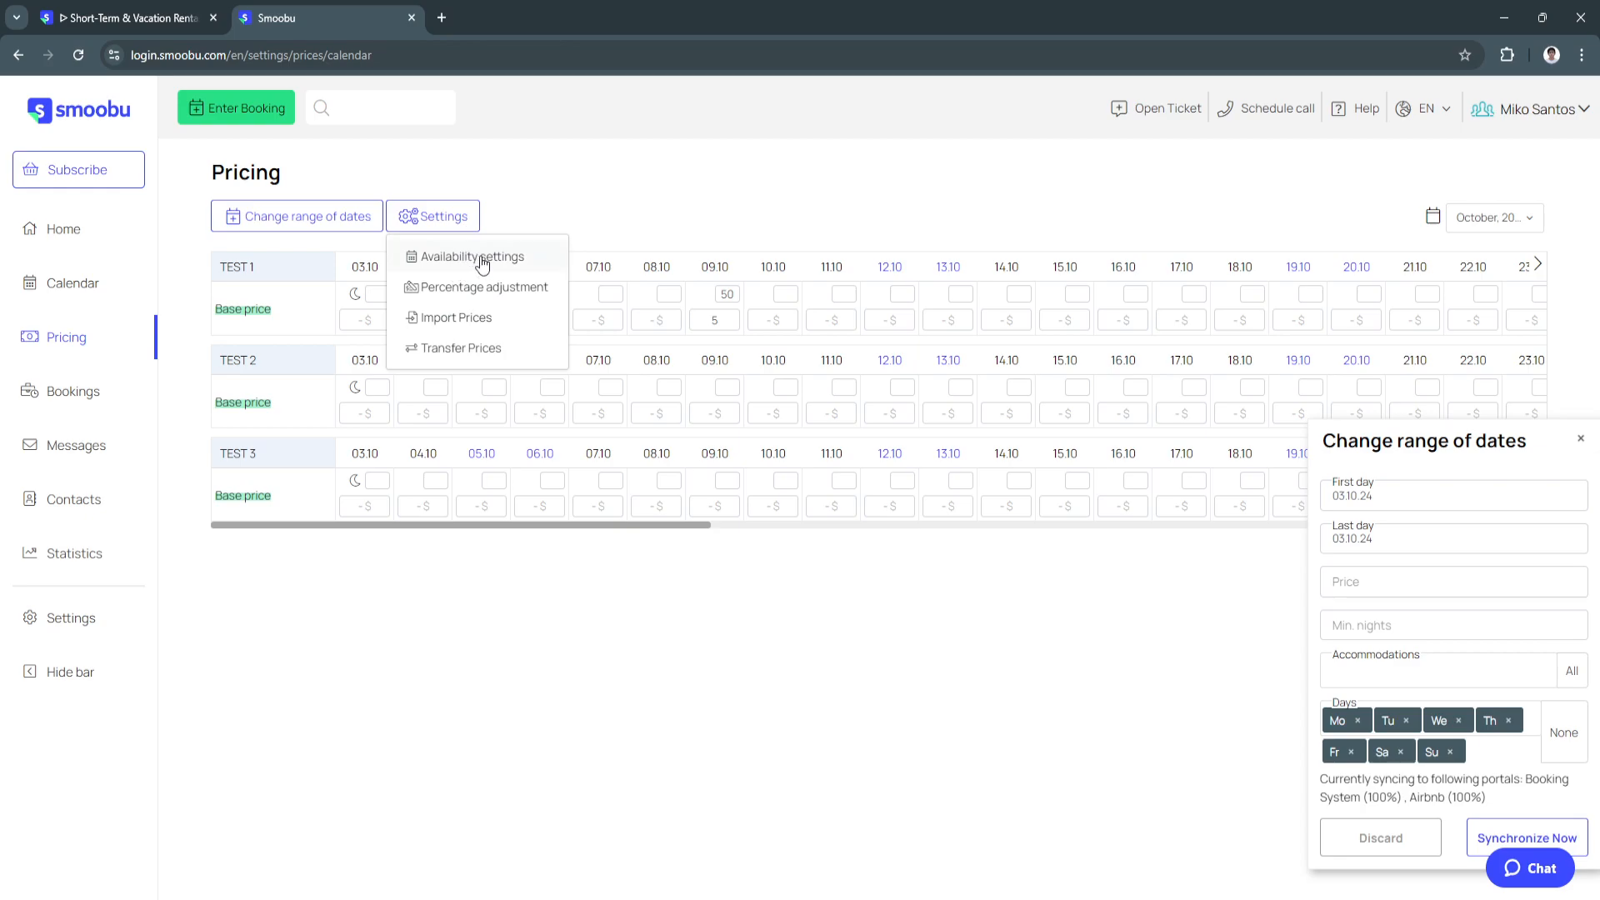
mouse_move(472, 324)
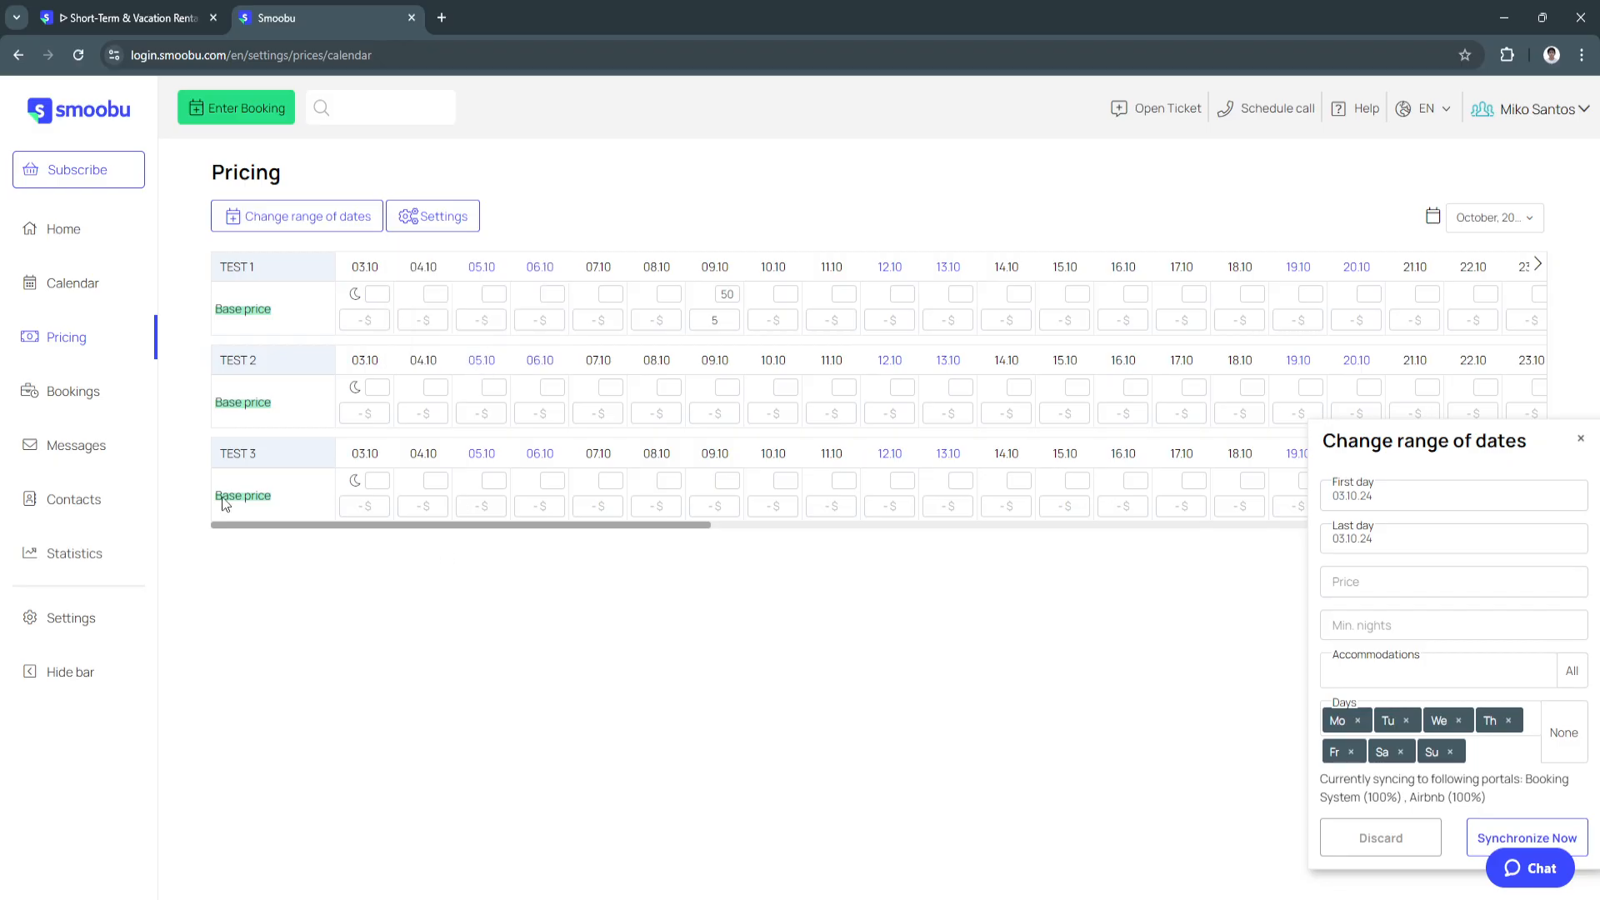
left_click(72, 391)
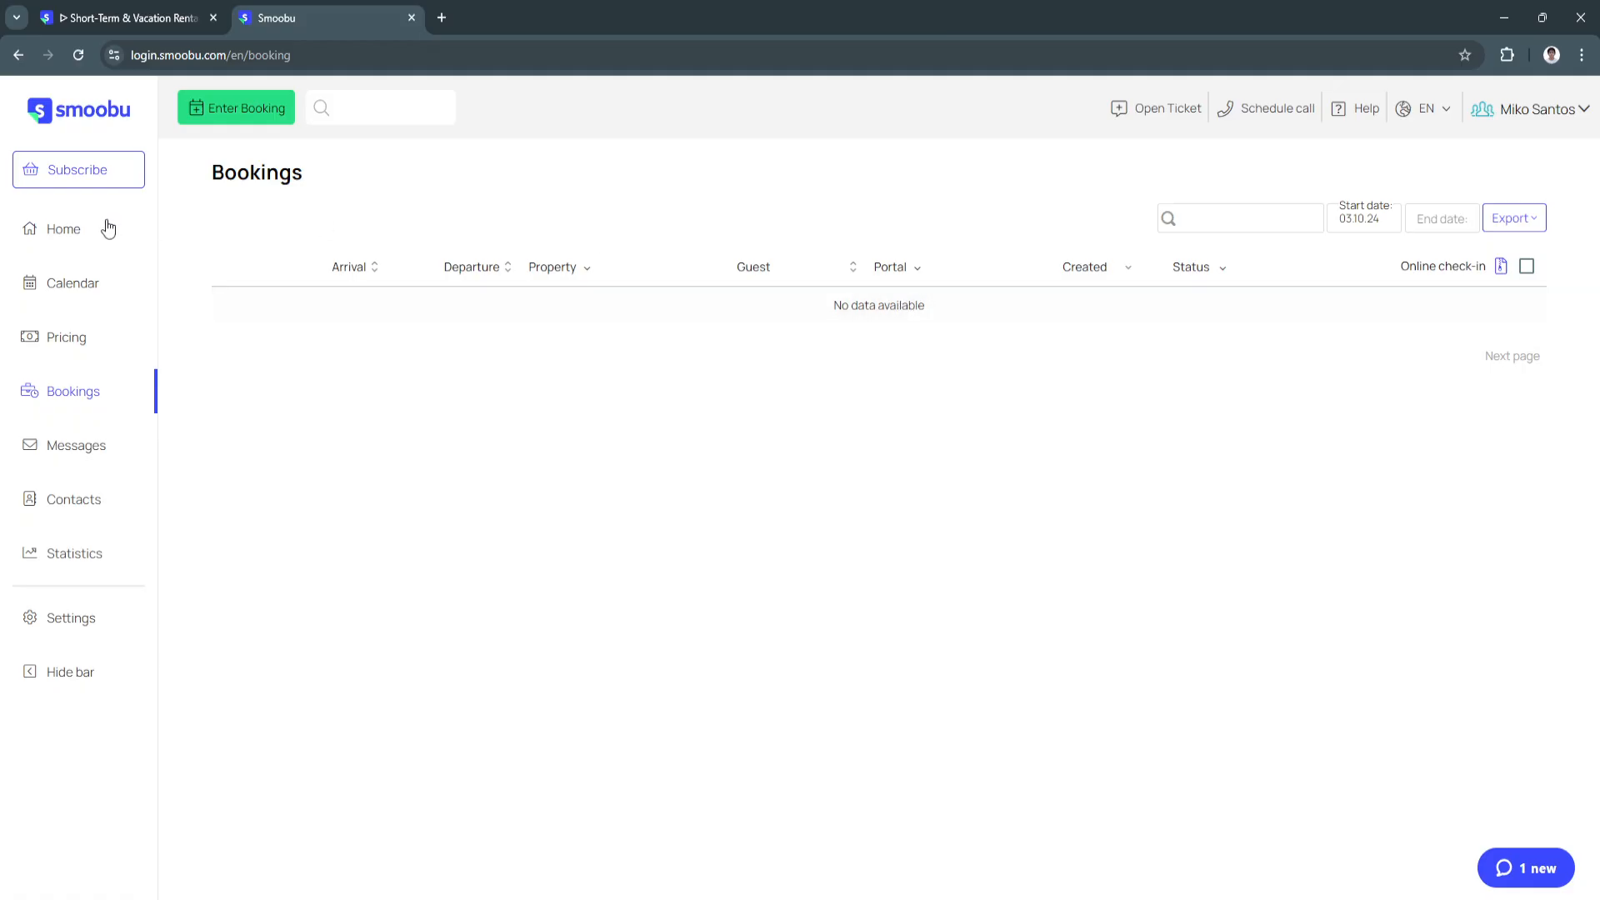
mouse_move(102, 292)
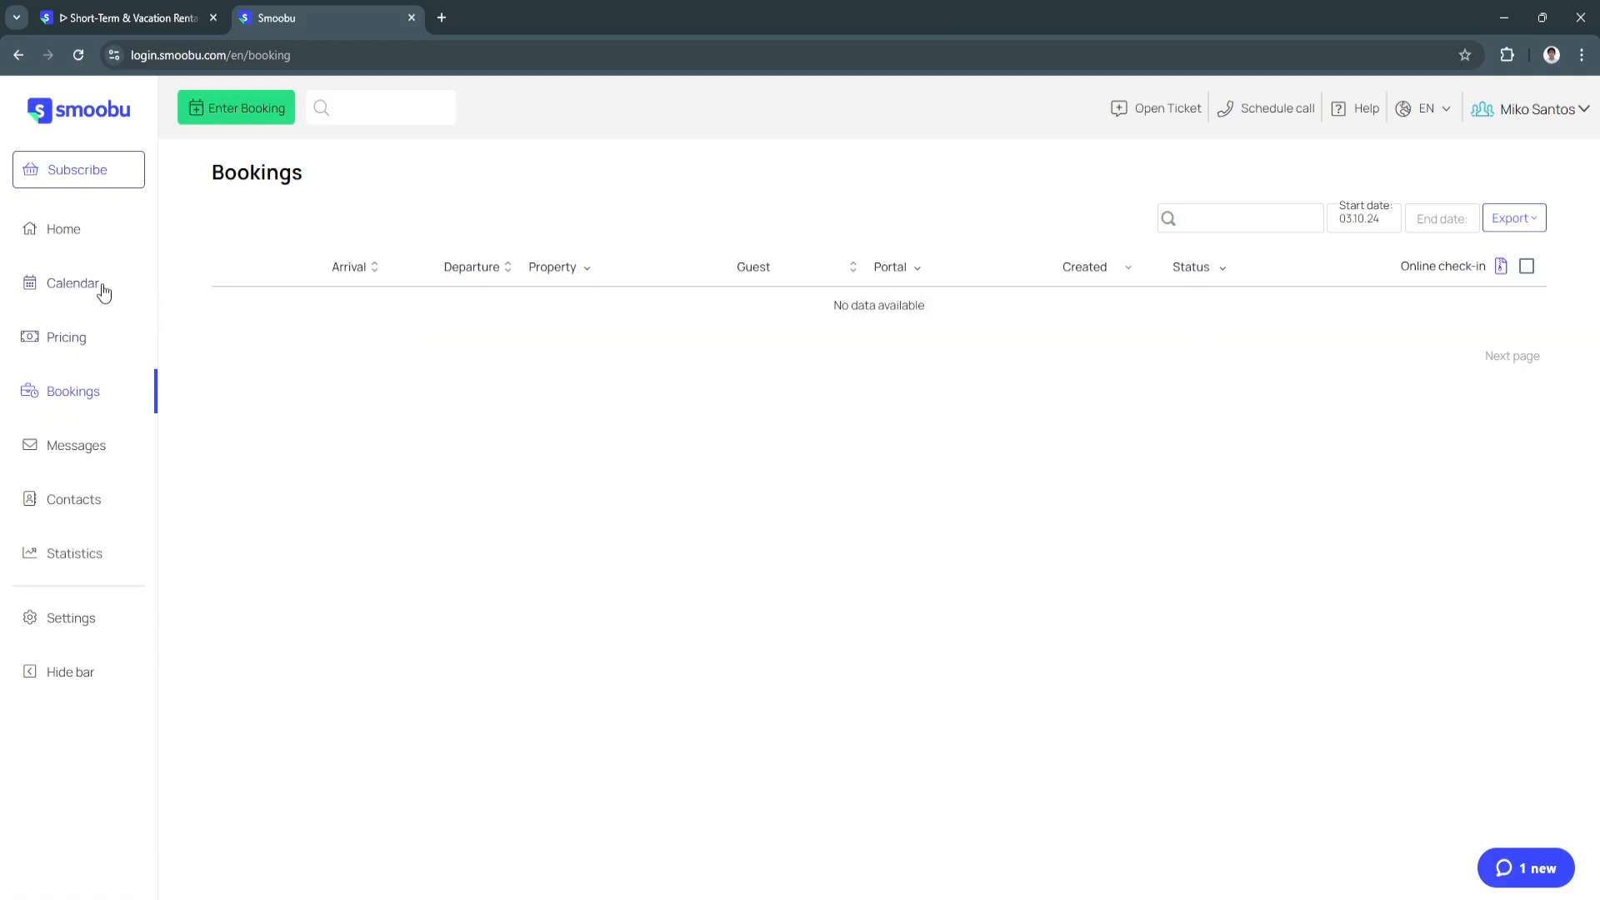
mouse_move(631, 298)
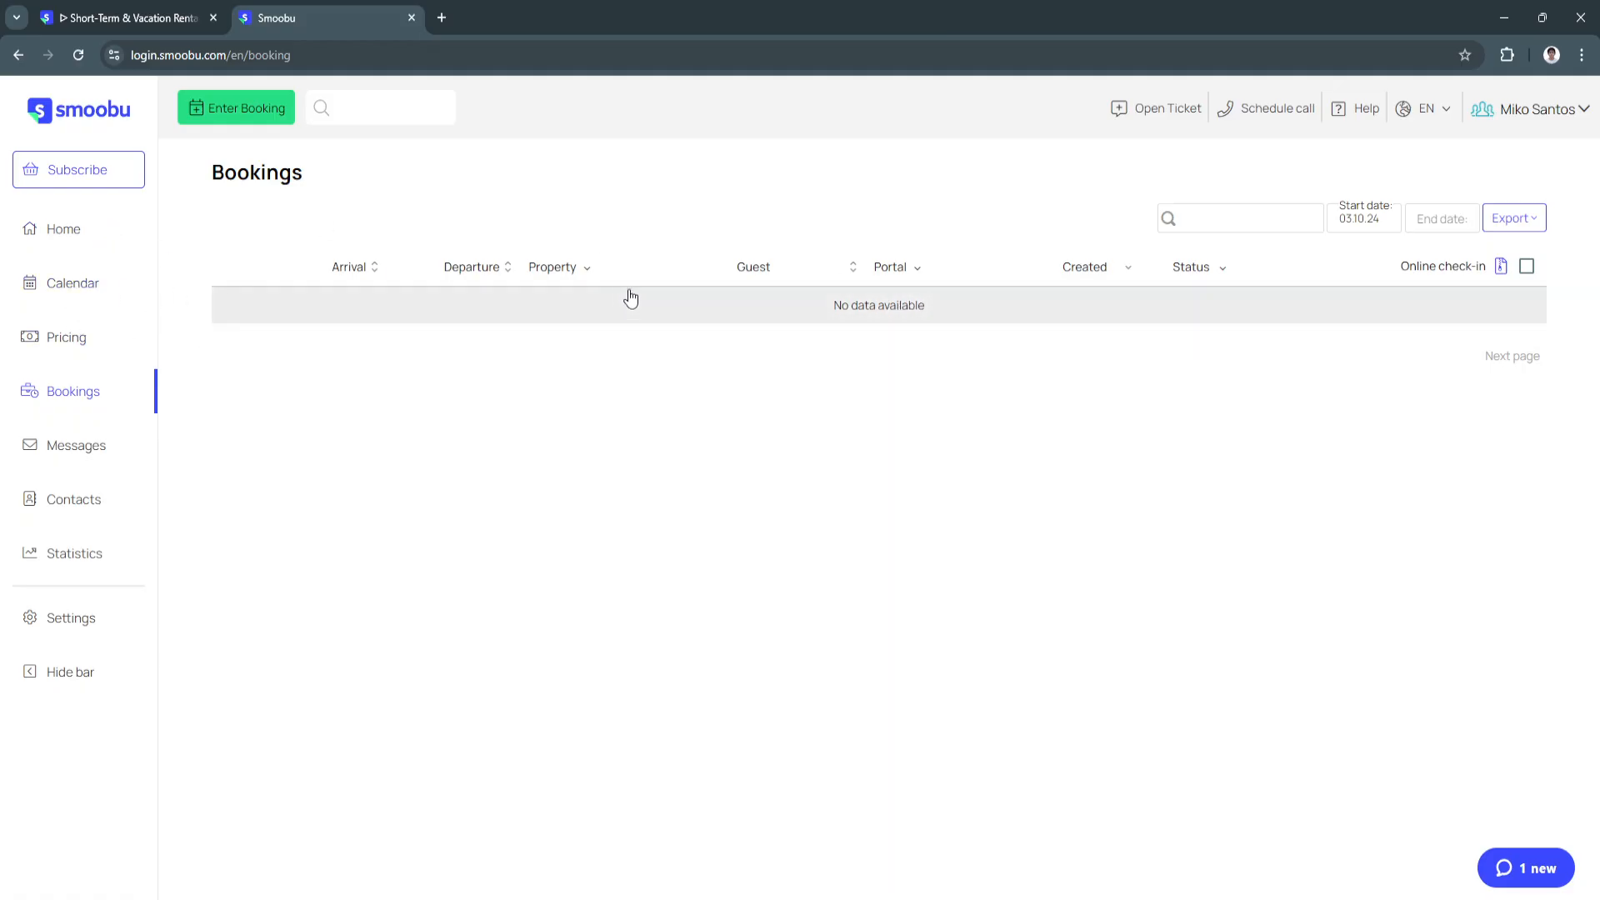
mouse_move(792, 280)
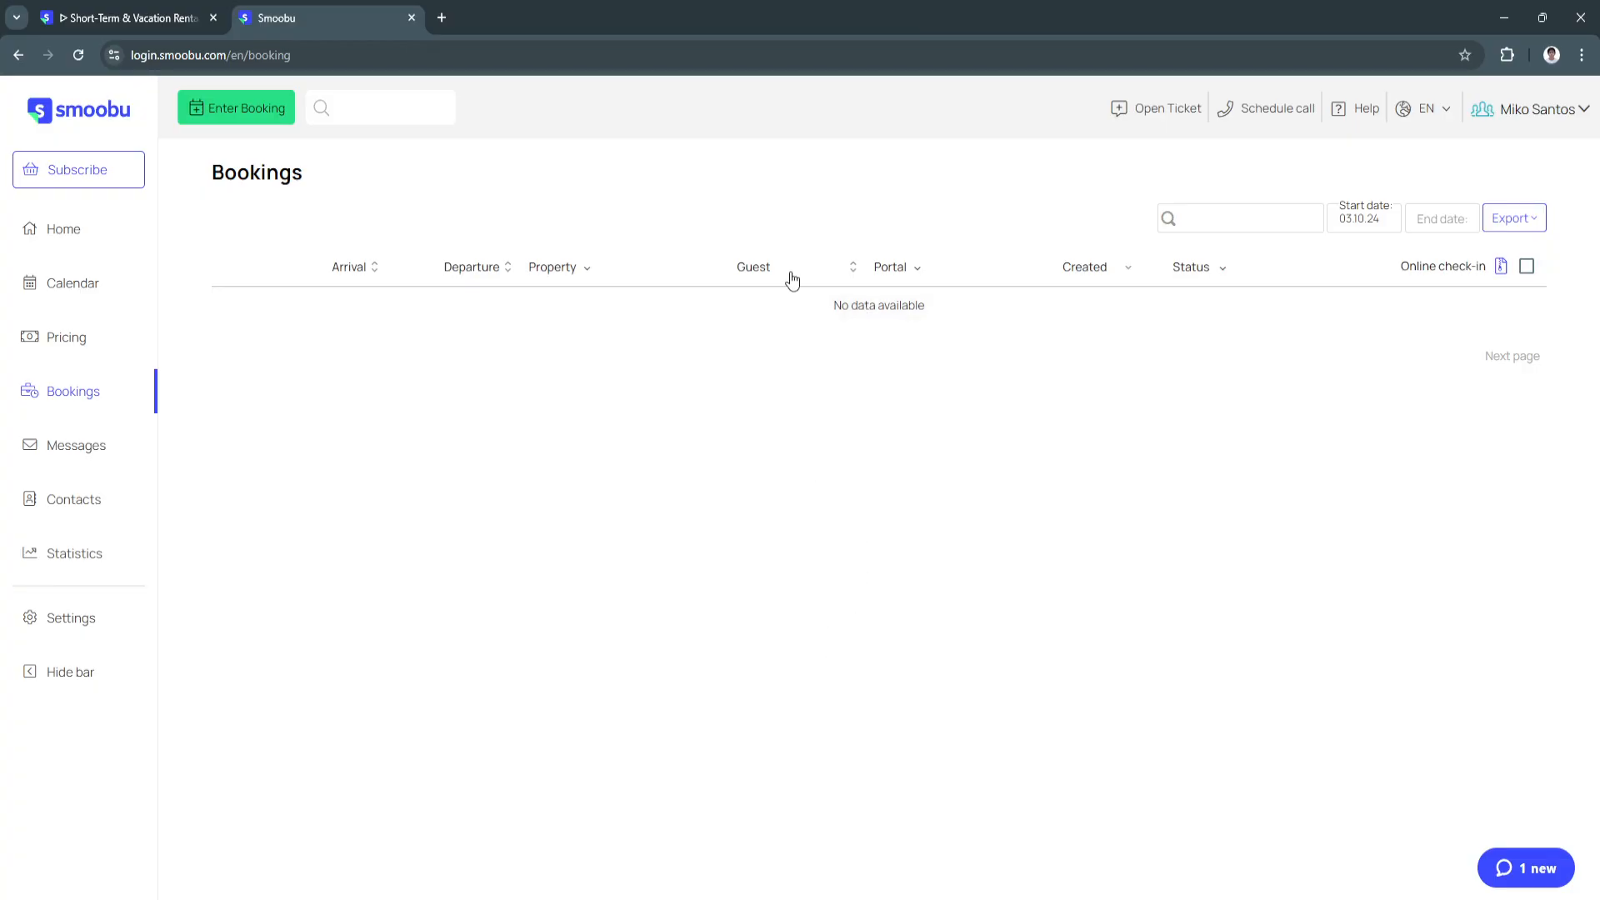
mouse_move(531, 306)
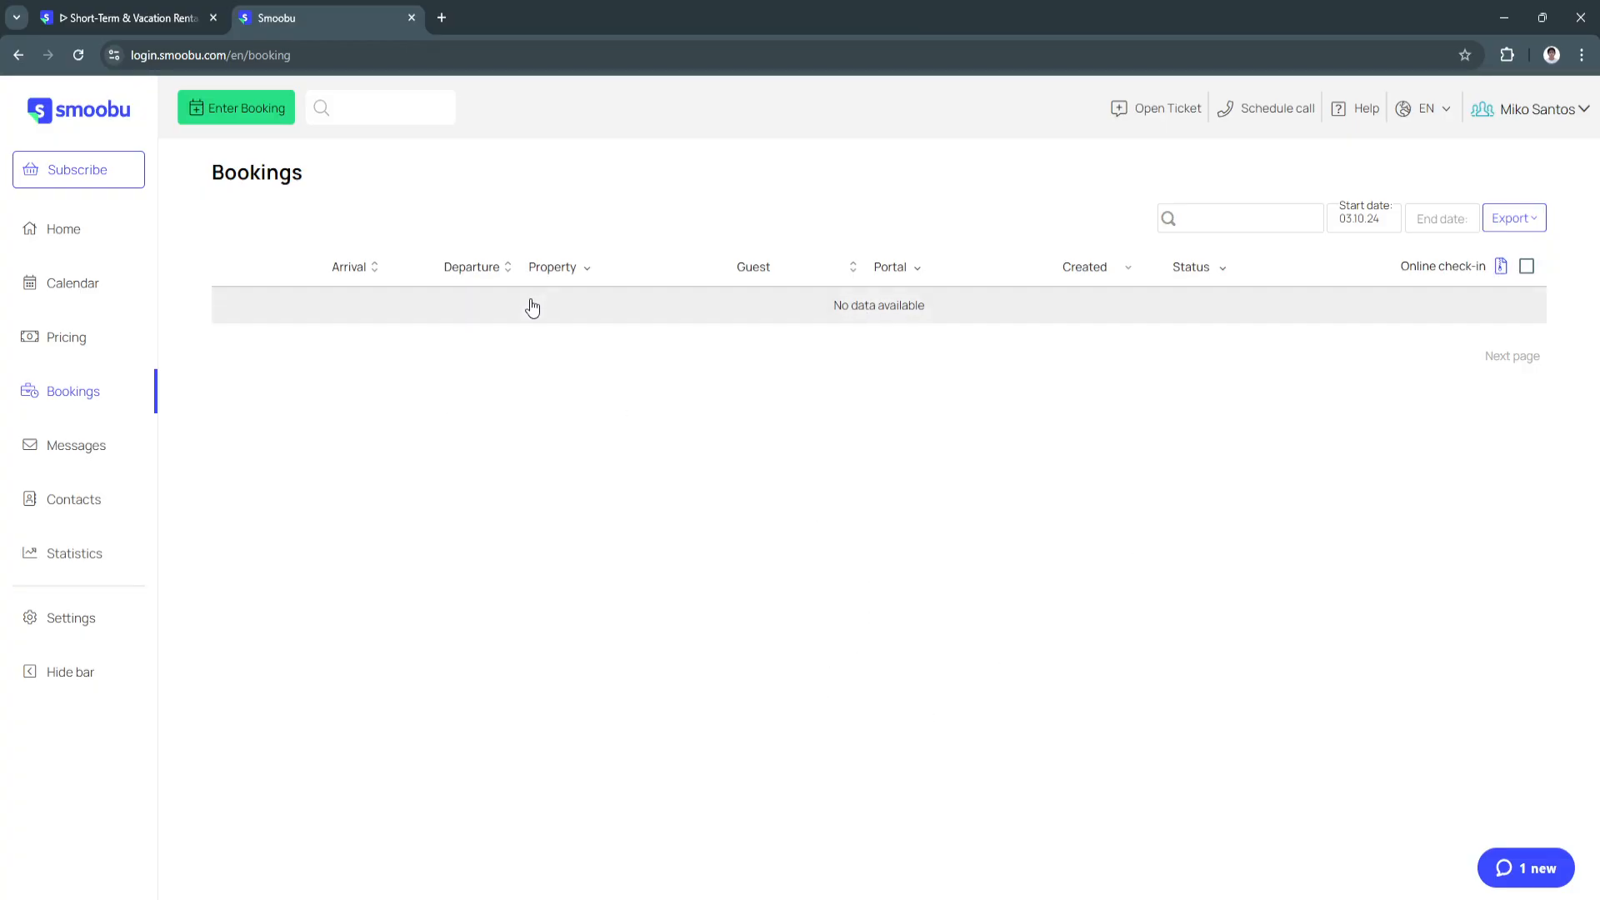
mouse_move(687, 582)
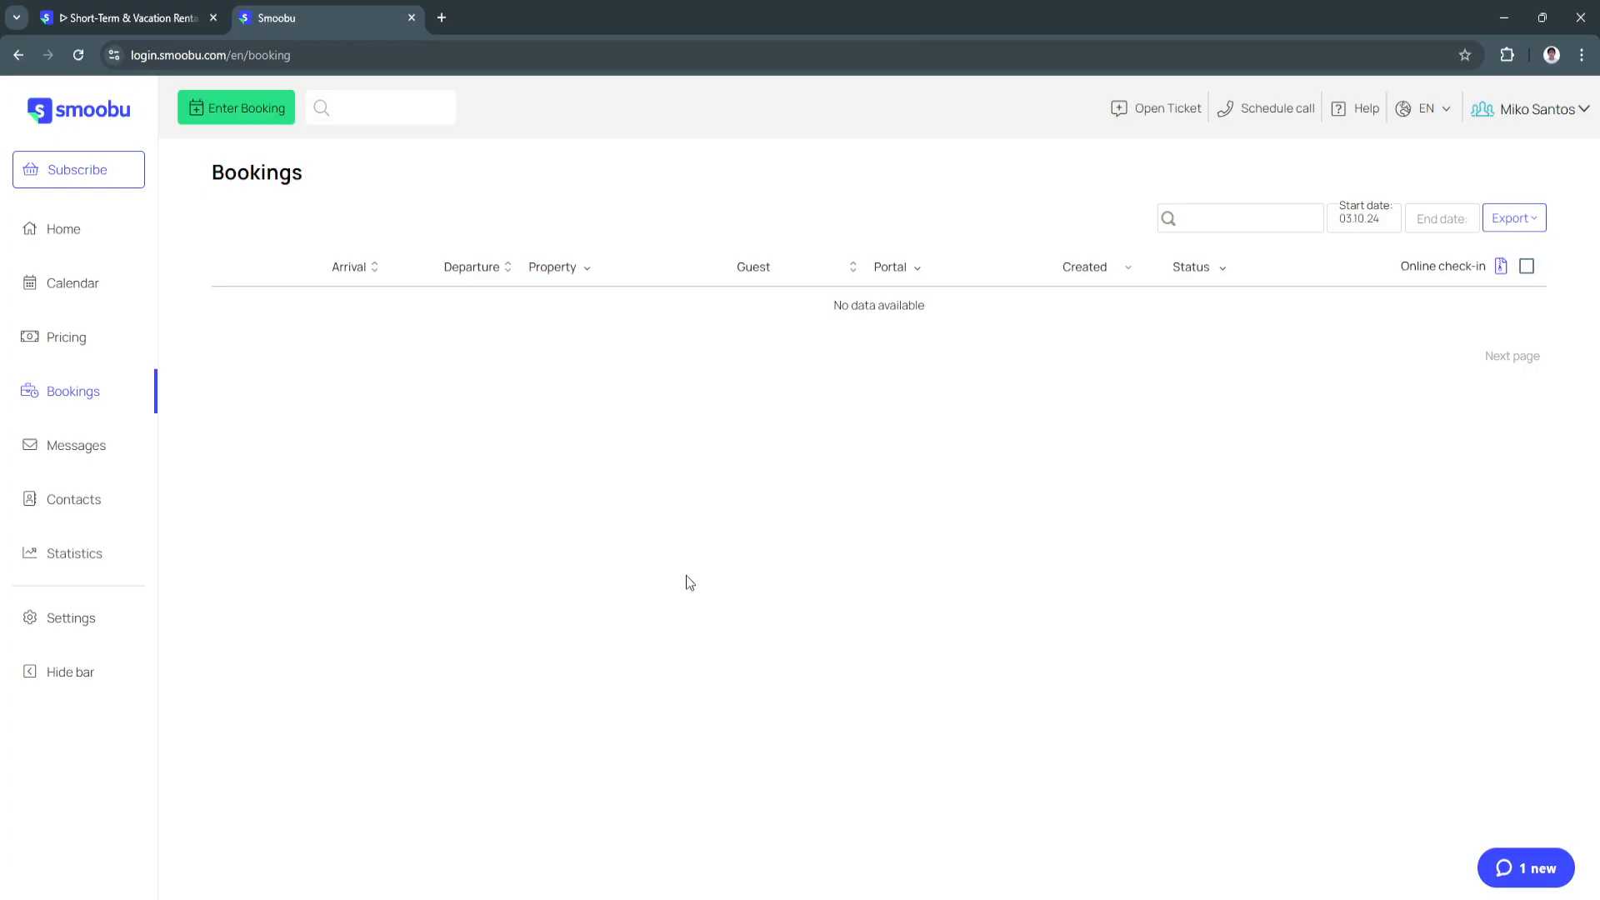
left_click(76, 446)
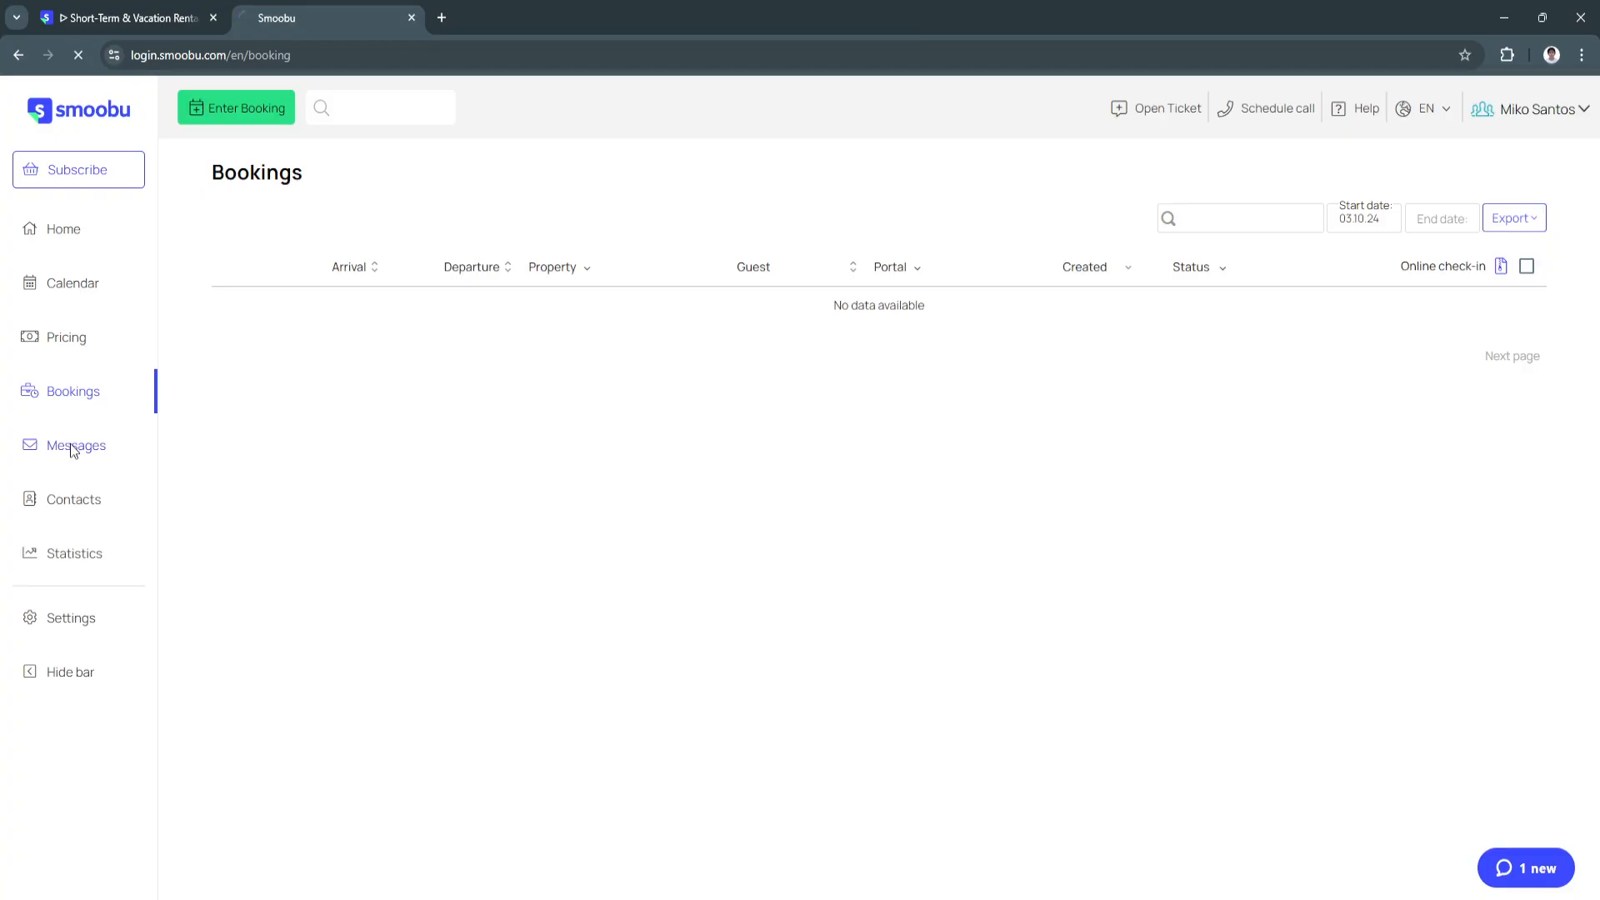
View the empty Messages inbox, then head to the guest contacts list.
left_click(76, 445)
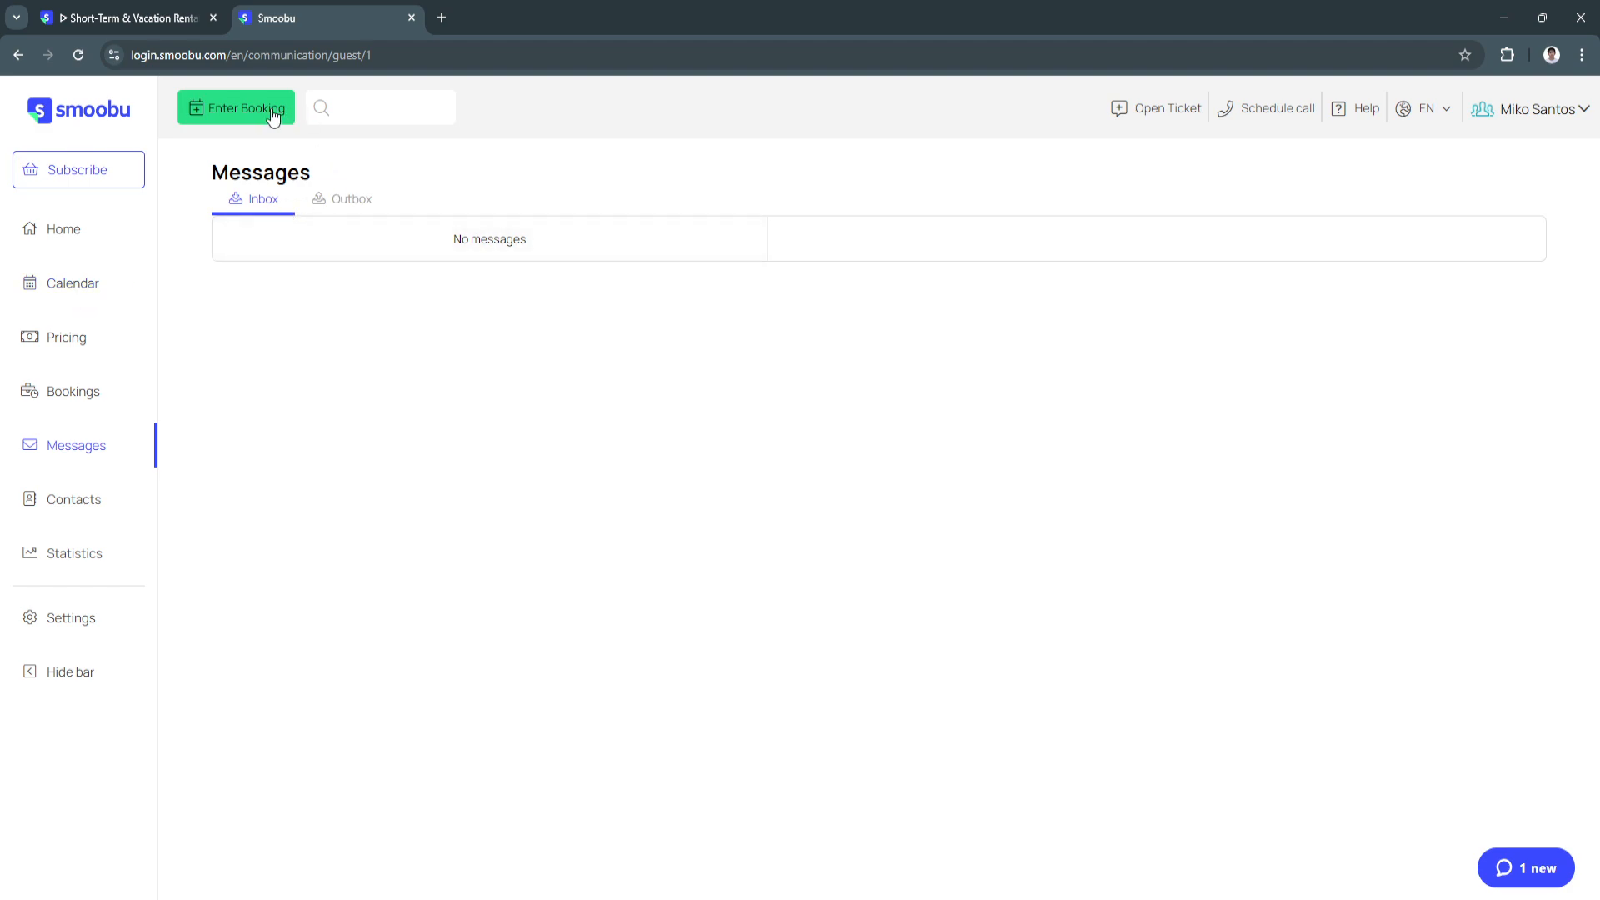
mouse_move(342, 191)
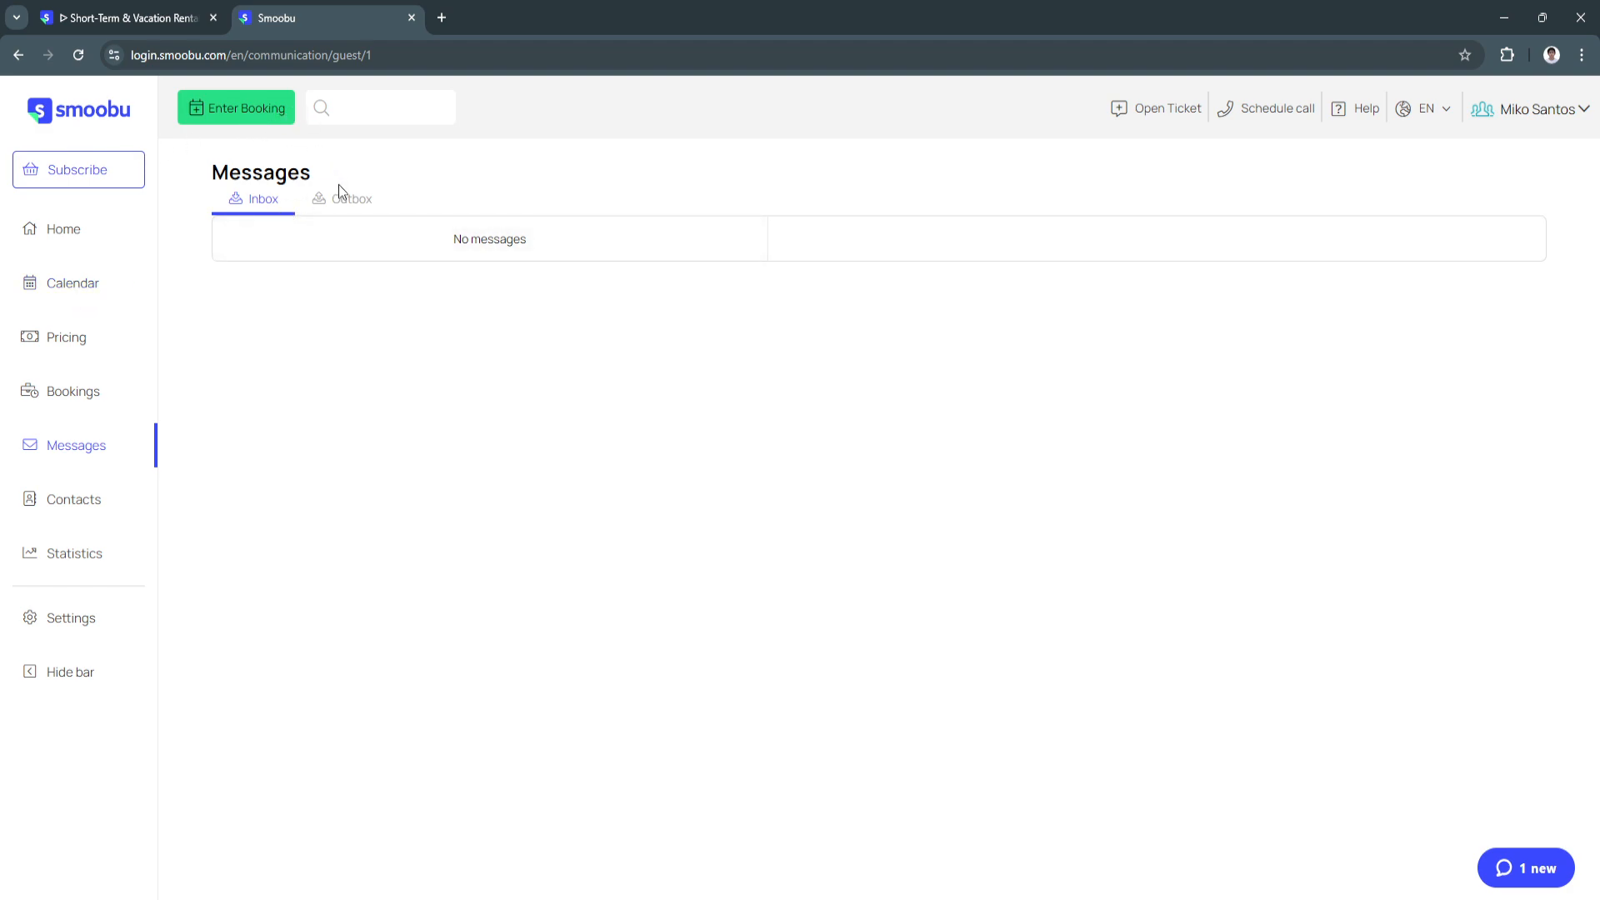
mouse_move(100, 417)
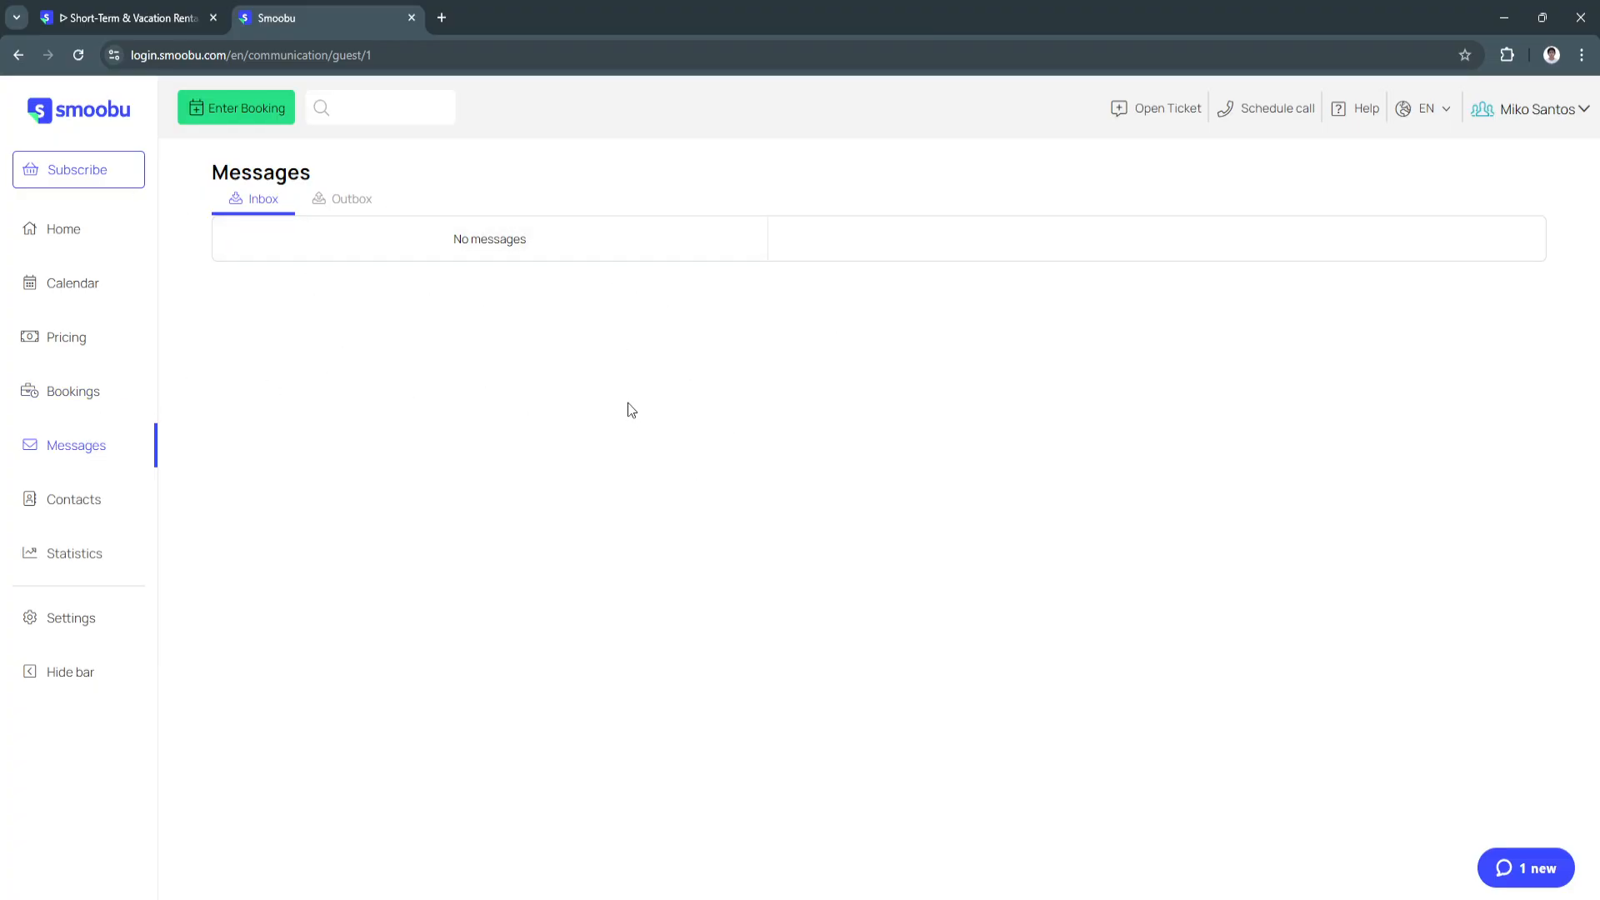
left_click(73, 499)
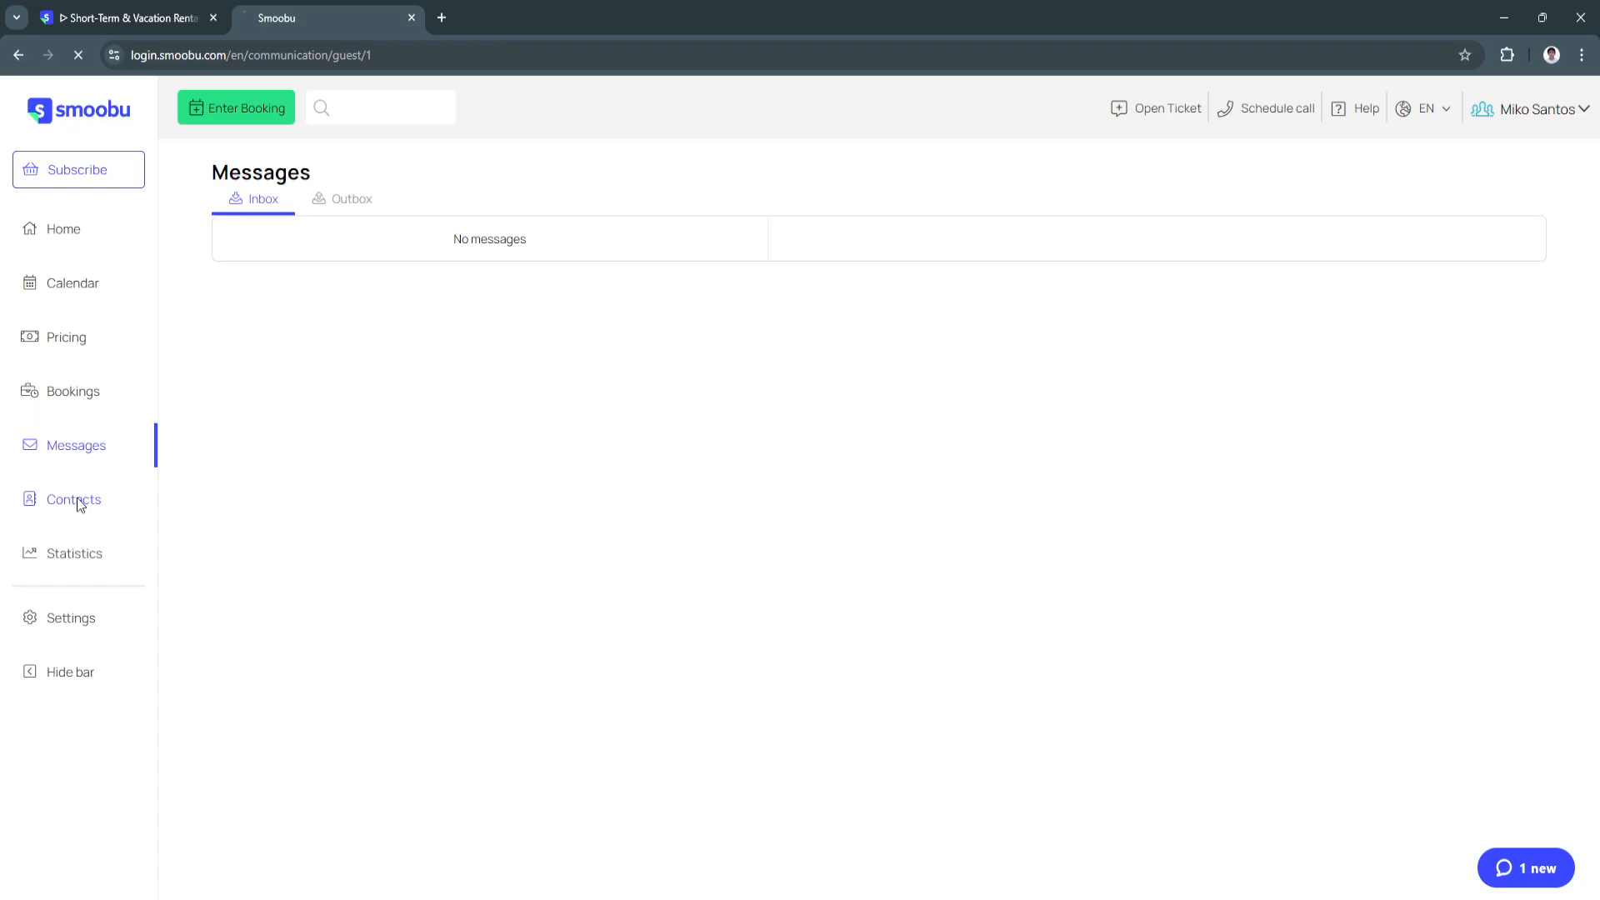
left_click(73, 499)
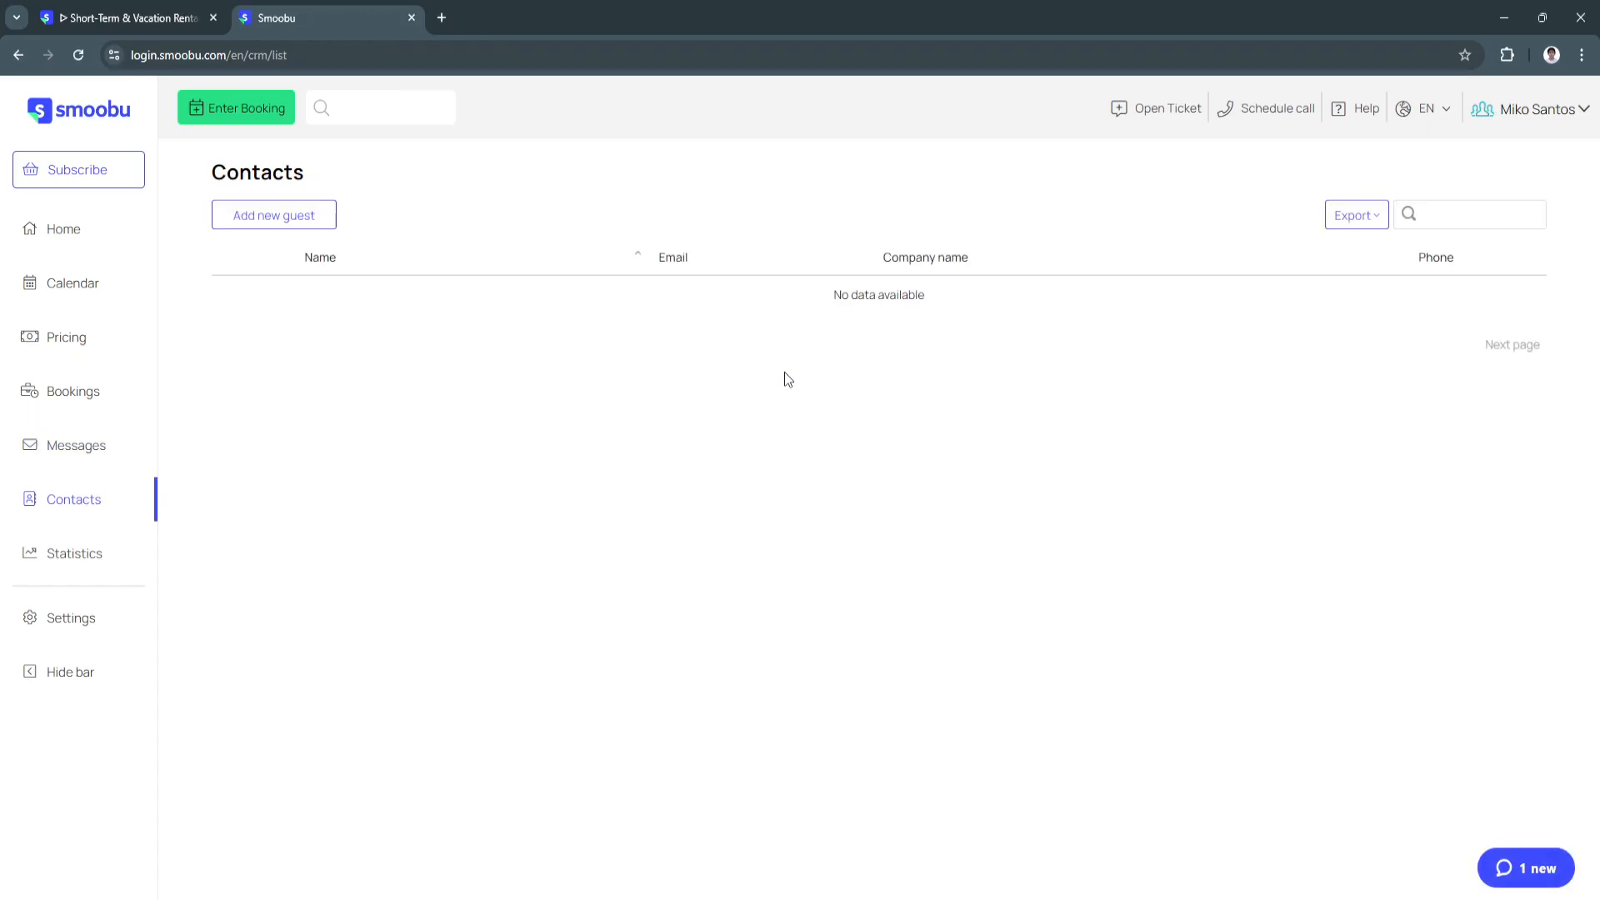
mouse_move(838, 383)
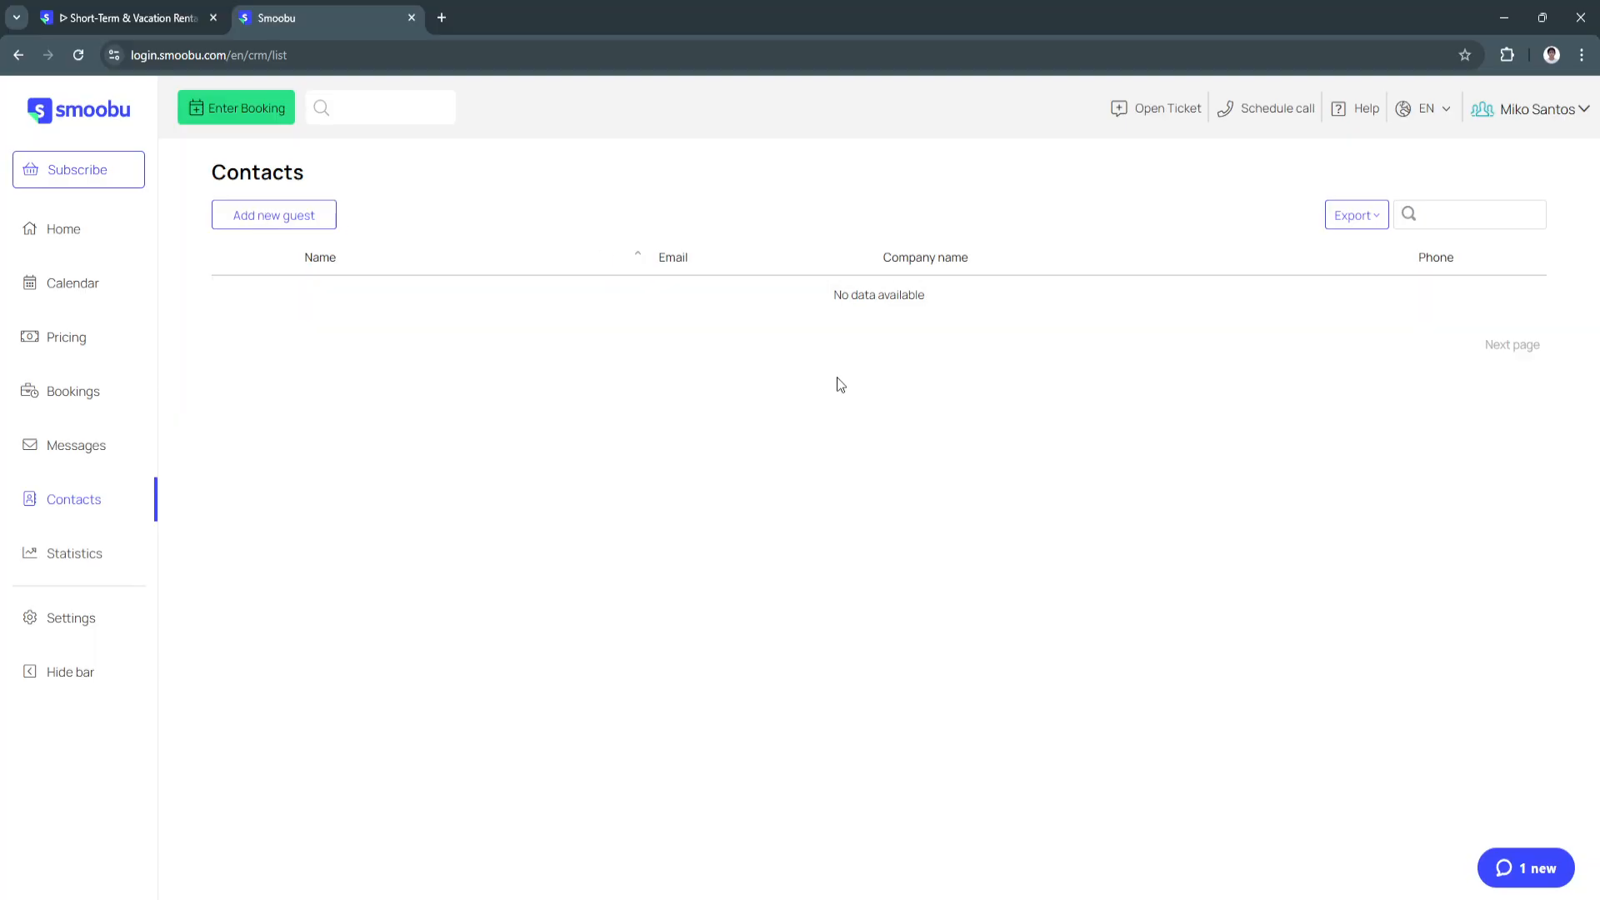
mouse_move(613, 487)
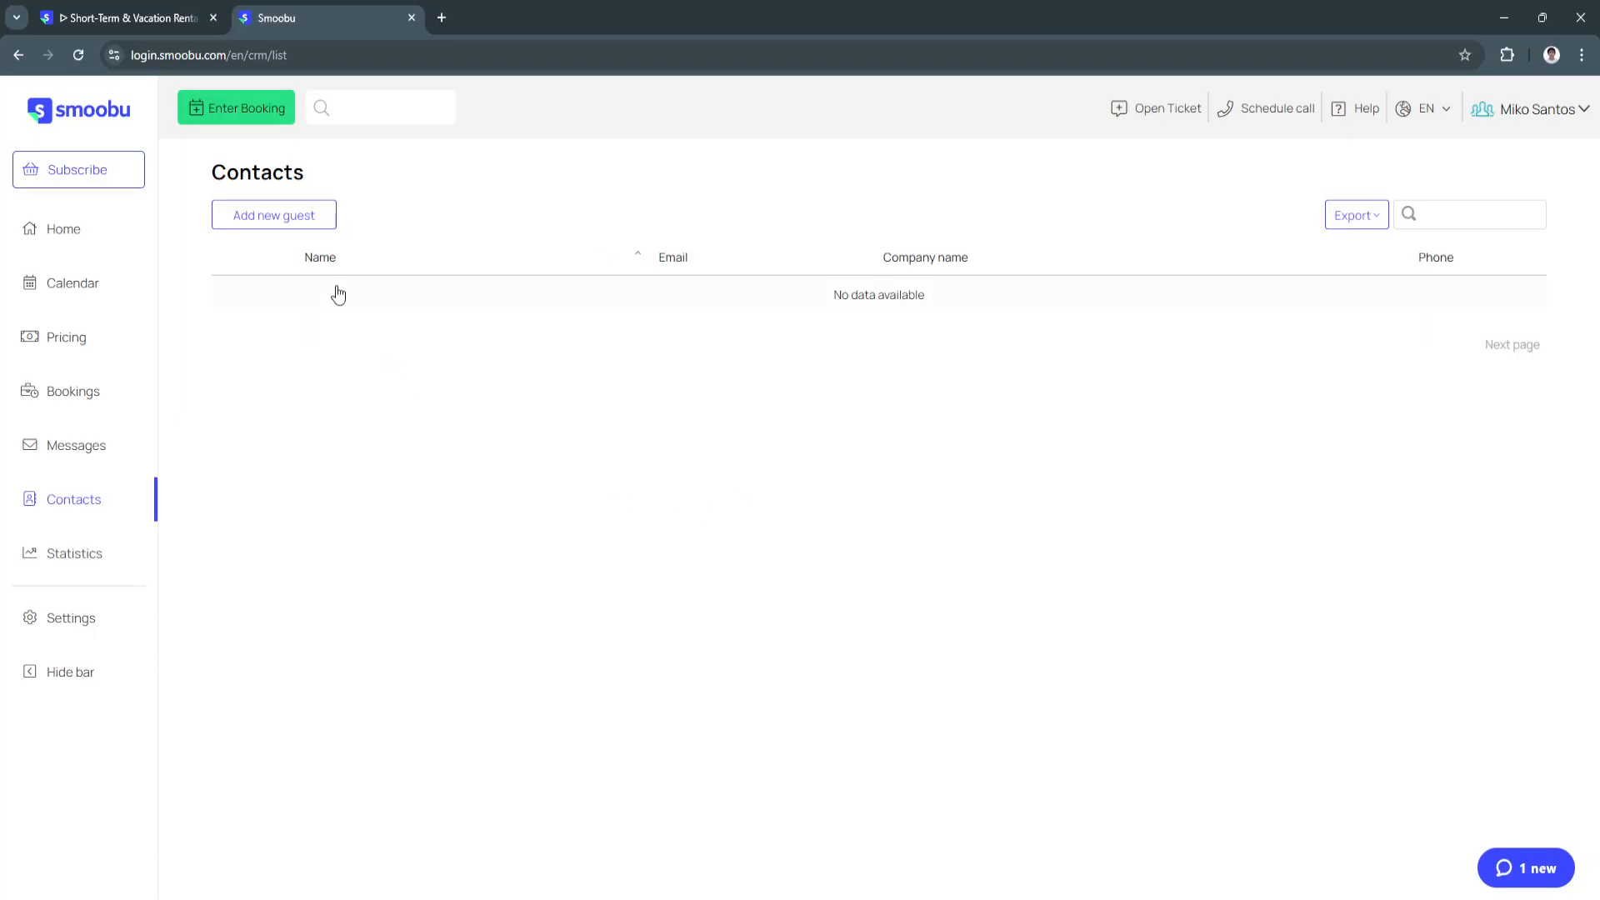
mouse_move(601, 396)
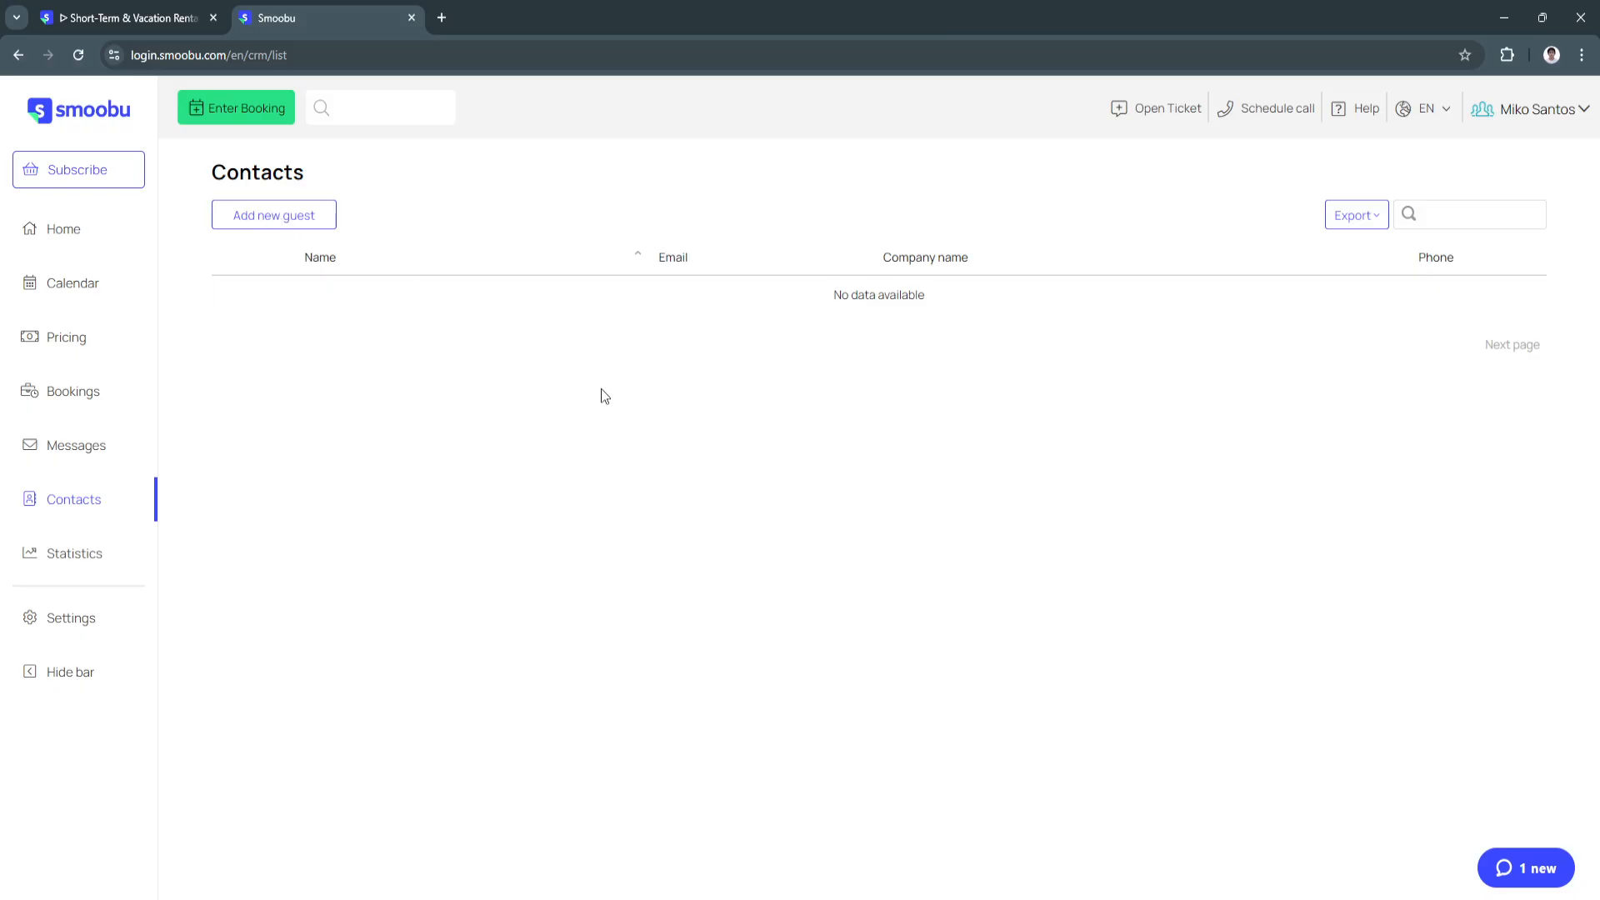
mouse_move(398, 269)
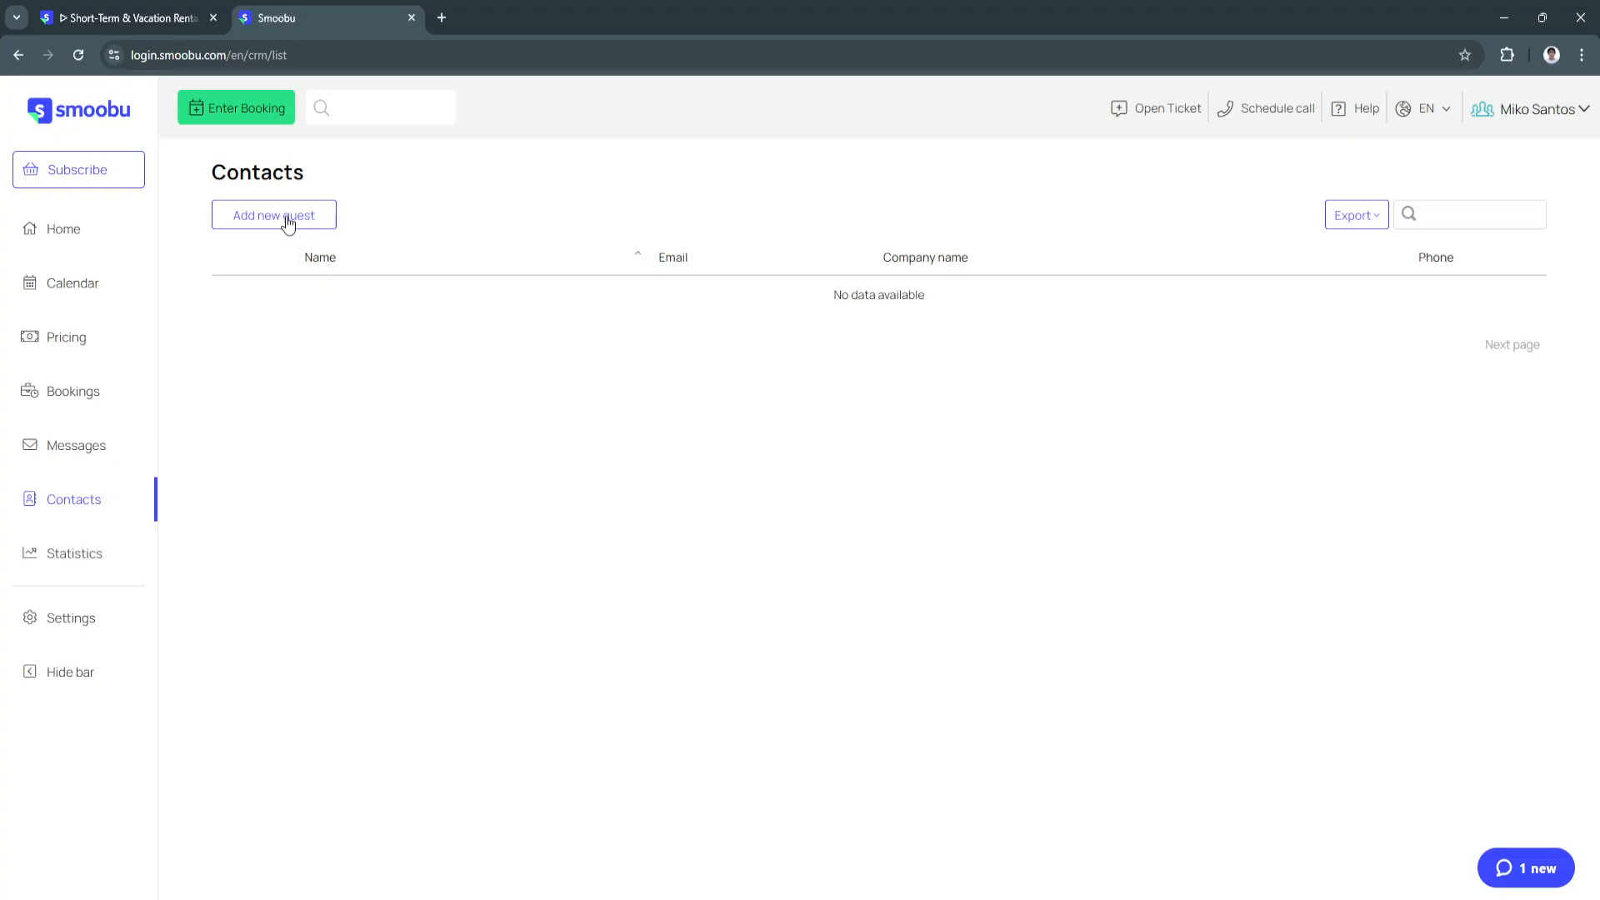
mouse_move(297, 224)
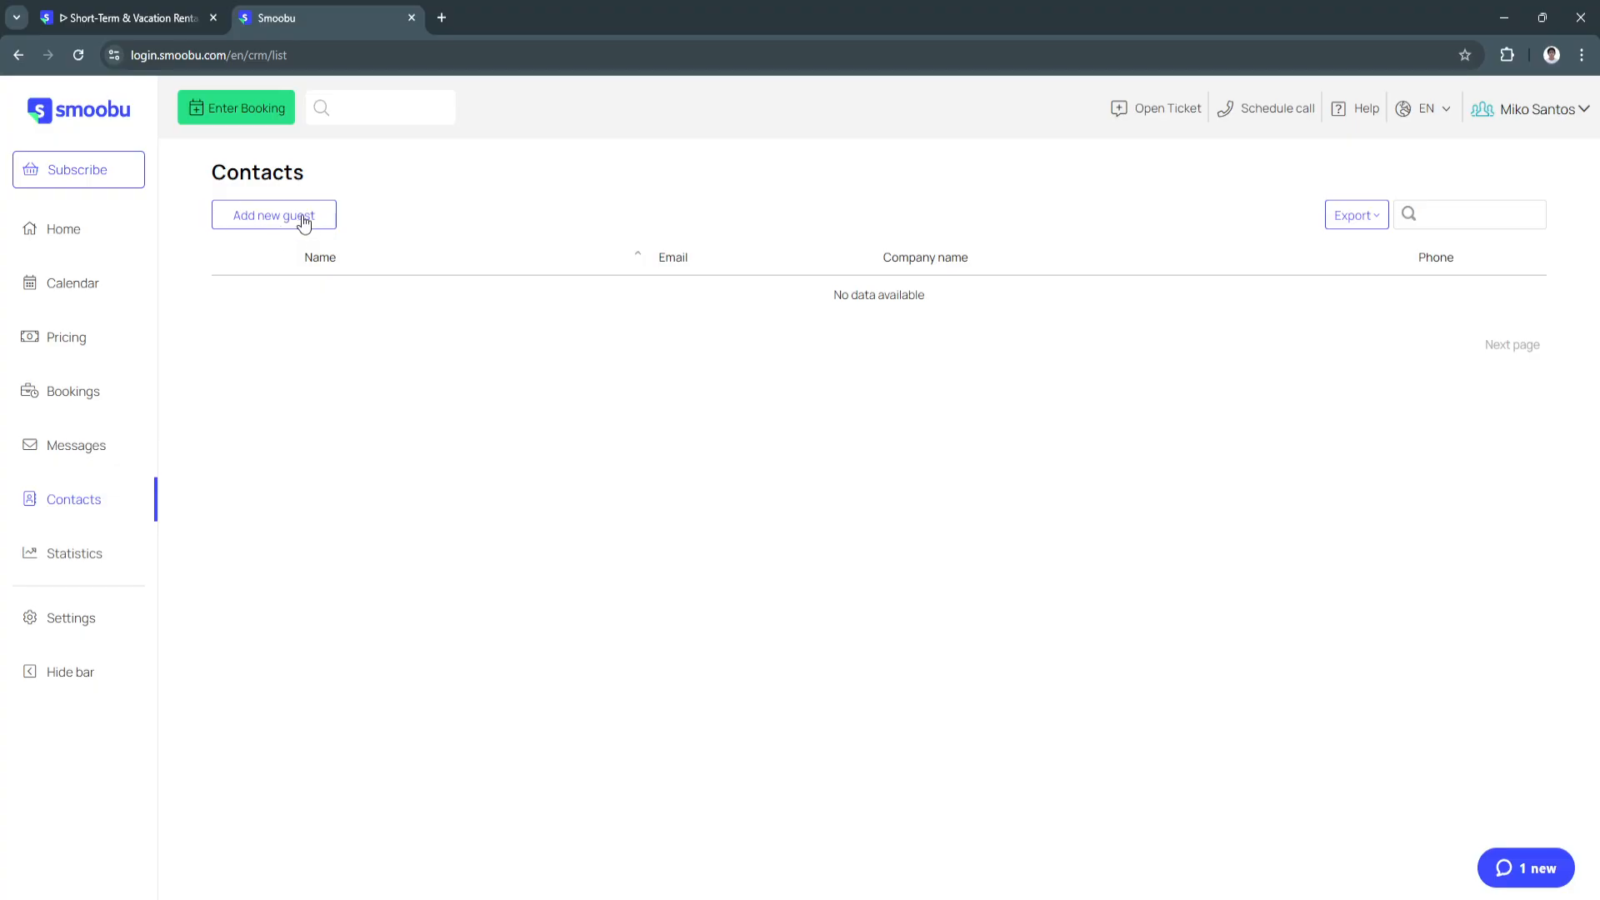
left_click(274, 216)
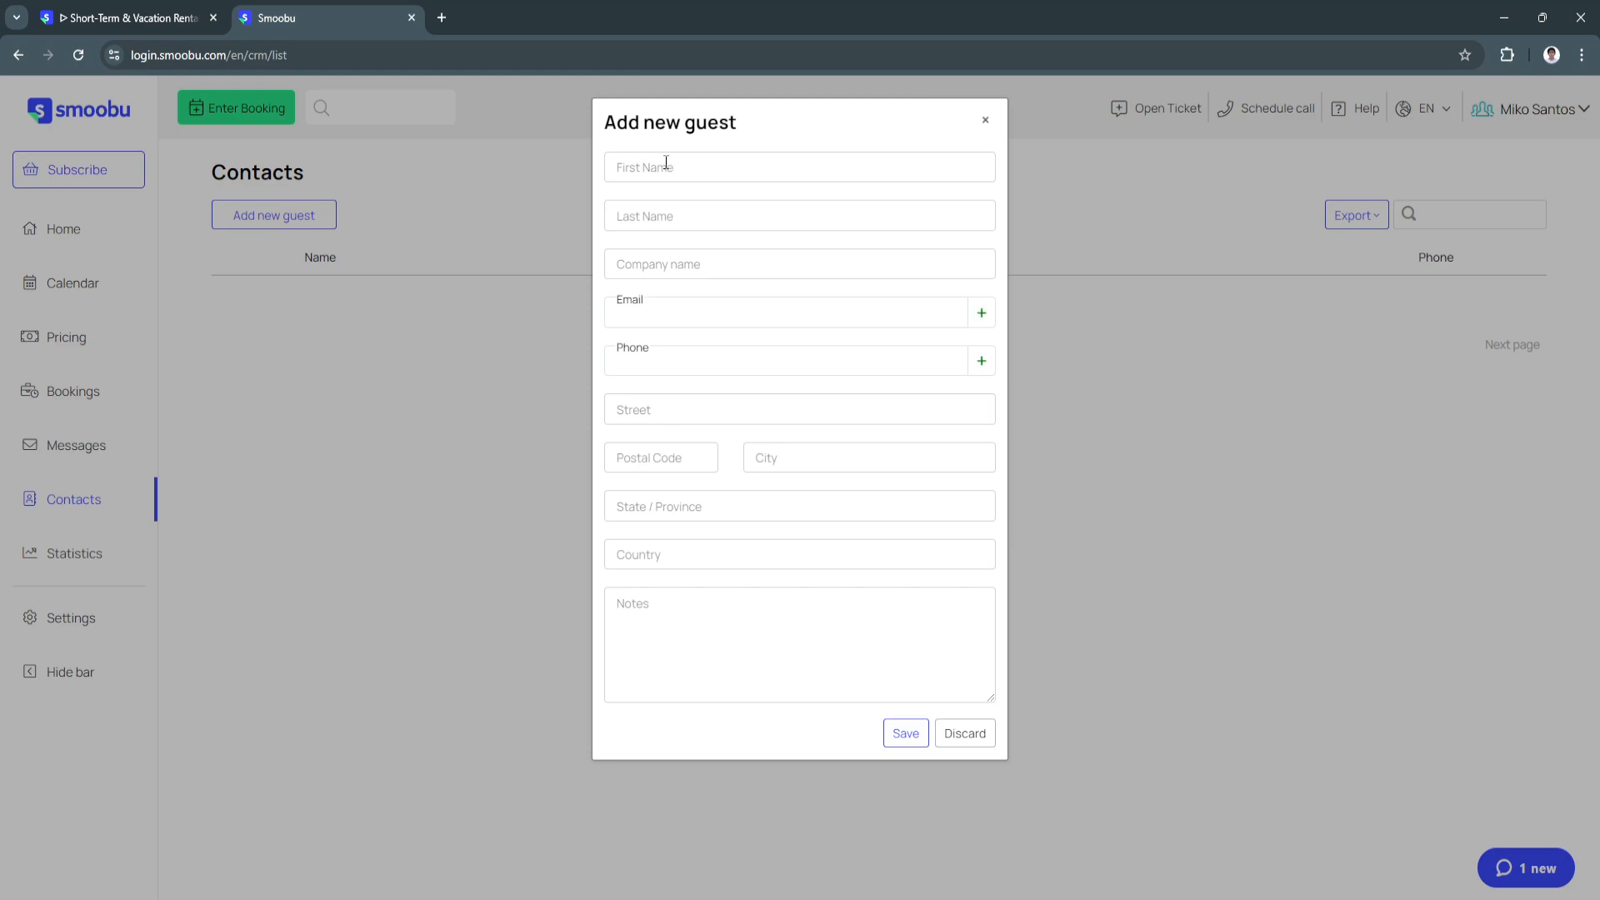
left_click(800, 215)
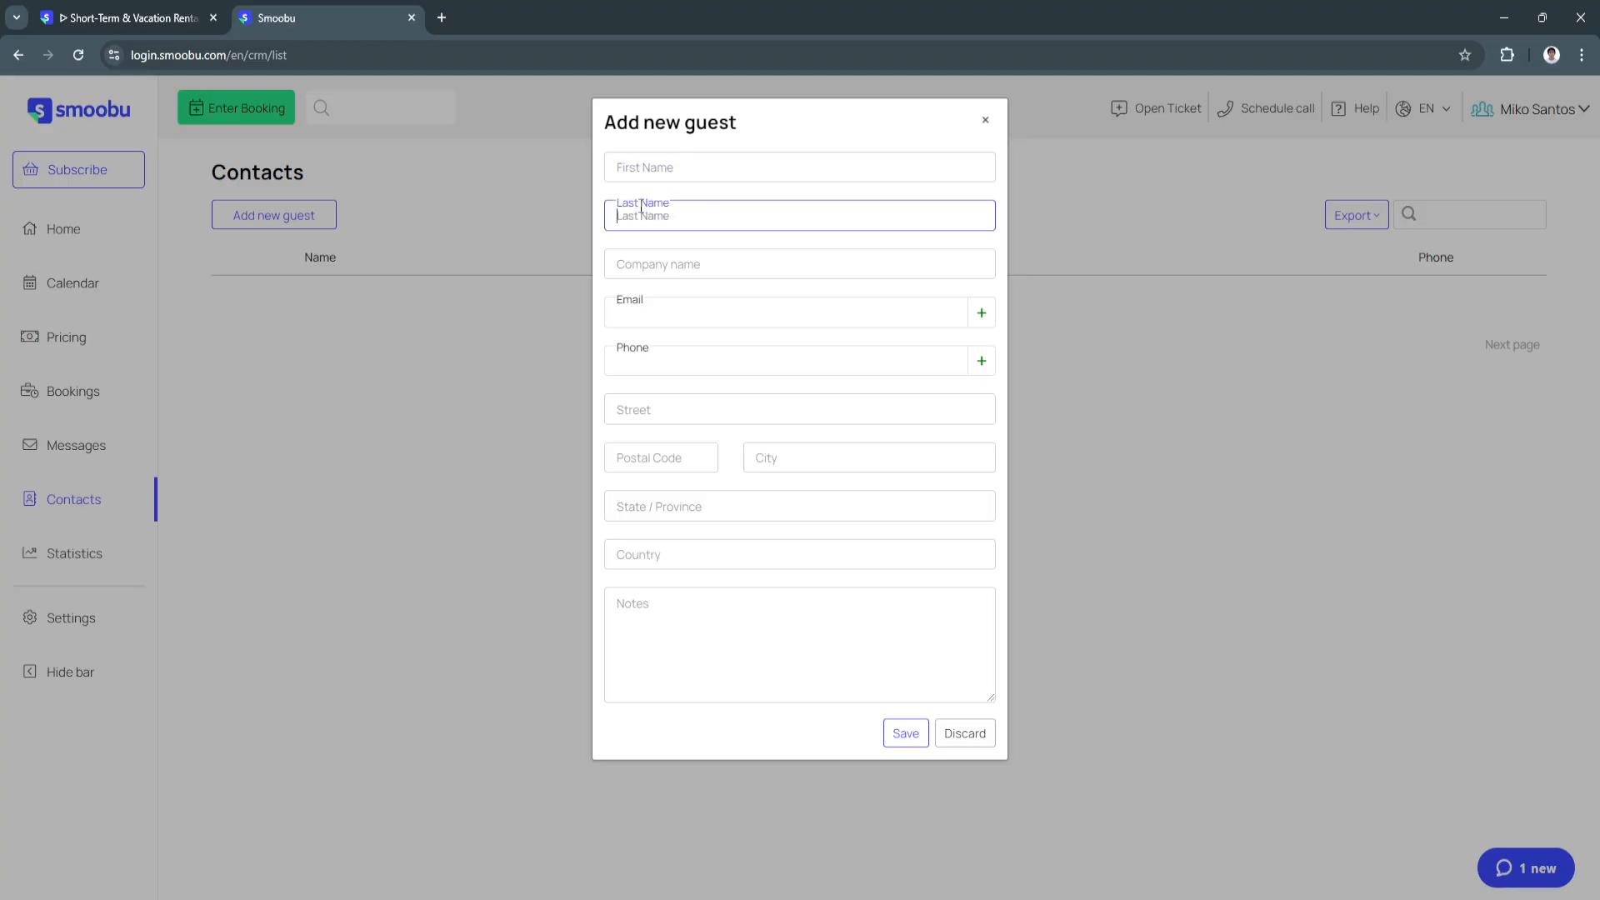
left_click(799, 263)
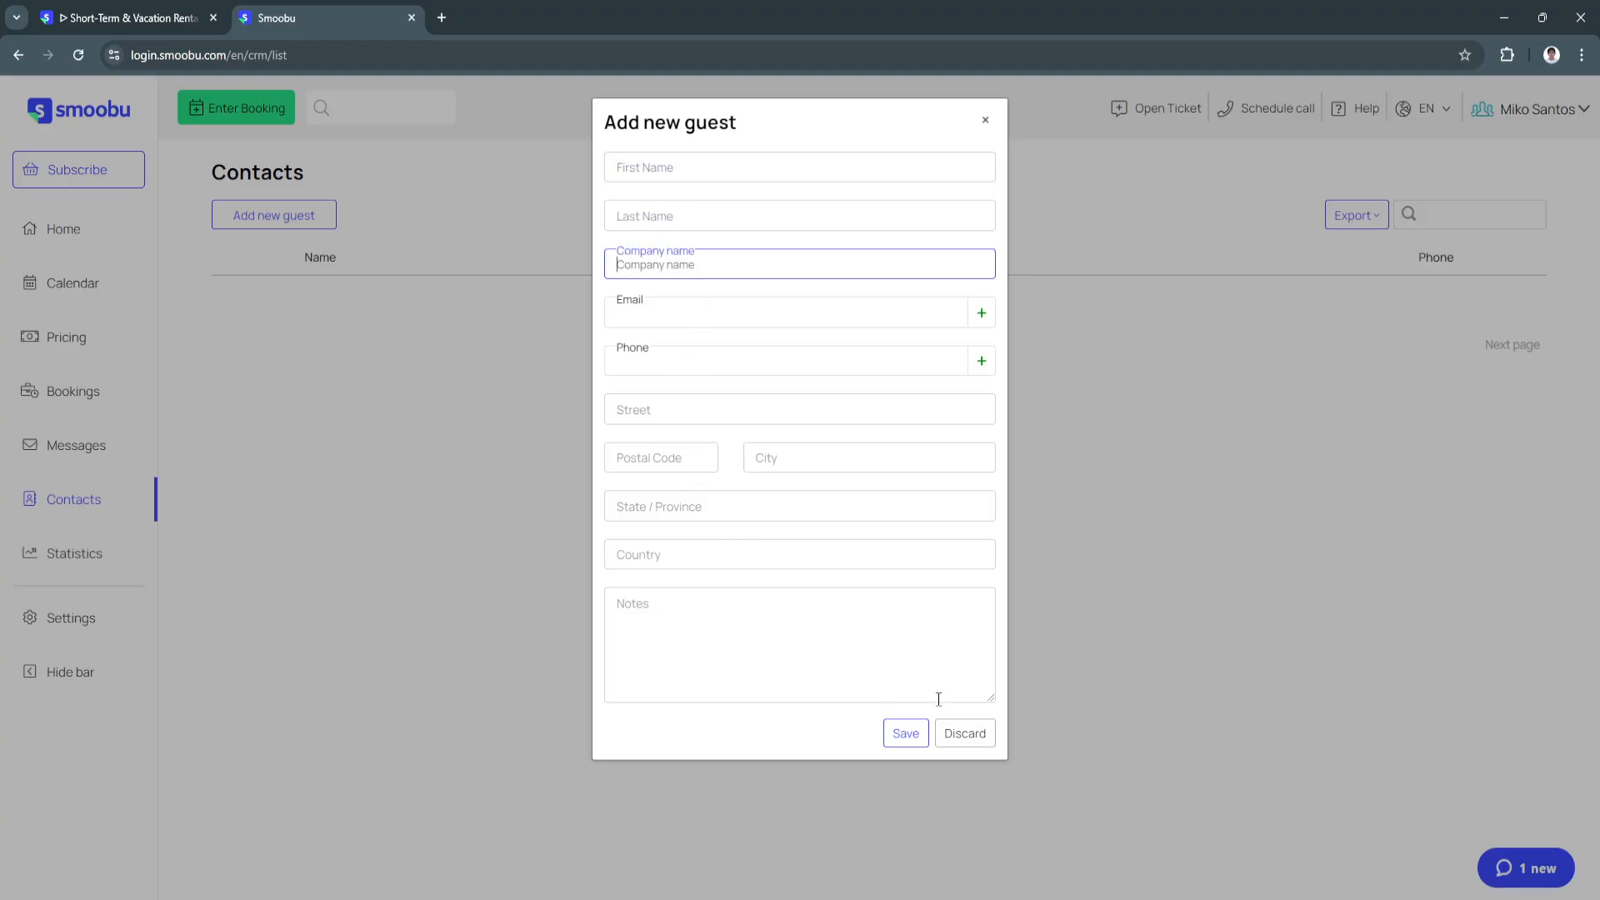
left_click(963, 733)
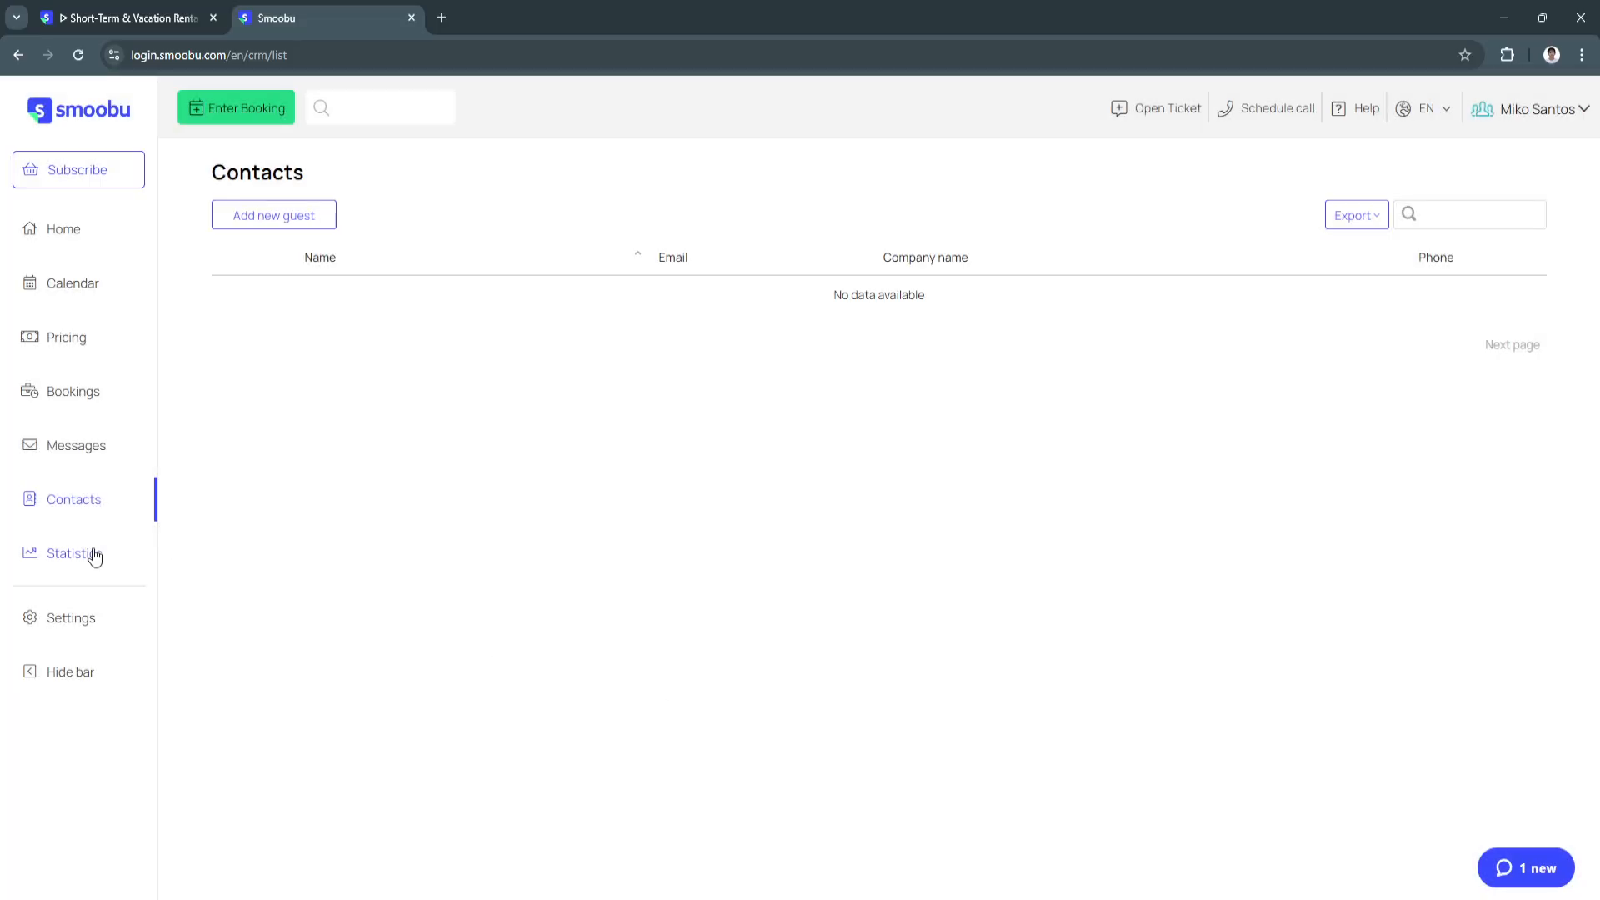
Review the empty Statistics for the three units, switching from charts to tables.
left_click(74, 553)
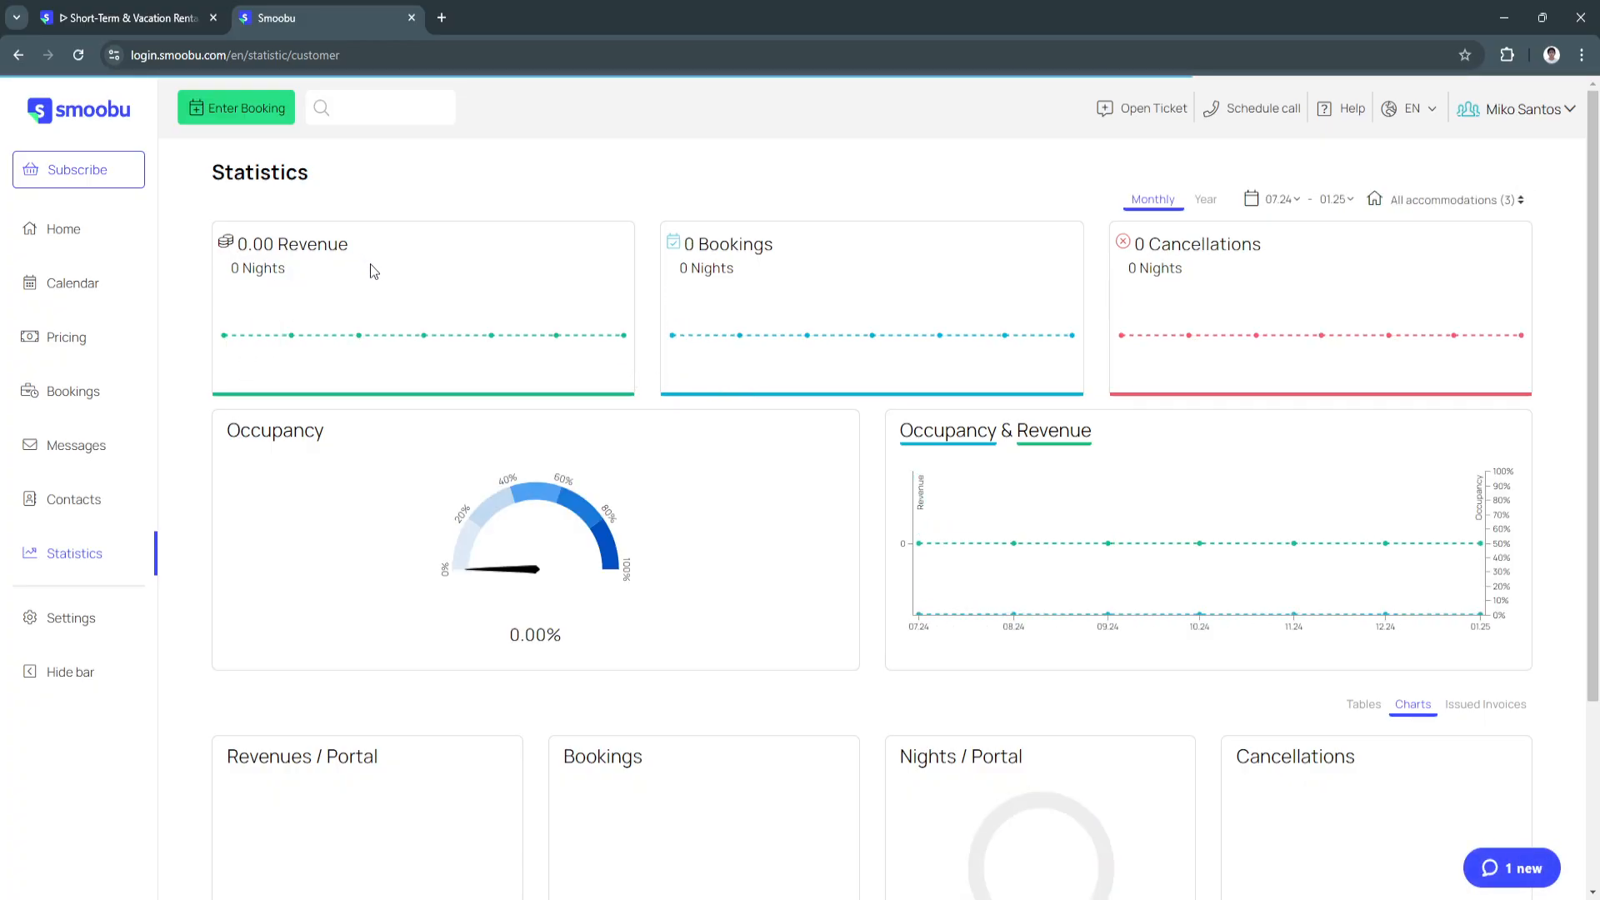
mouse_move(1256, 336)
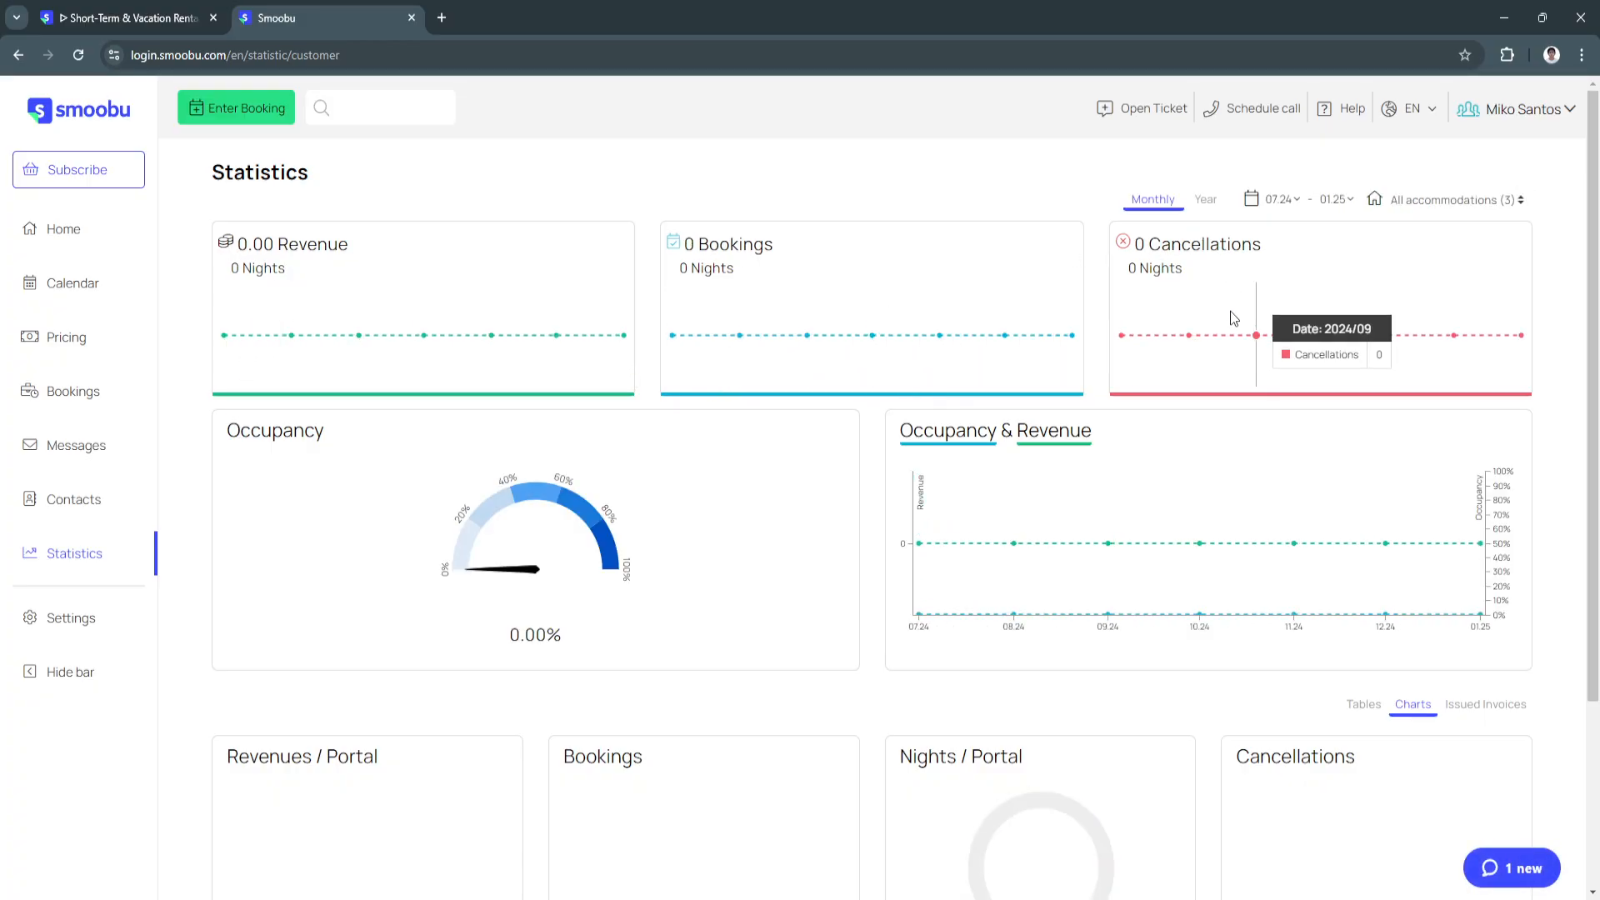
scroll("down", 3)
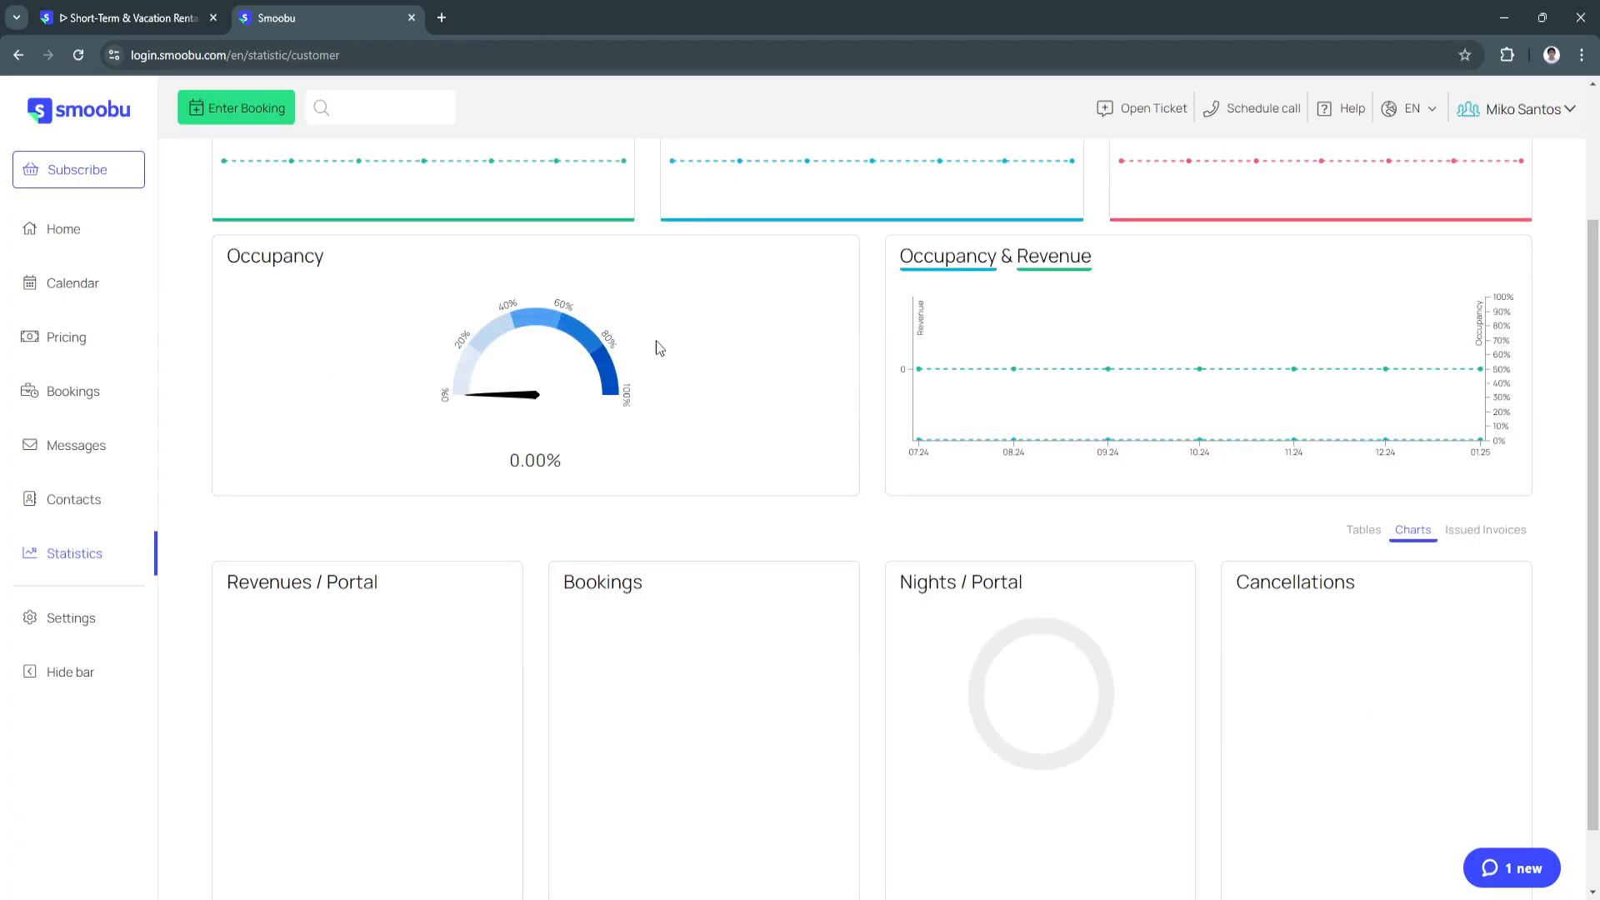
scroll("down", 3)
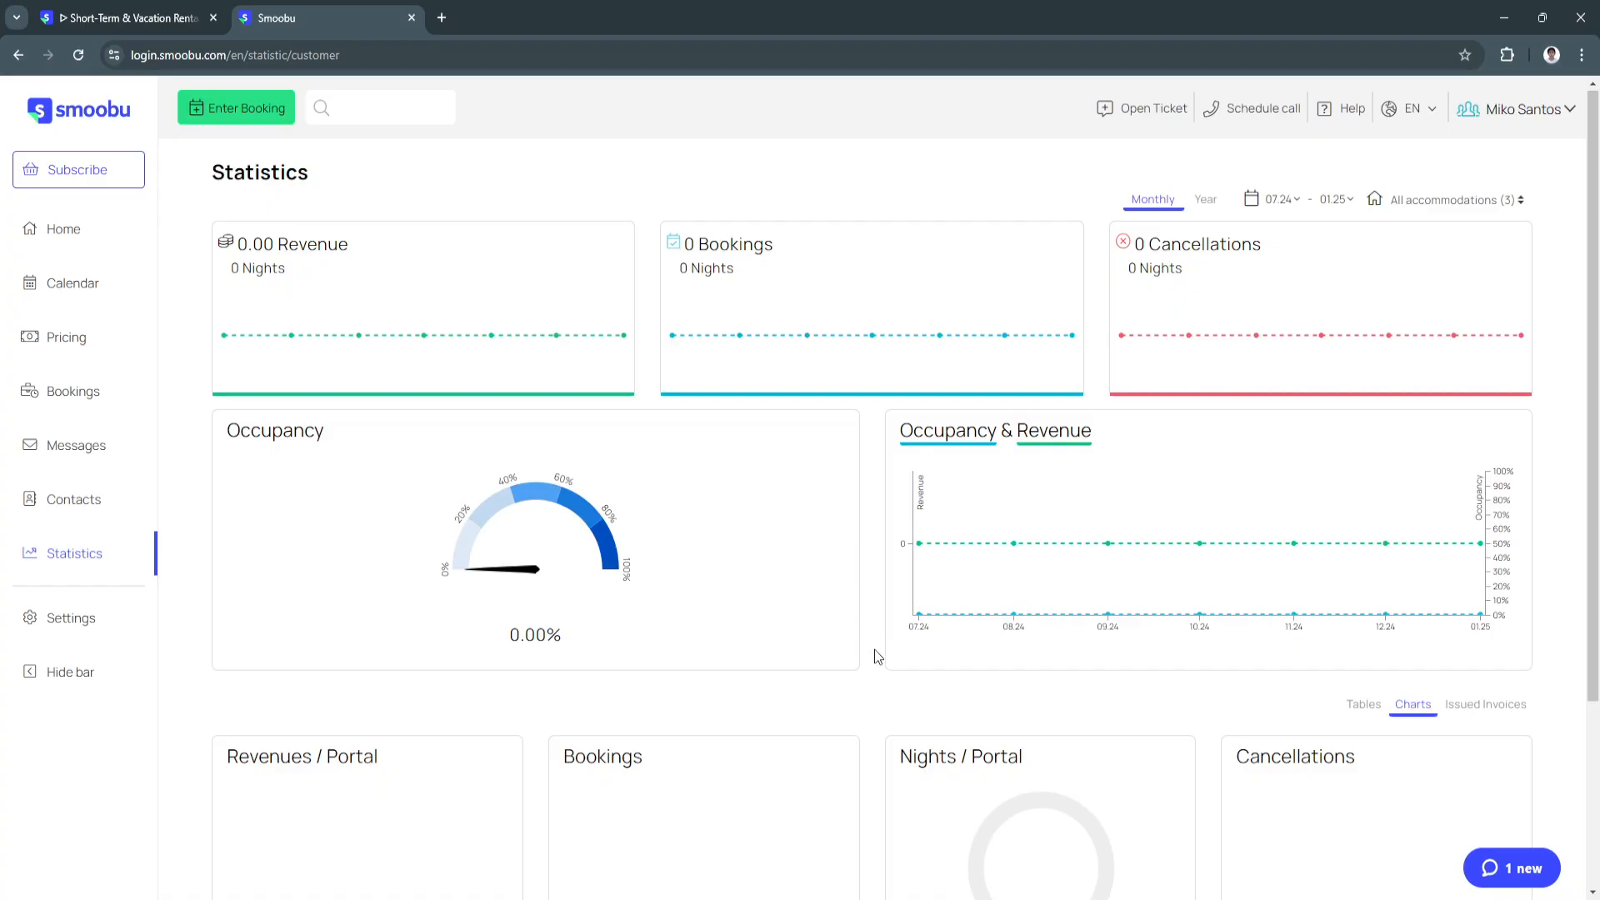
scroll("down", 3)
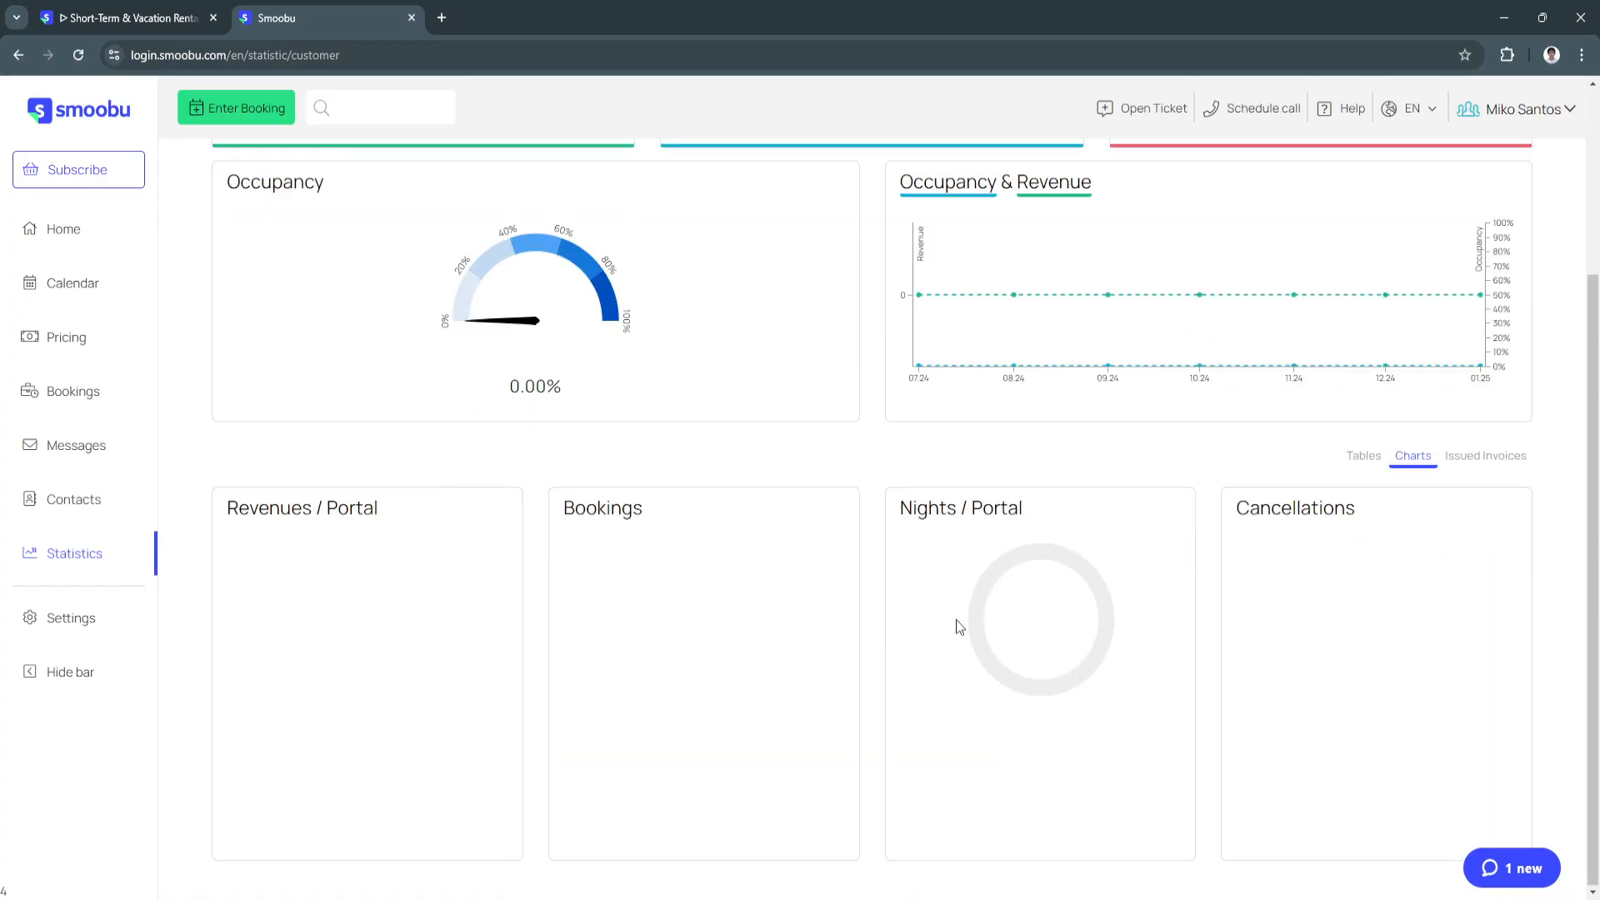
left_click(1363, 455)
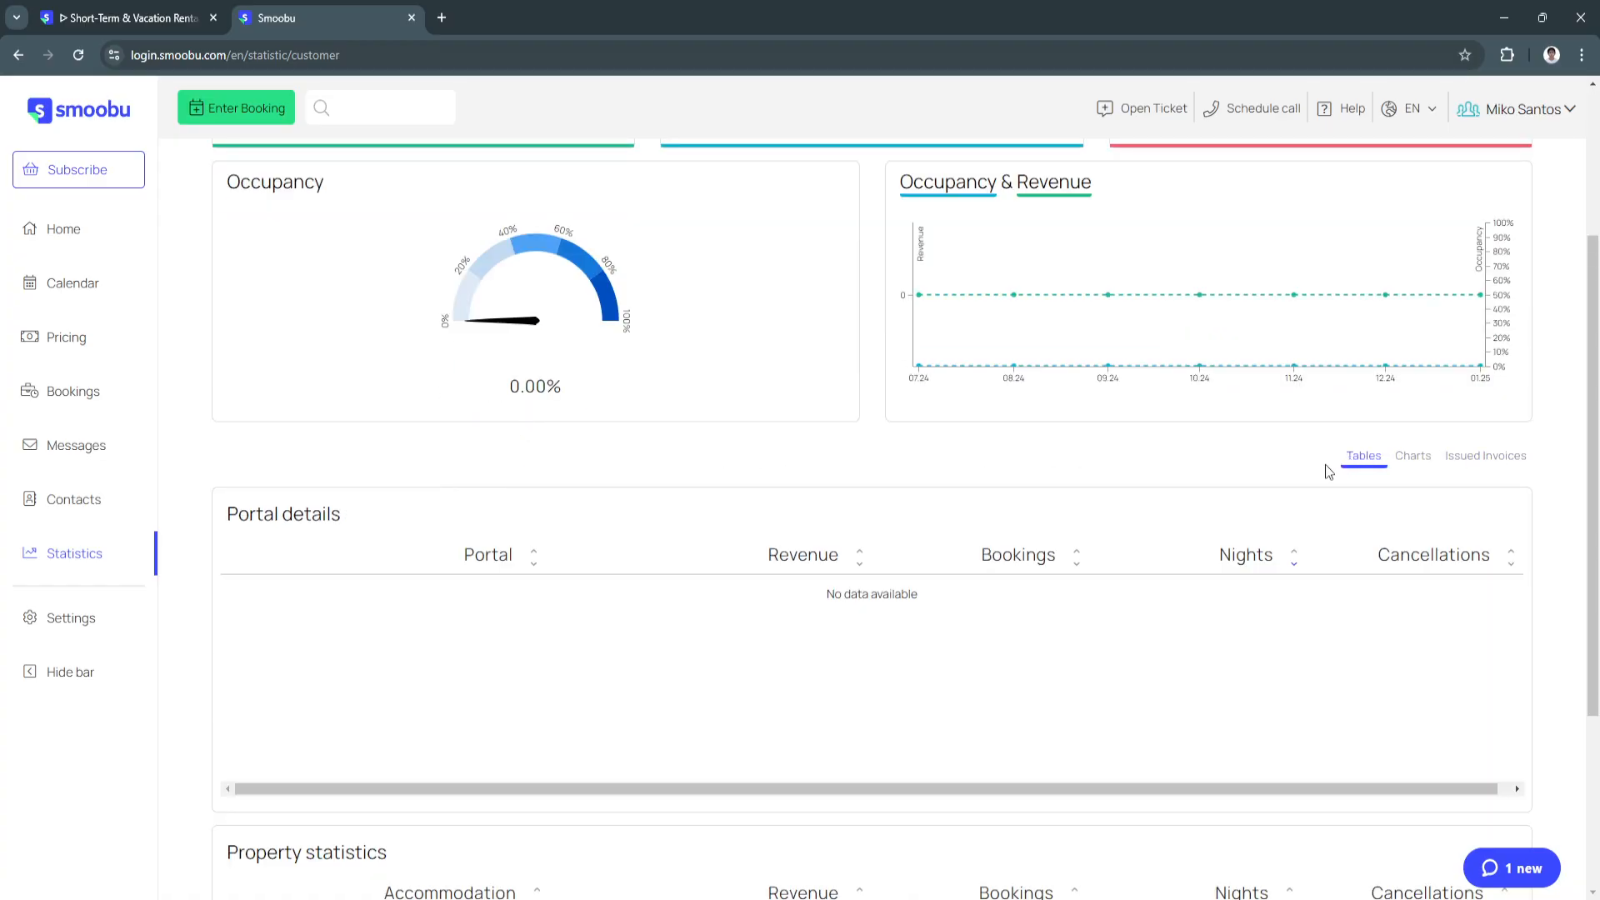
scroll("down", 3)
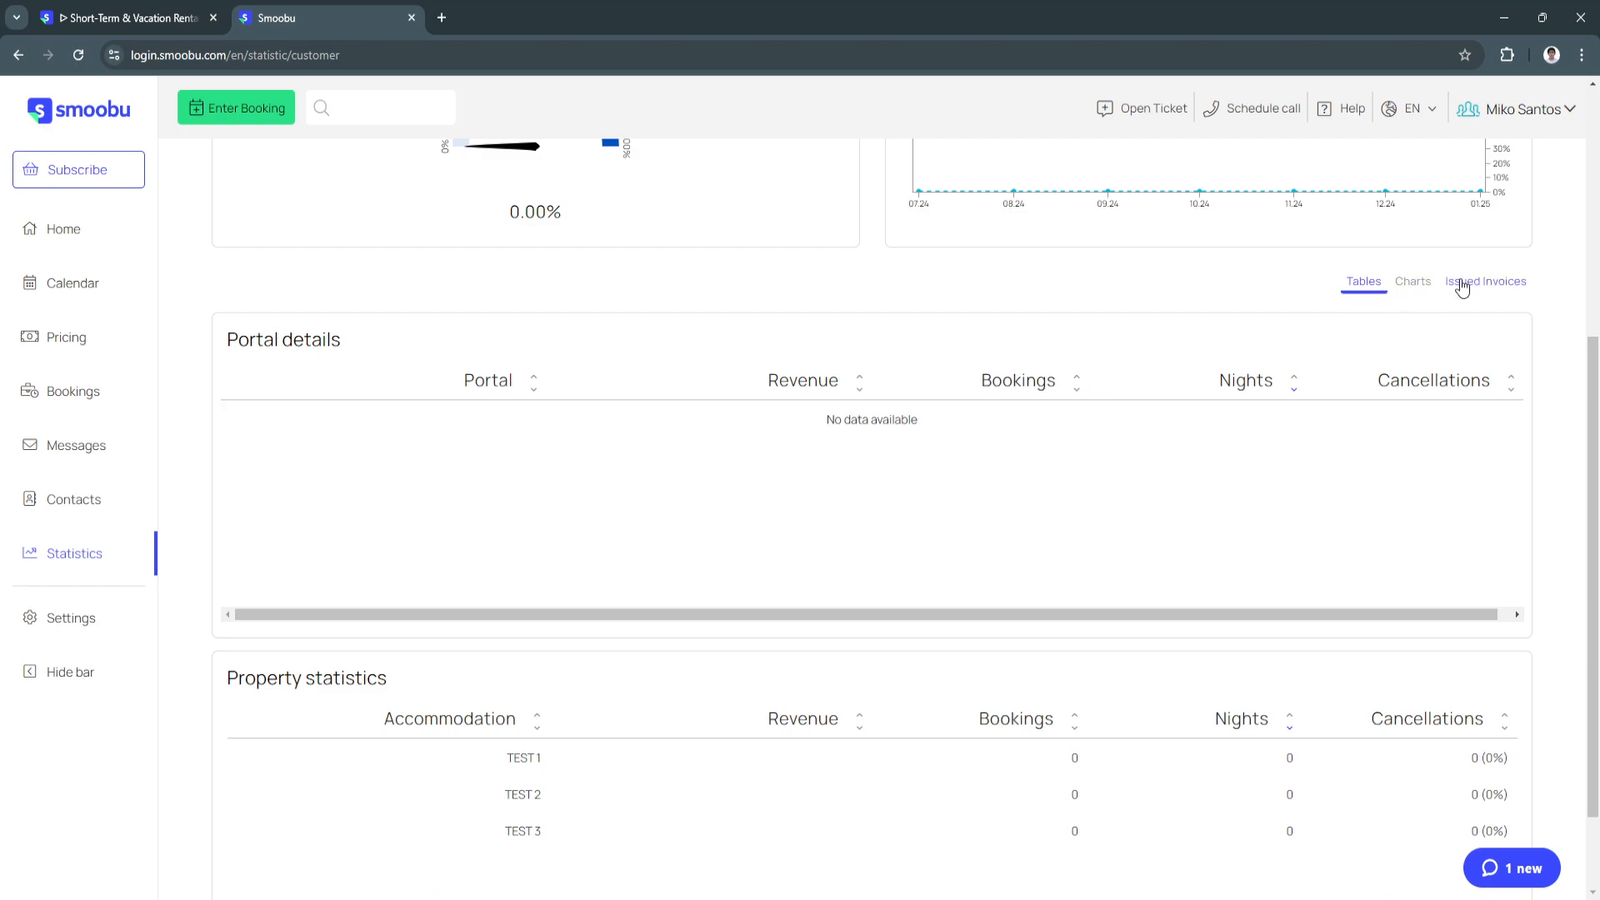
Bring up the list of issued invoices, which is empty.
left_click(1486, 281)
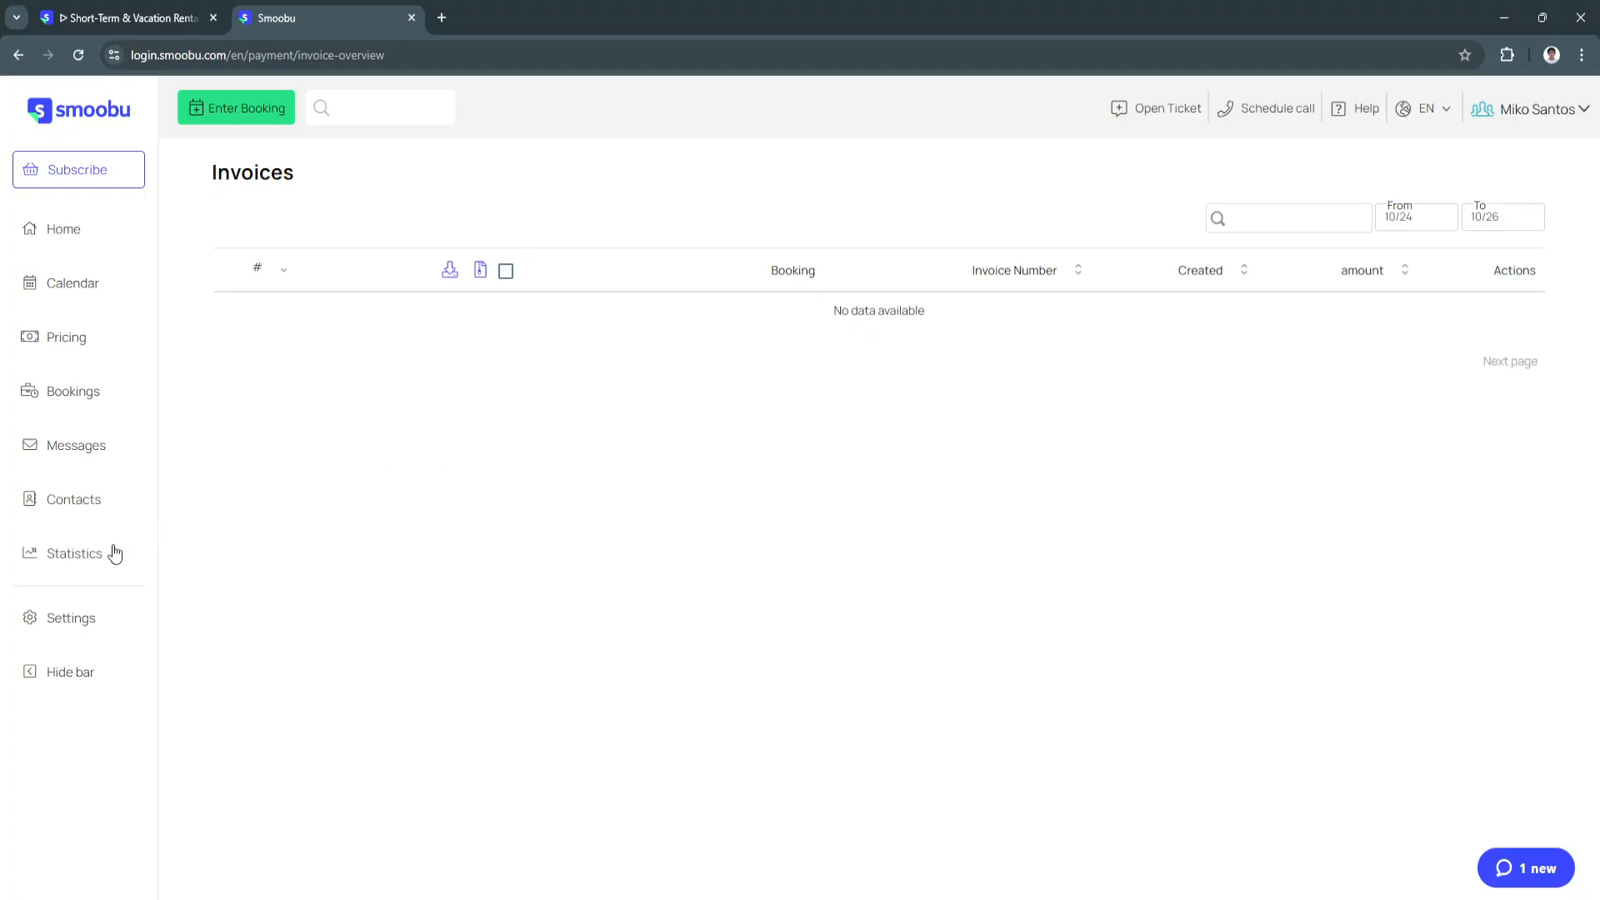
Browse the Settings overview from Guest Experience and Administration down to third-party connections.
left_click(72, 617)
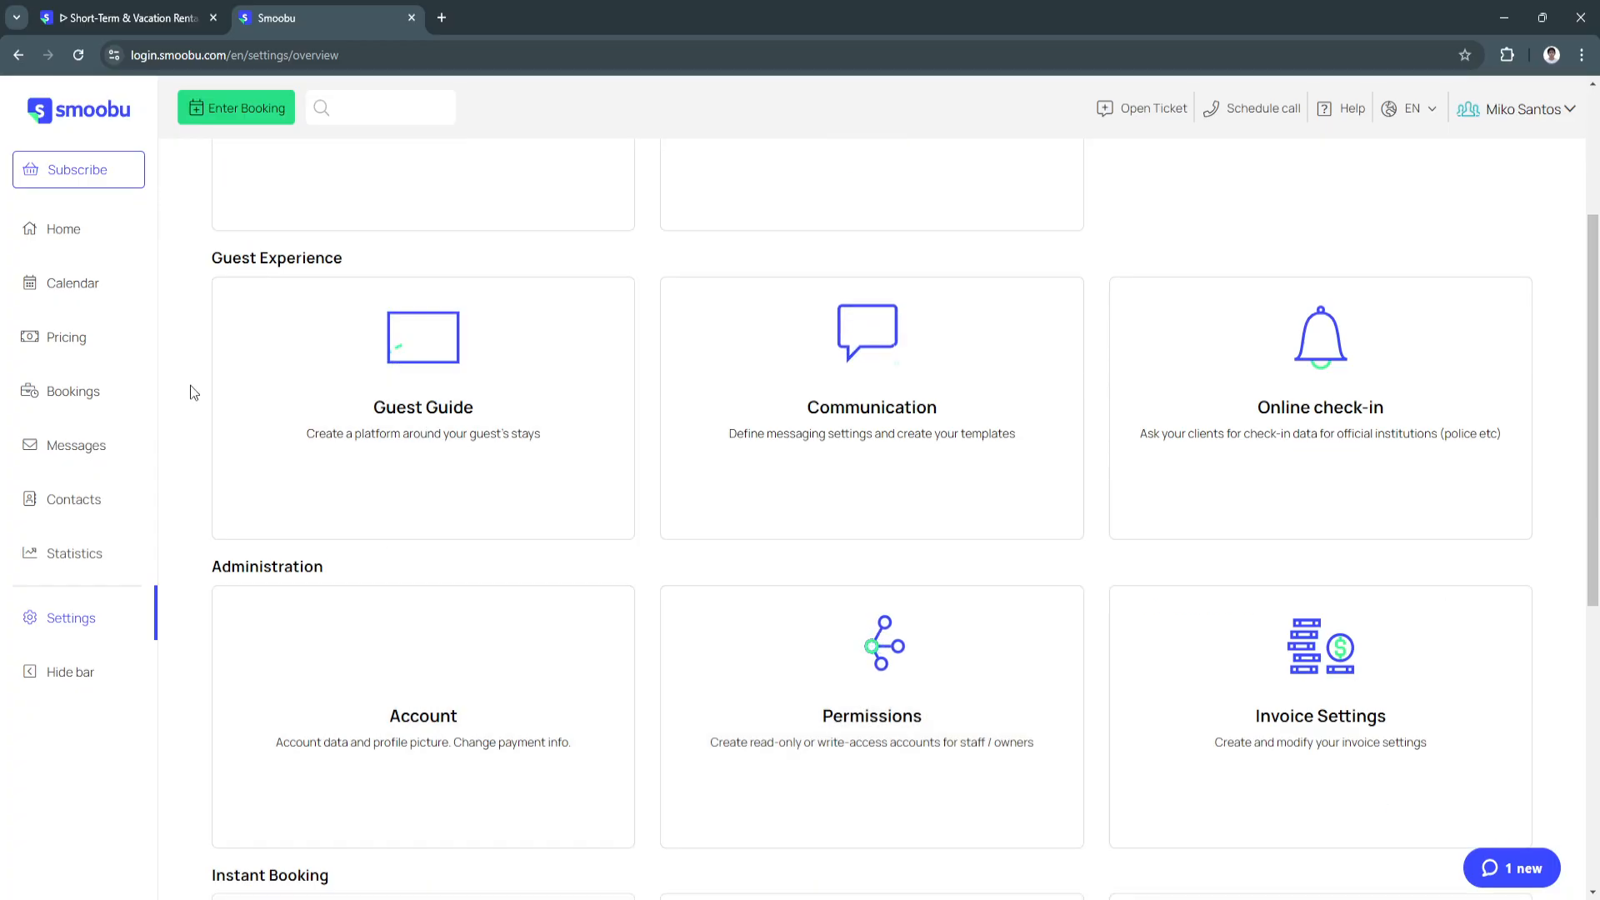
mouse_move(1387, 358)
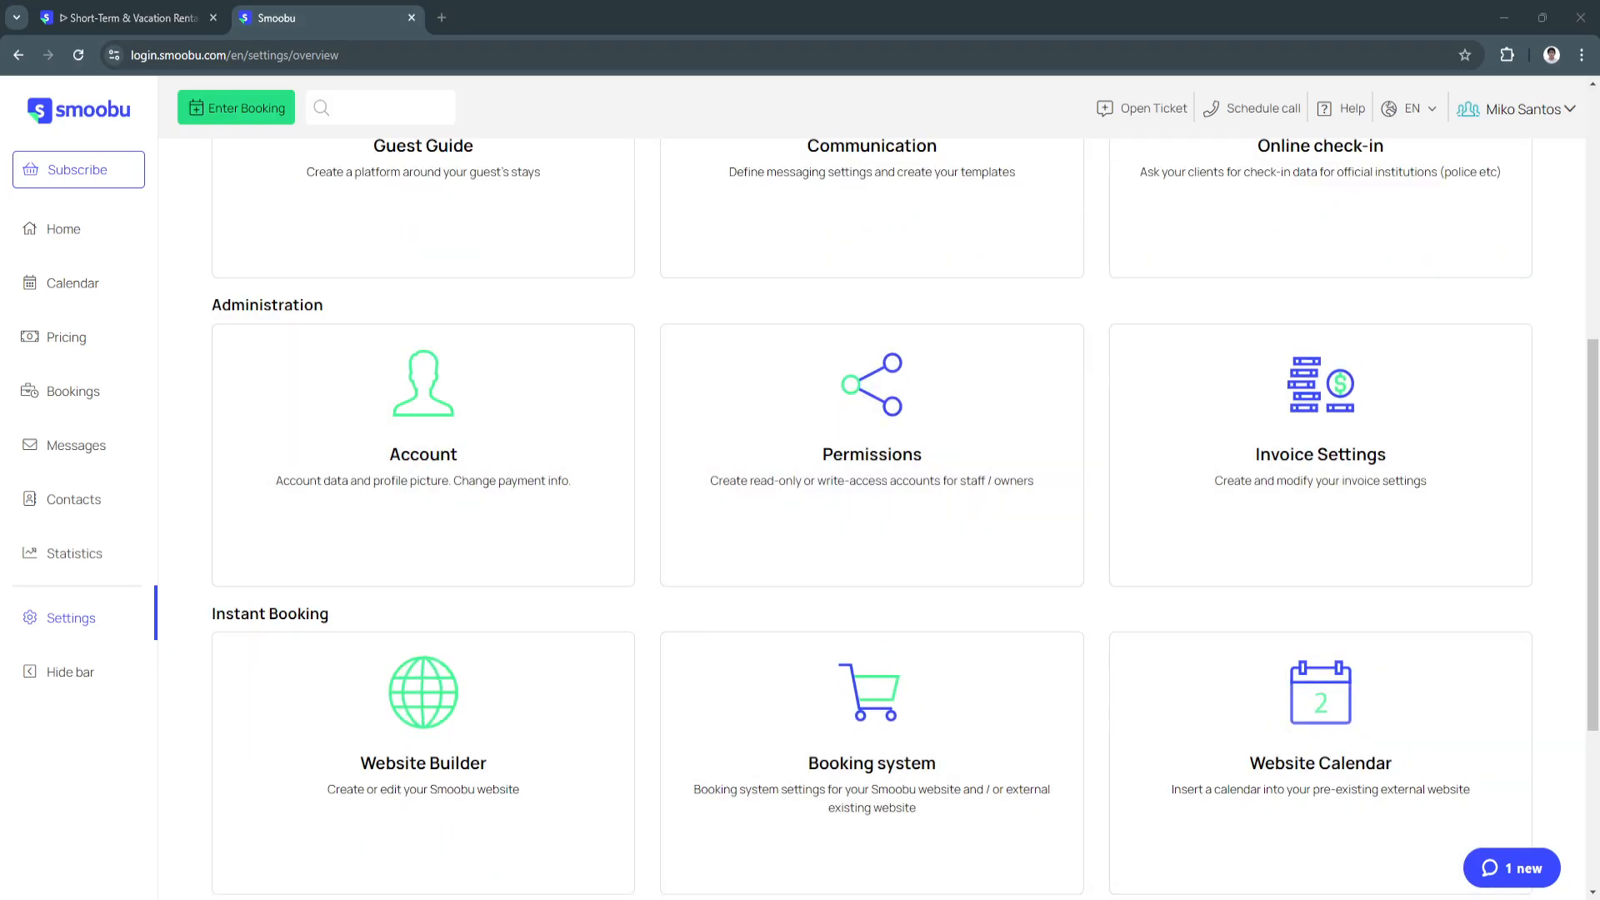
scroll("down", 3)
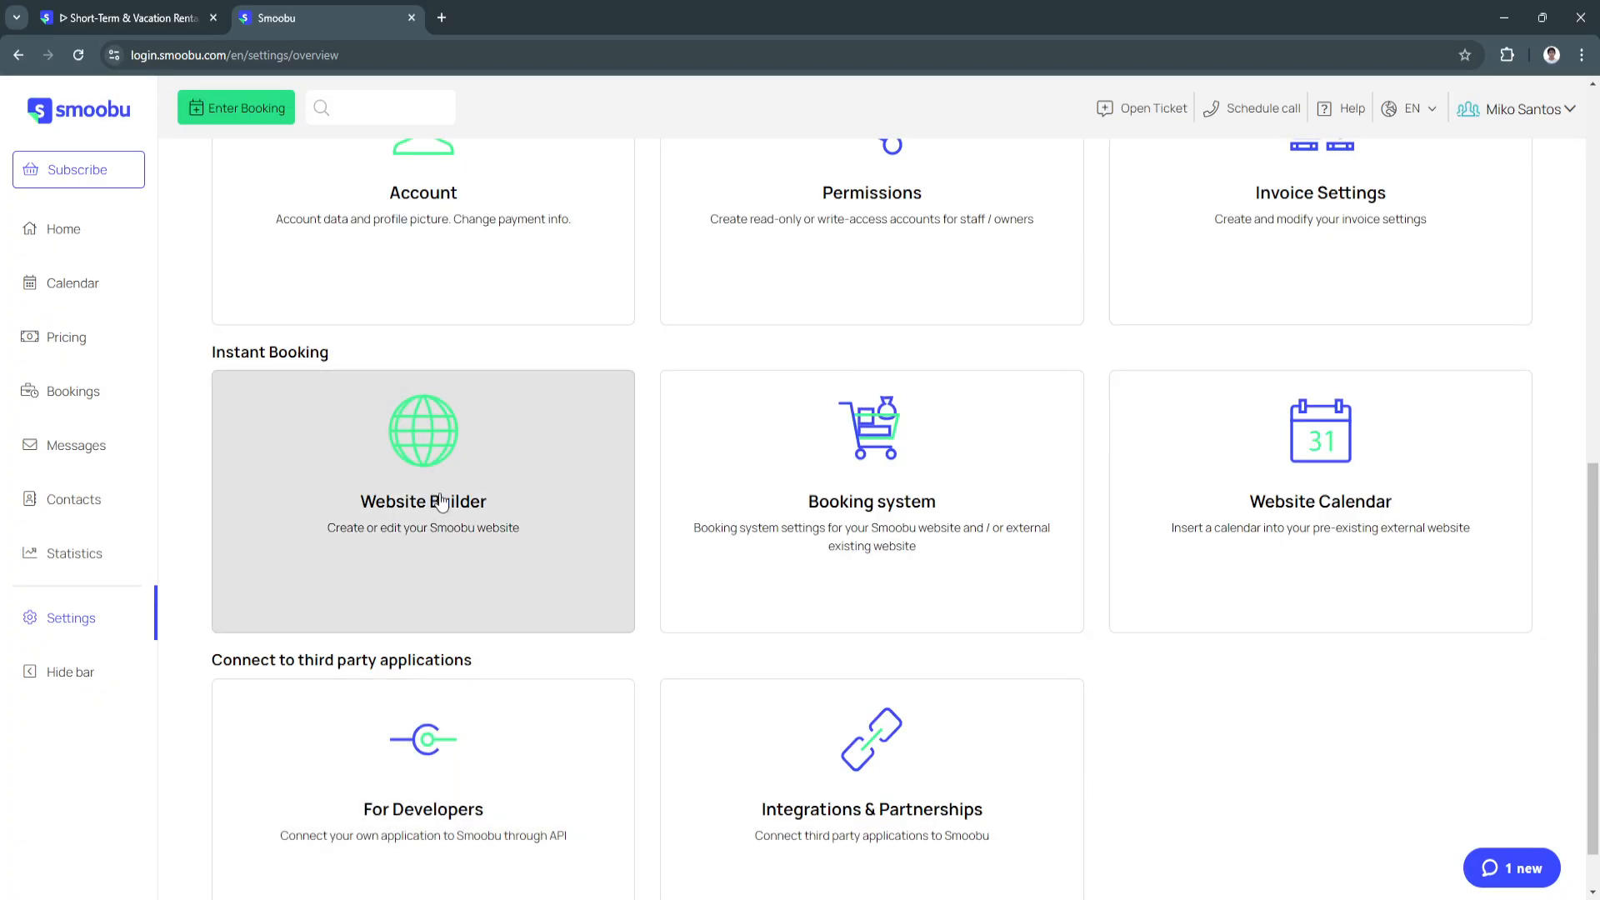
mouse_move(1314, 541)
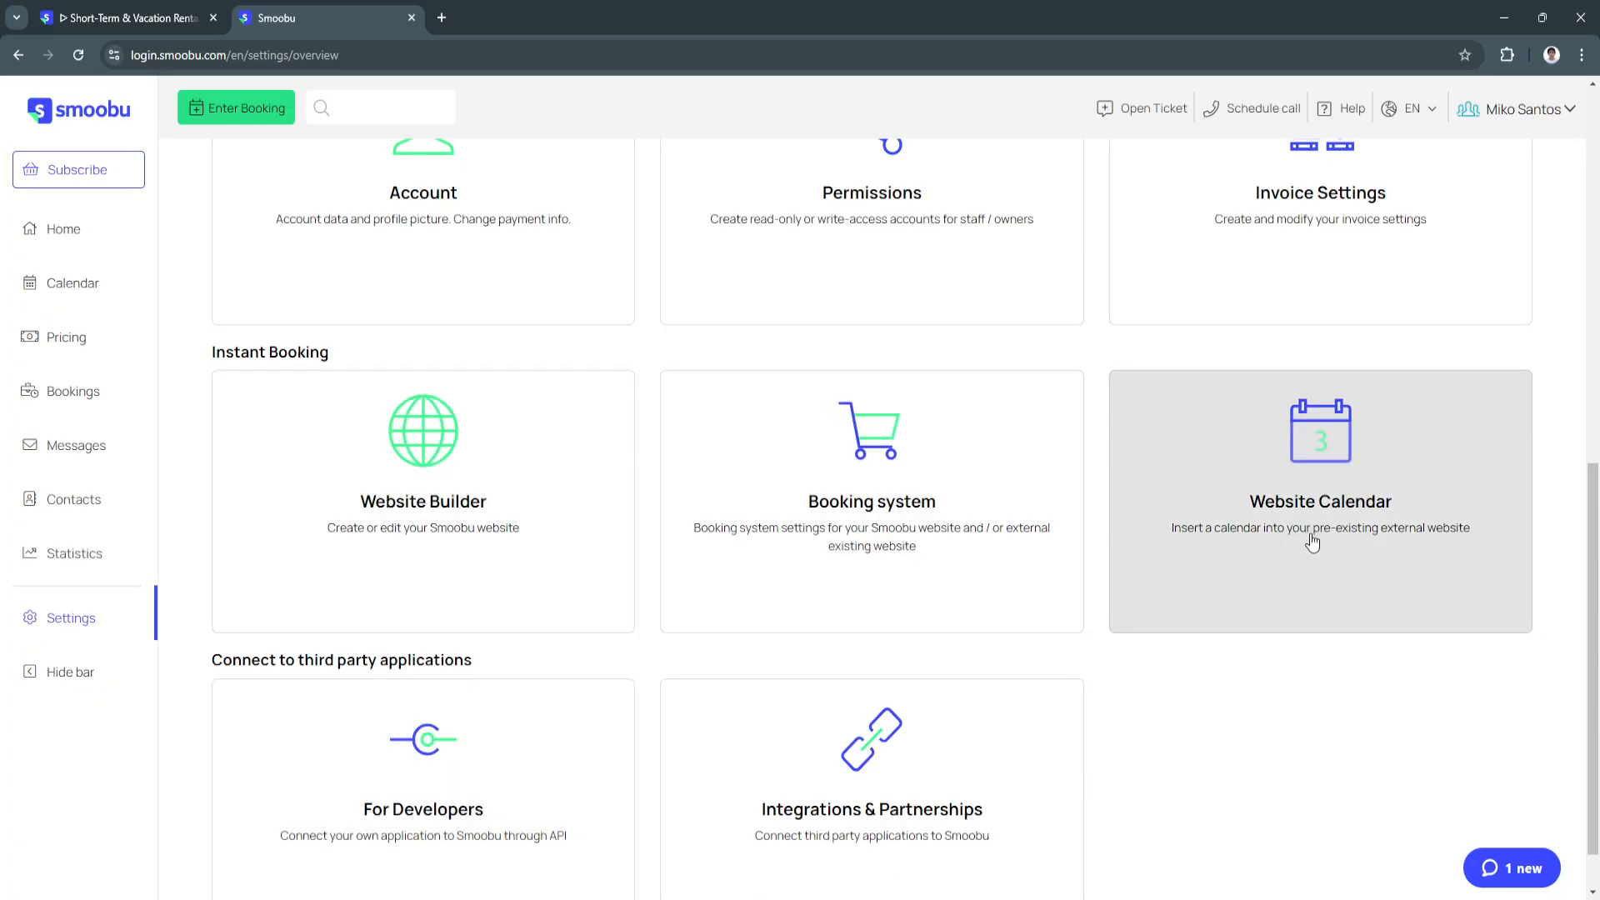
scroll("down", 3)
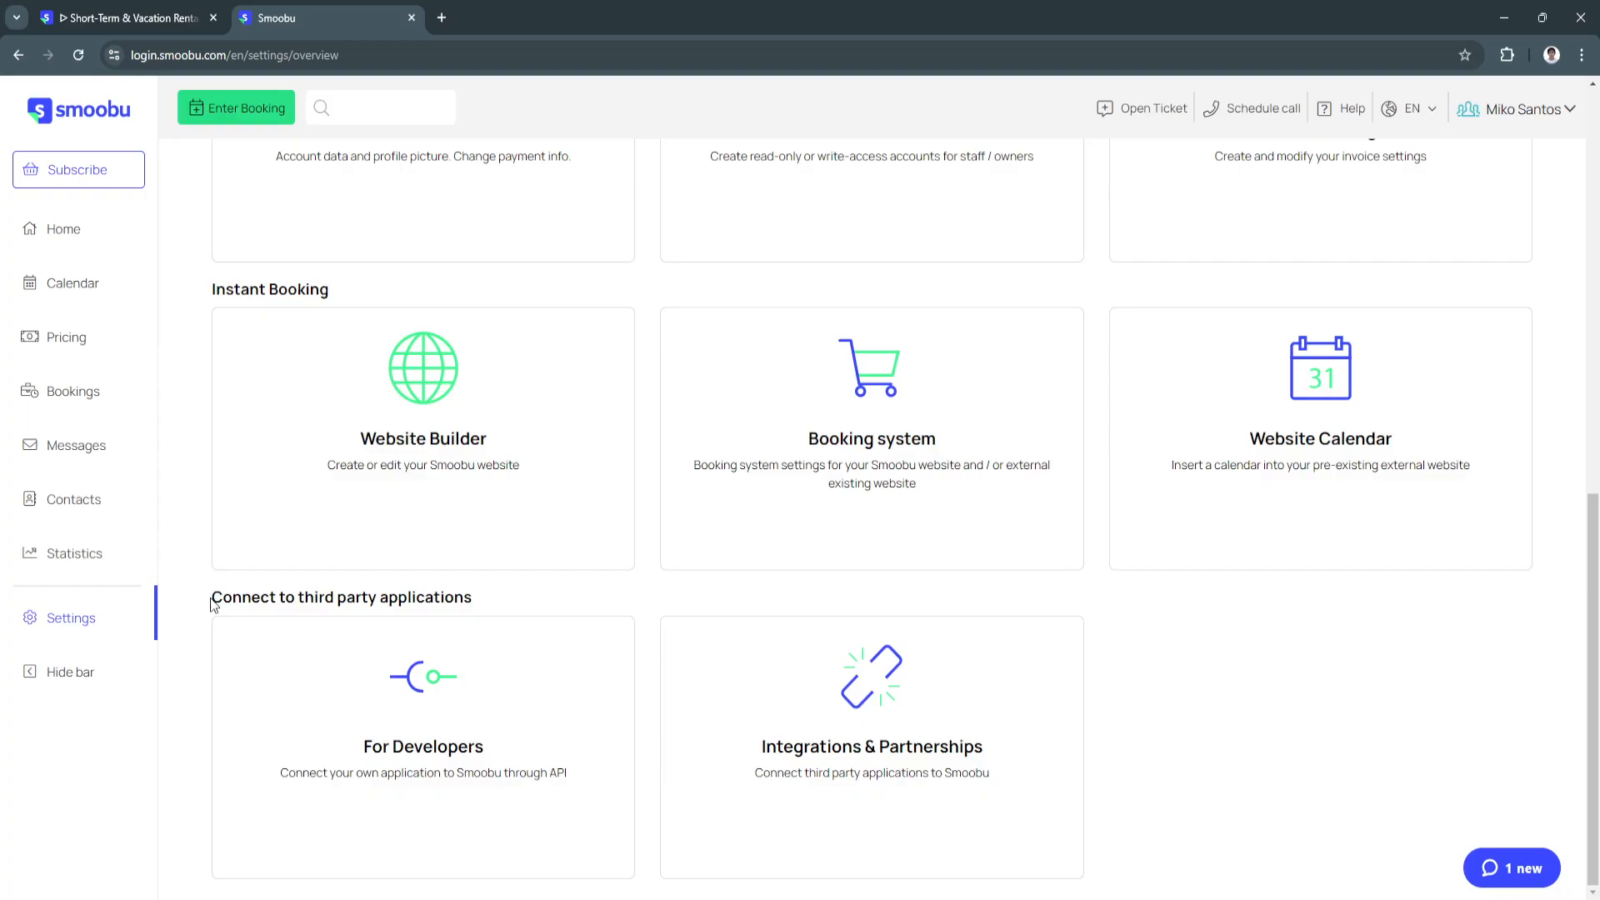
mouse_move(530, 624)
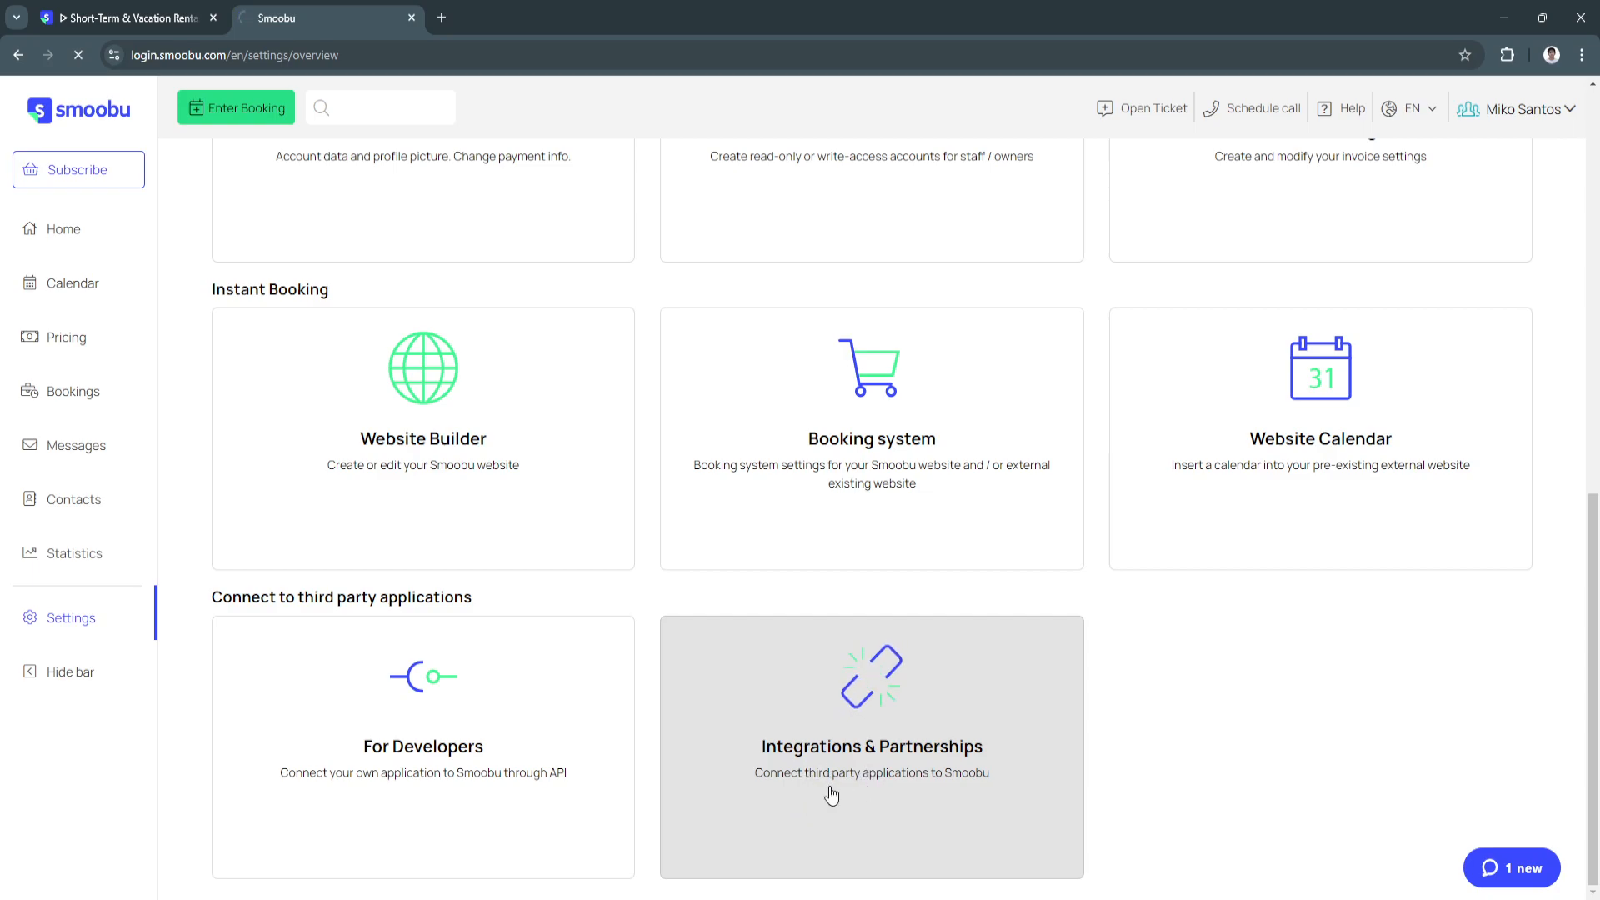
Browse the Integrations & Partnerships catalogue listing PayPal, Stripe Connect, Swikly and Charge Automation.
left_click(872, 746)
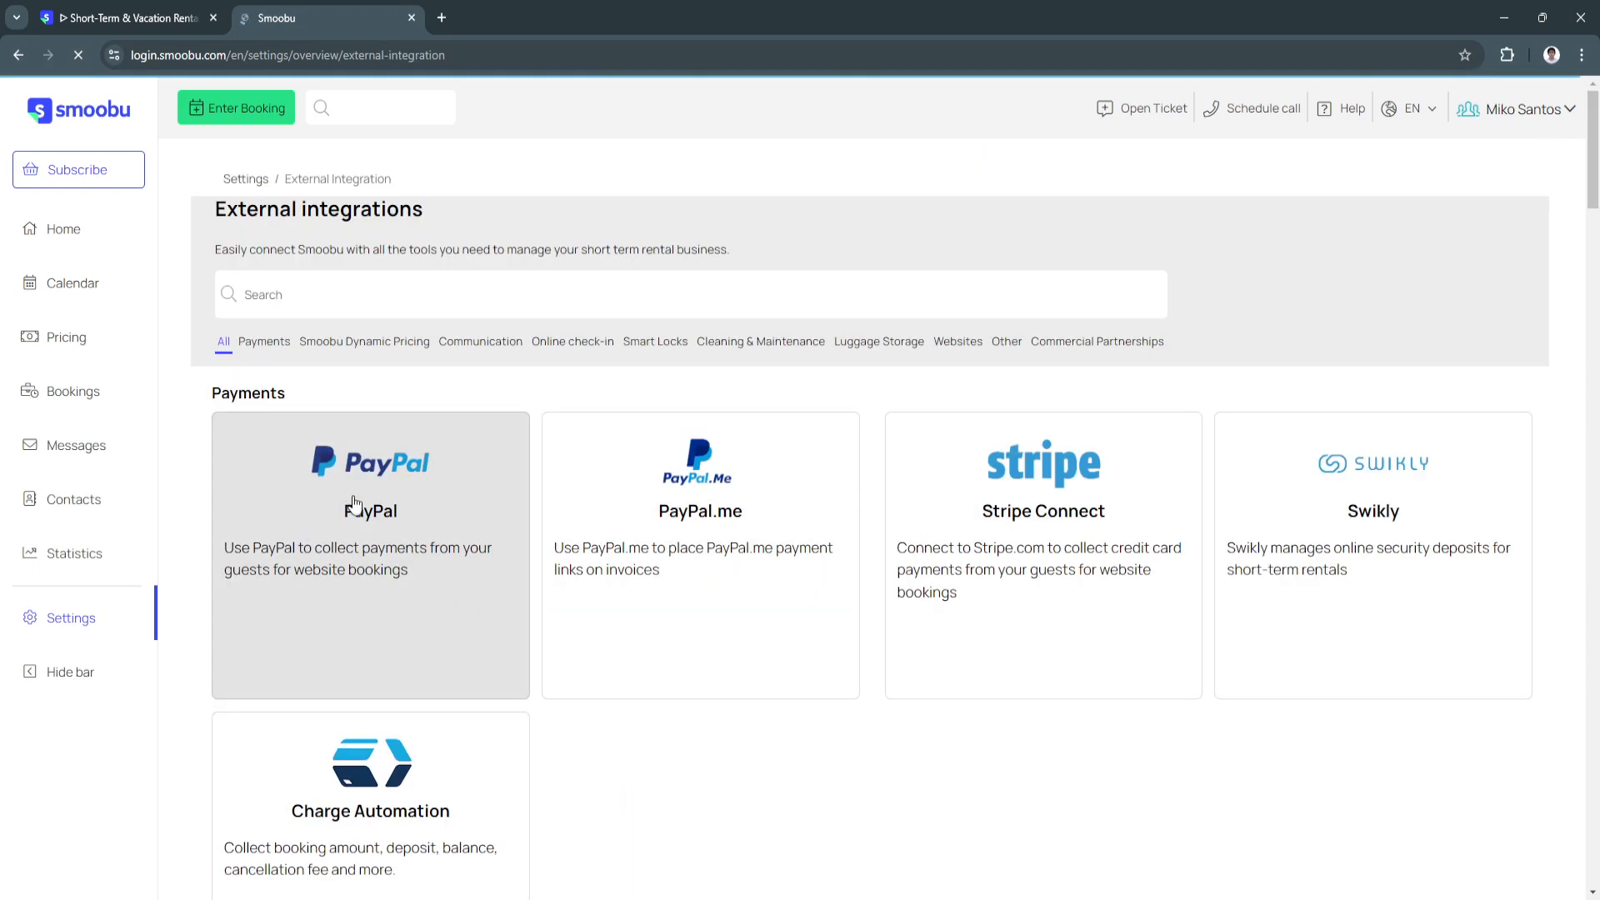
scroll("down", 3)
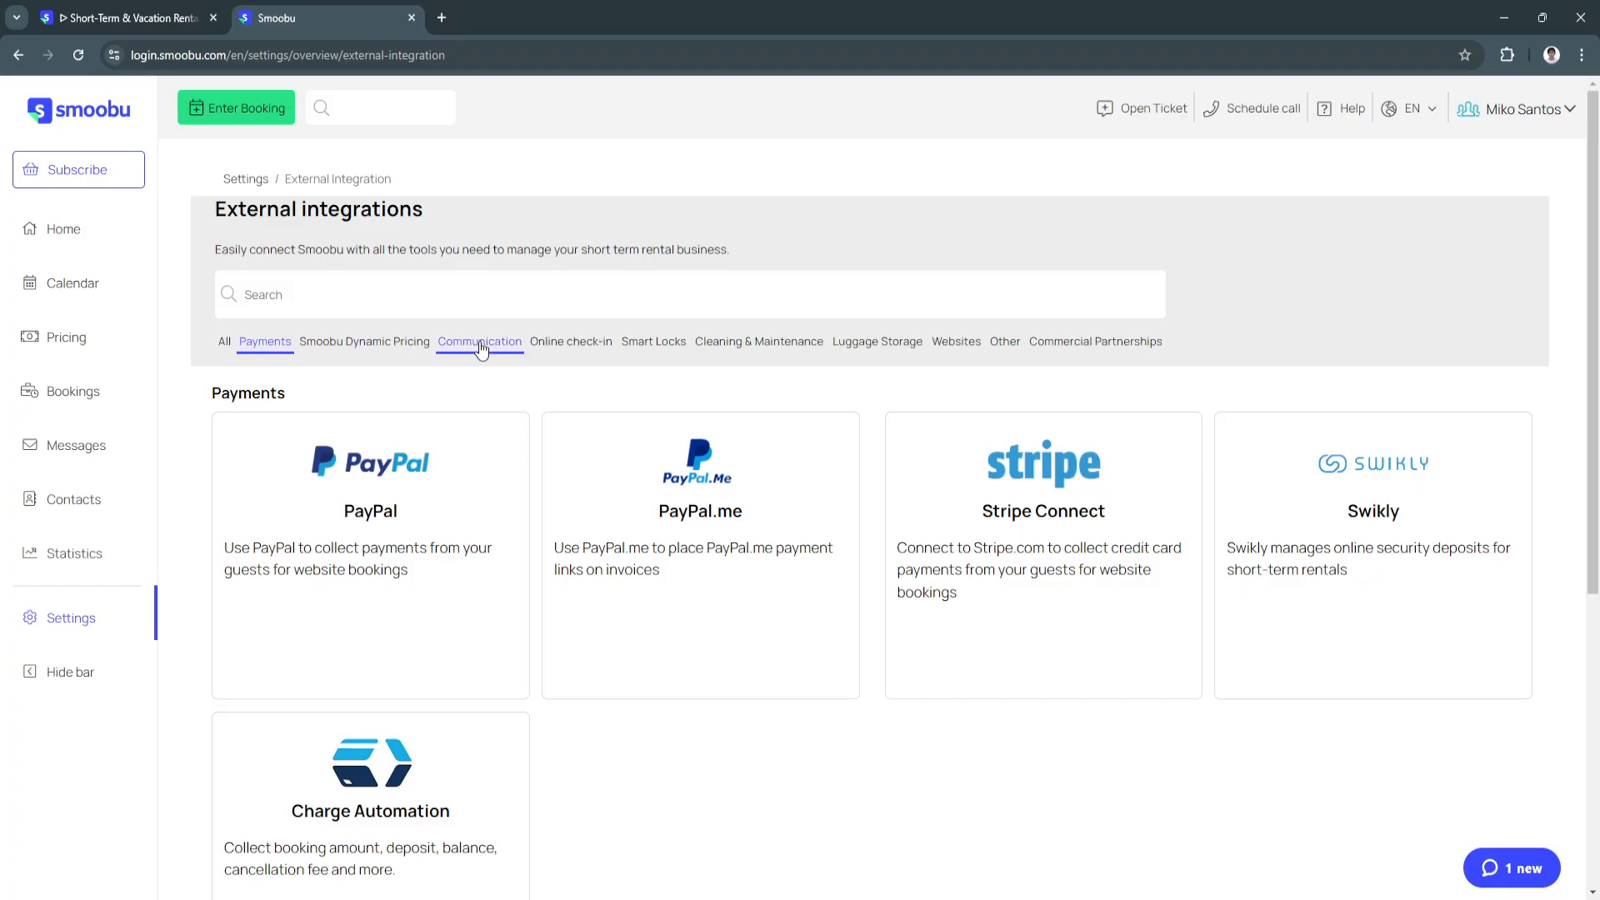
scroll("down", 3)
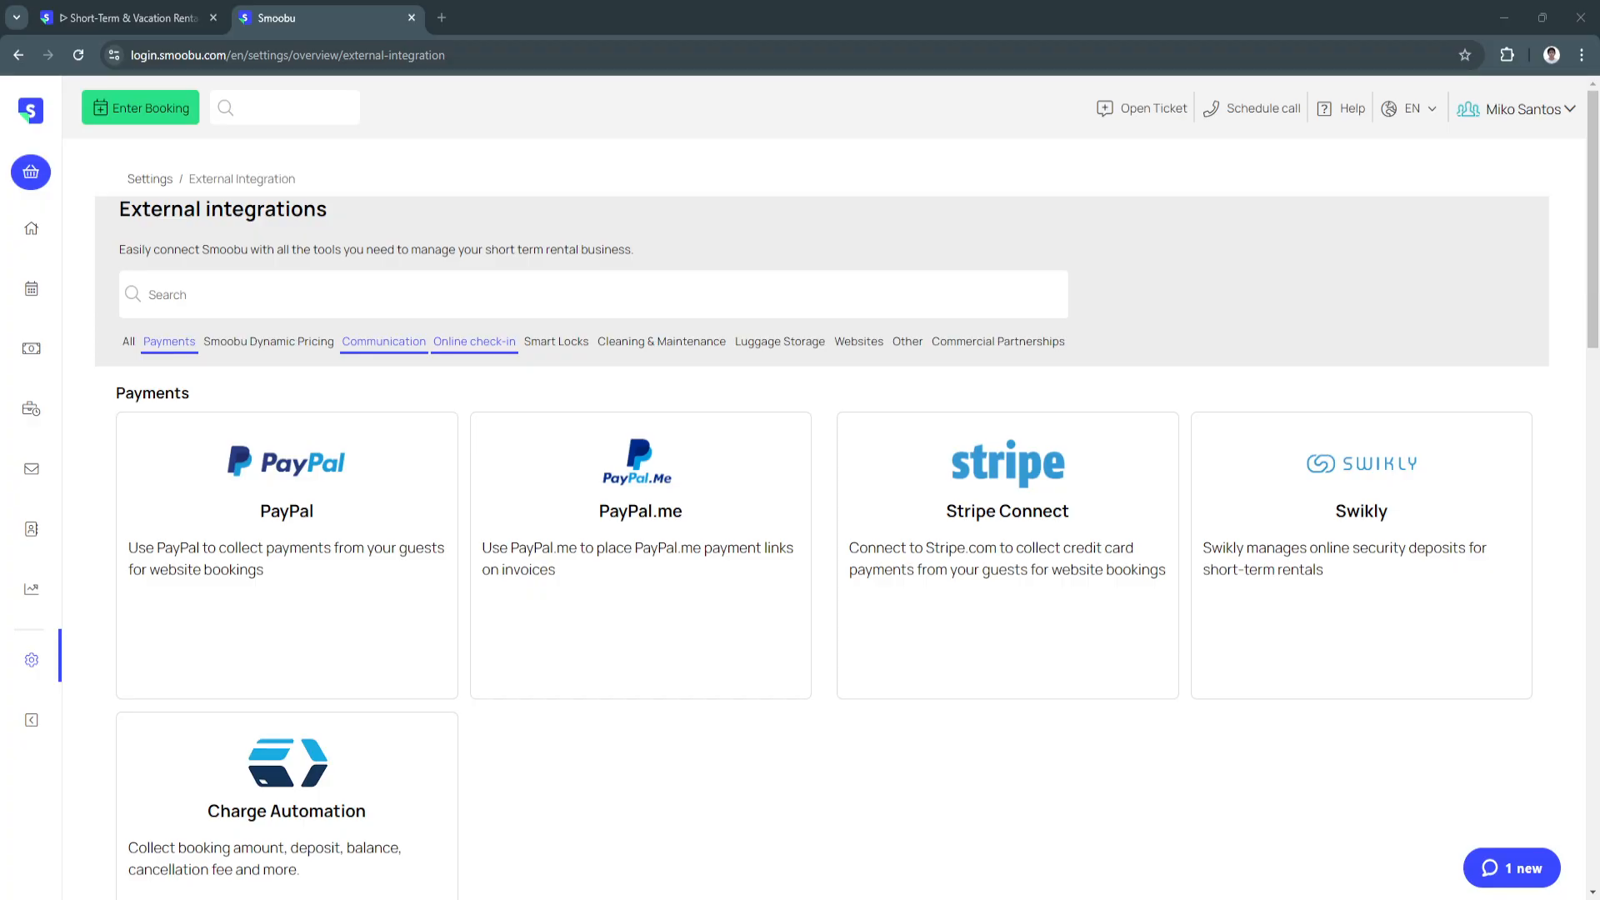
mouse_move(860, 741)
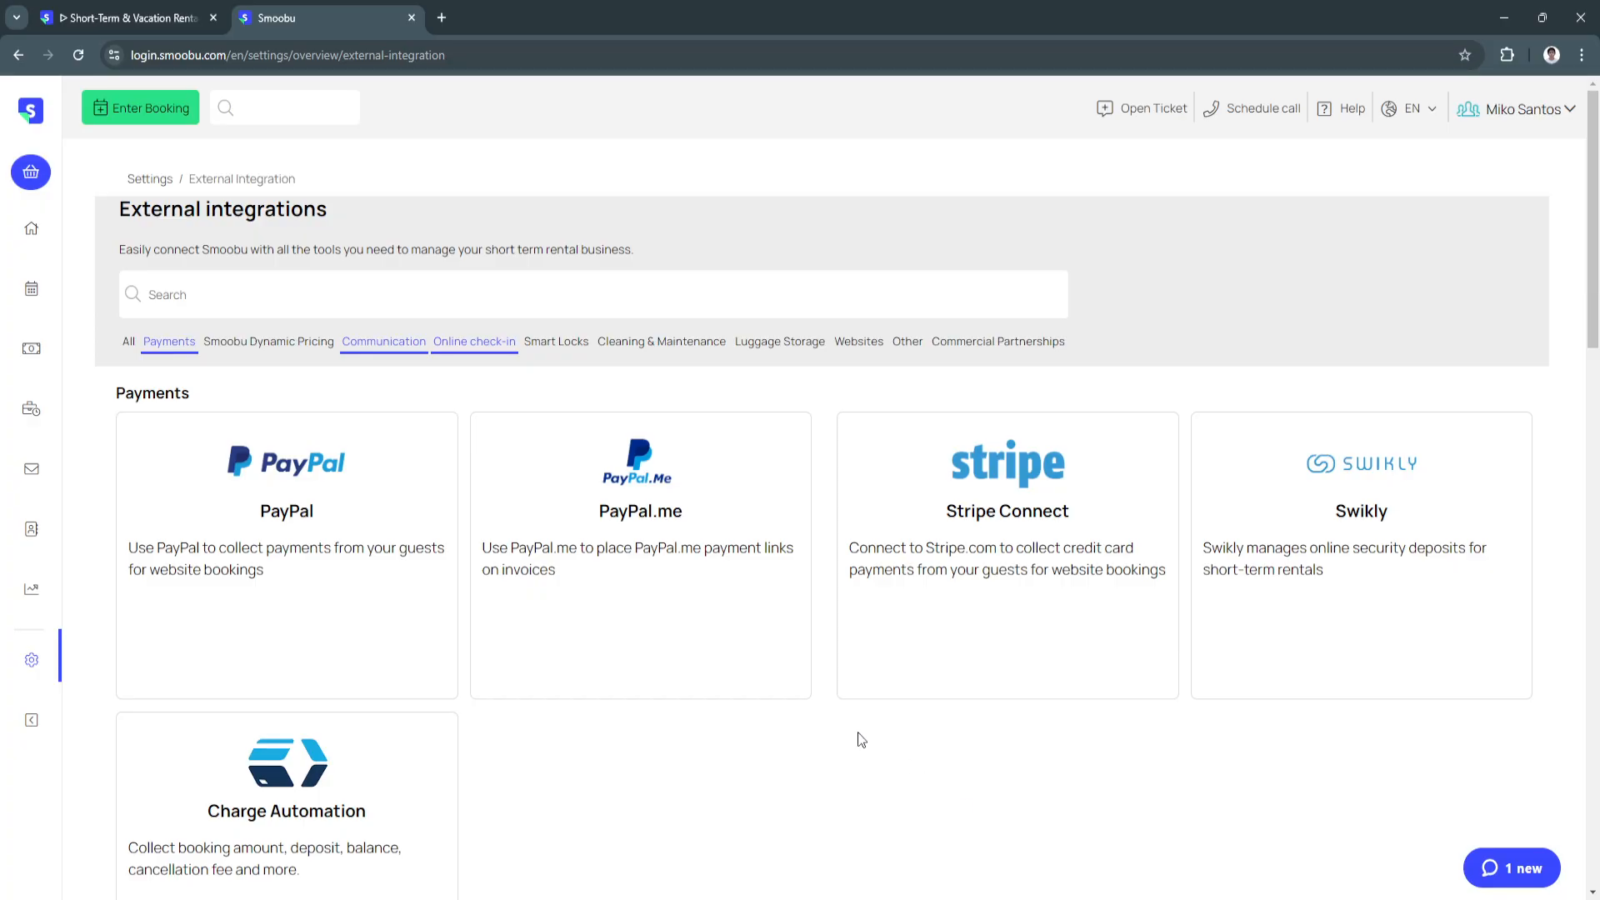